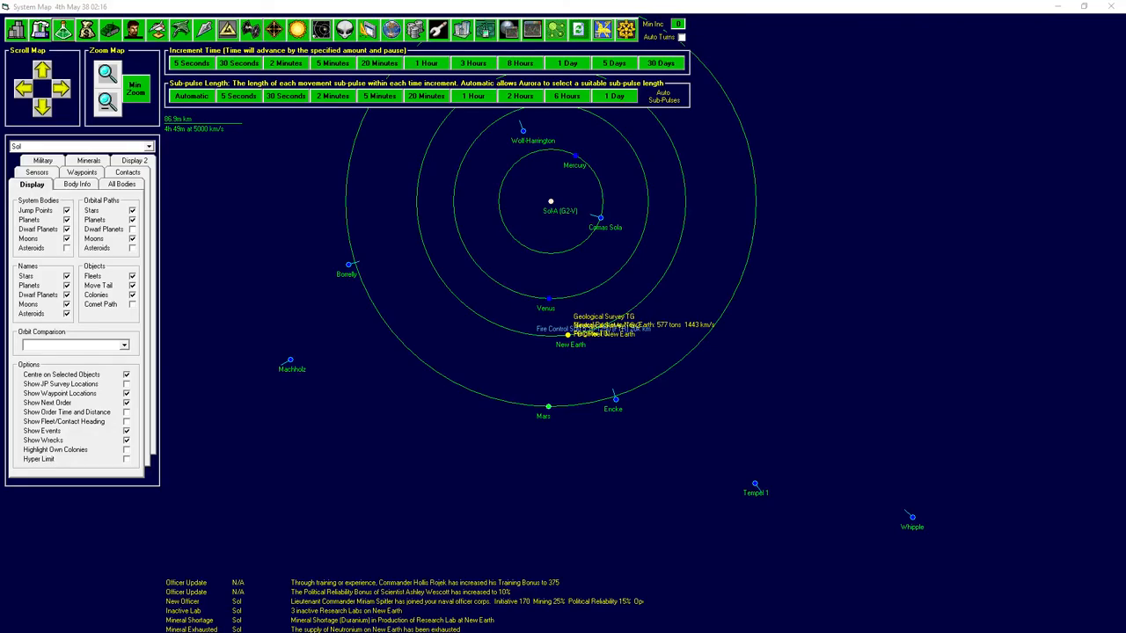
mouse_move(458, 282)
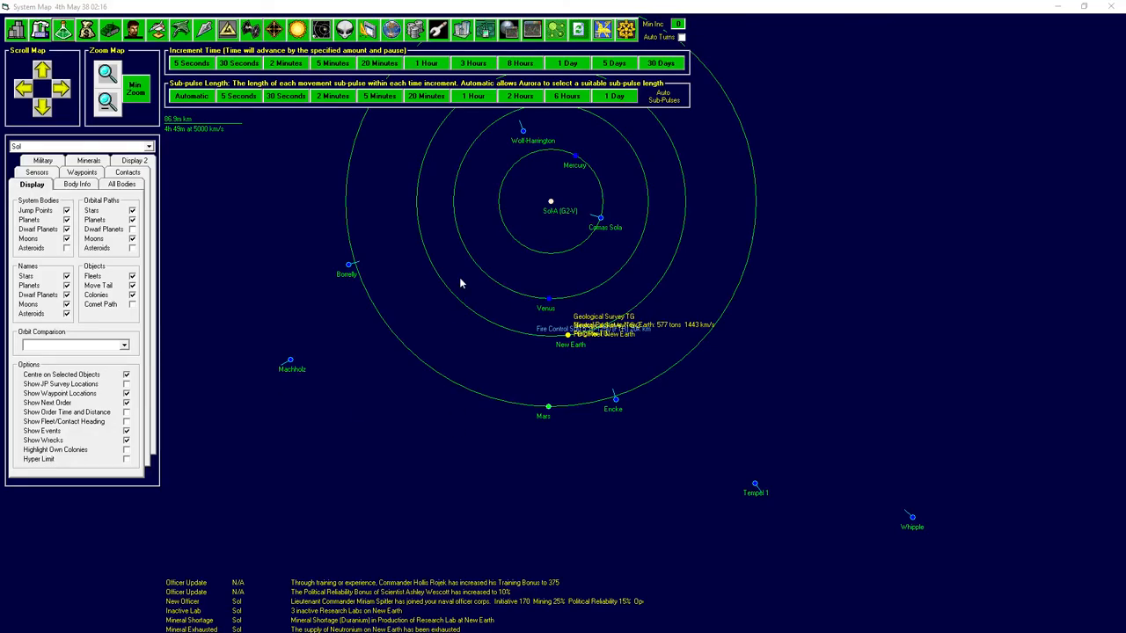
mouse_move(418, 345)
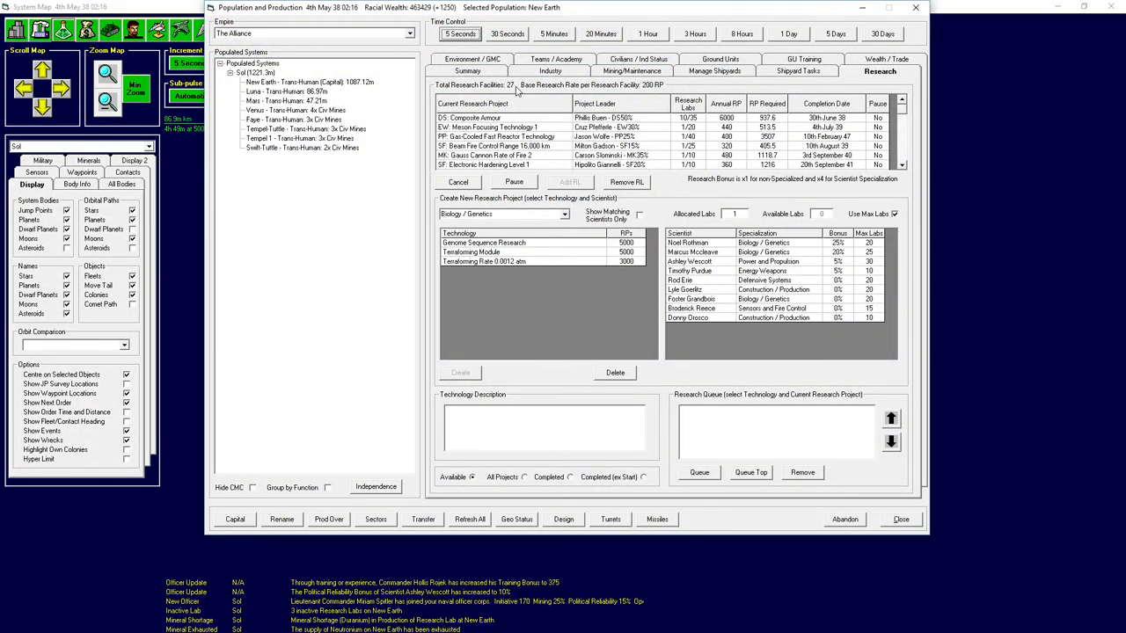
View the Mars colony's environment page with its terraforming and atmosphere data.
click(286, 100)
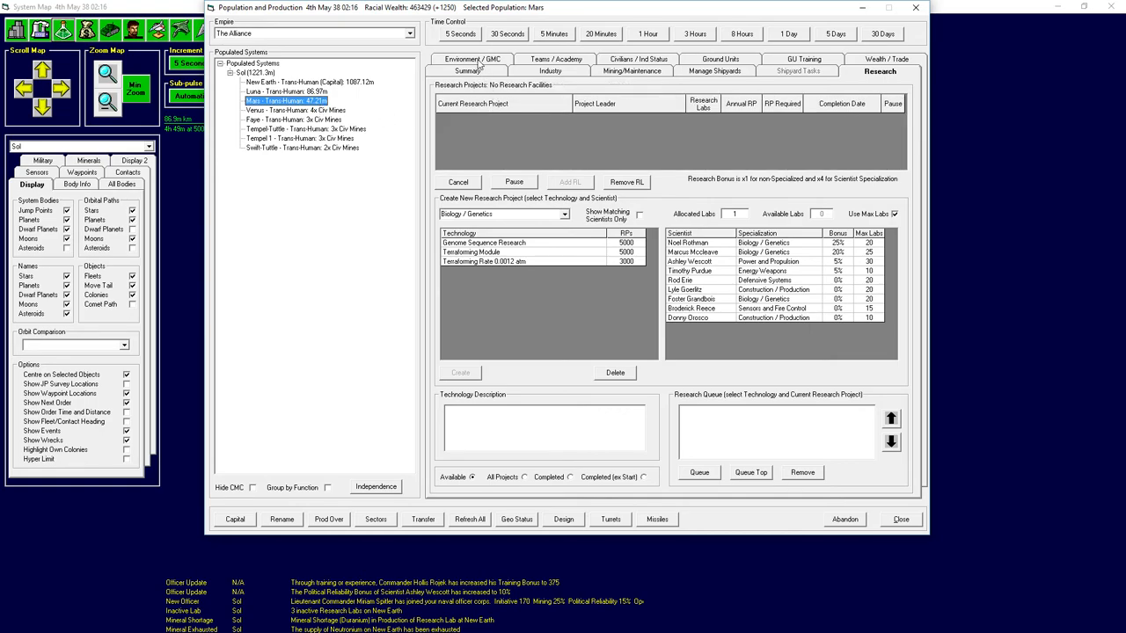
click(468, 59)
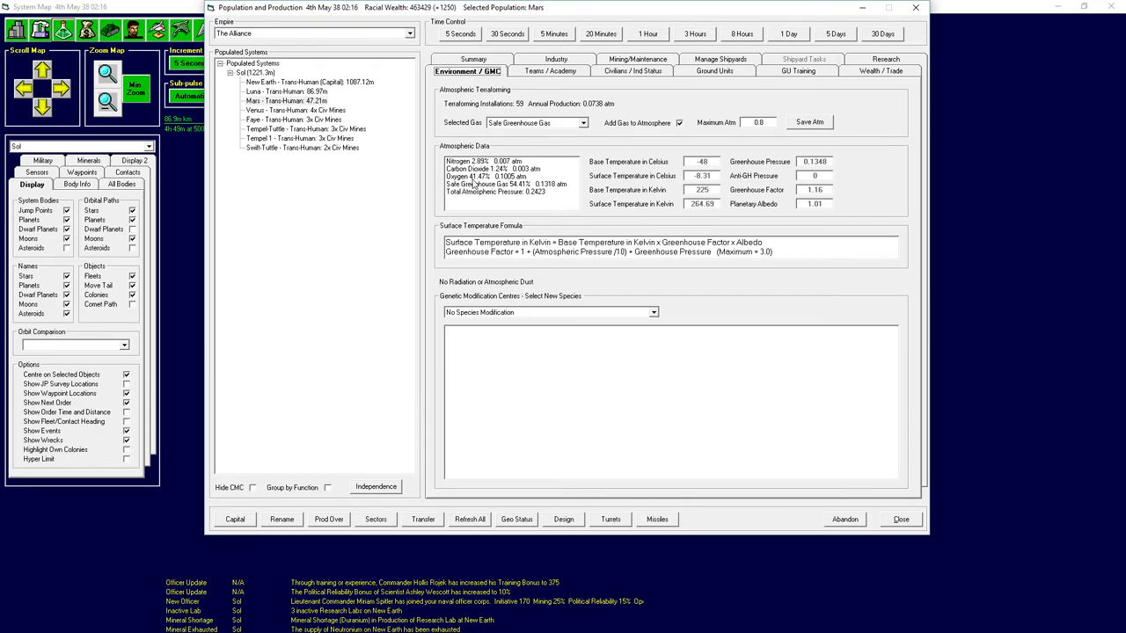
mouse_move(587, 318)
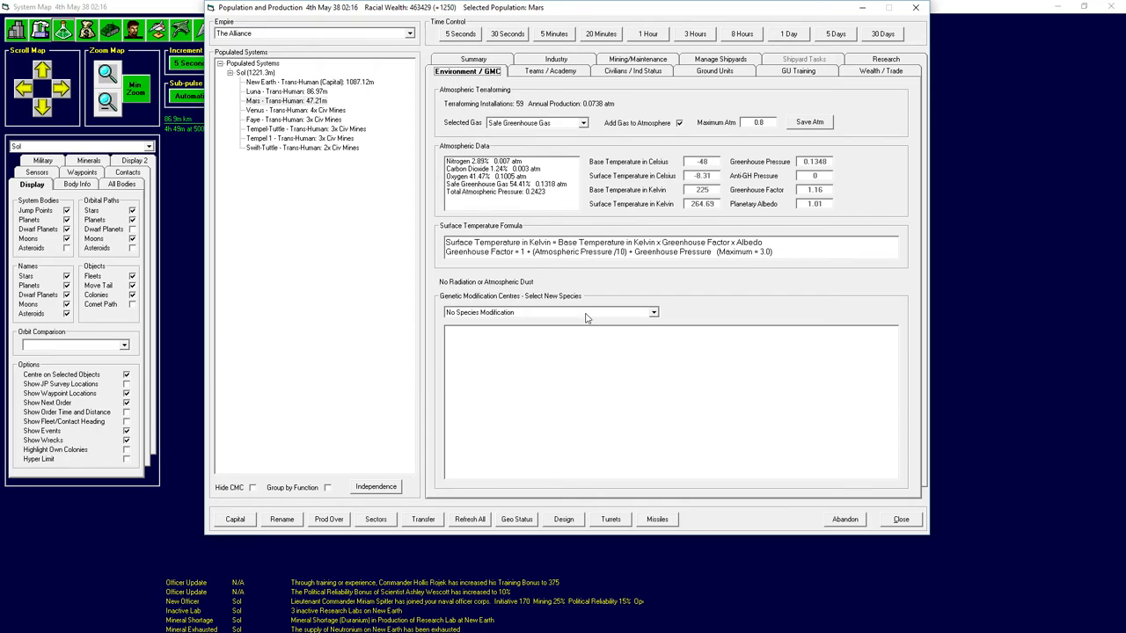
mouse_move(650, 302)
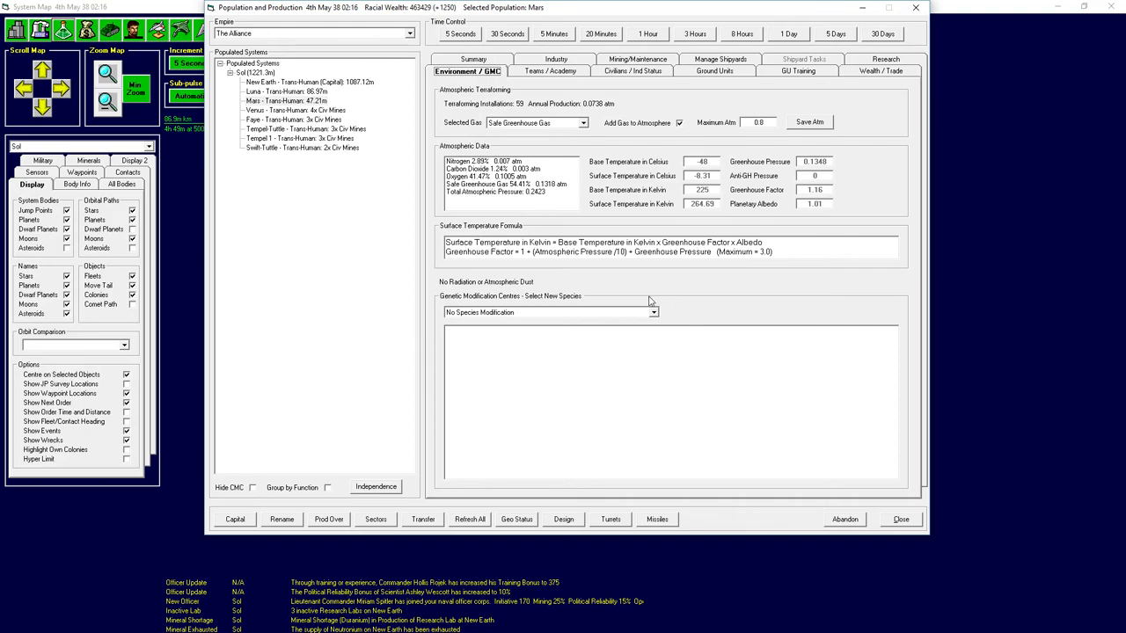
mouse_move(754, 186)
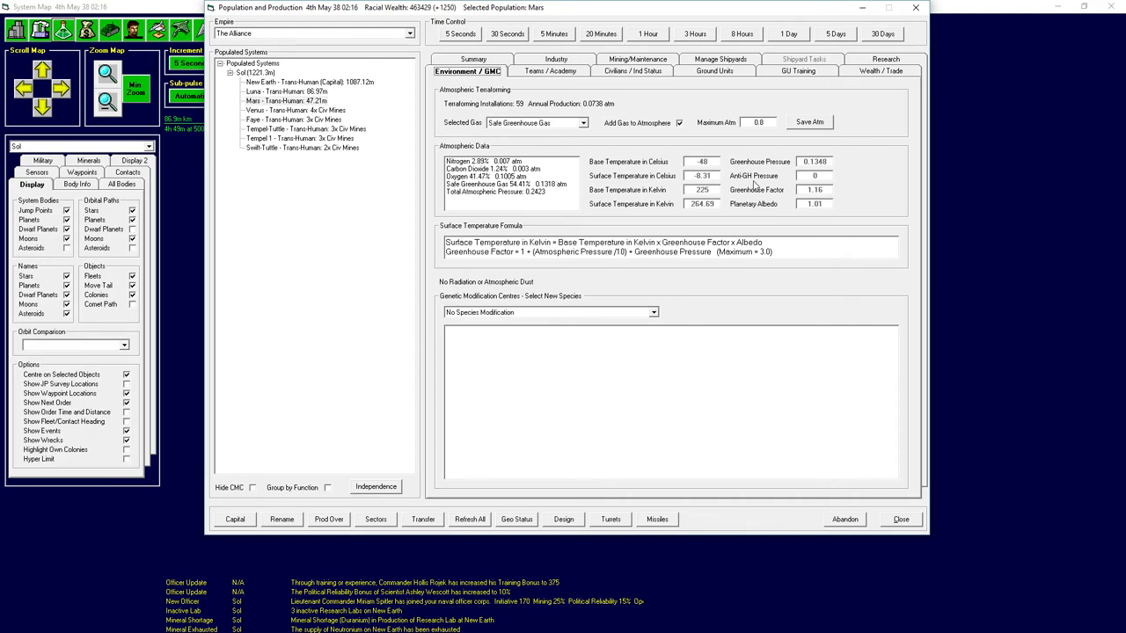
mouse_move(552, 222)
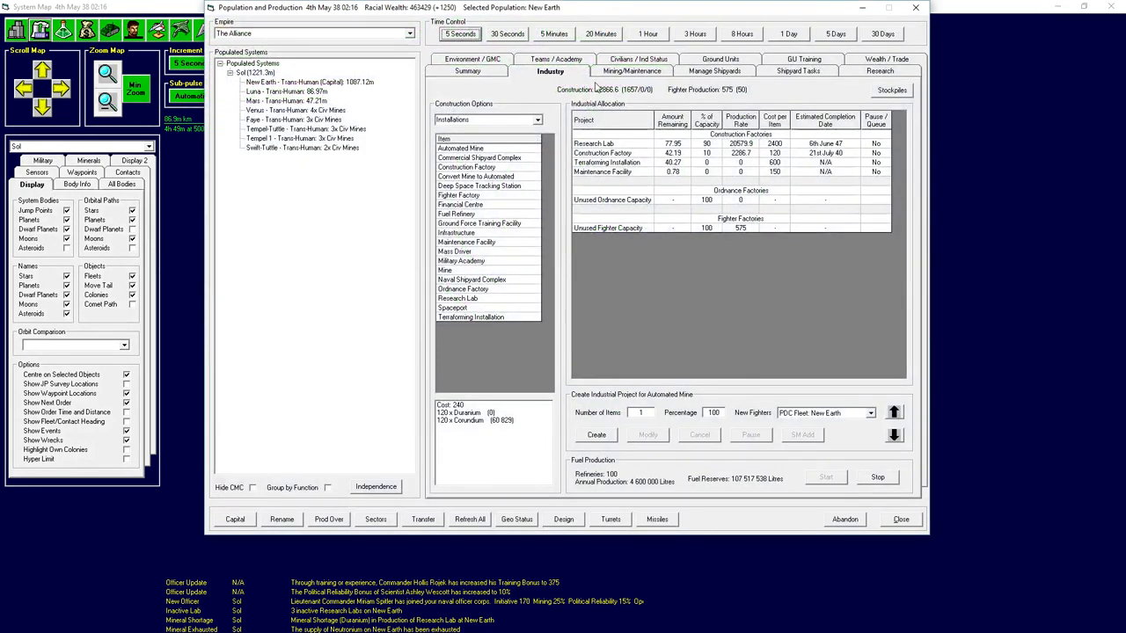
click(631, 71)
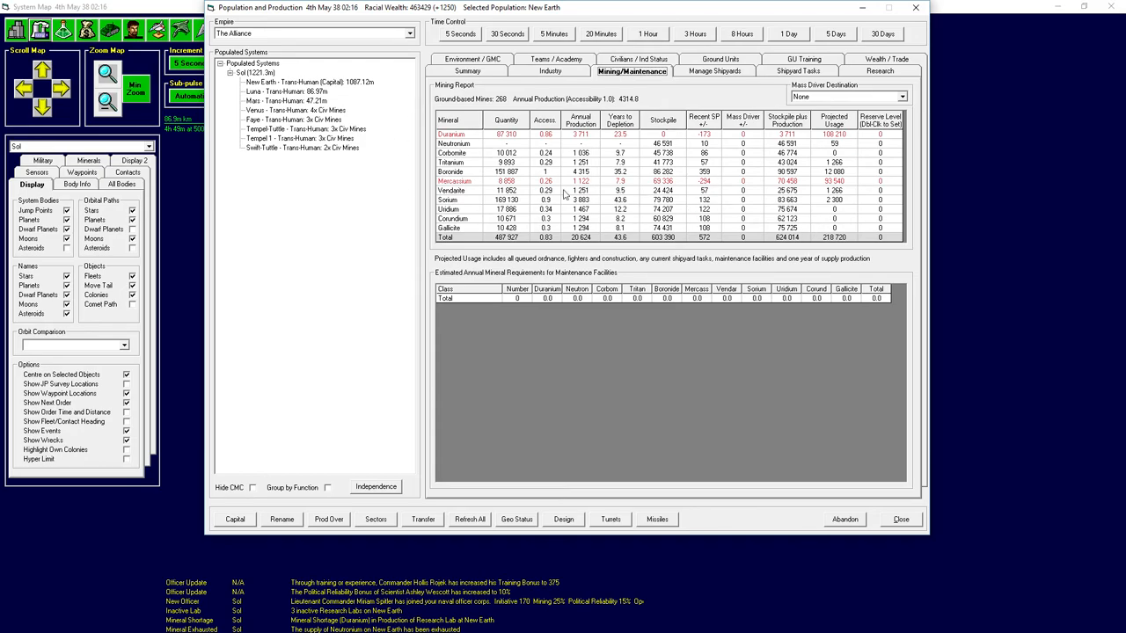
click(286, 91)
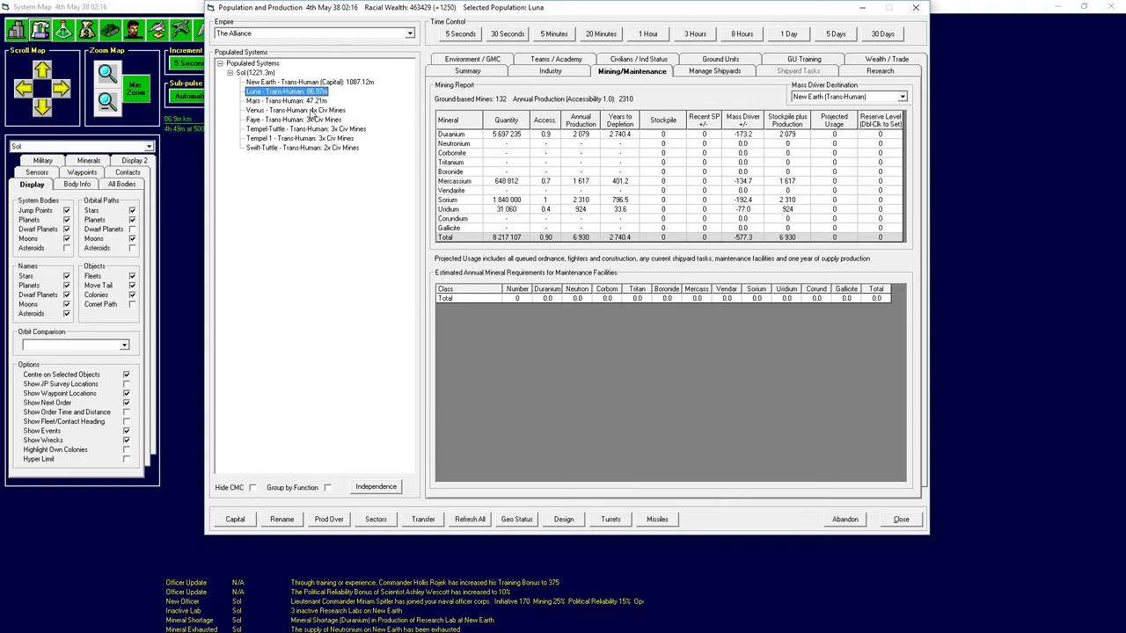
click(286, 100)
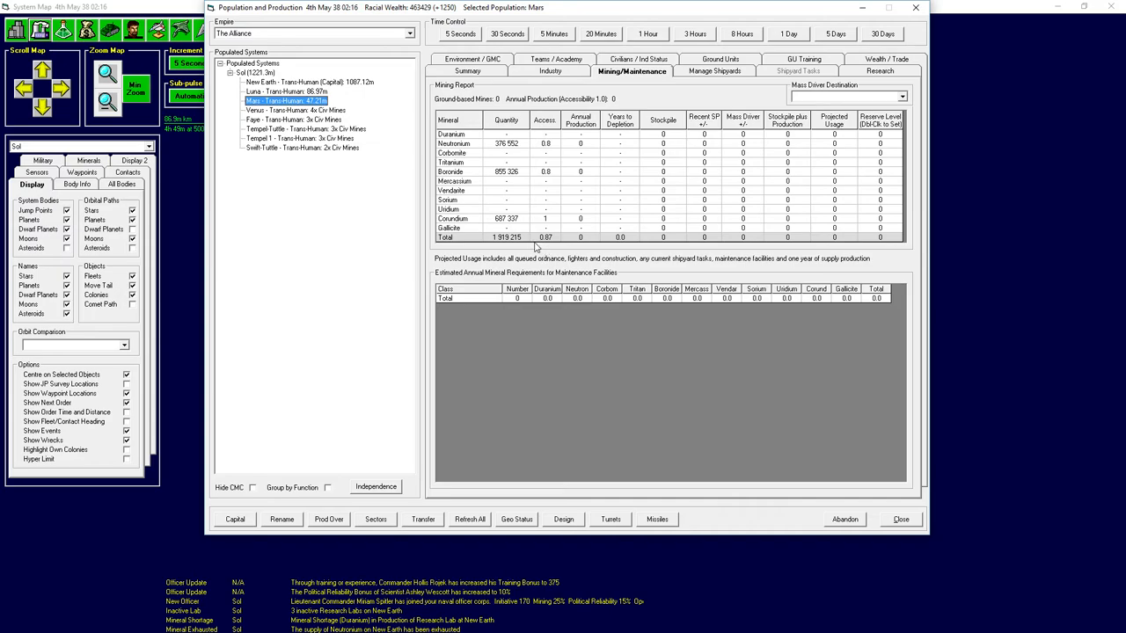
mouse_move(507, 261)
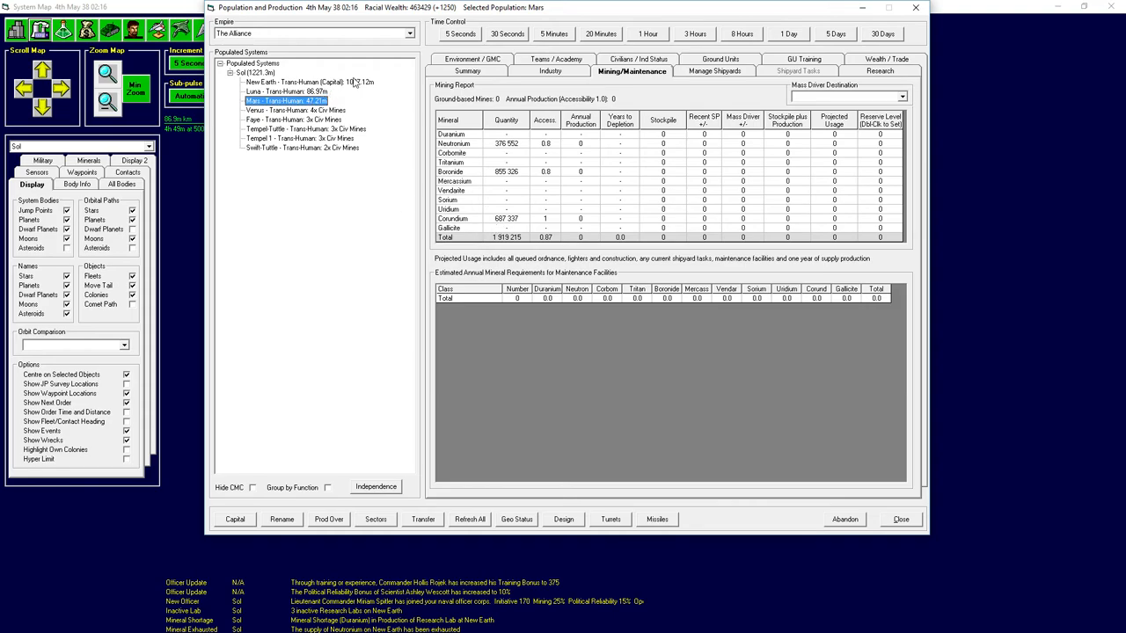
click(308, 82)
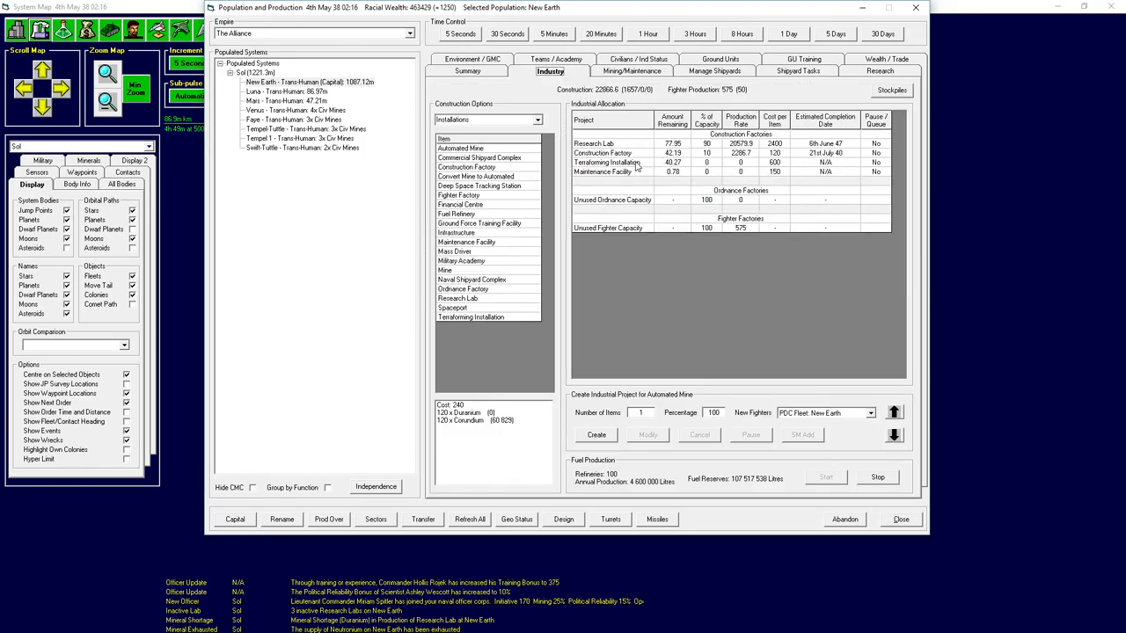
mouse_move(547, 83)
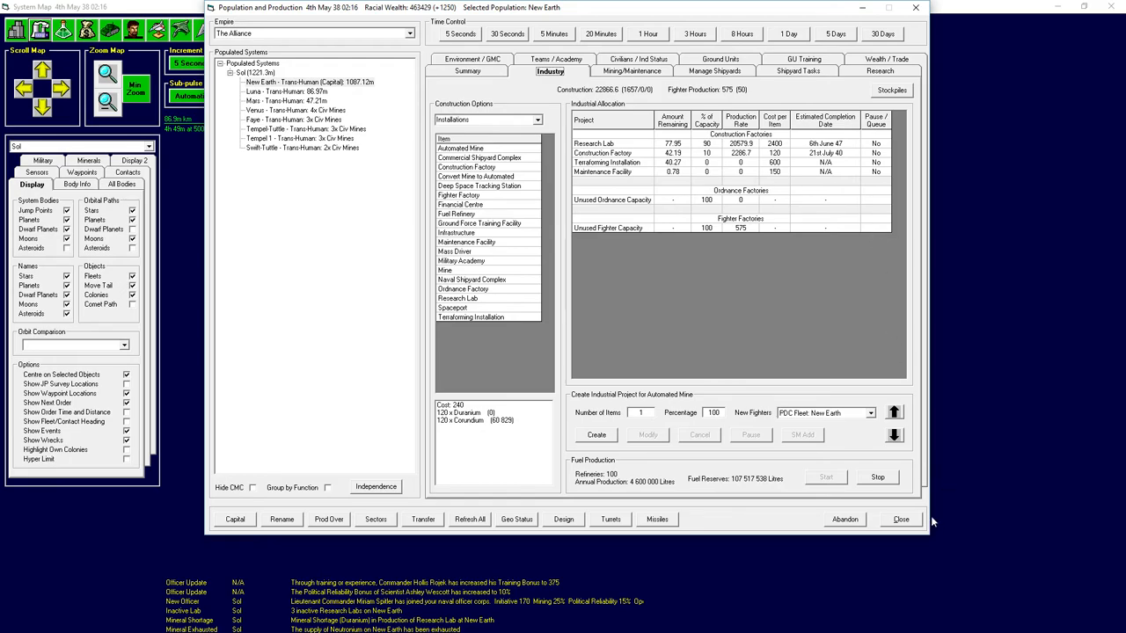
Close the production window and advance the game clock two months to 4th July 38.
click(901, 519)
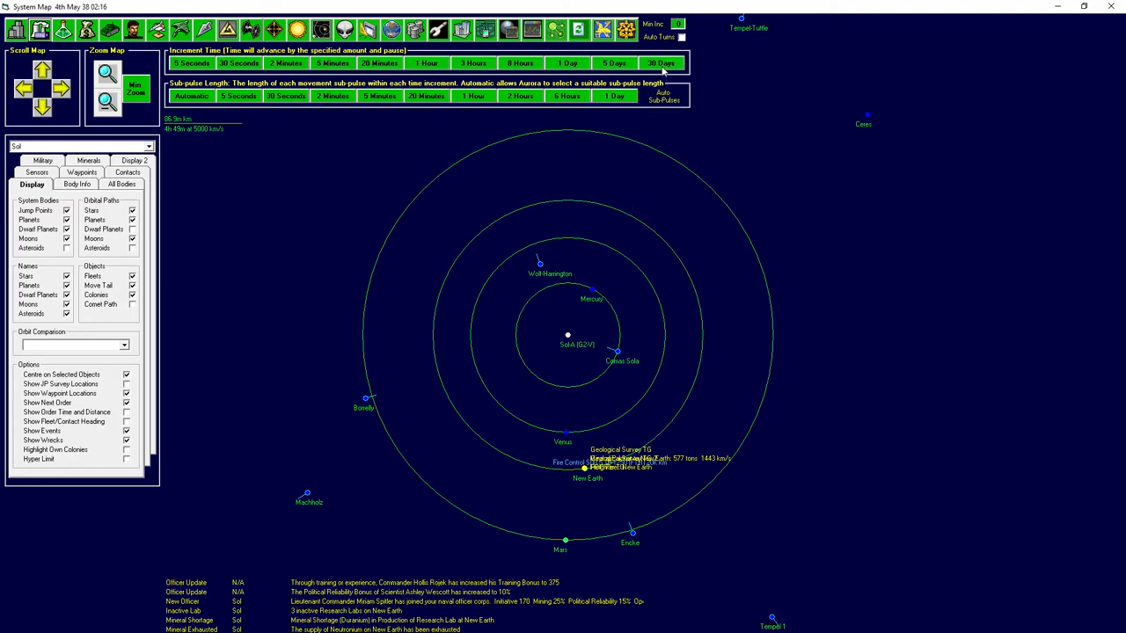
click(661, 63)
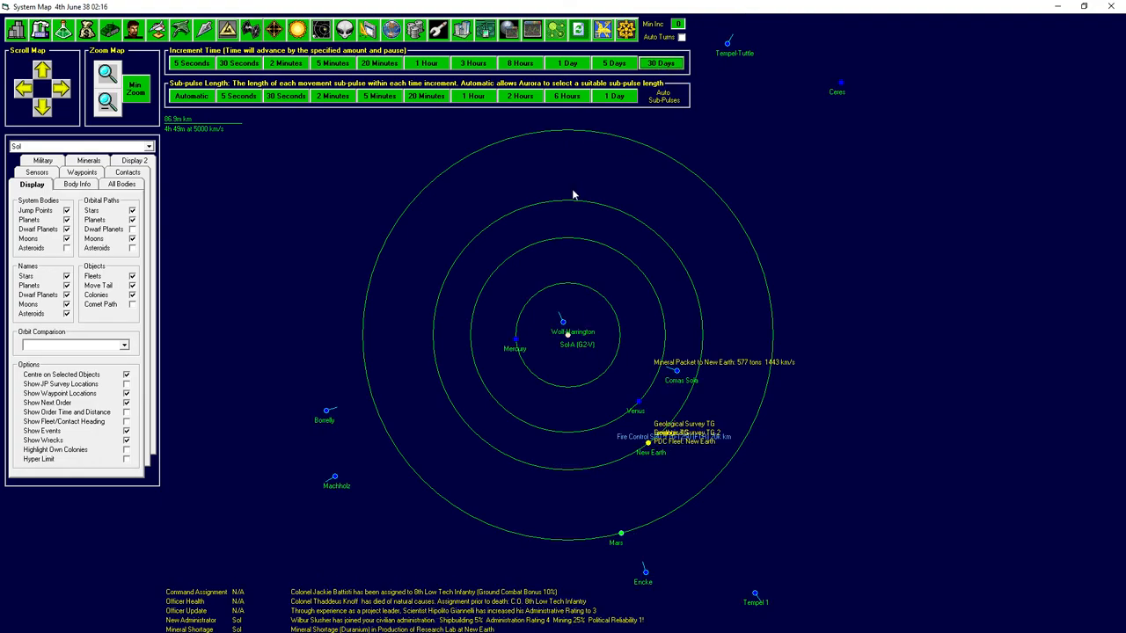
click(660, 63)
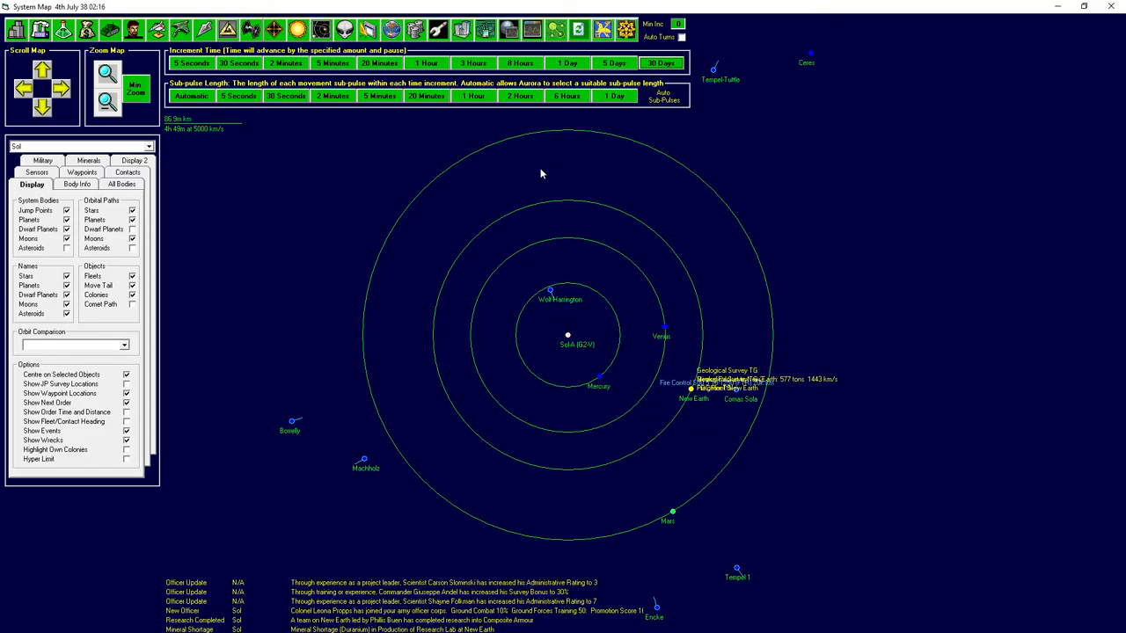
mouse_move(515, 201)
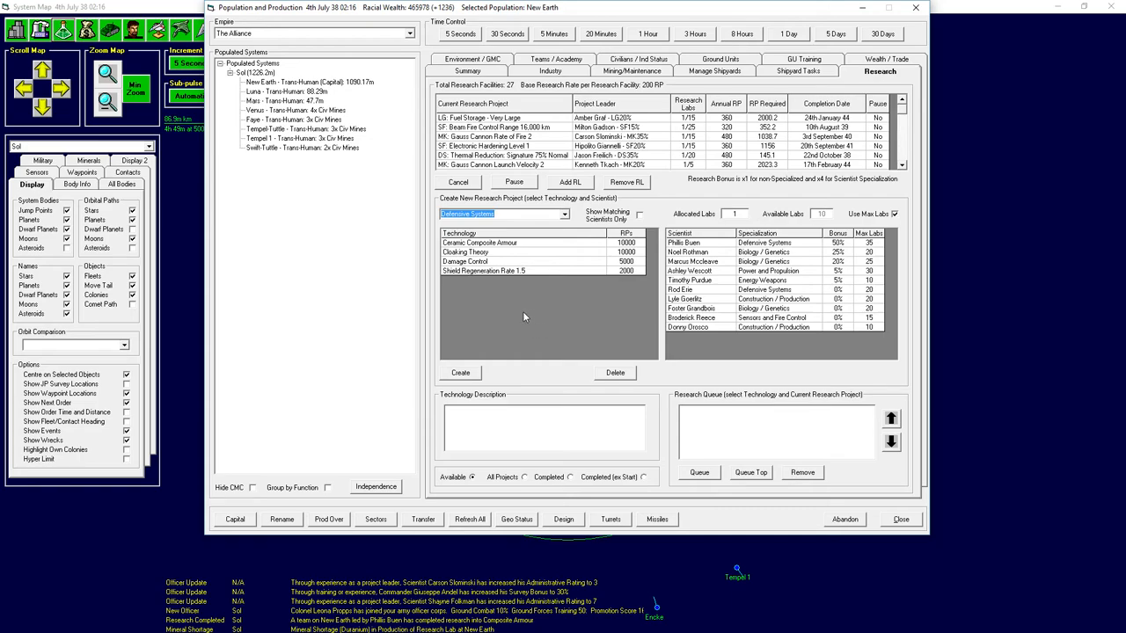
Start a Damage Control research project from the Defensive Systems category on New Earth.
click(479, 241)
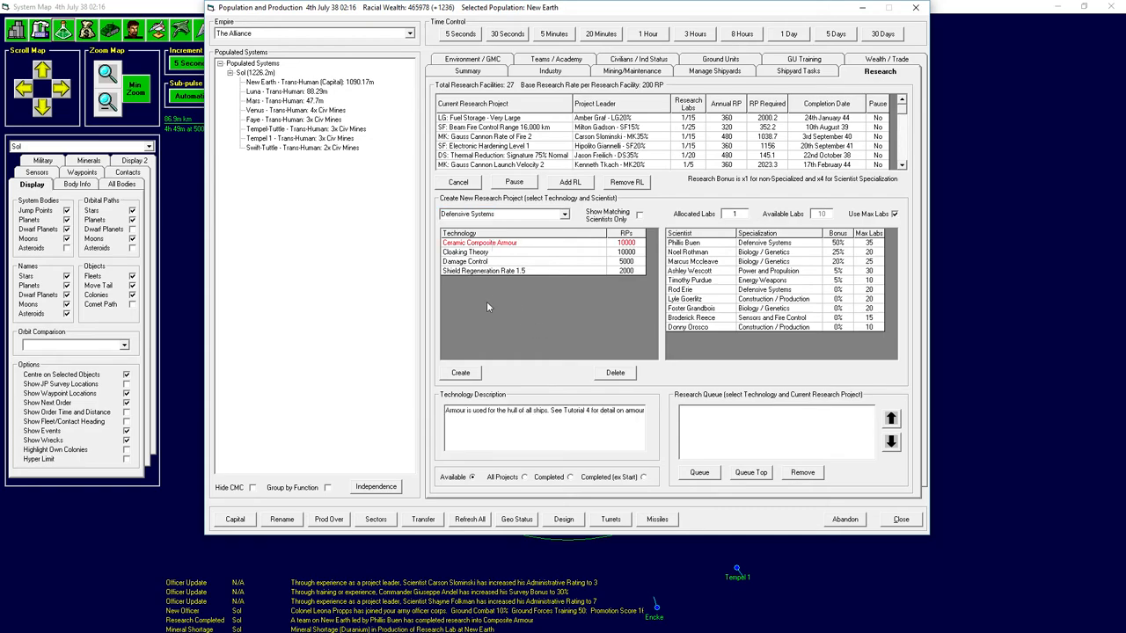
mouse_move(538, 290)
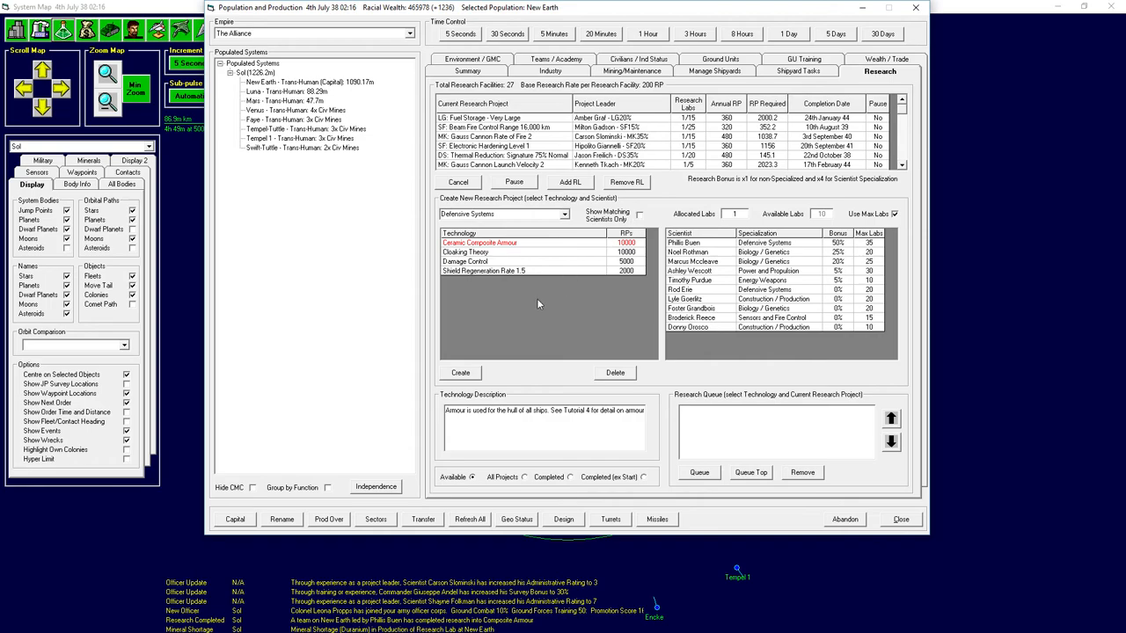
click(464, 261)
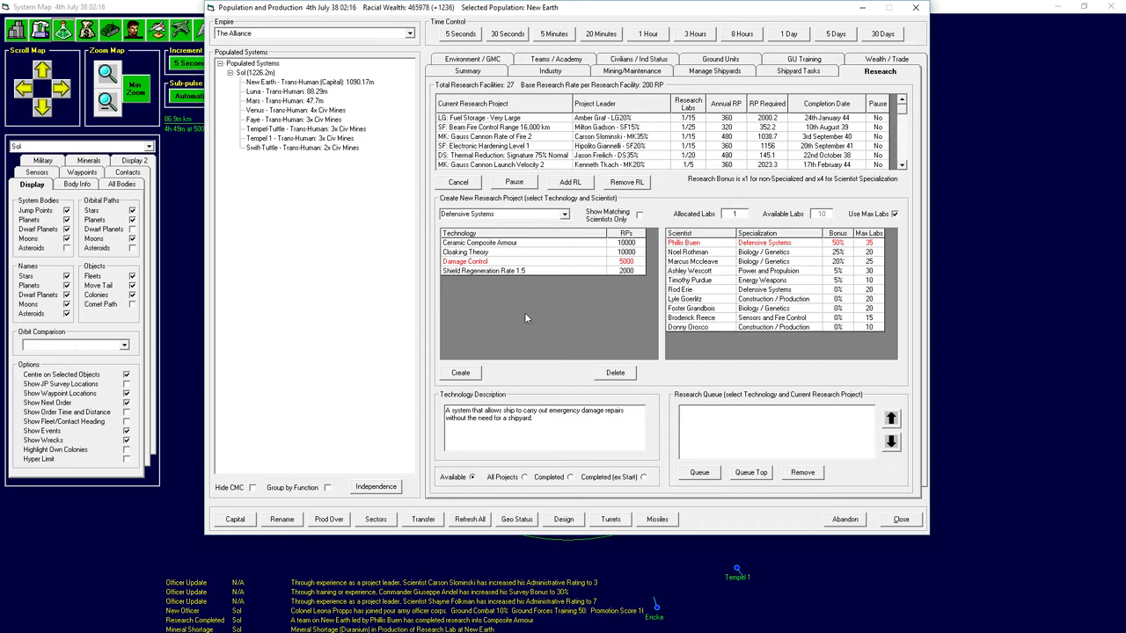
click(460, 372)
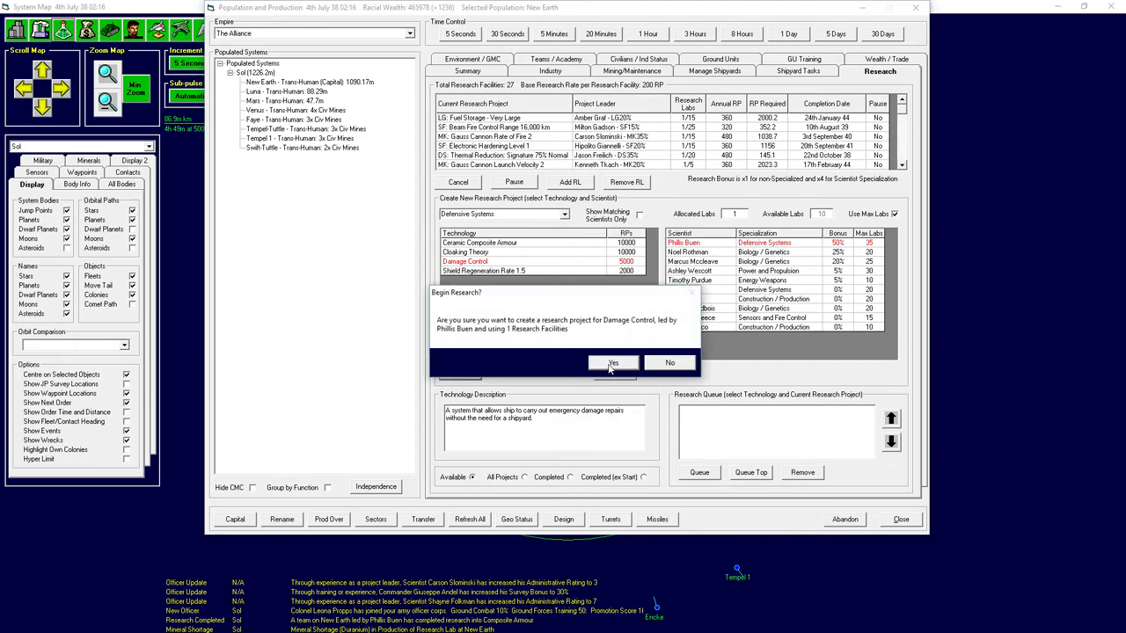
click(613, 363)
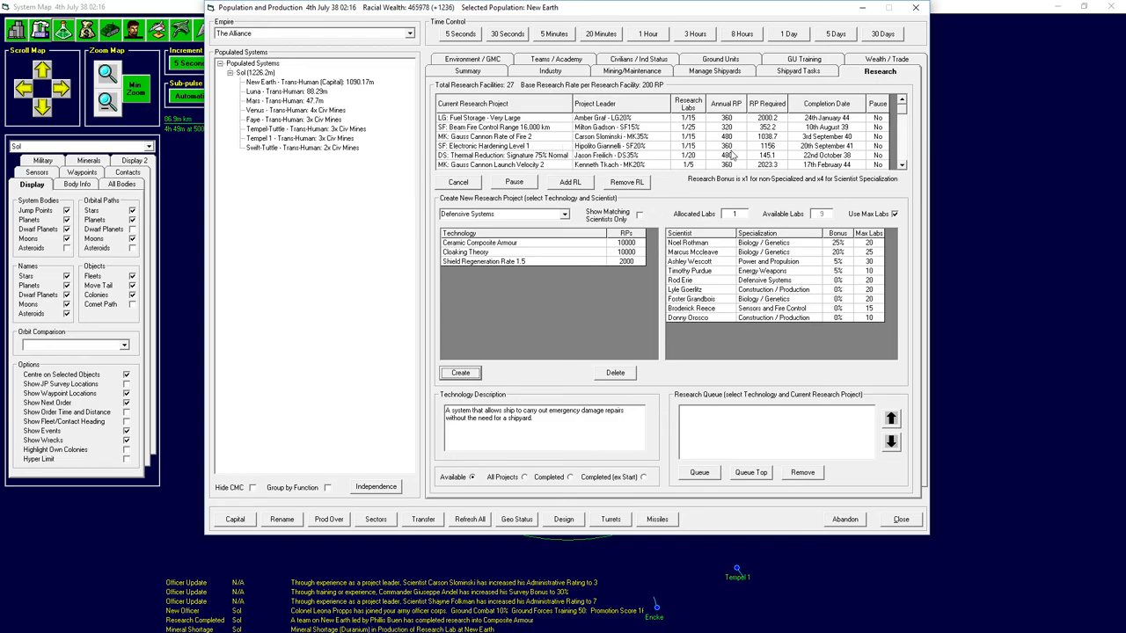
mouse_move(706, 170)
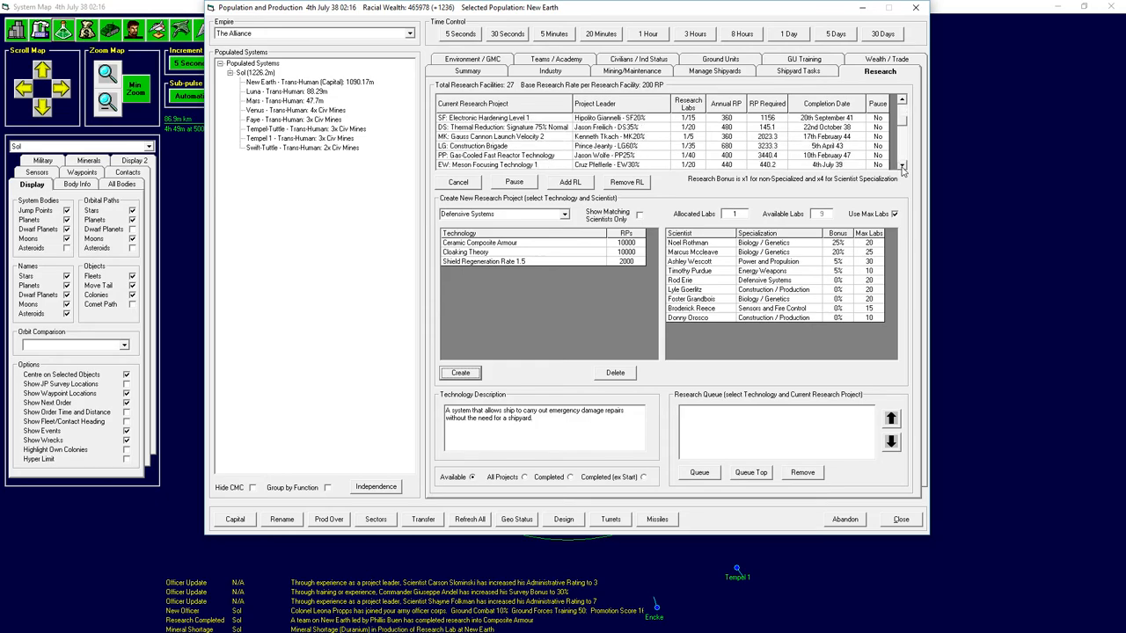
Assign spare labs to Gas-Cooled Fast Reactor Technology, bringing it to 11 labs.
click(497, 155)
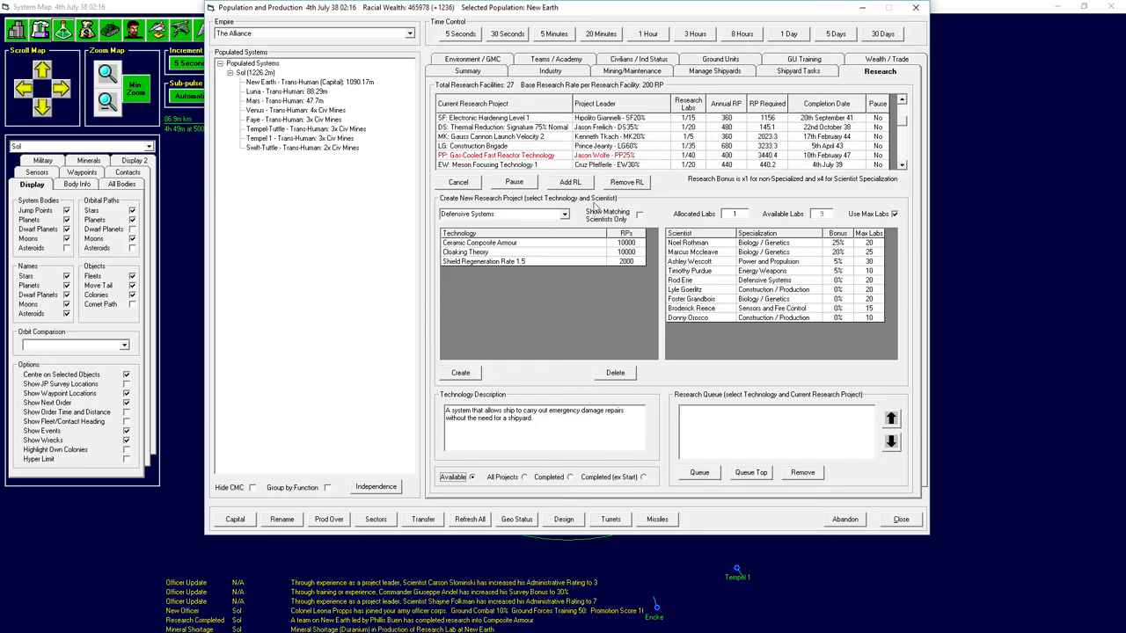
click(569, 182)
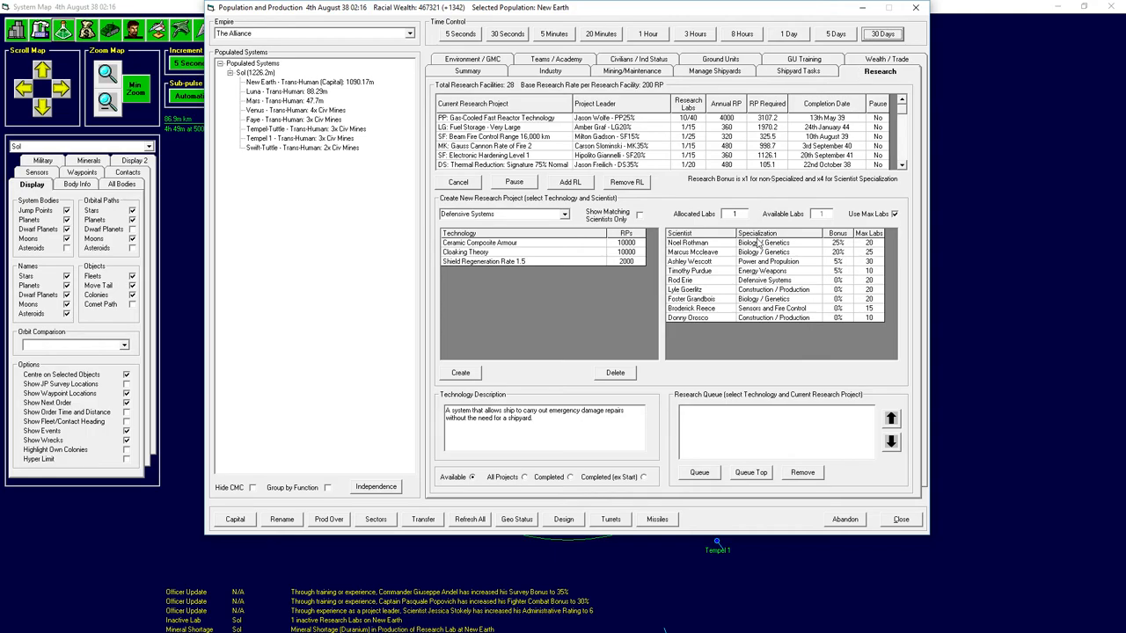
click(495, 117)
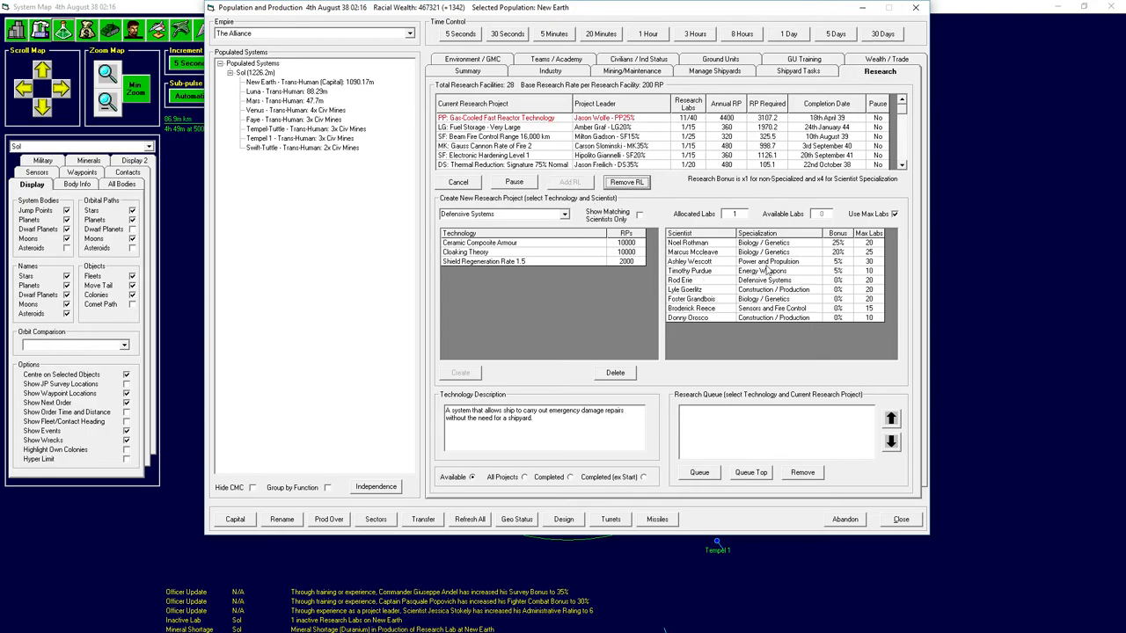
click(900, 519)
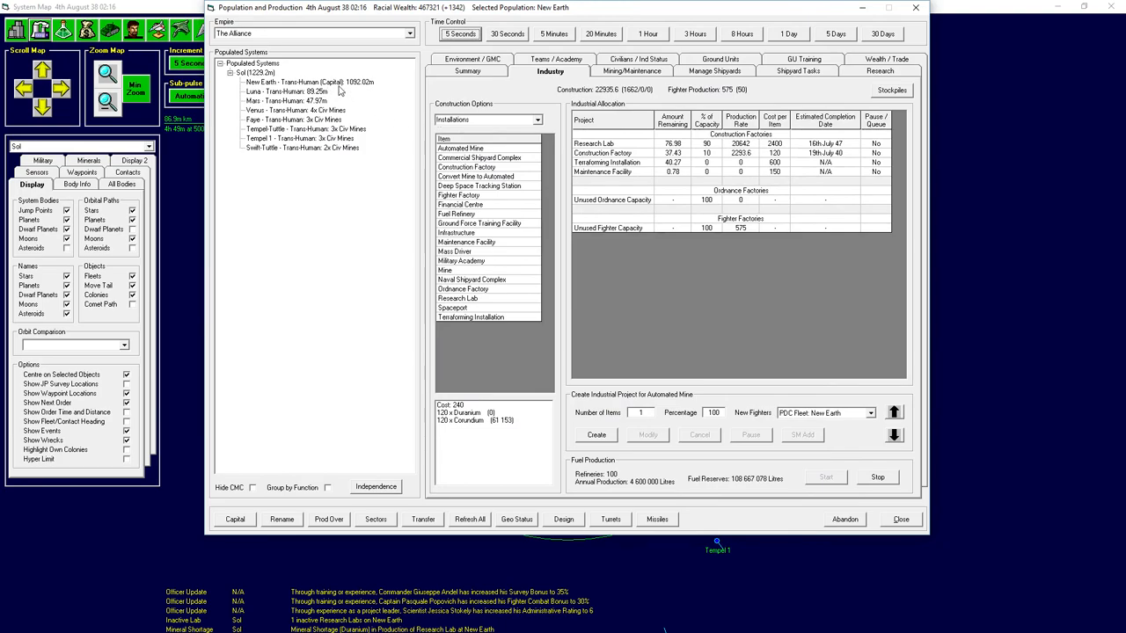
mouse_move(483, 80)
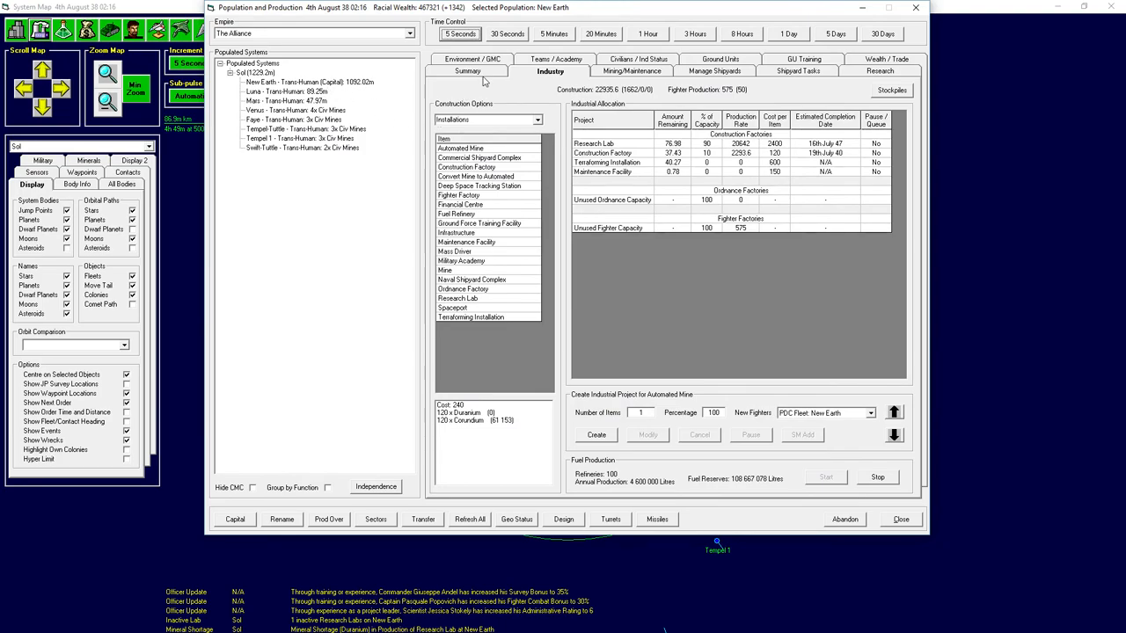
Show New Earth's colony summary of population, factories and research labs.
click(467, 70)
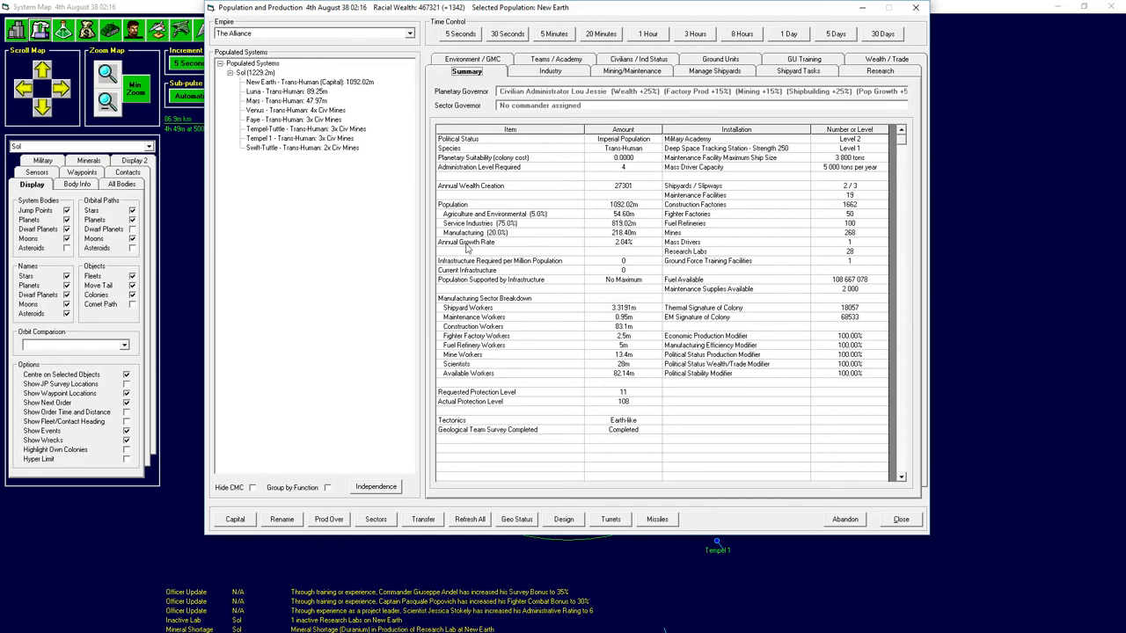
Watch Mars's environment page while advancing the clock in 30-day steps to 4th November 38.
click(286, 100)
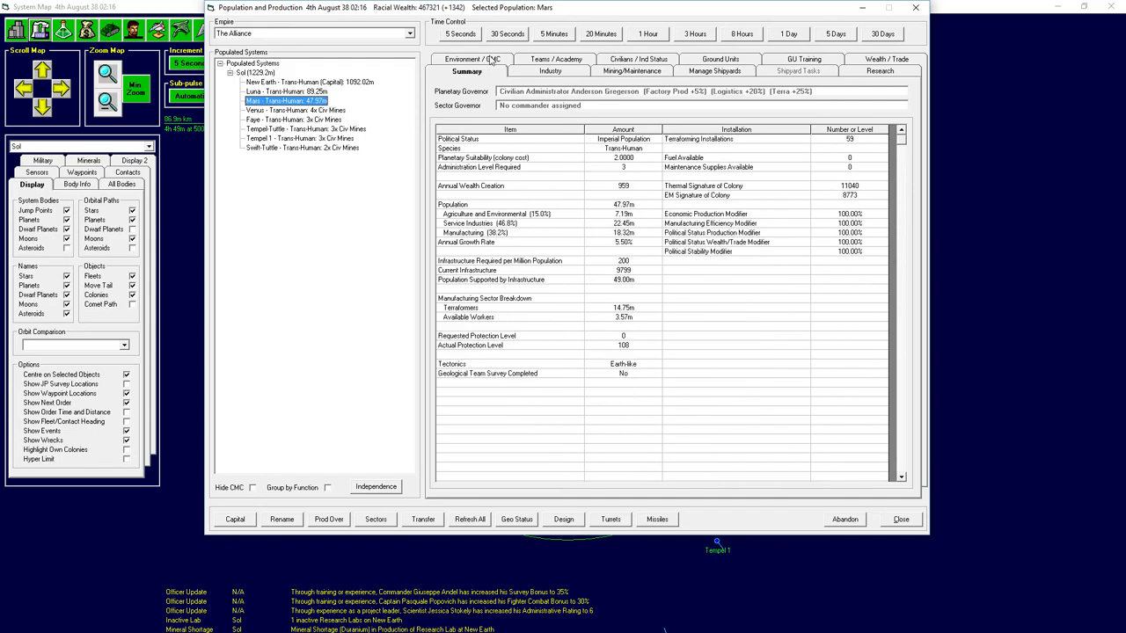
click(467, 59)
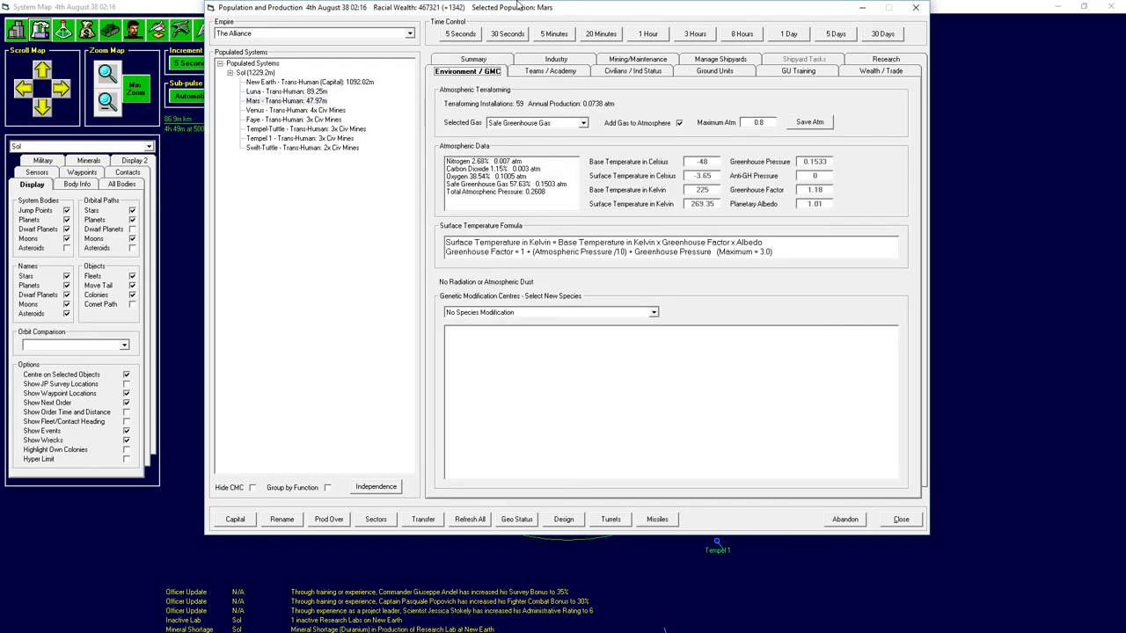
click(882, 33)
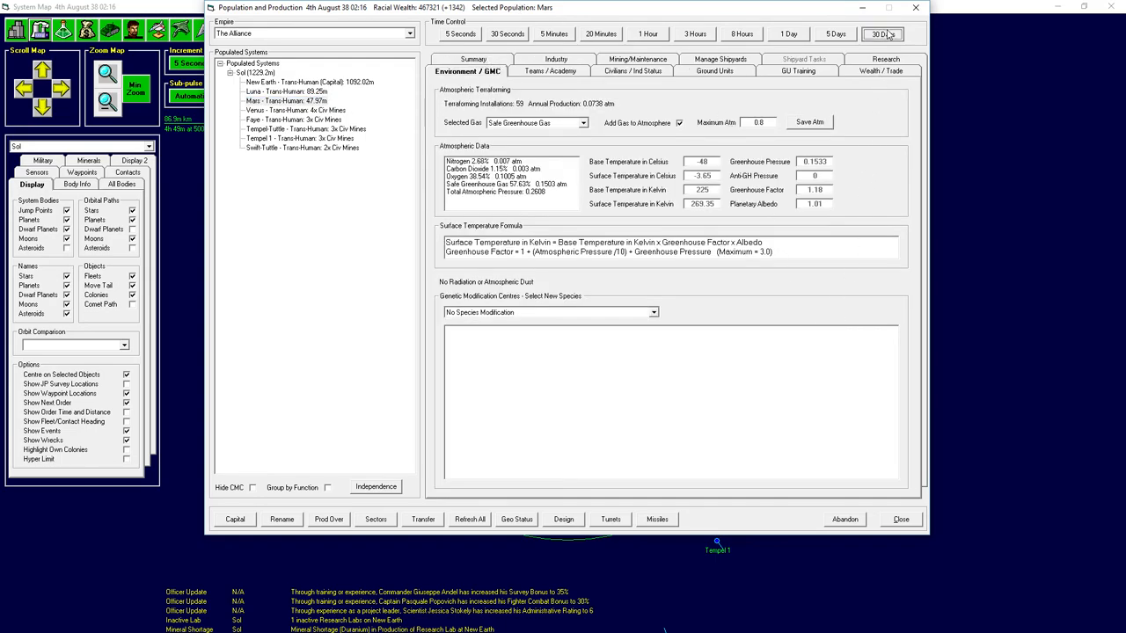
click(881, 34)
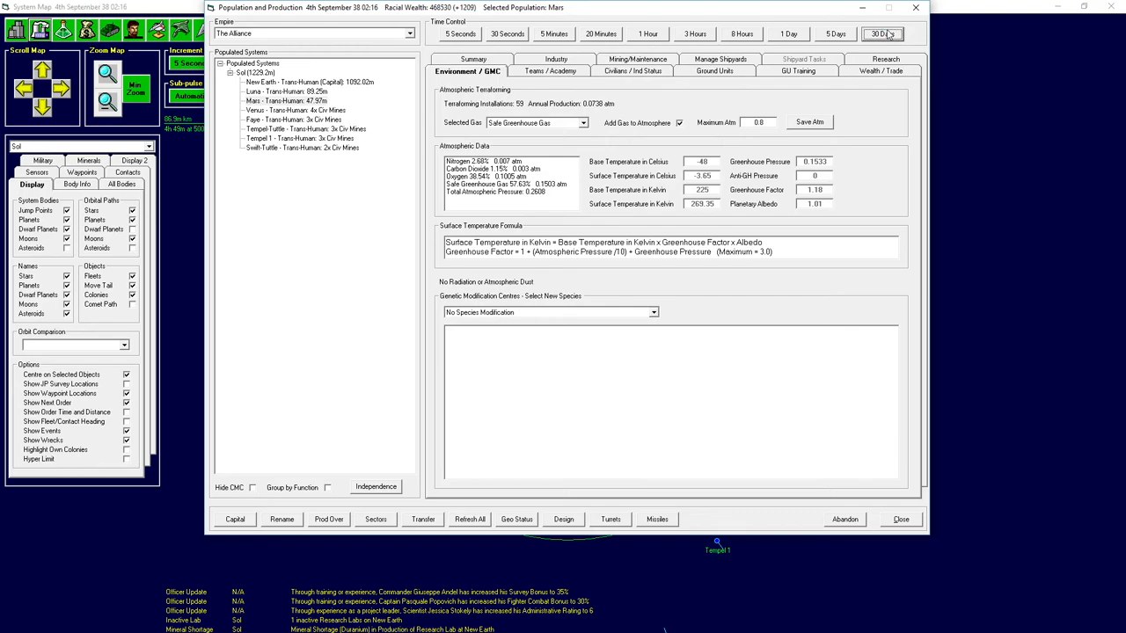
click(881, 33)
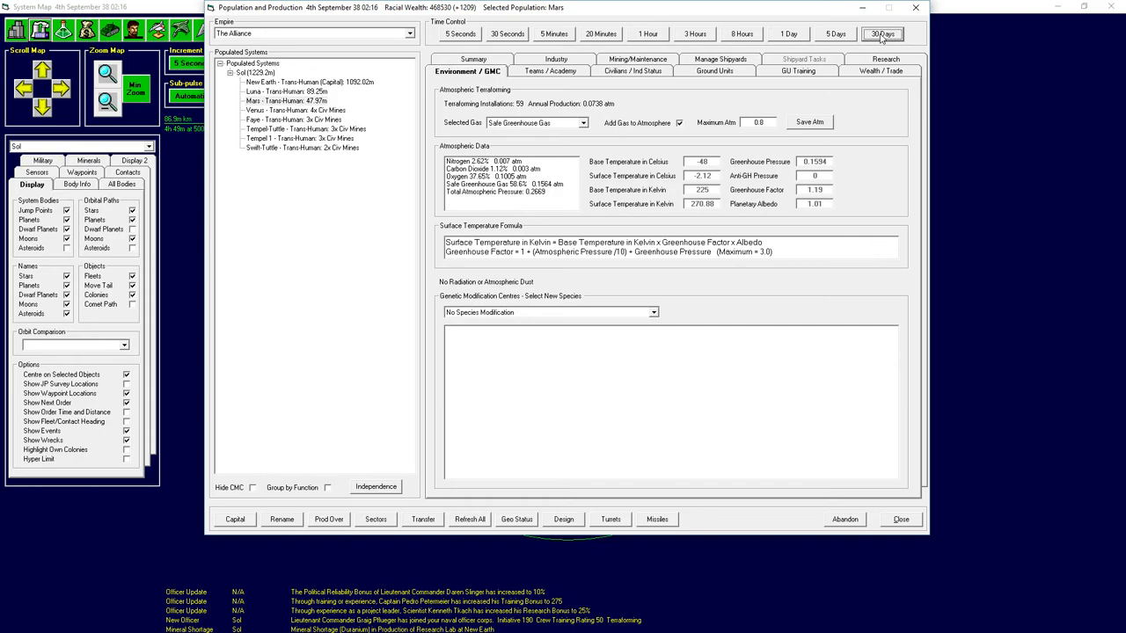
click(883, 33)
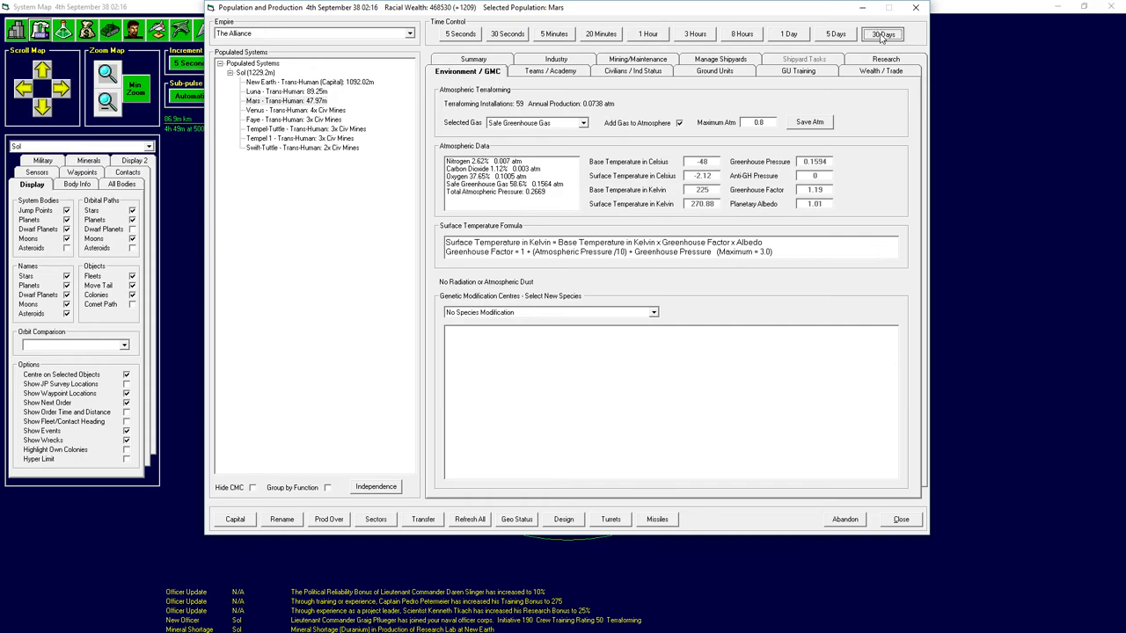
click(882, 34)
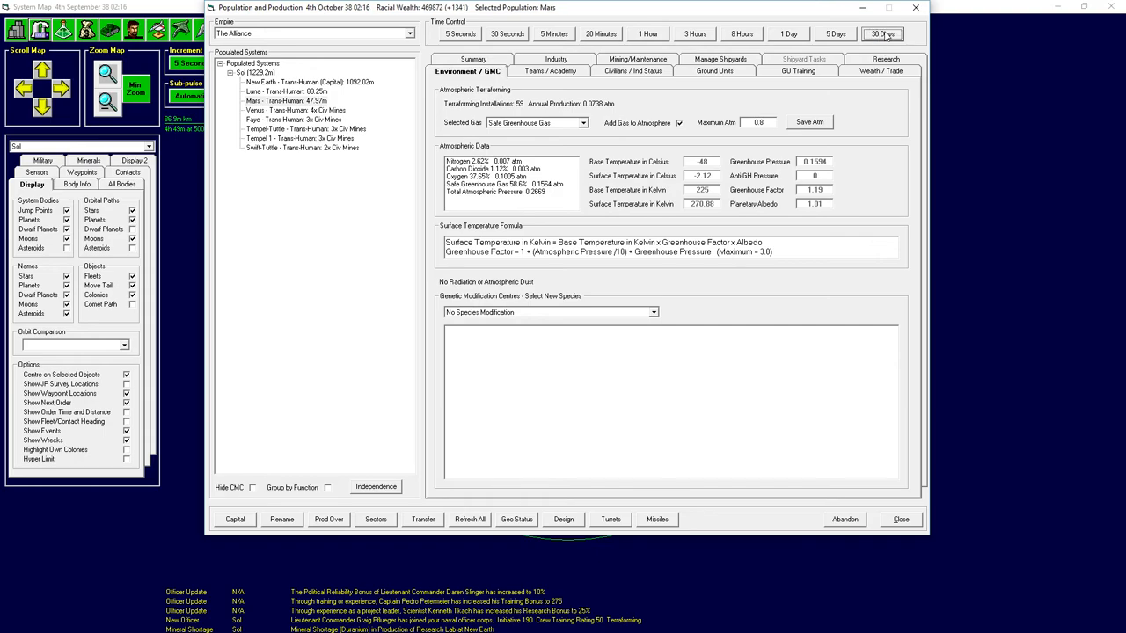
click(883, 34)
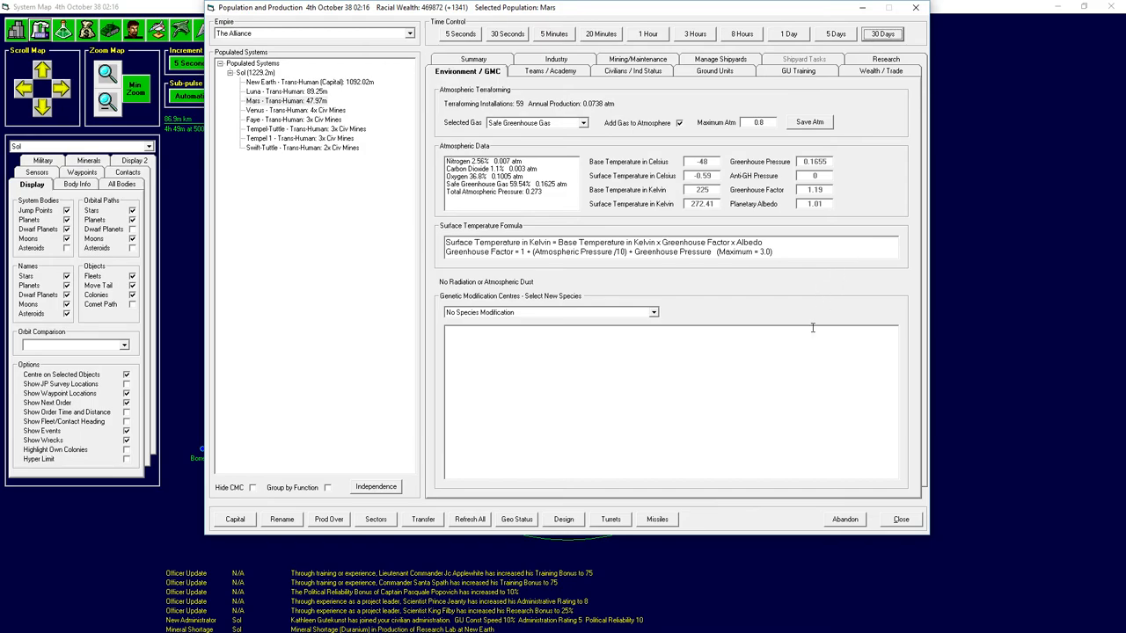
mouse_move(647, 217)
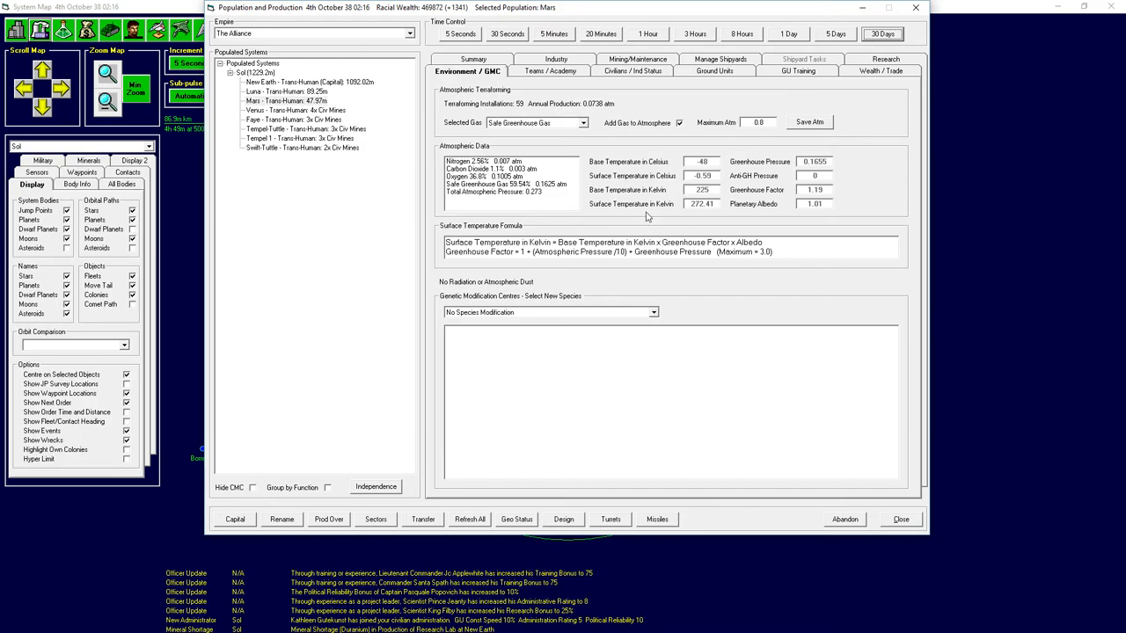
click(881, 34)
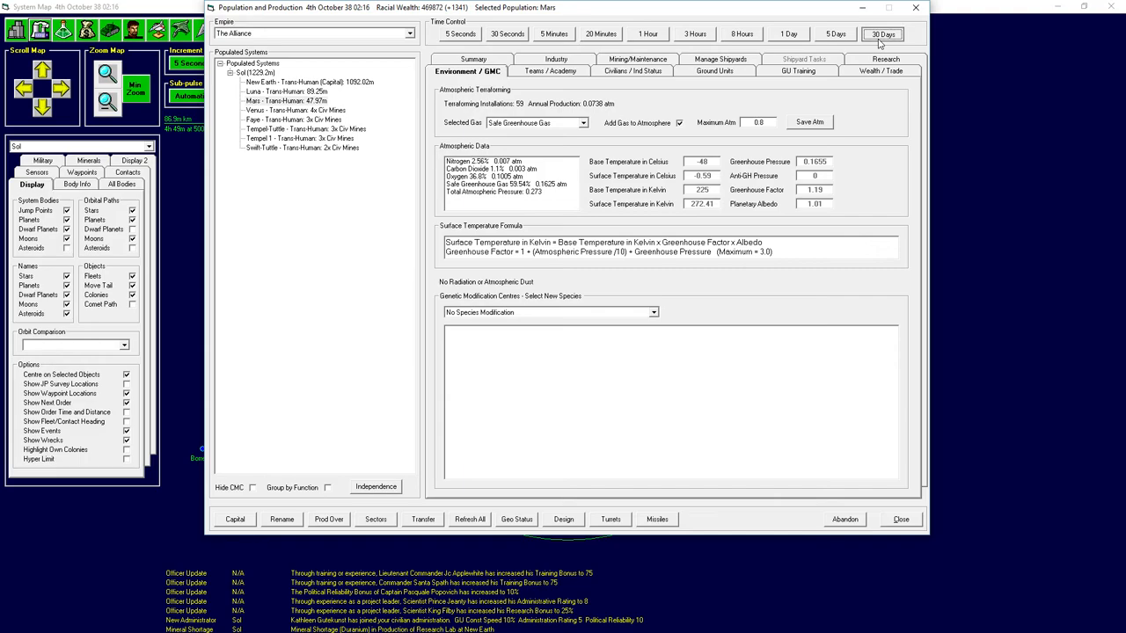
click(882, 34)
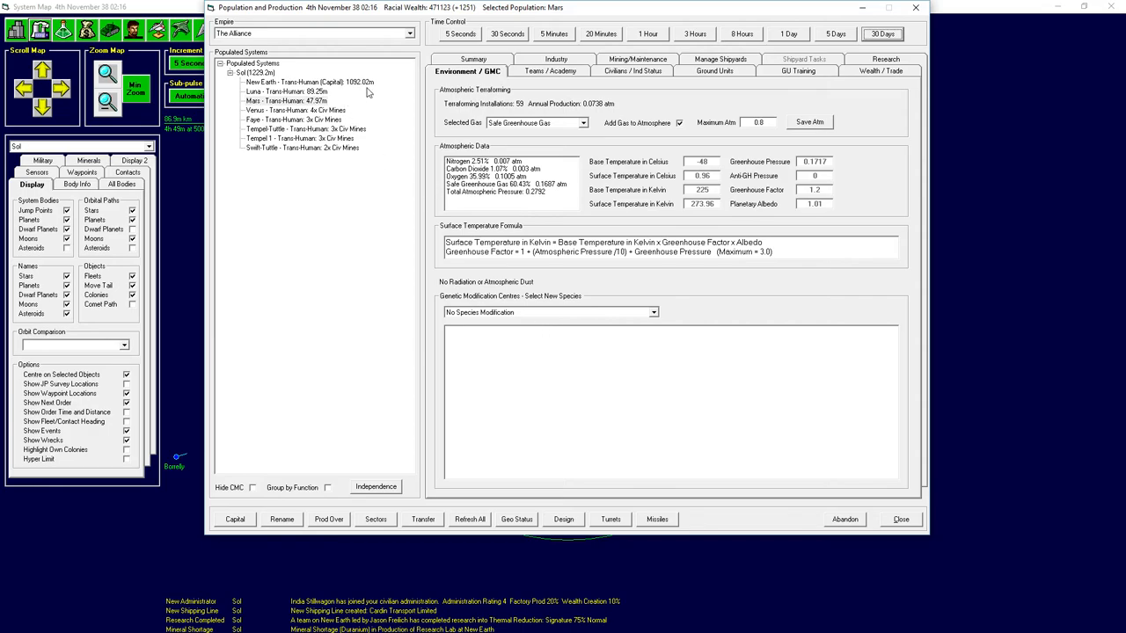
mouse_move(612, 288)
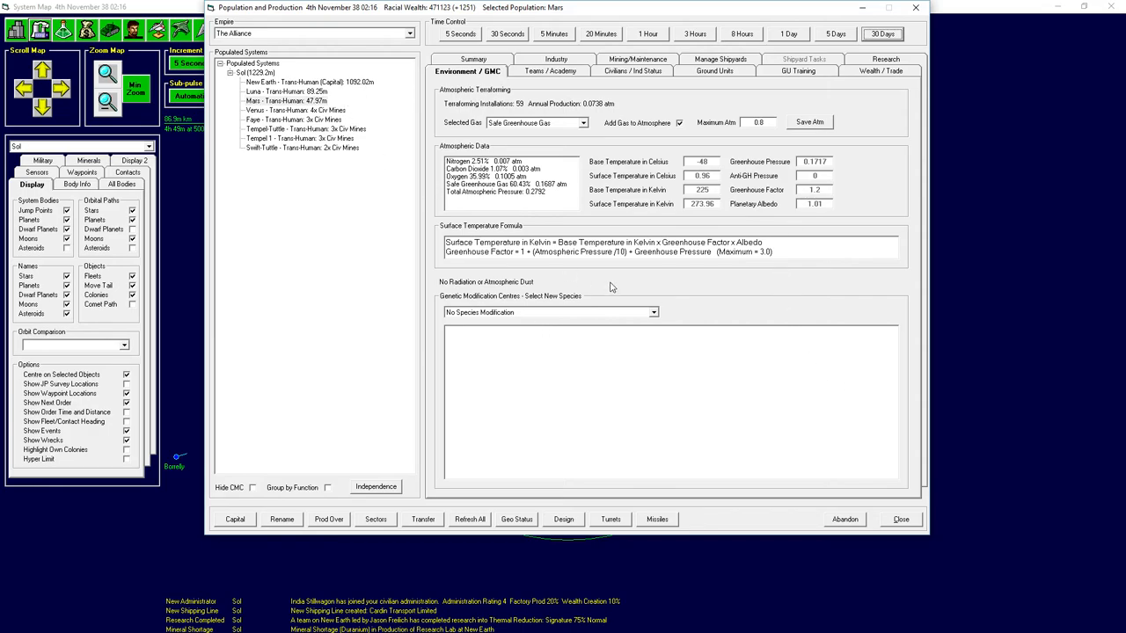
Compare the atmosphere data of New Earth, Luna and Mars, ending on New Earth.
click(307, 82)
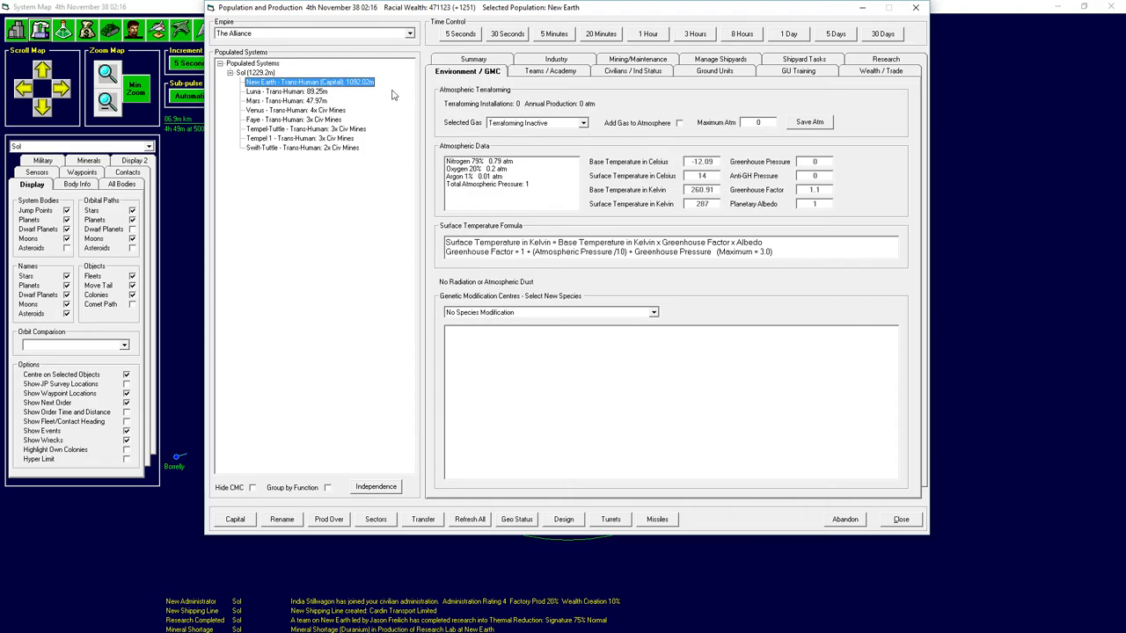
mouse_move(764, 347)
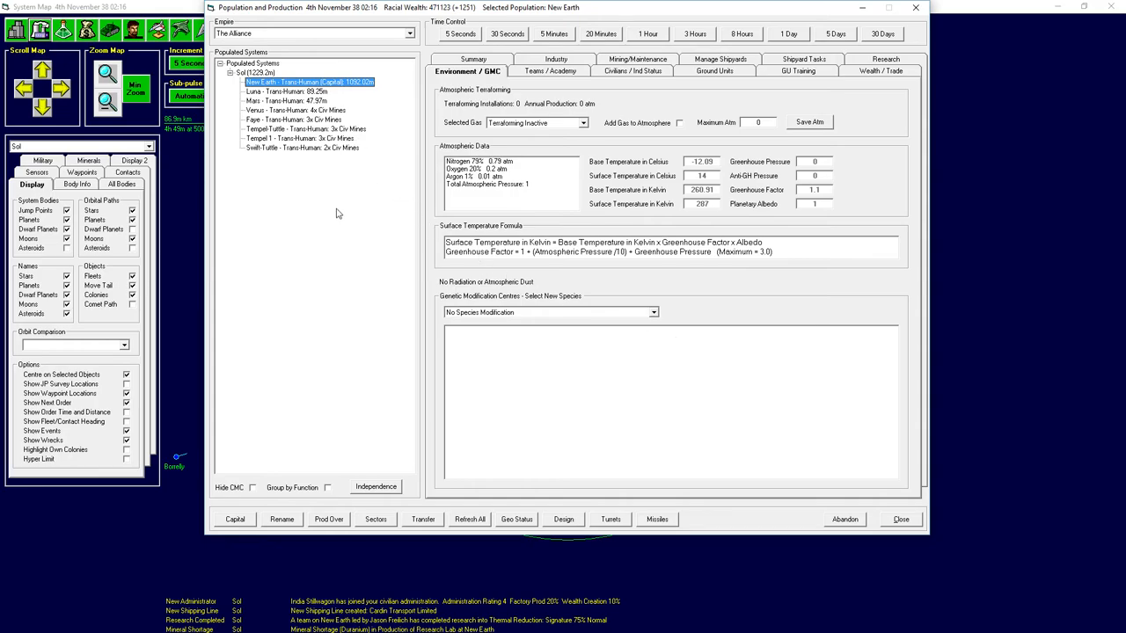
mouse_move(774, 314)
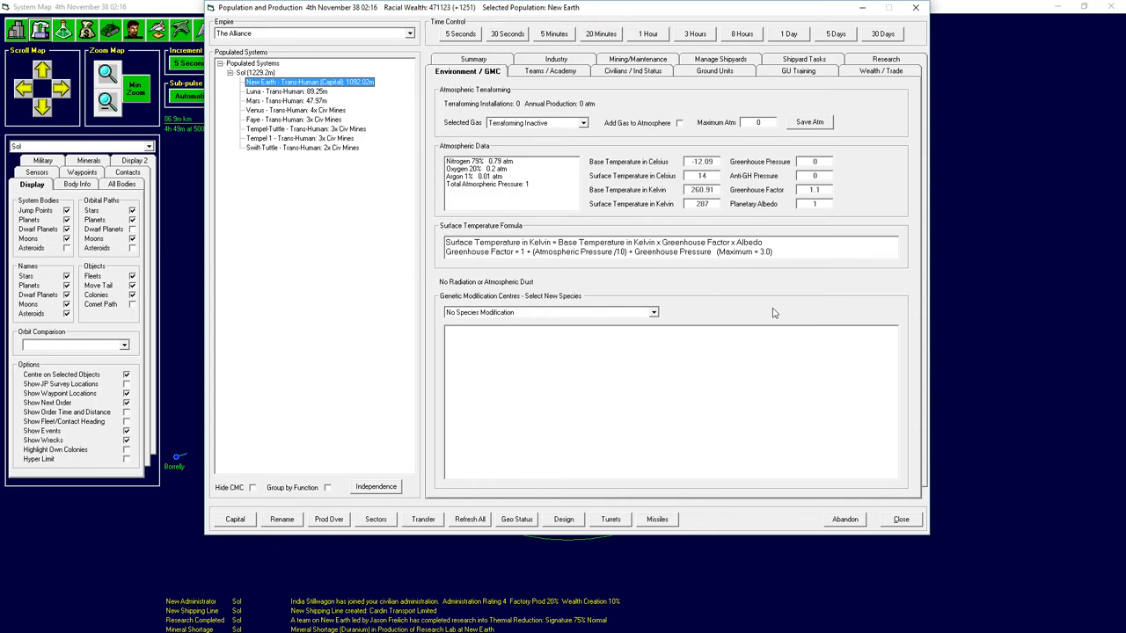
click(285, 92)
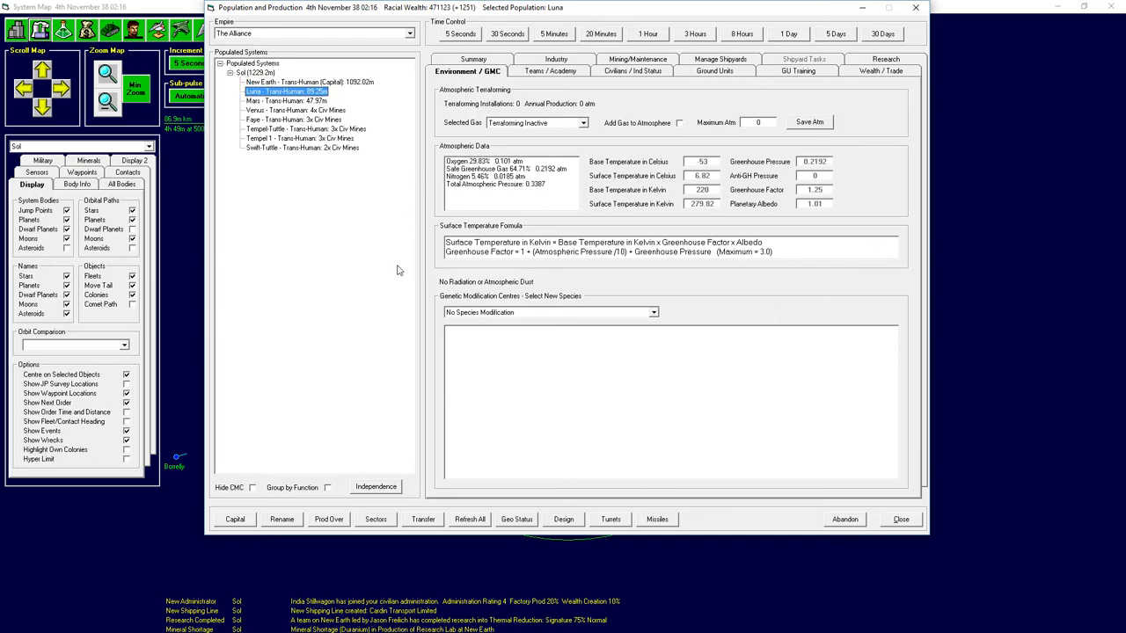
click(286, 101)
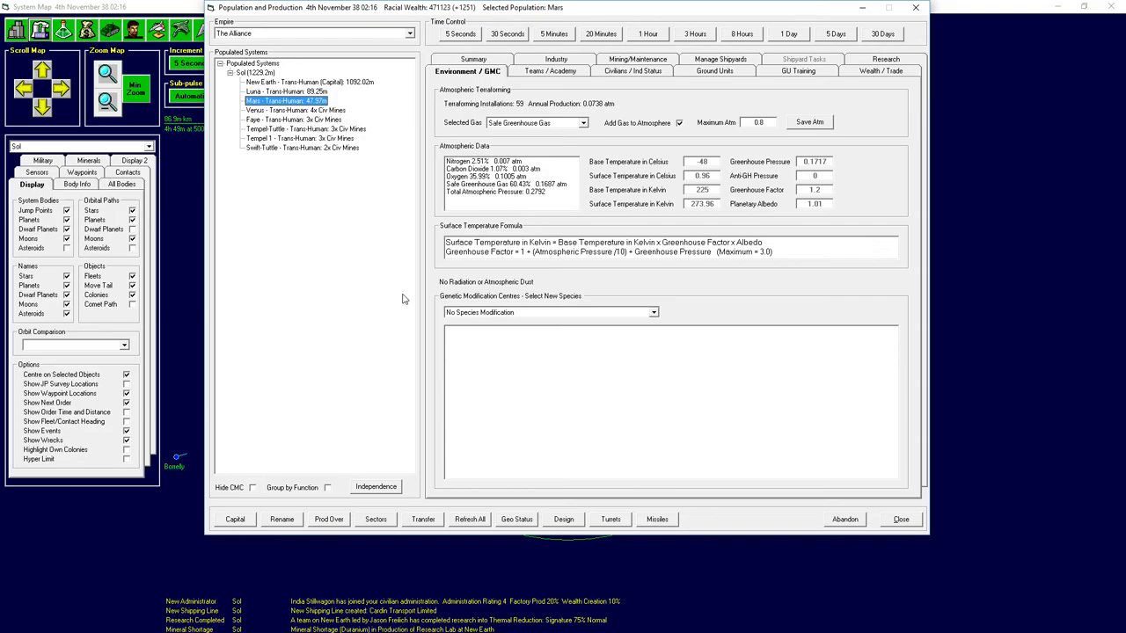
mouse_move(343, 85)
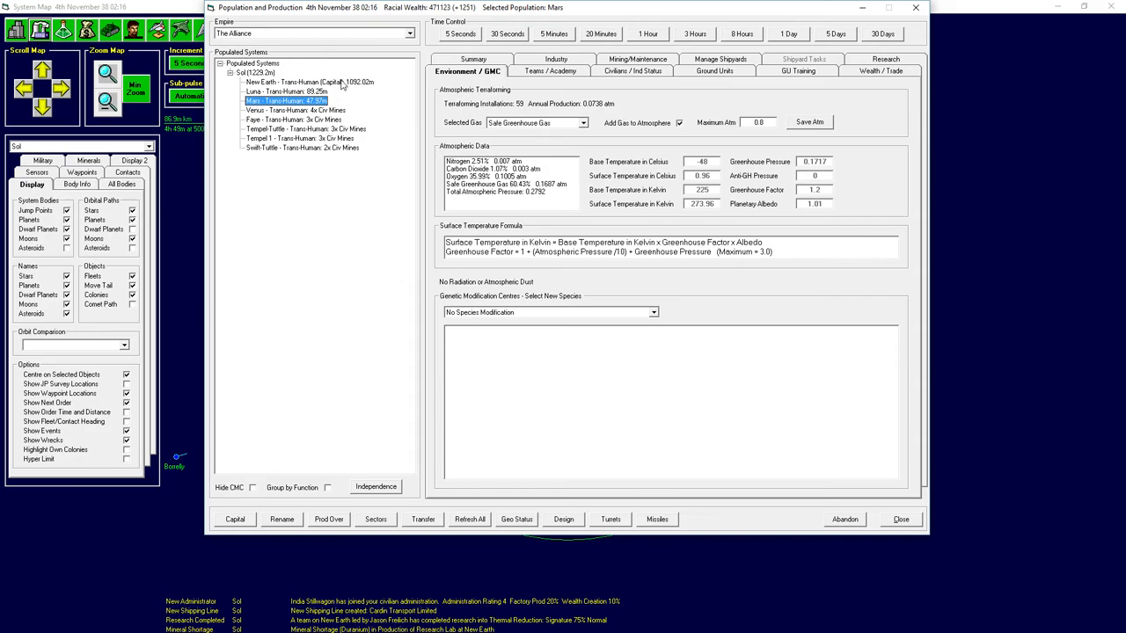
click(308, 82)
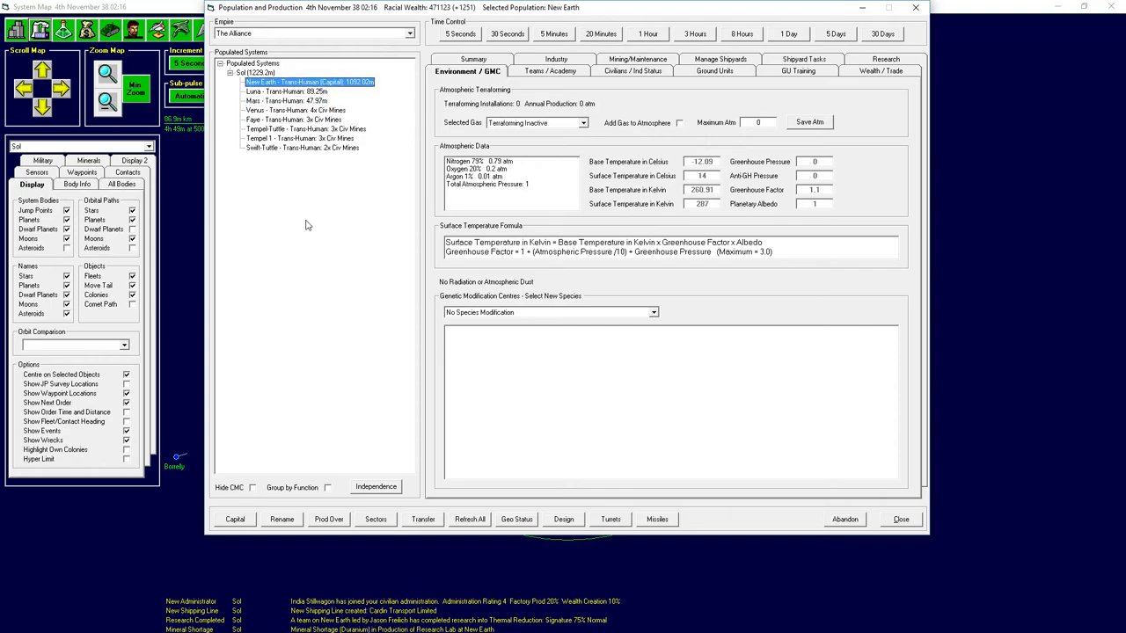
mouse_move(294, 236)
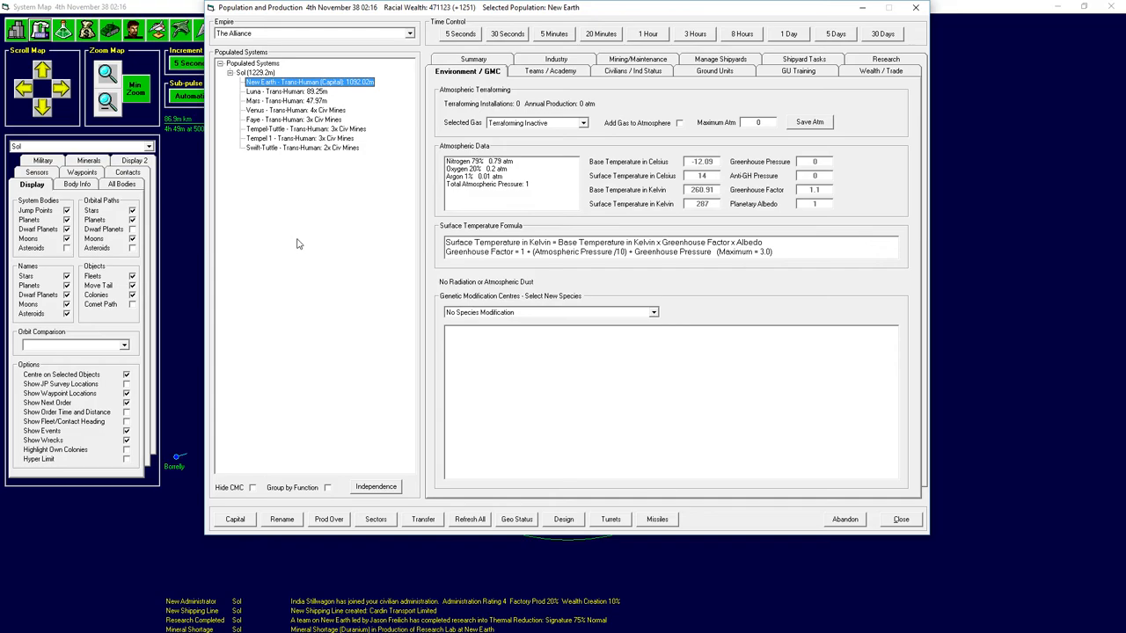
mouse_move(353, 237)
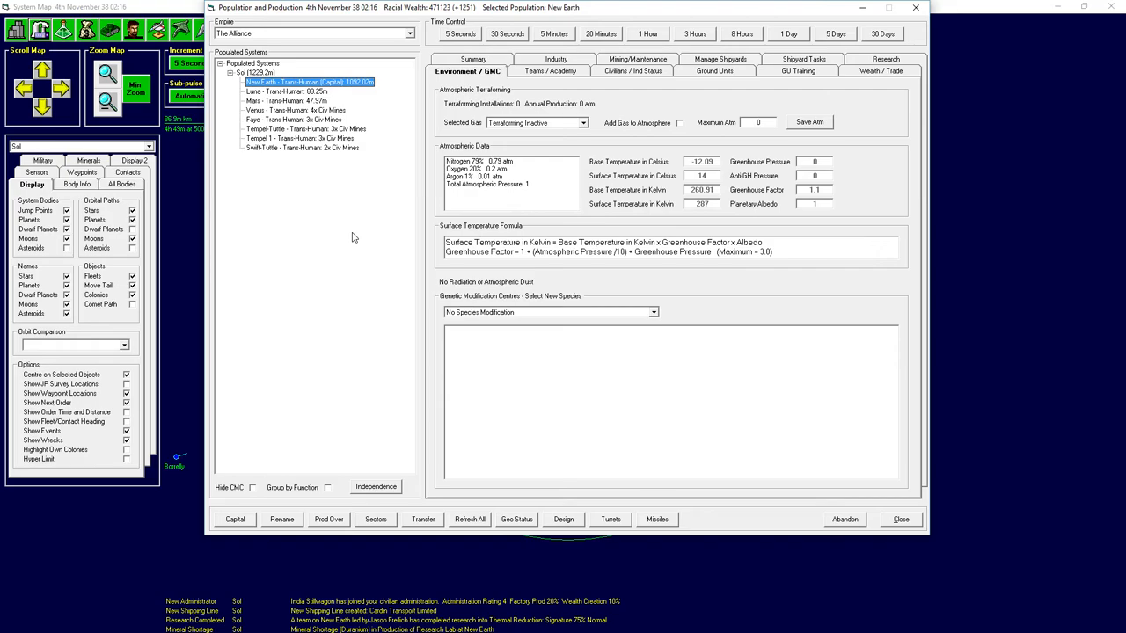
mouse_move(391, 221)
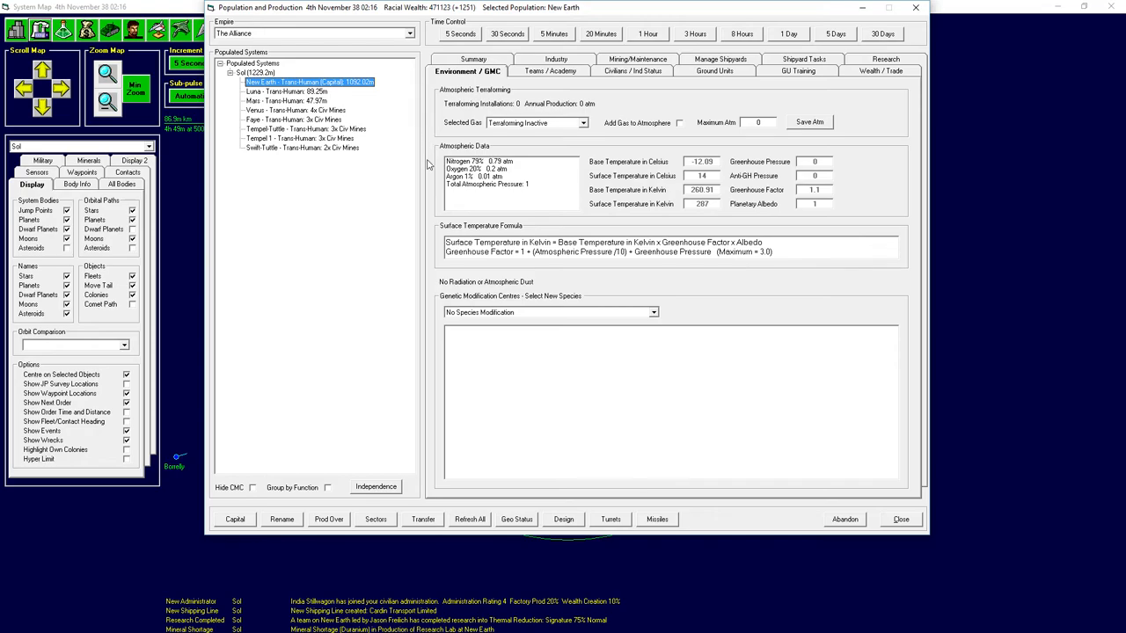
mouse_move(769, 369)
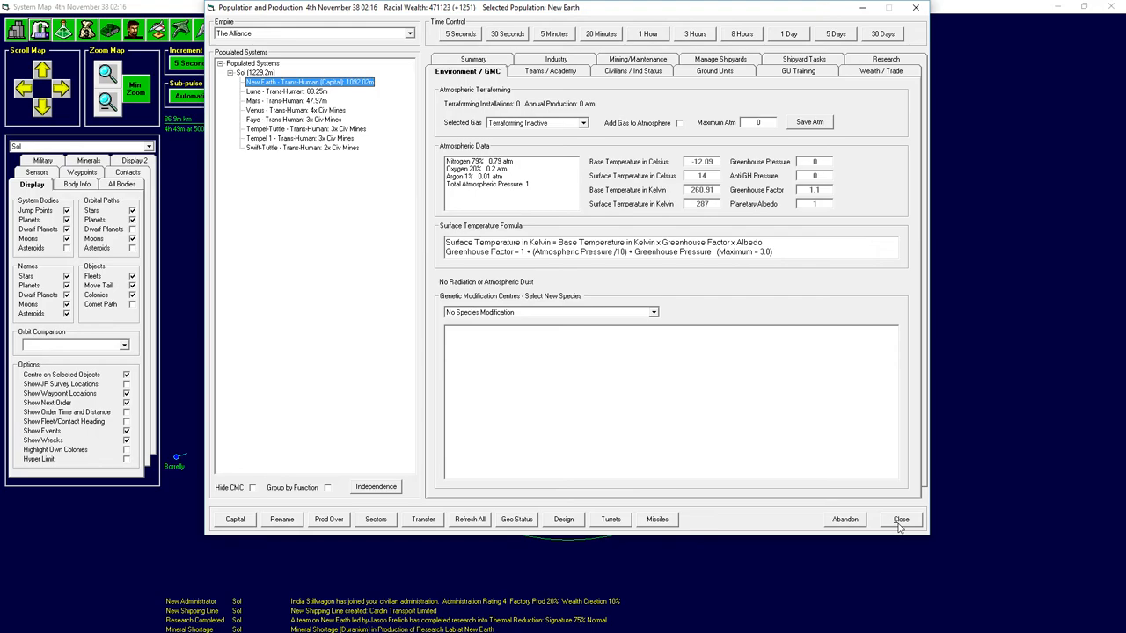
Close the colony population and production view.
click(900, 519)
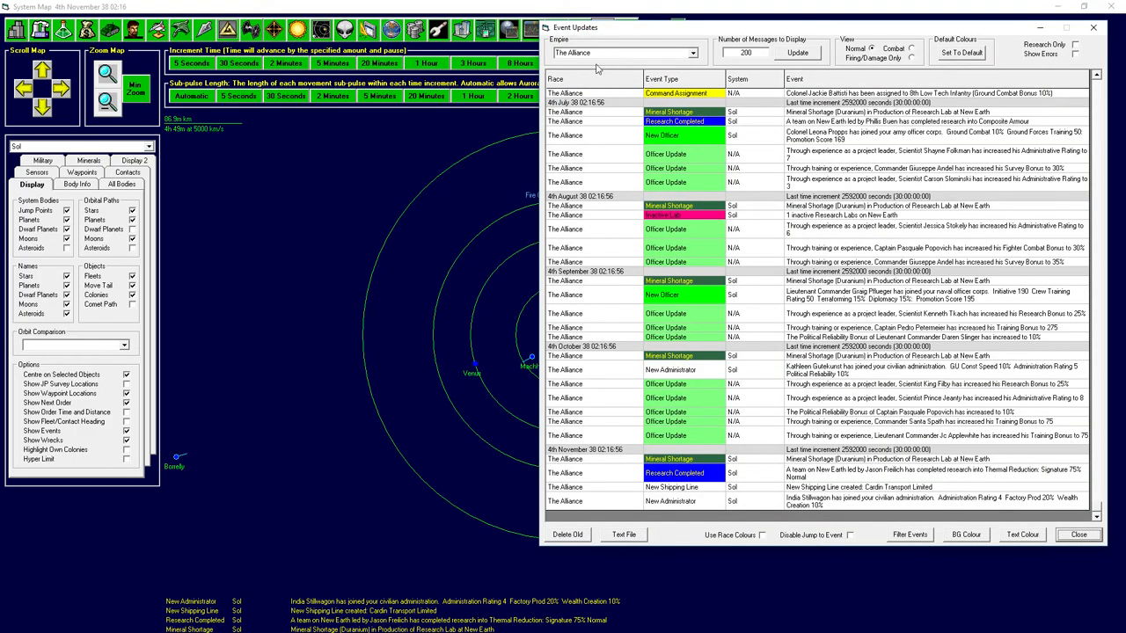
mouse_move(707, 487)
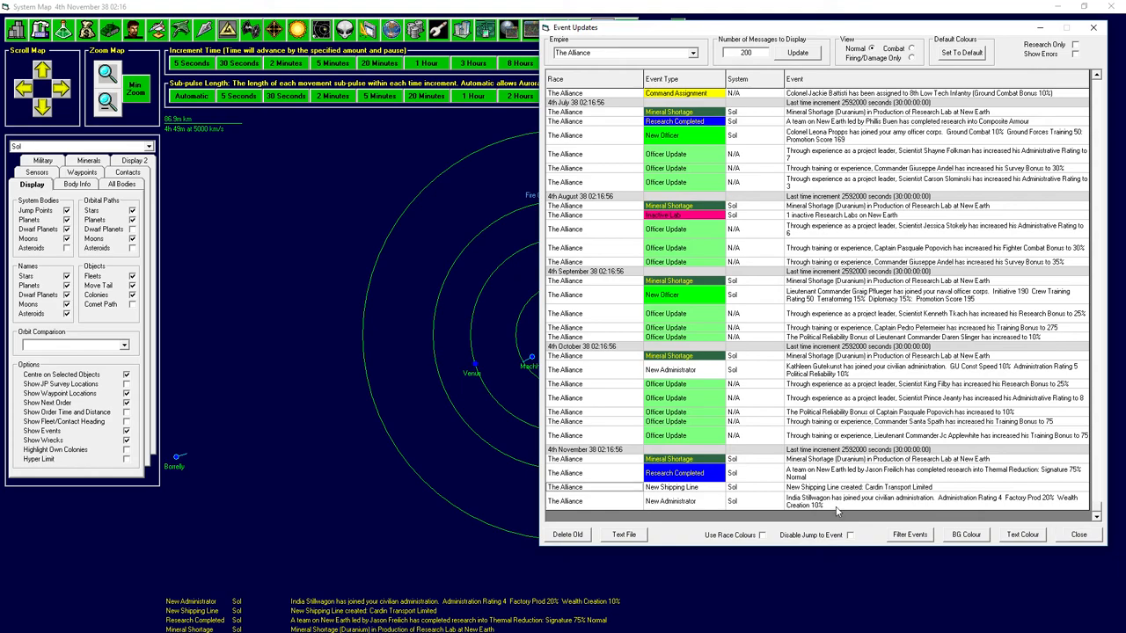
mouse_move(895, 503)
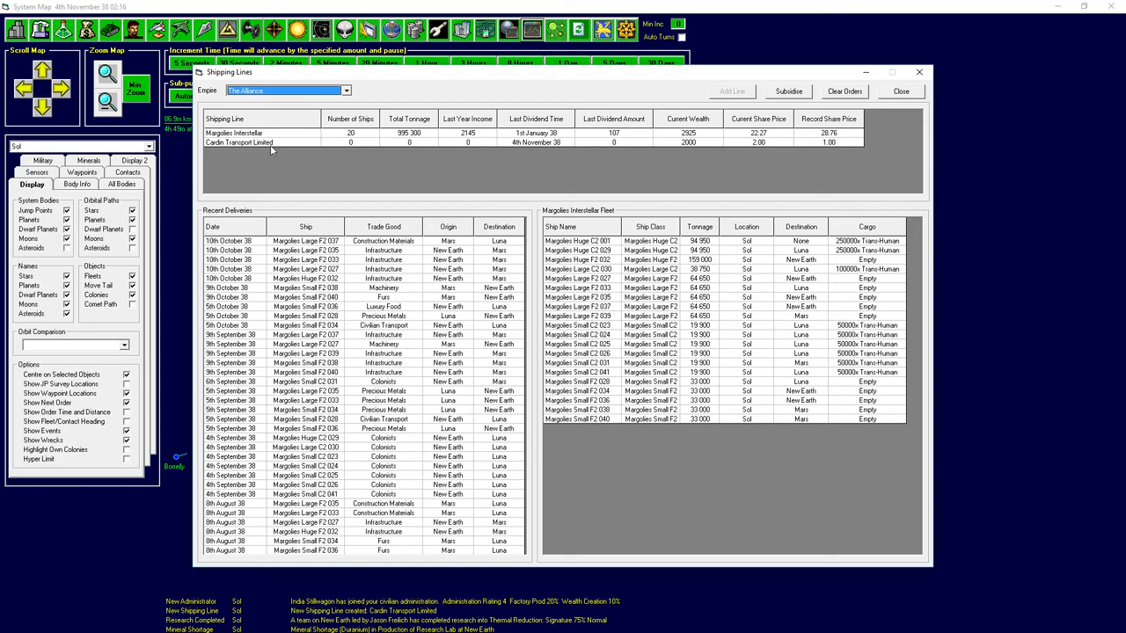
Review the Cardin Transport Limited shipping line and close the shipping lines overview.
click(239, 142)
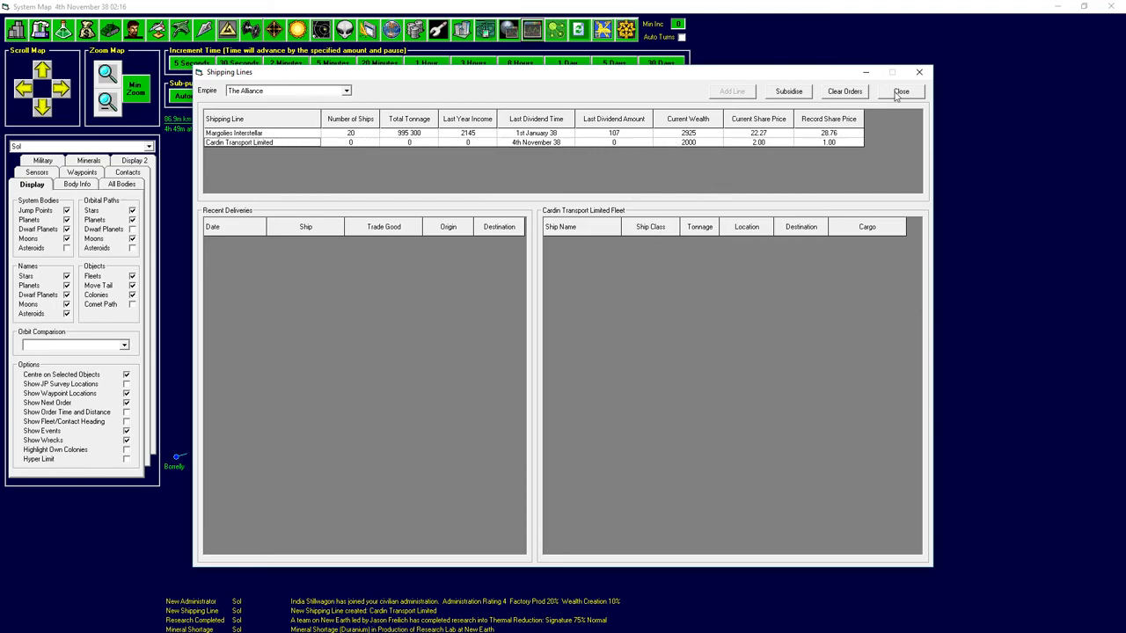
mouse_move(897, 99)
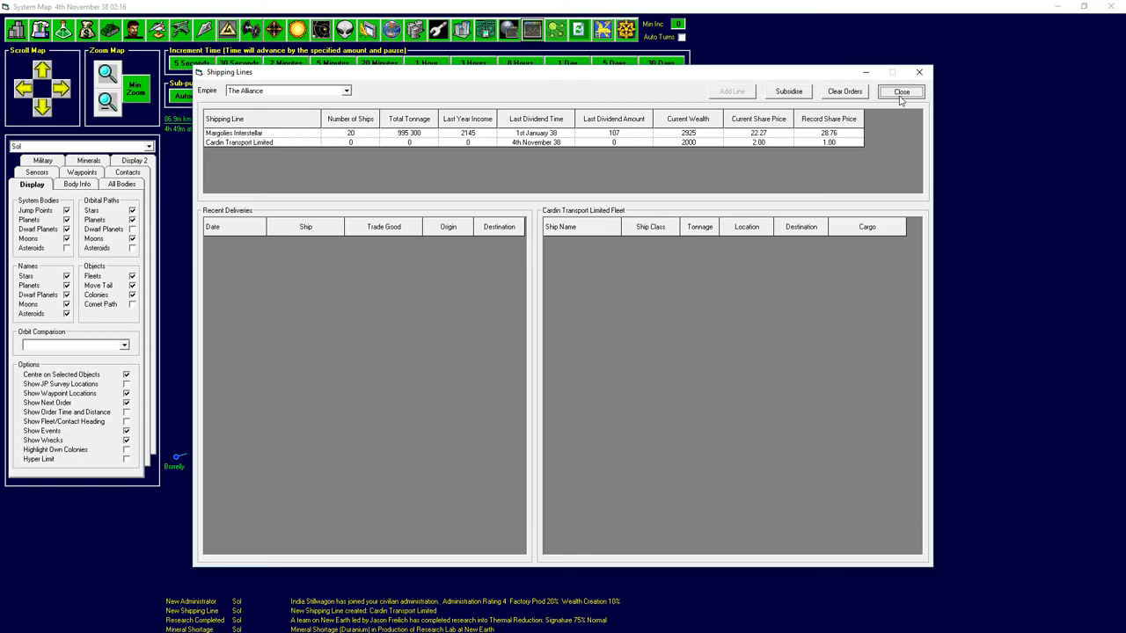
click(900, 92)
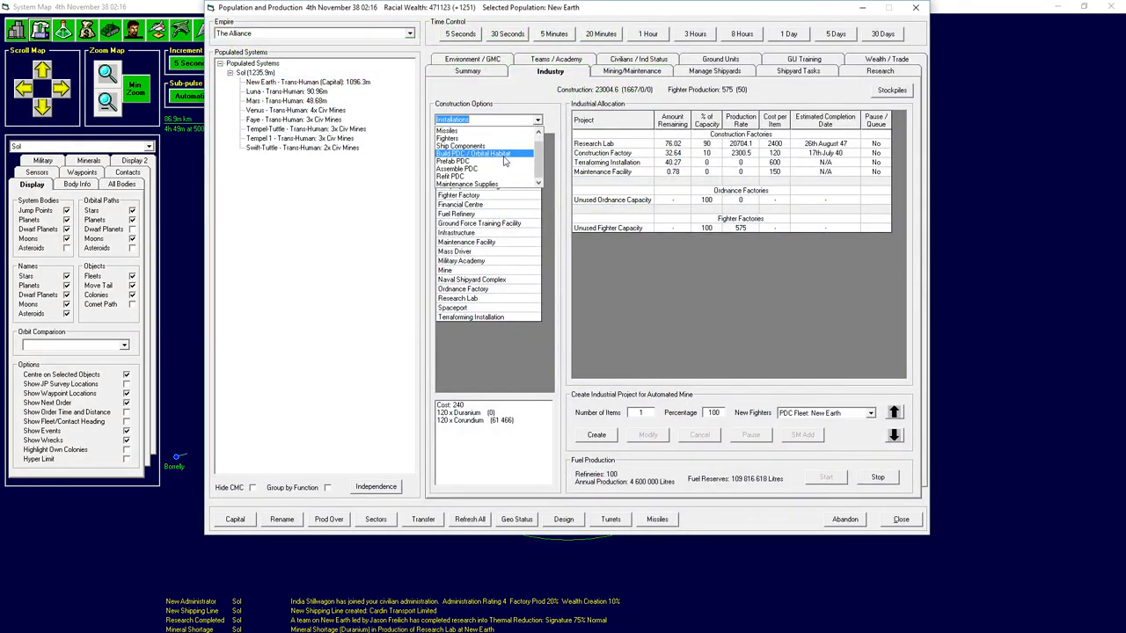
Switch the research category to Missiles / Kinetic Weapons to list its available technologies.
click(880, 70)
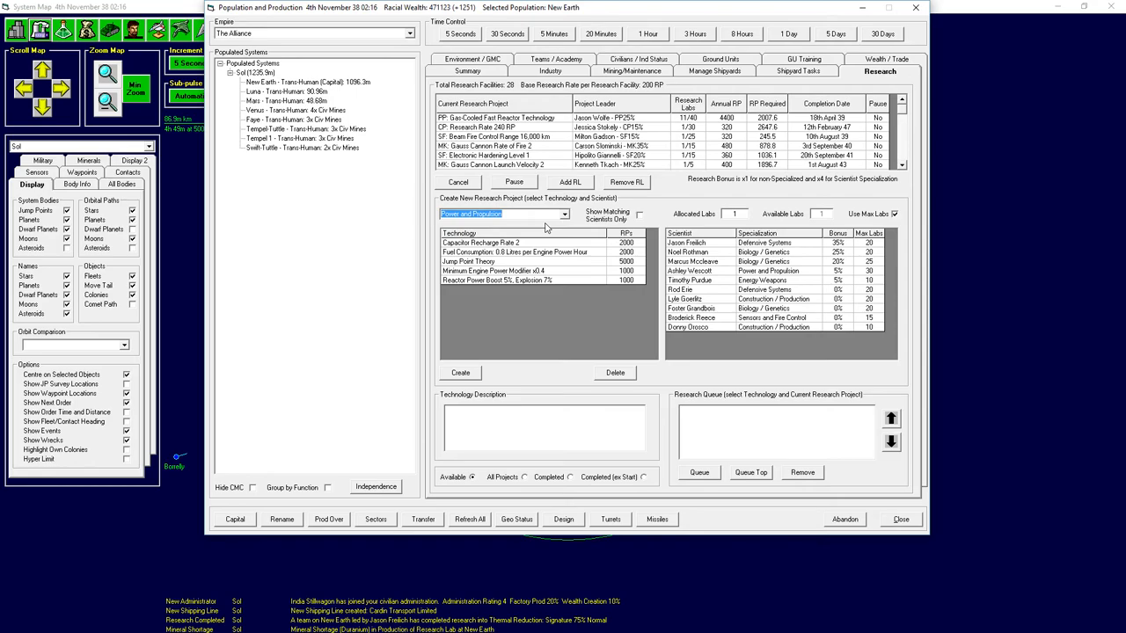
click(564, 214)
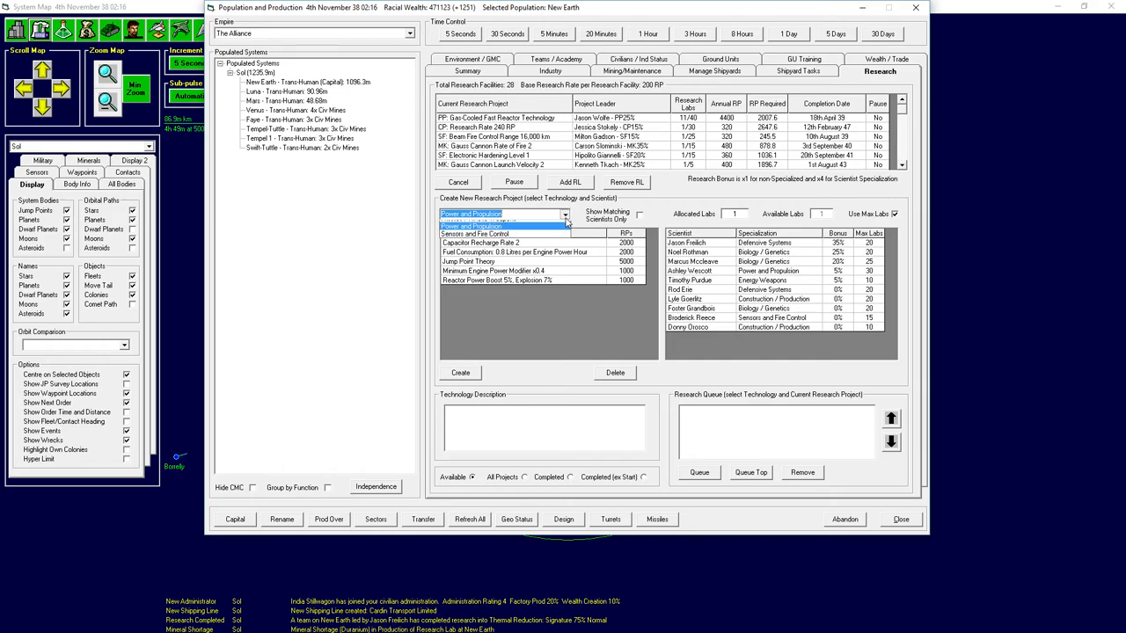
click(565, 215)
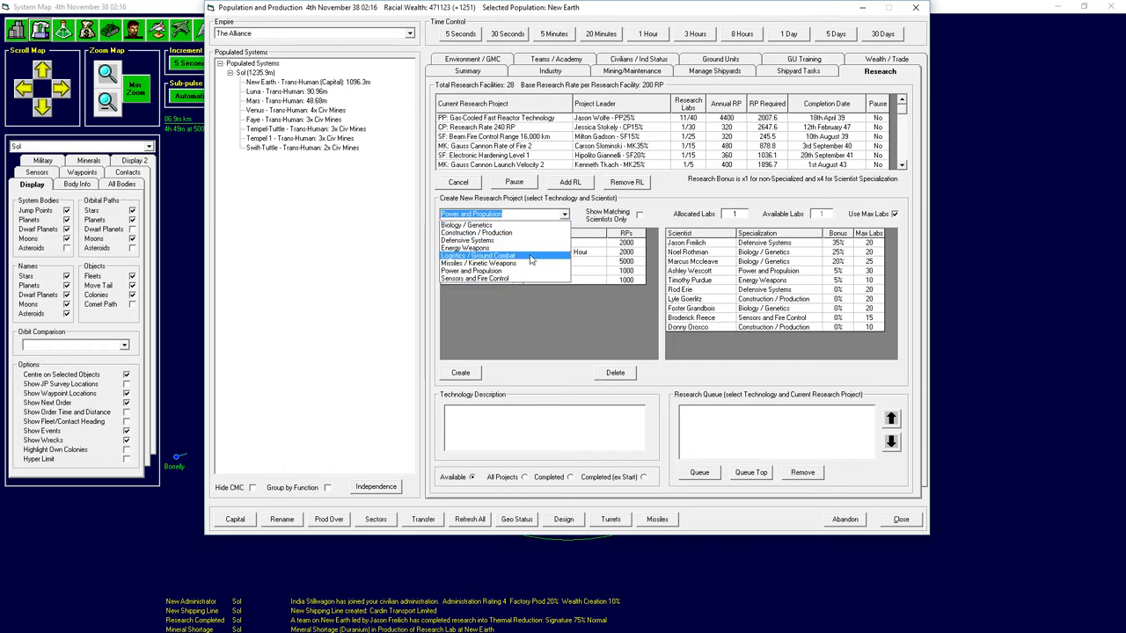
click(477, 263)
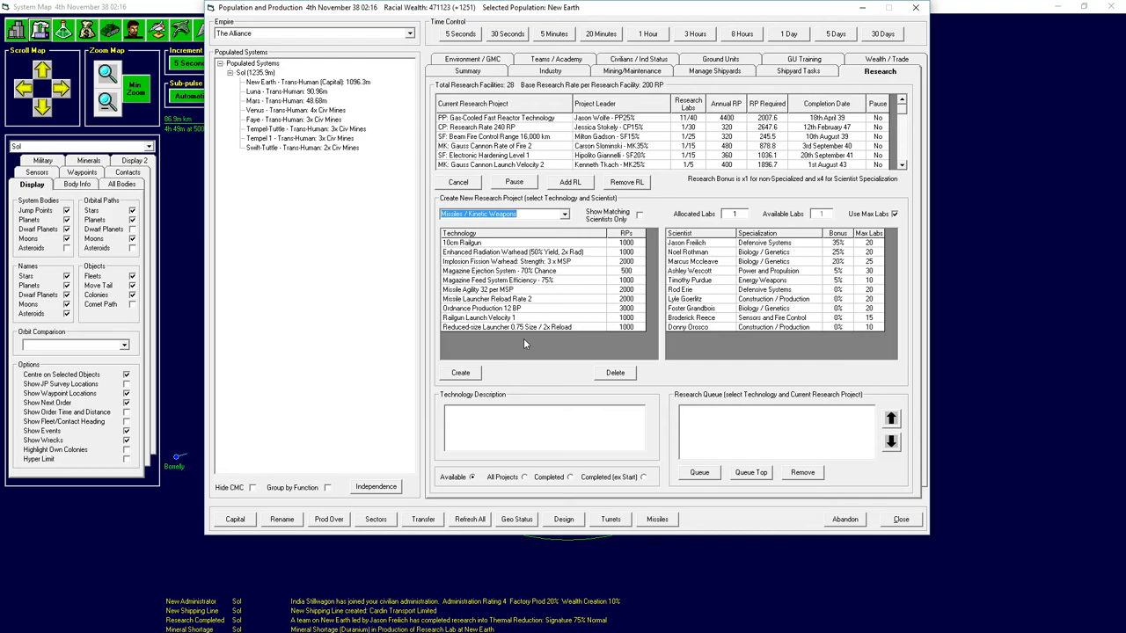
mouse_move(473, 363)
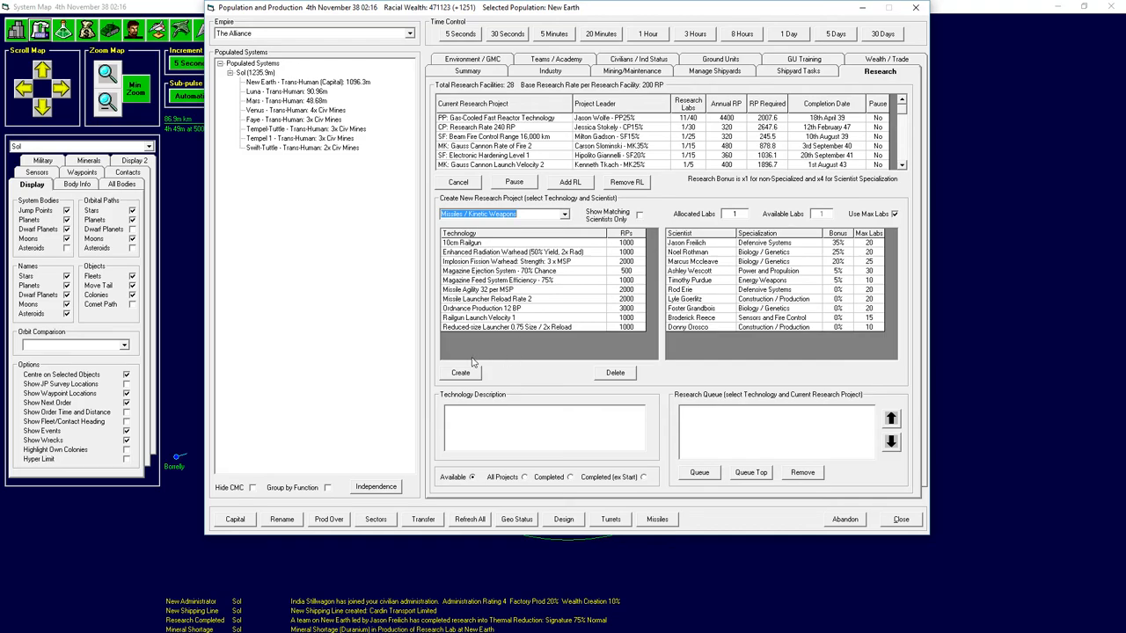
mouse_move(559, 352)
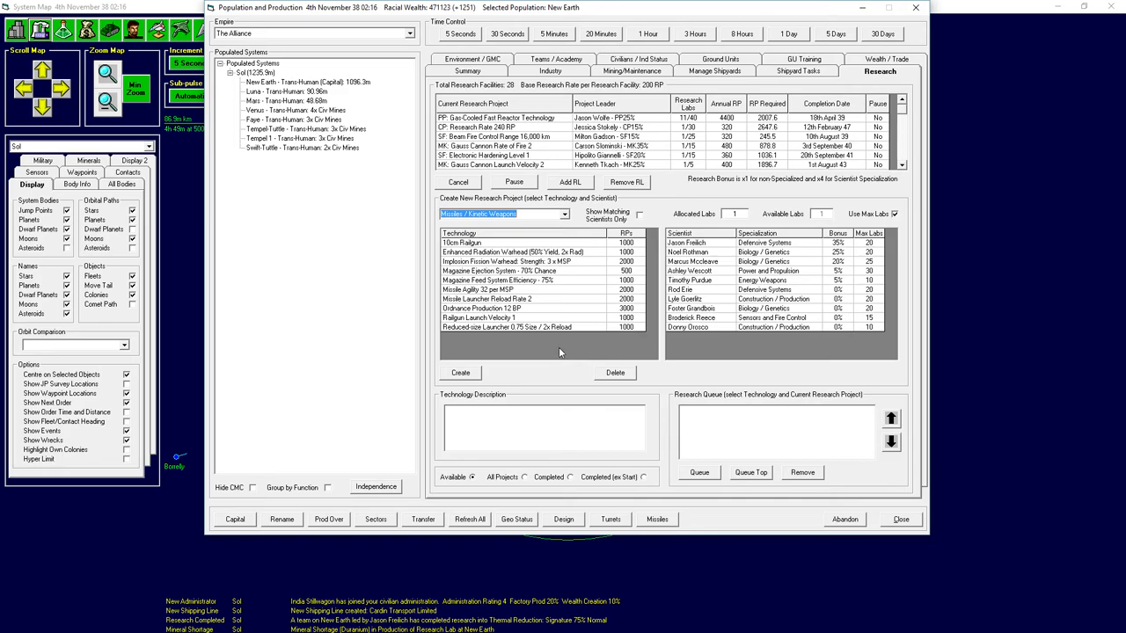
mouse_move(935, 516)
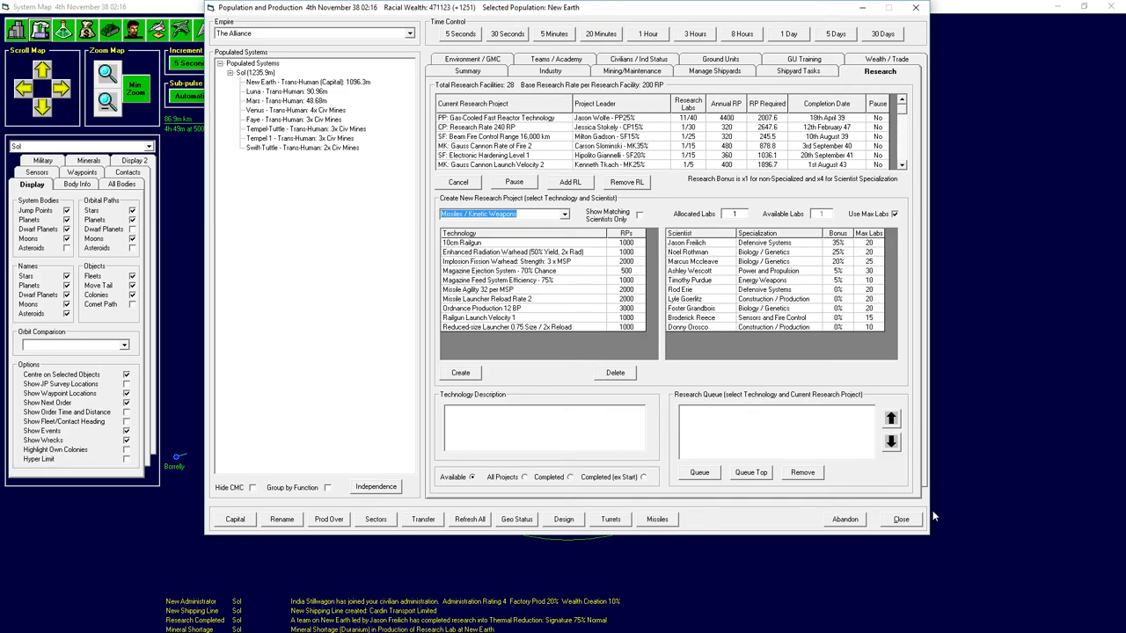
Close the production window to return to the Sol system map.
click(899, 519)
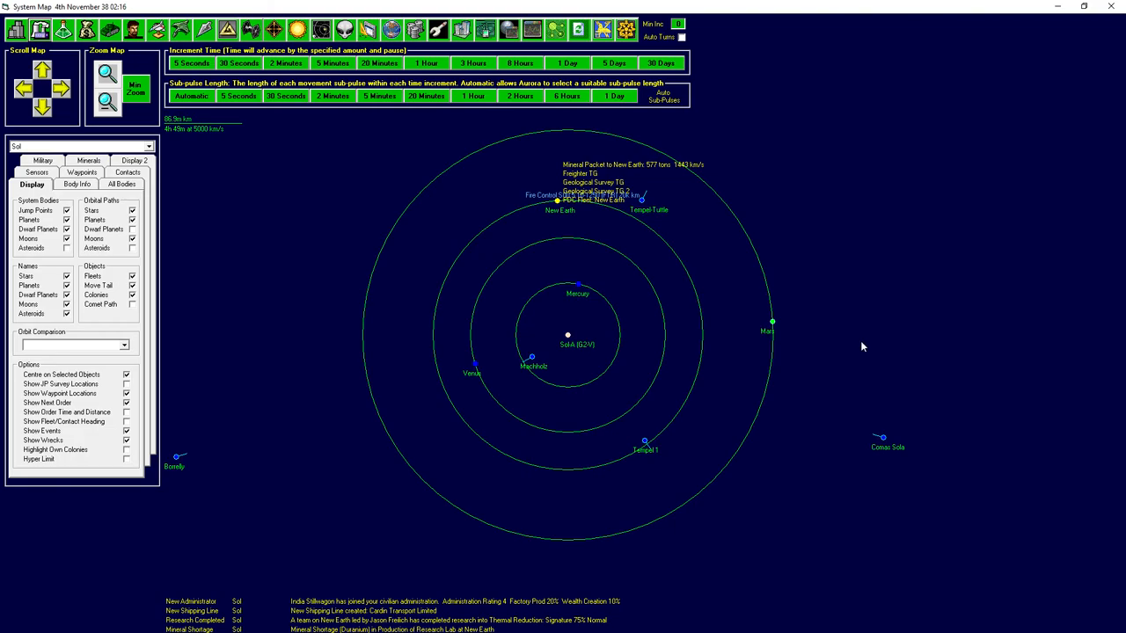
mouse_move(752, 280)
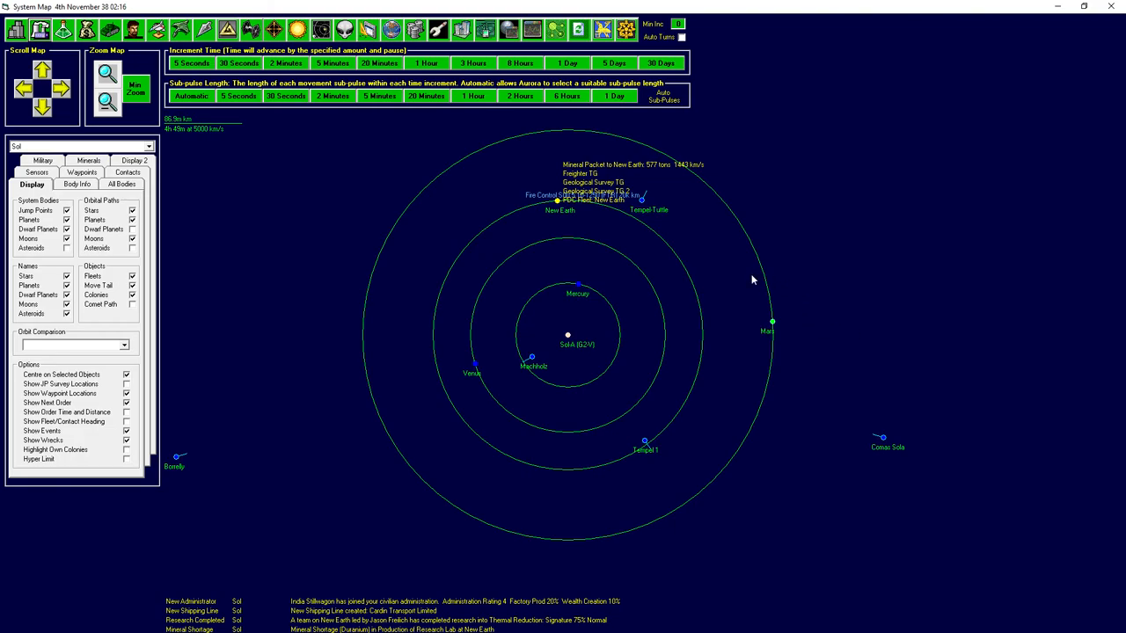
mouse_move(576, 223)
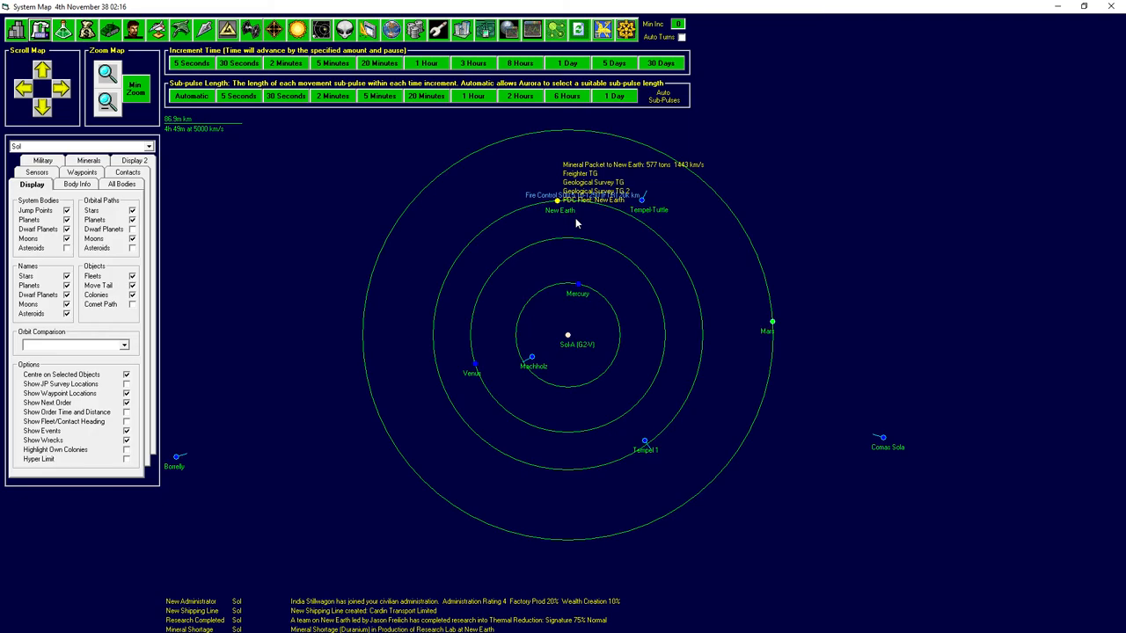
mouse_move(629, 162)
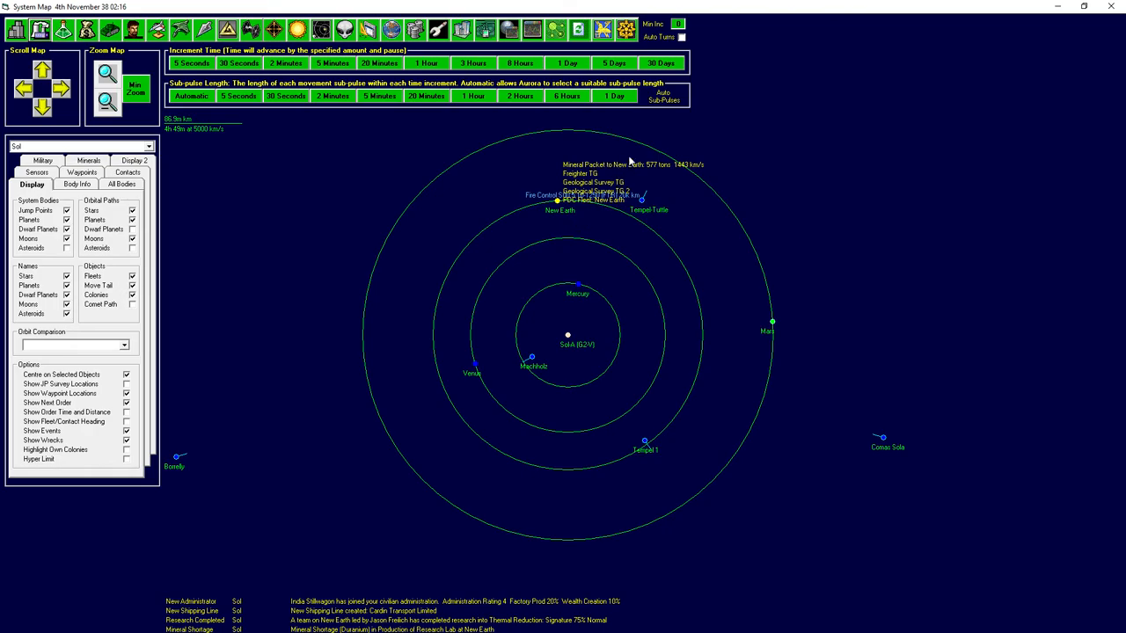
mouse_move(559, 223)
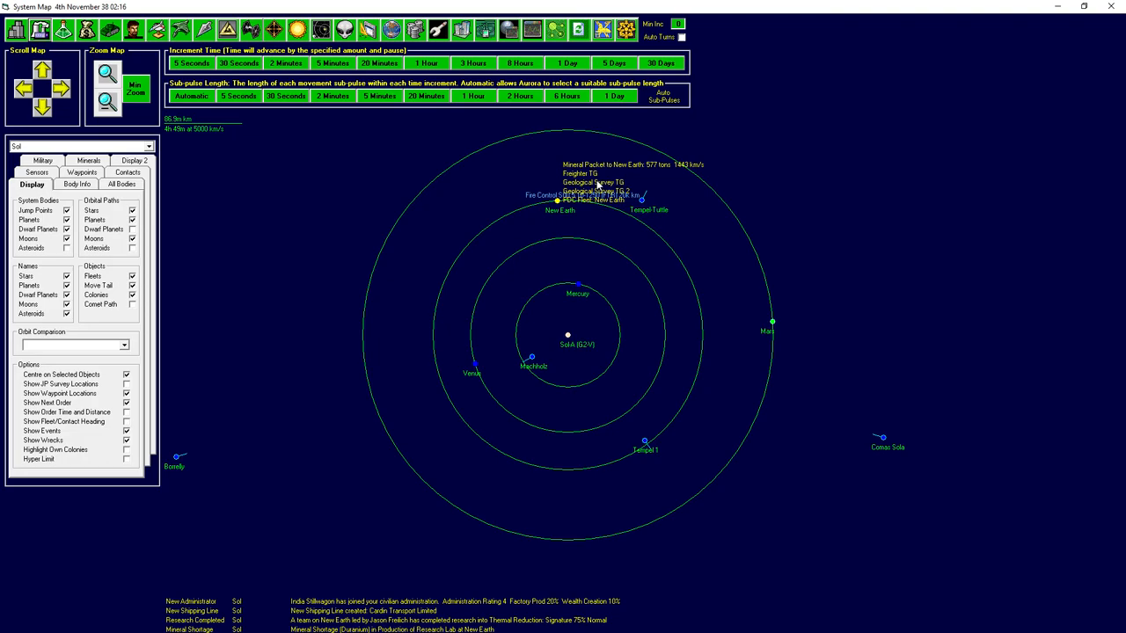
mouse_move(633, 165)
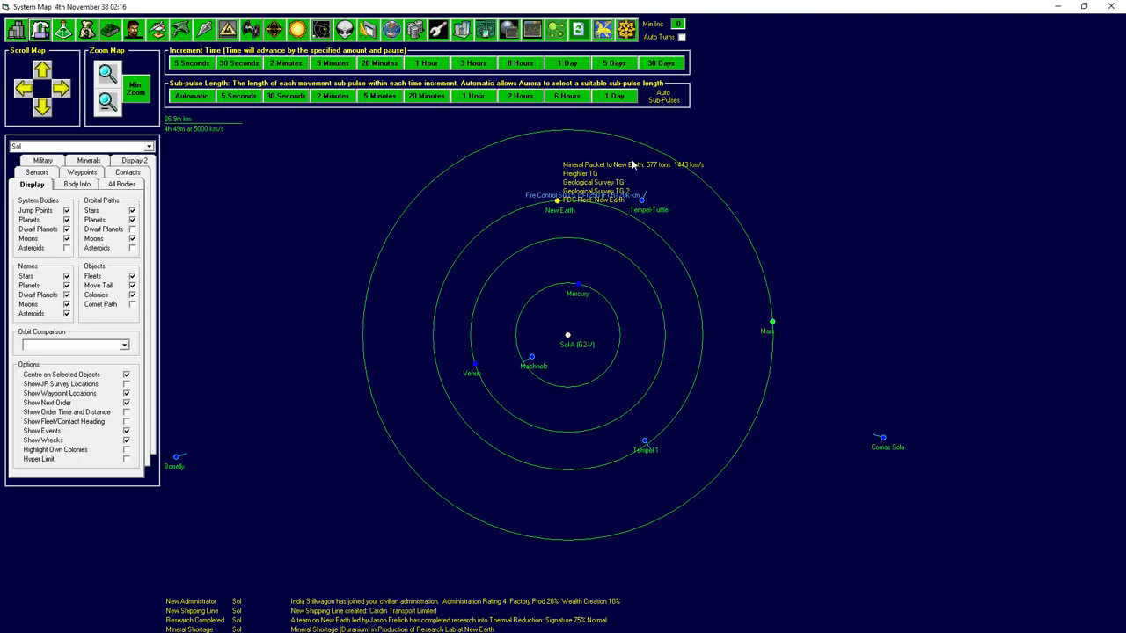
mouse_move(702, 165)
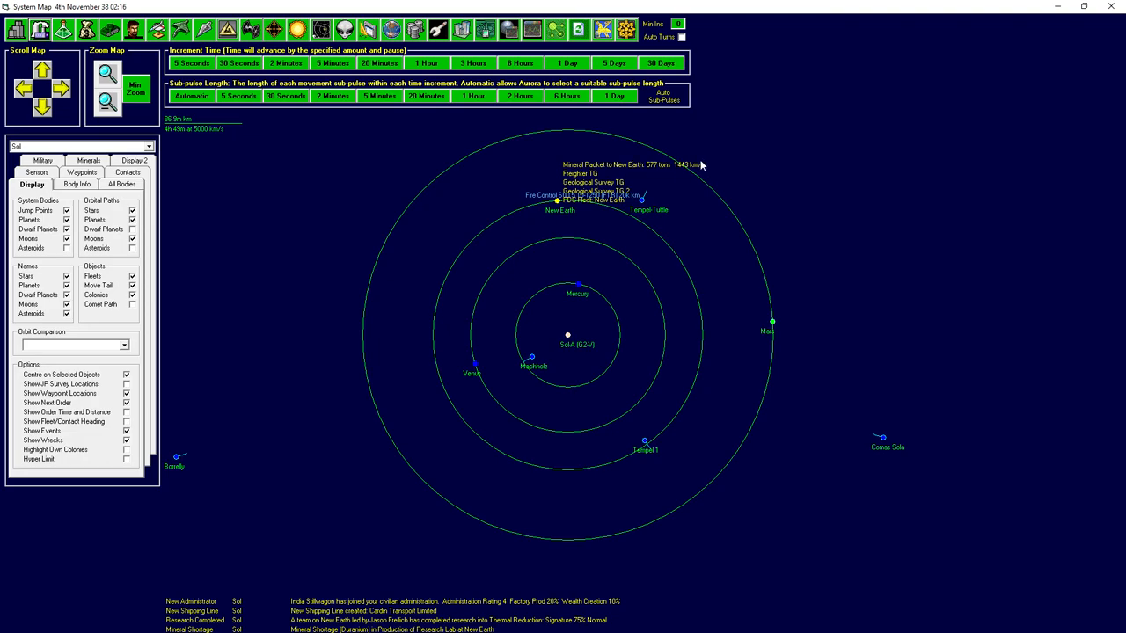
mouse_move(638, 154)
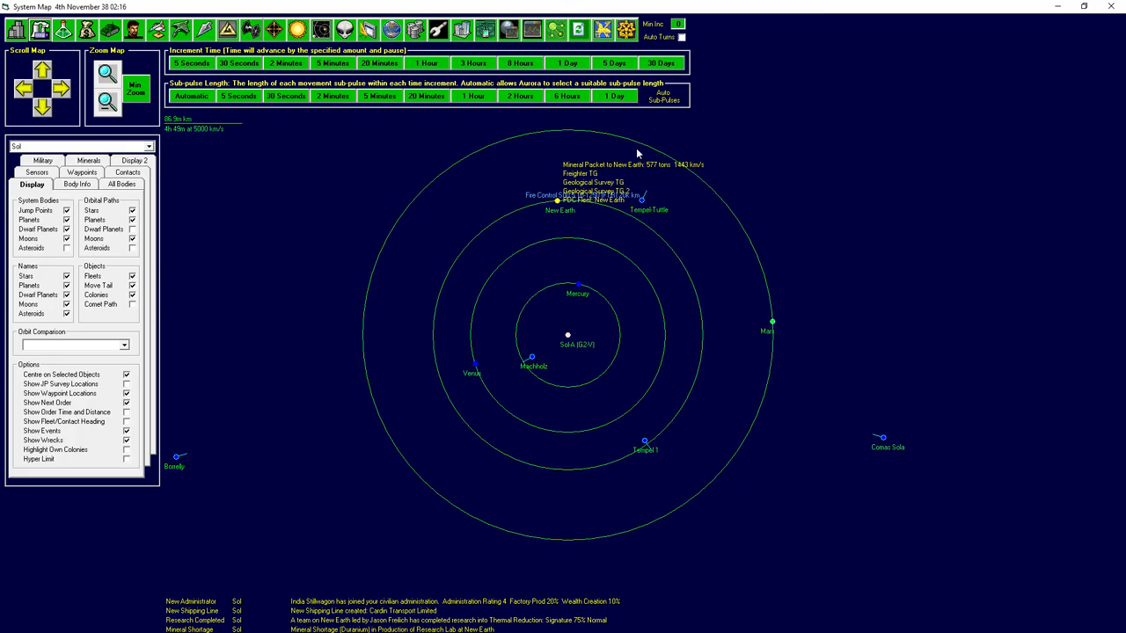
mouse_move(641, 148)
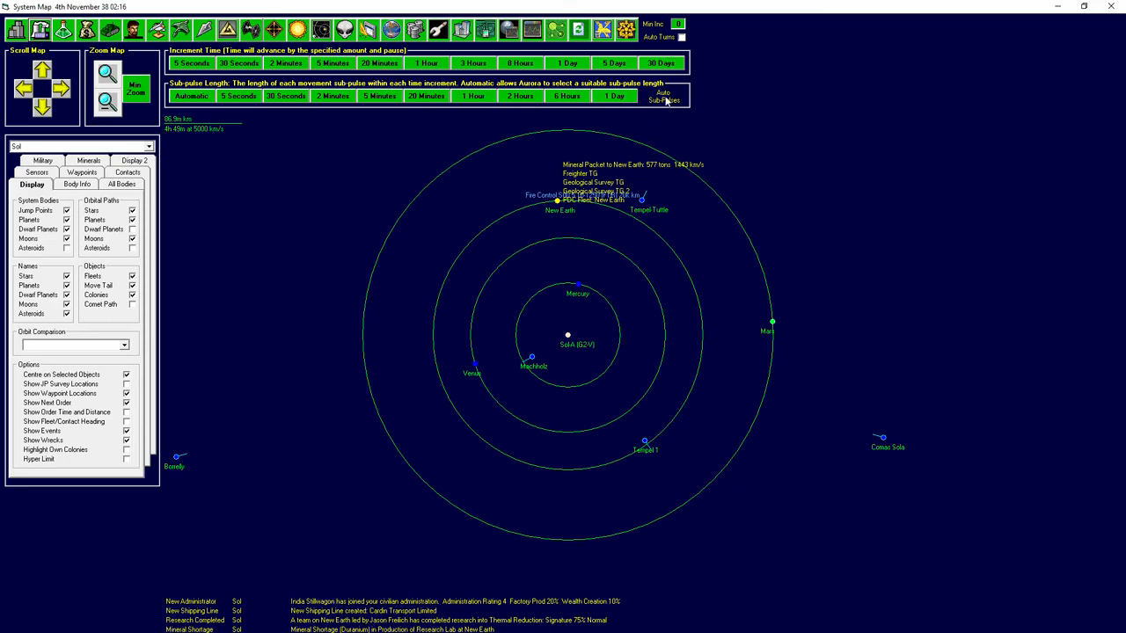
Advance a month to 4th December 38 and begin Shield Regeneration Rate 1.5 research under Jason Freilich.
click(660, 62)
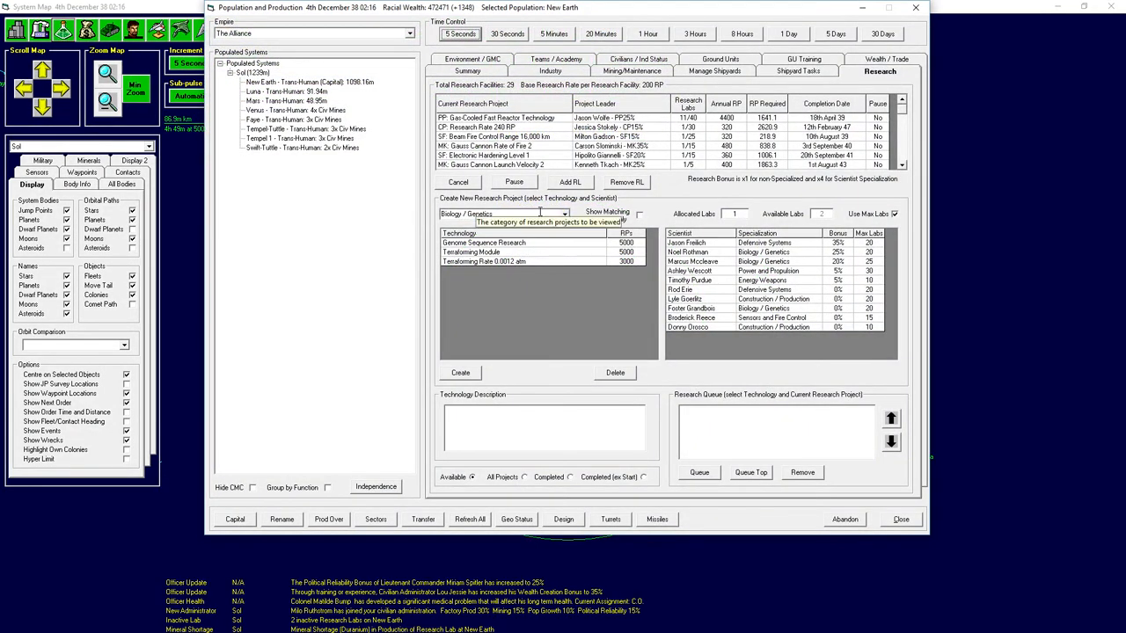
click(563, 213)
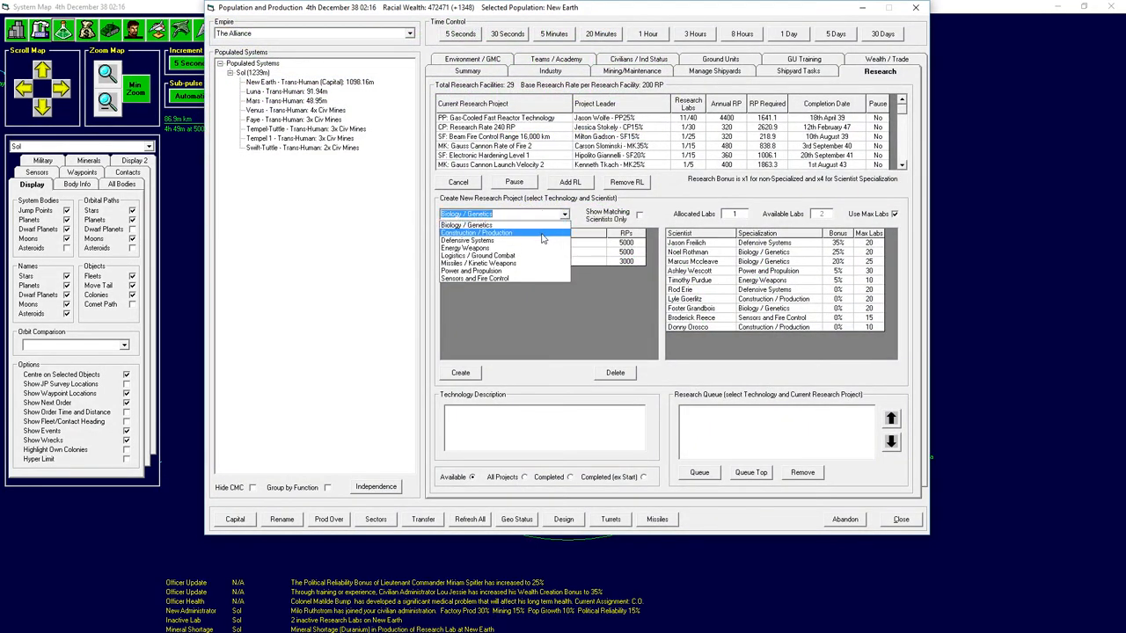
click(467, 240)
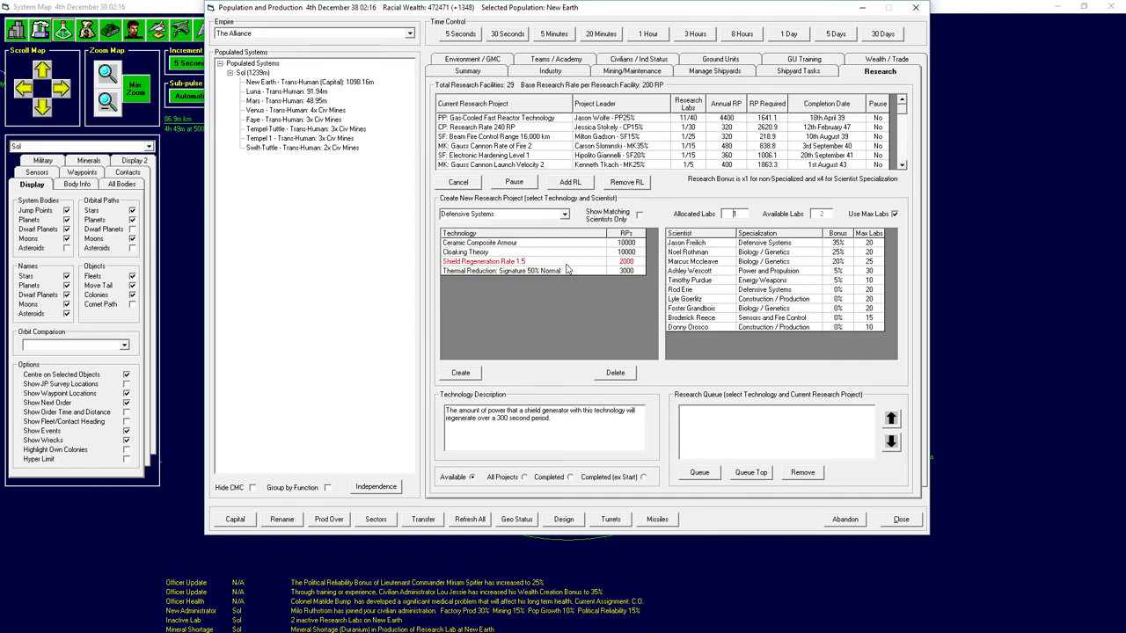
click(695, 242)
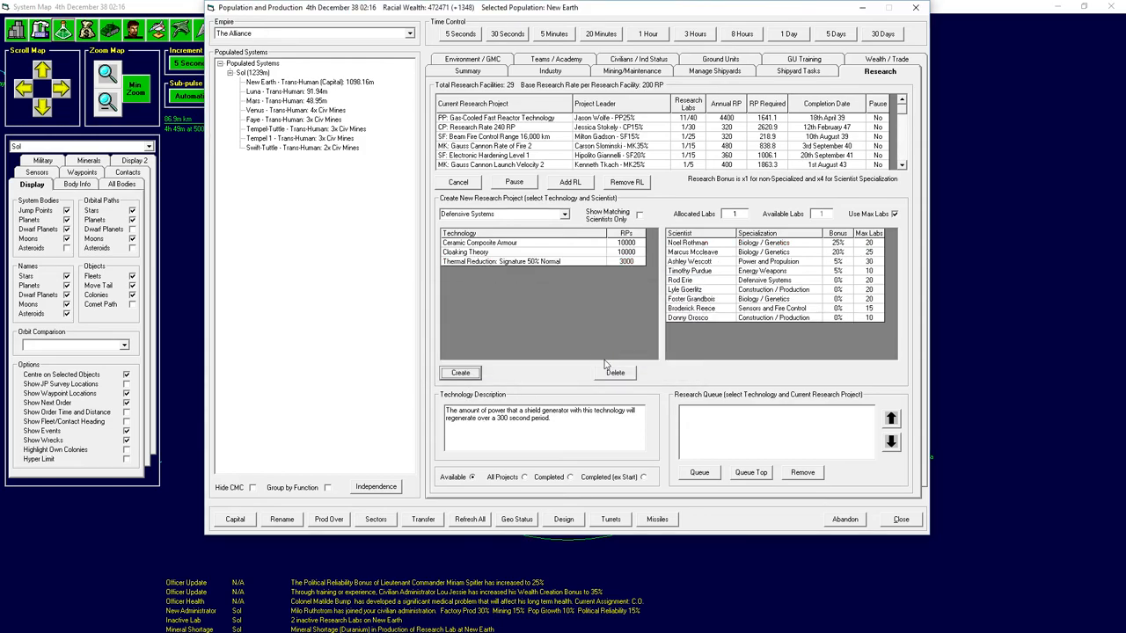
mouse_move(579, 282)
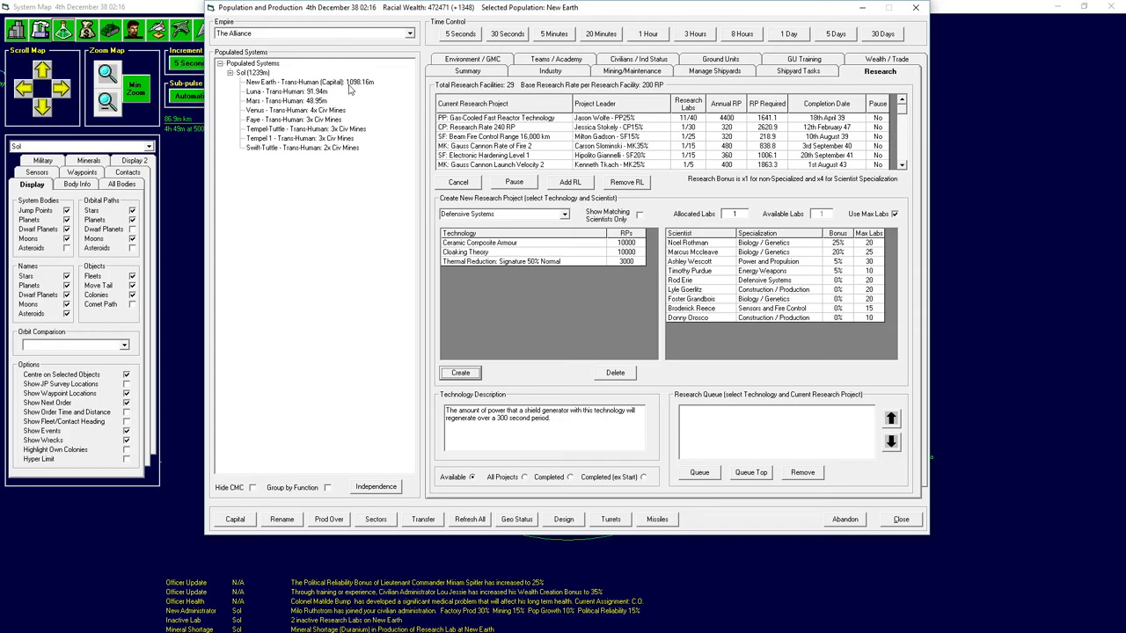
Review New Earth's population and Mars's terraforming details in the Population and Production window.
click(308, 82)
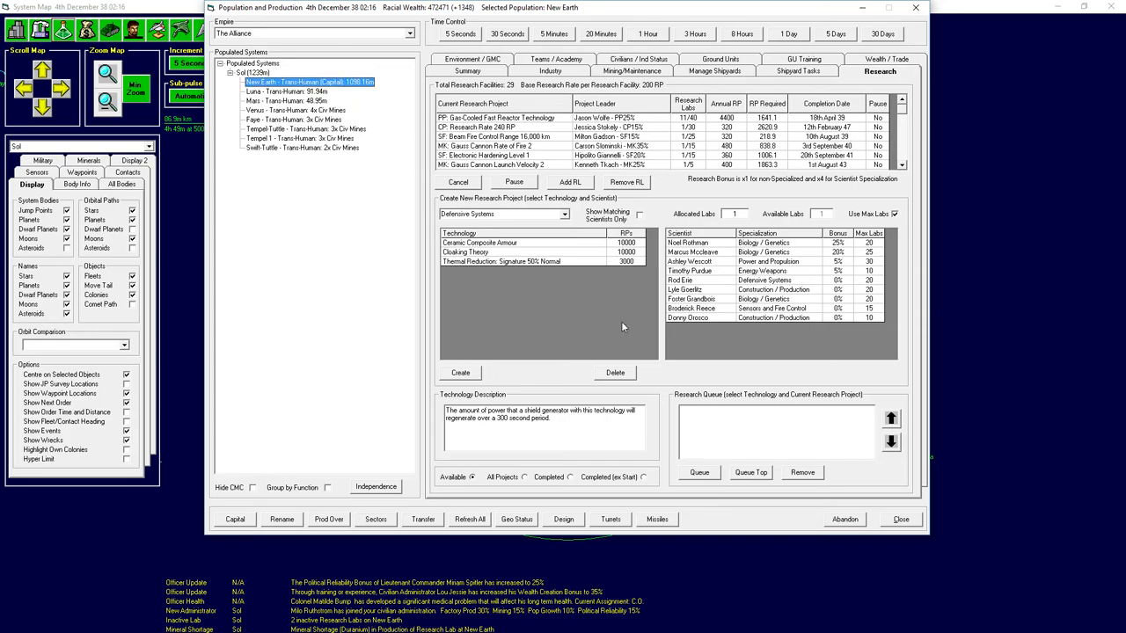
click(495, 117)
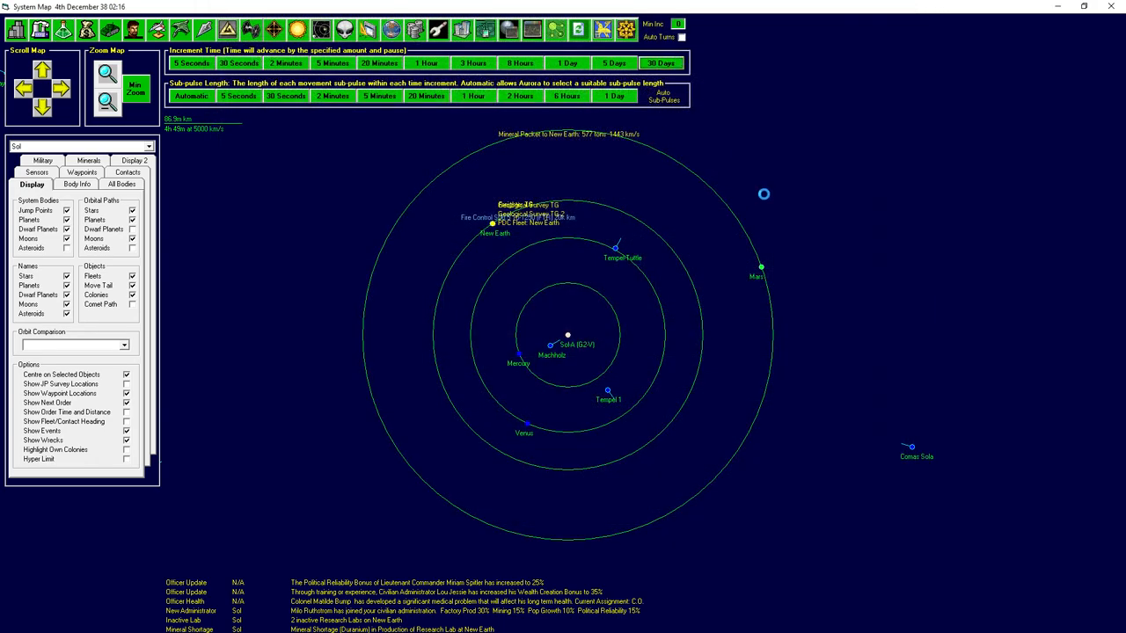
click(661, 63)
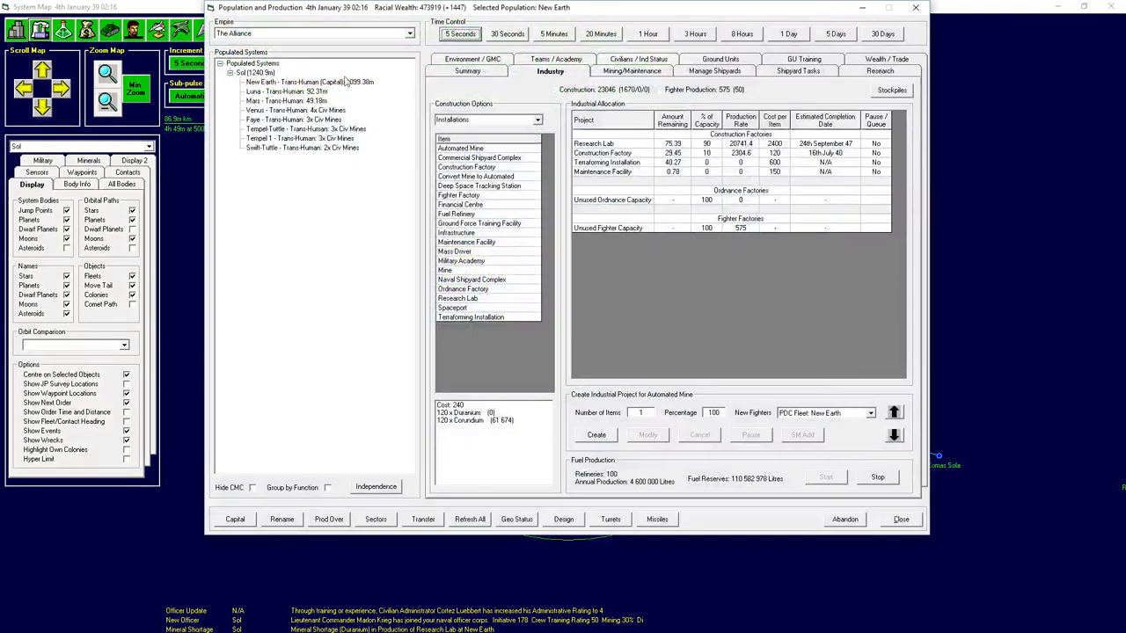
click(467, 71)
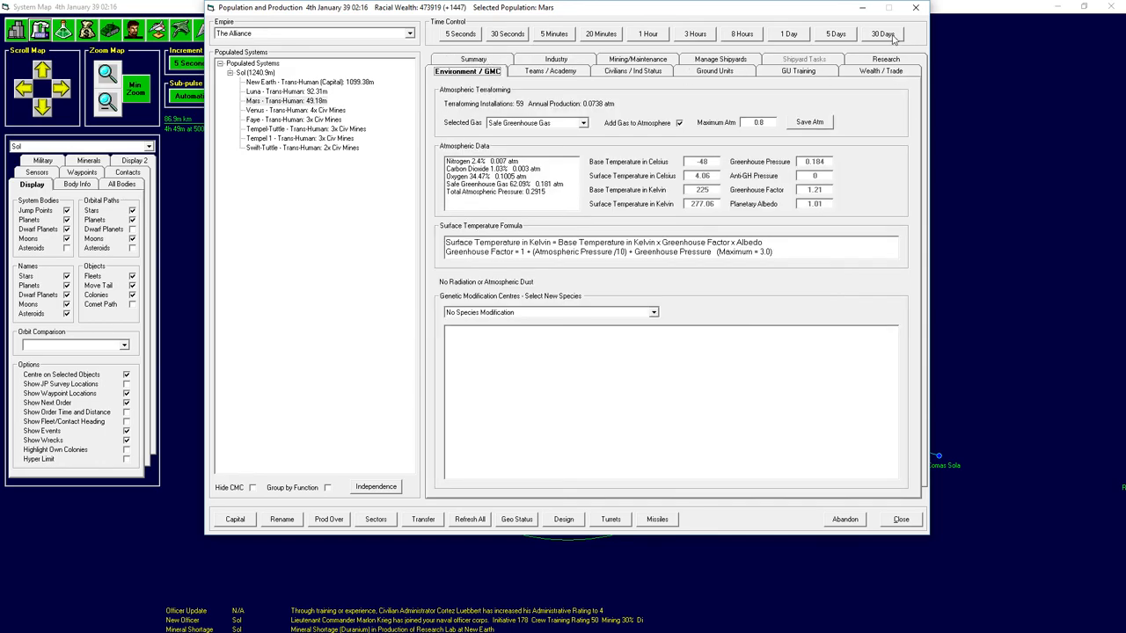
Advance the game clock in 30-day steps and check New Earth's research progress.
click(882, 33)
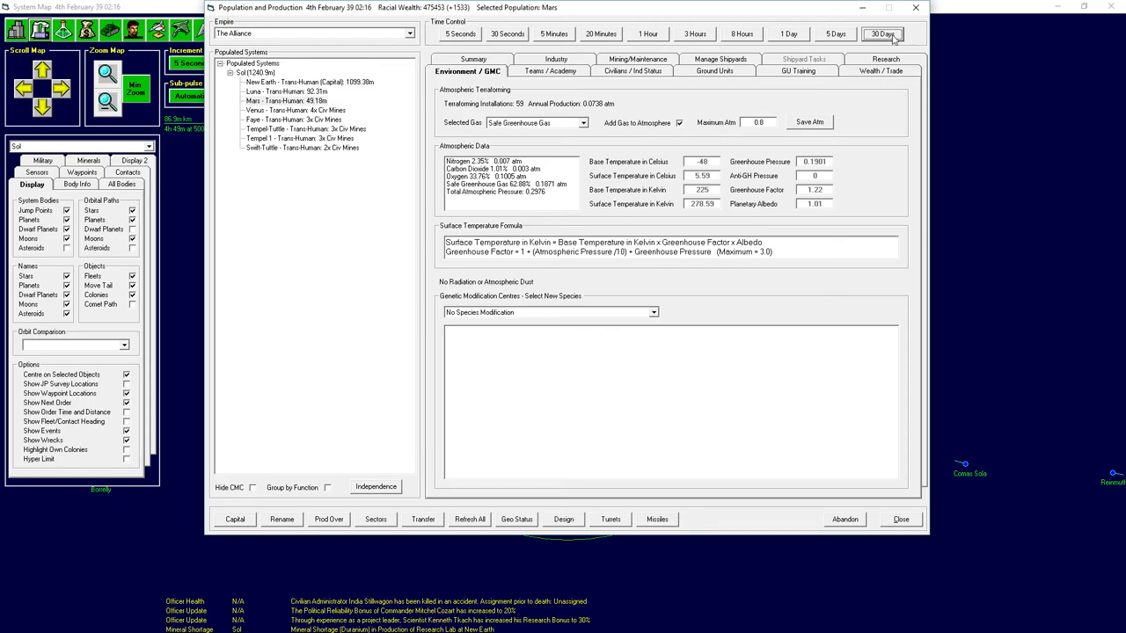
click(883, 34)
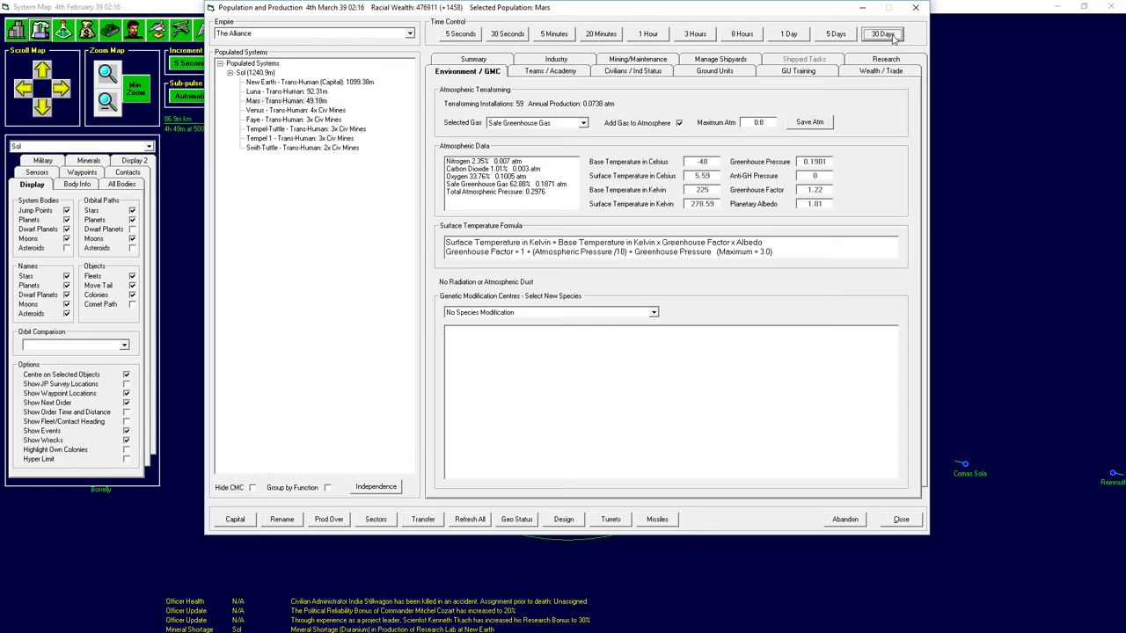
click(882, 34)
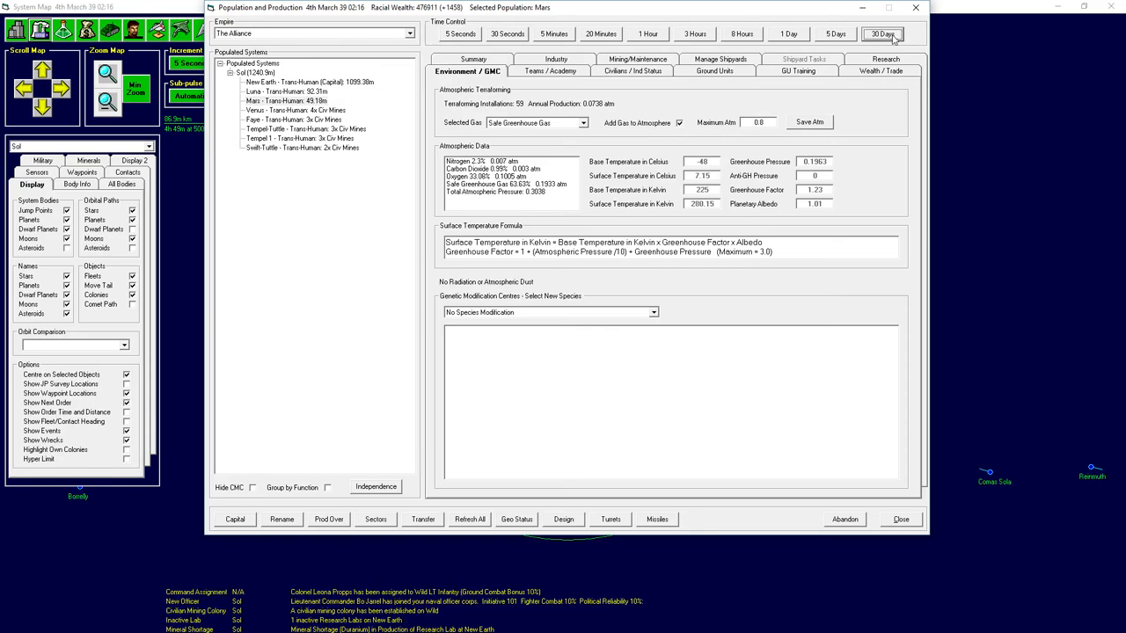
click(309, 81)
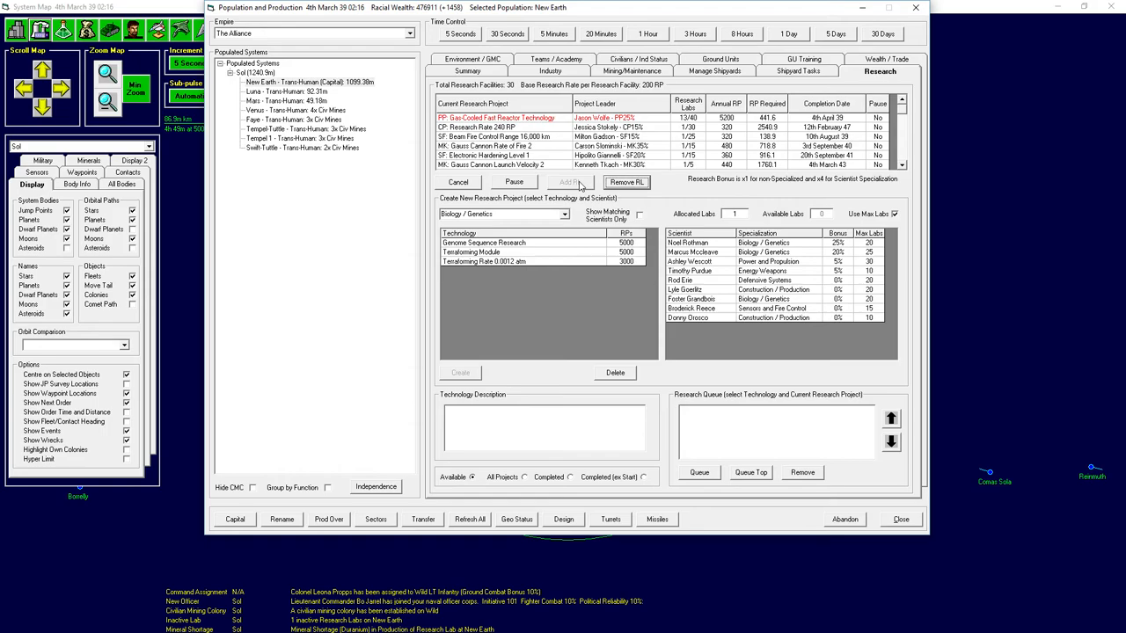
click(286, 100)
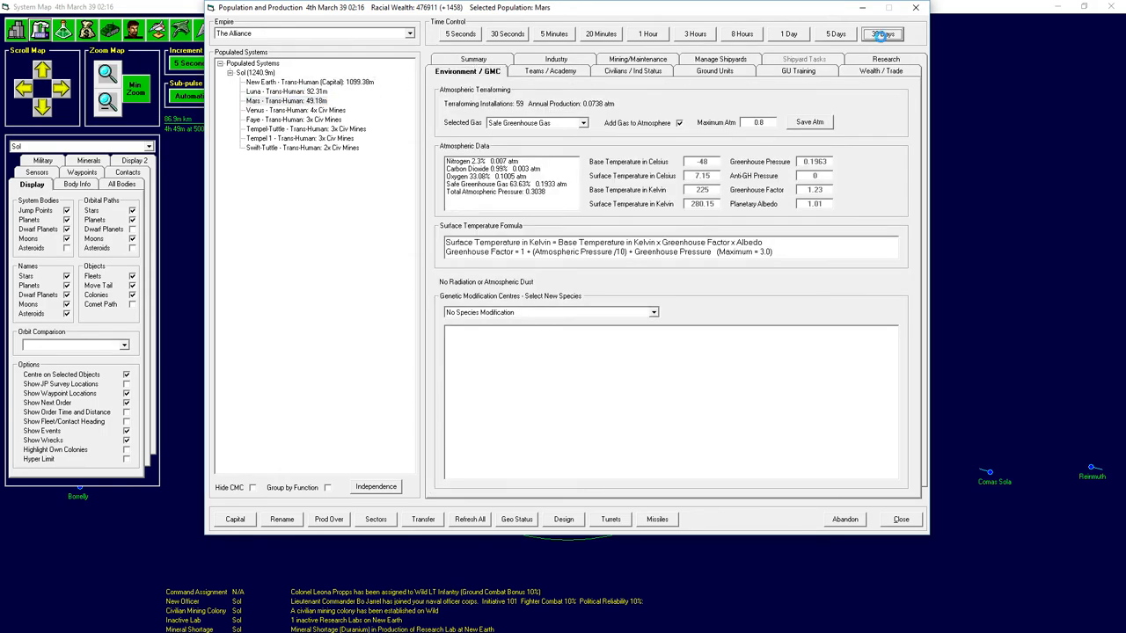
Advance the clock further to 4th May 39 and show New Earth's environment data.
click(882, 34)
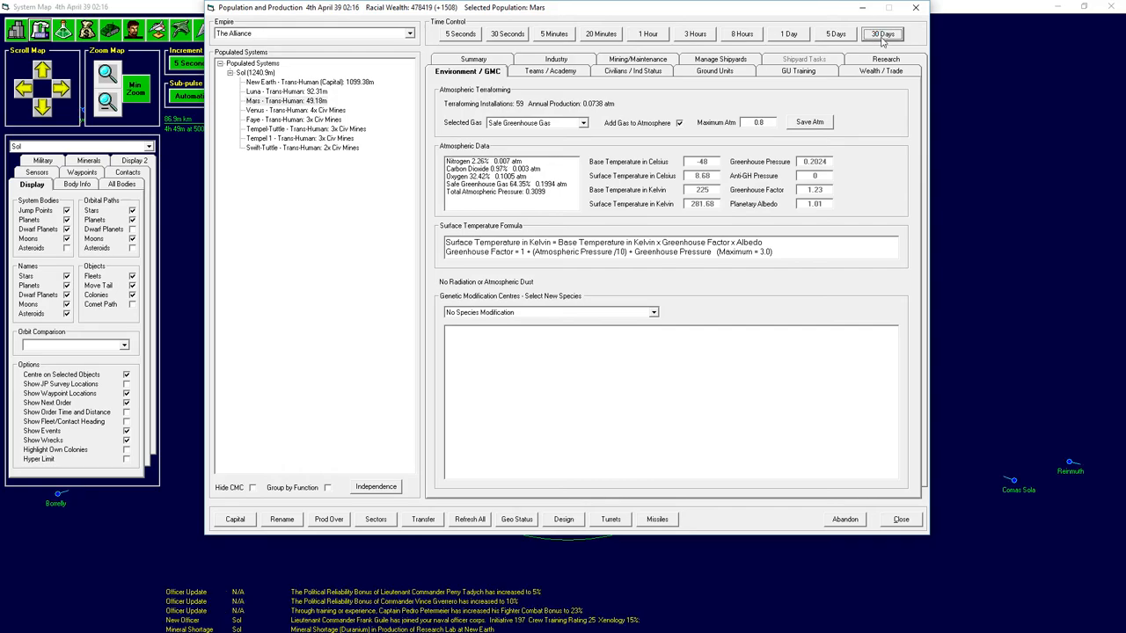
click(882, 34)
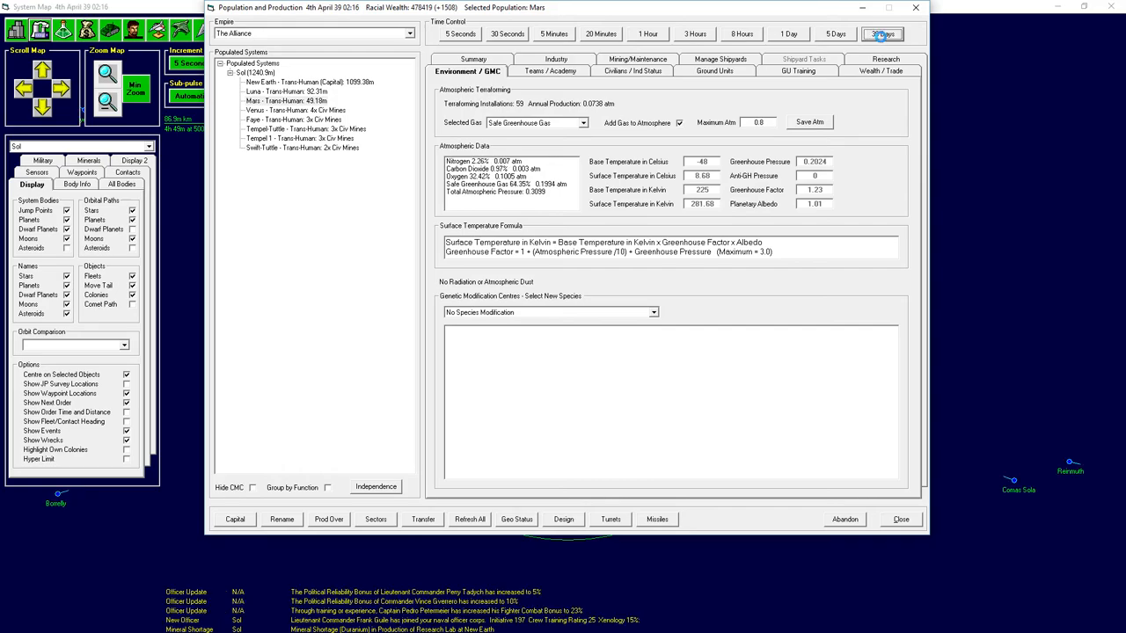
click(882, 33)
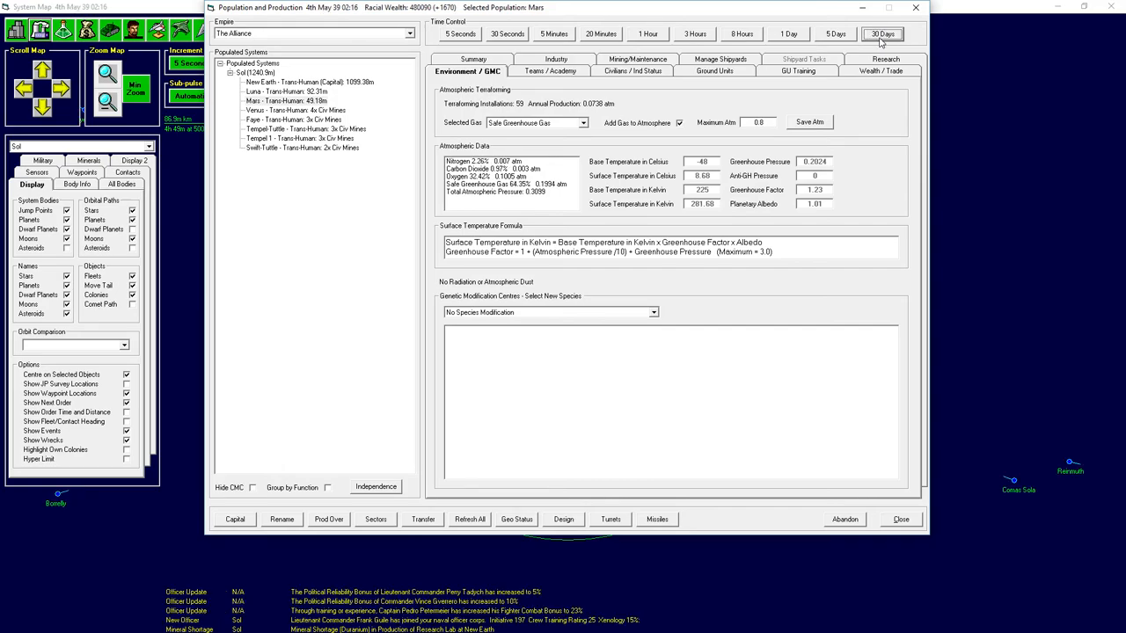
click(882, 34)
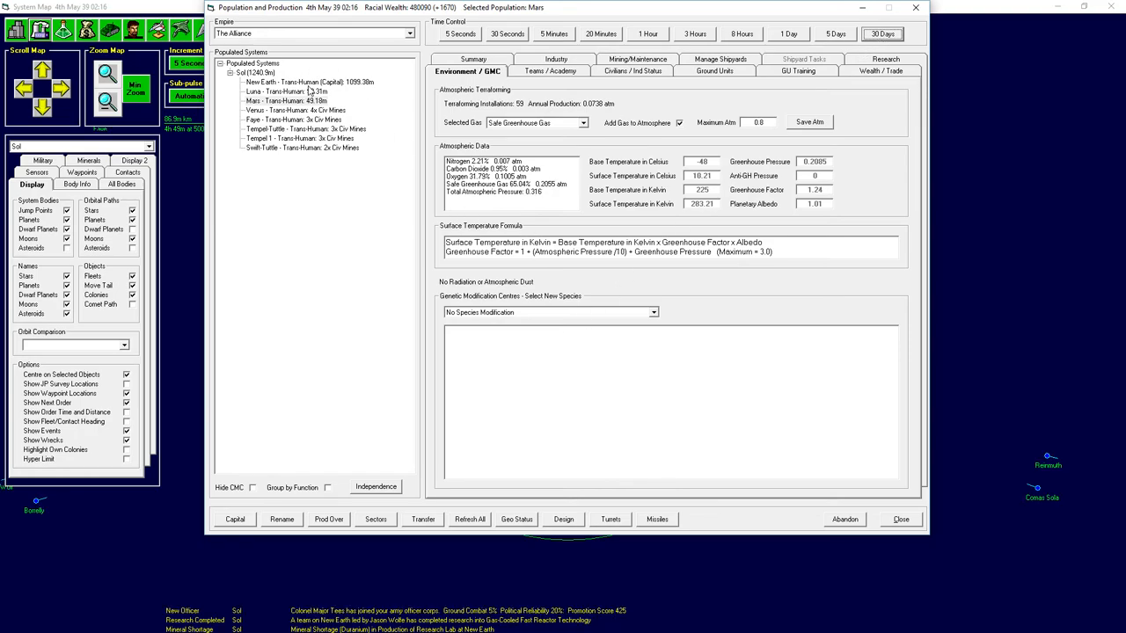
click(309, 81)
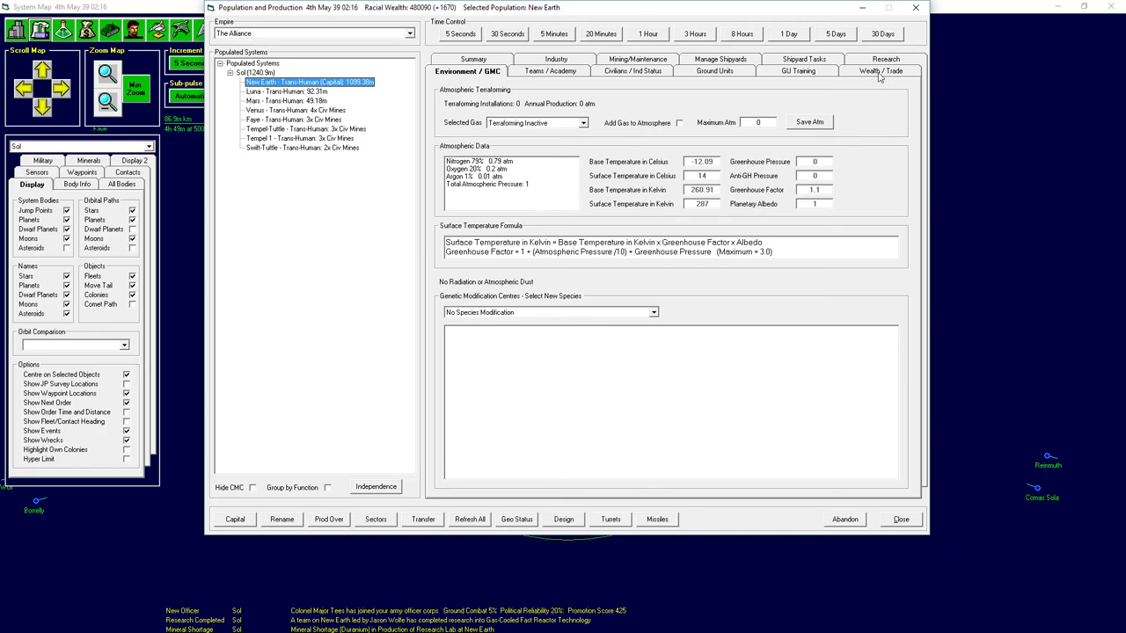
Start Ion Drive Technology research on New Earth under Jason Wolfe with 13 labs.
click(881, 71)
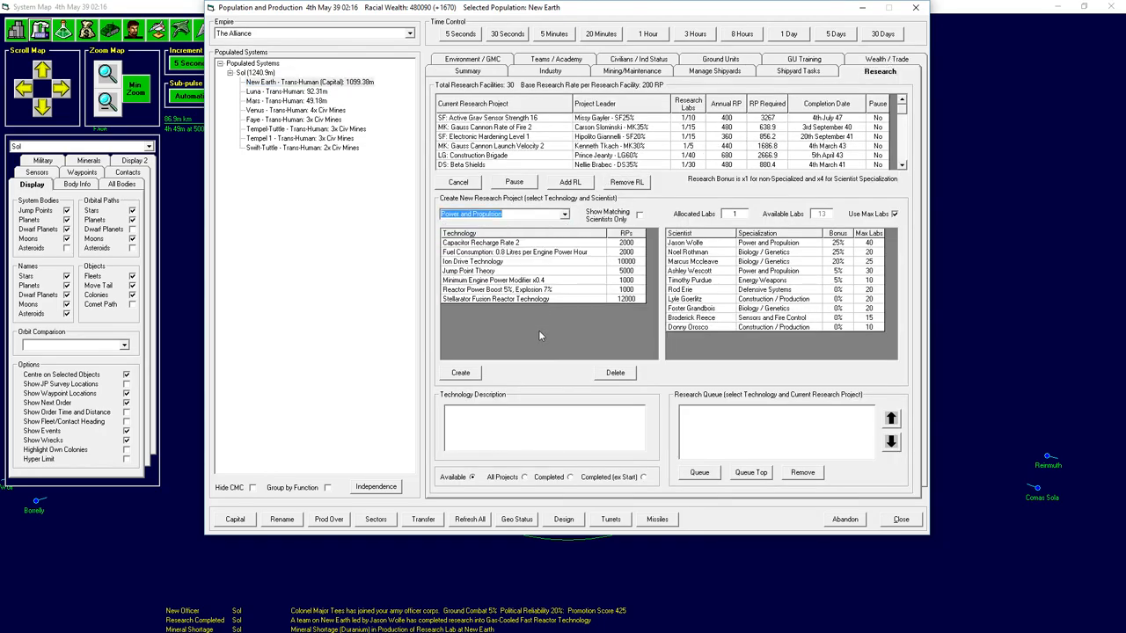
click(472, 261)
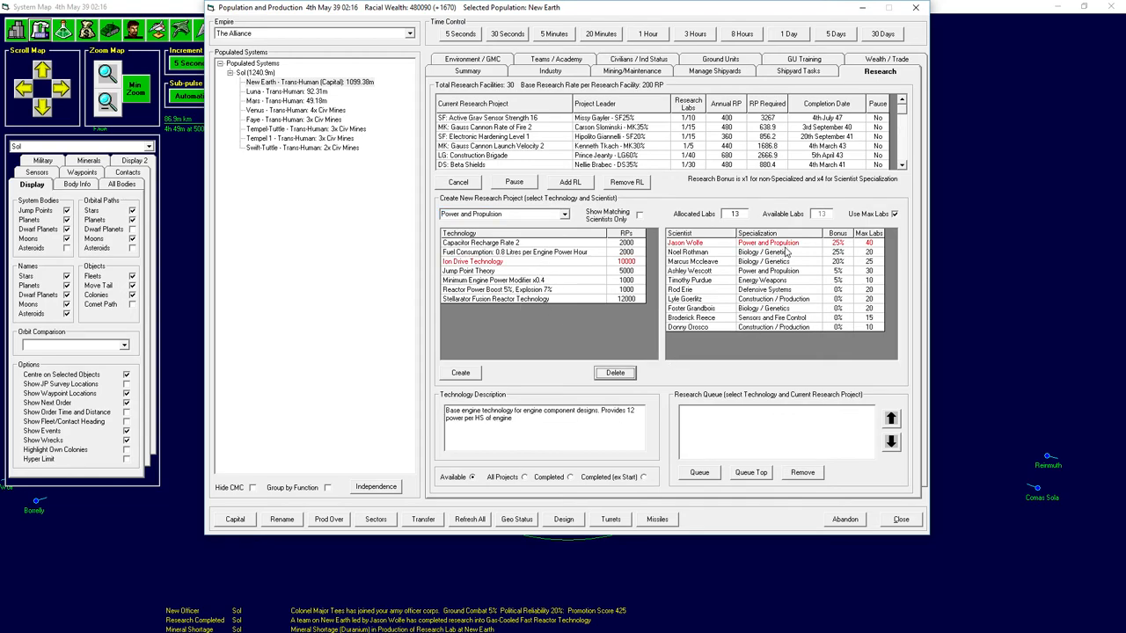
click(460, 373)
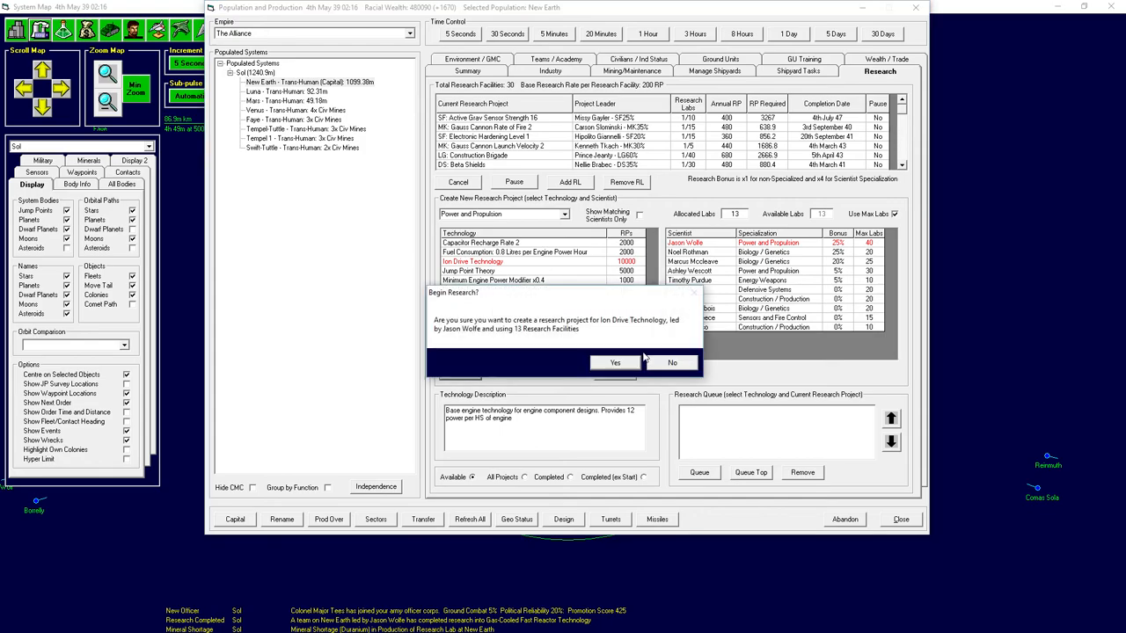
click(615, 362)
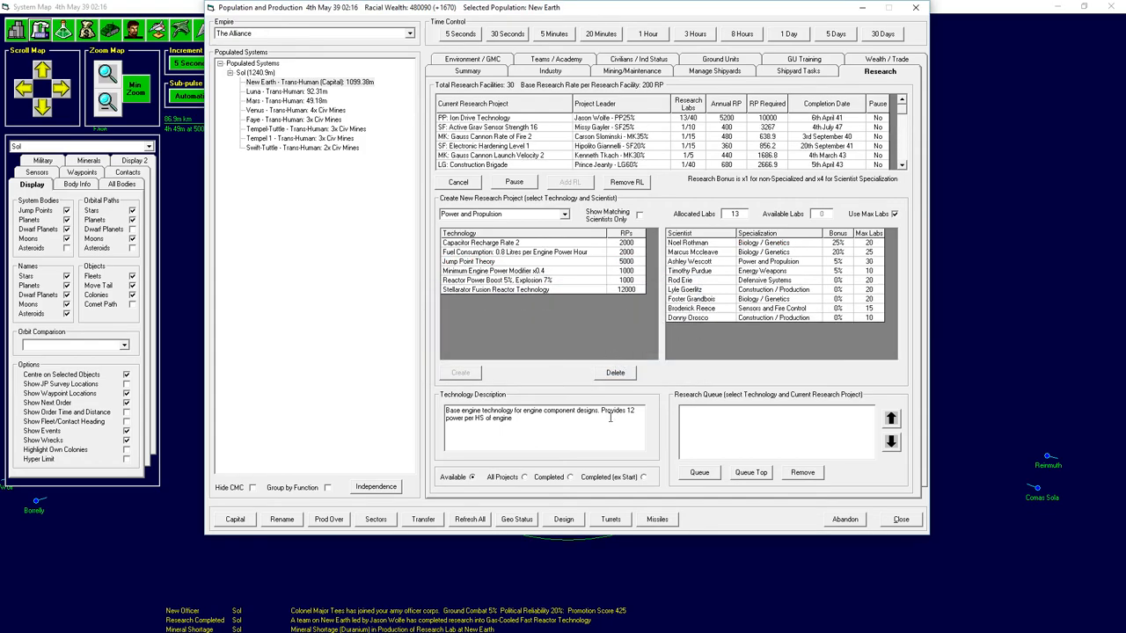
mouse_move(867, 334)
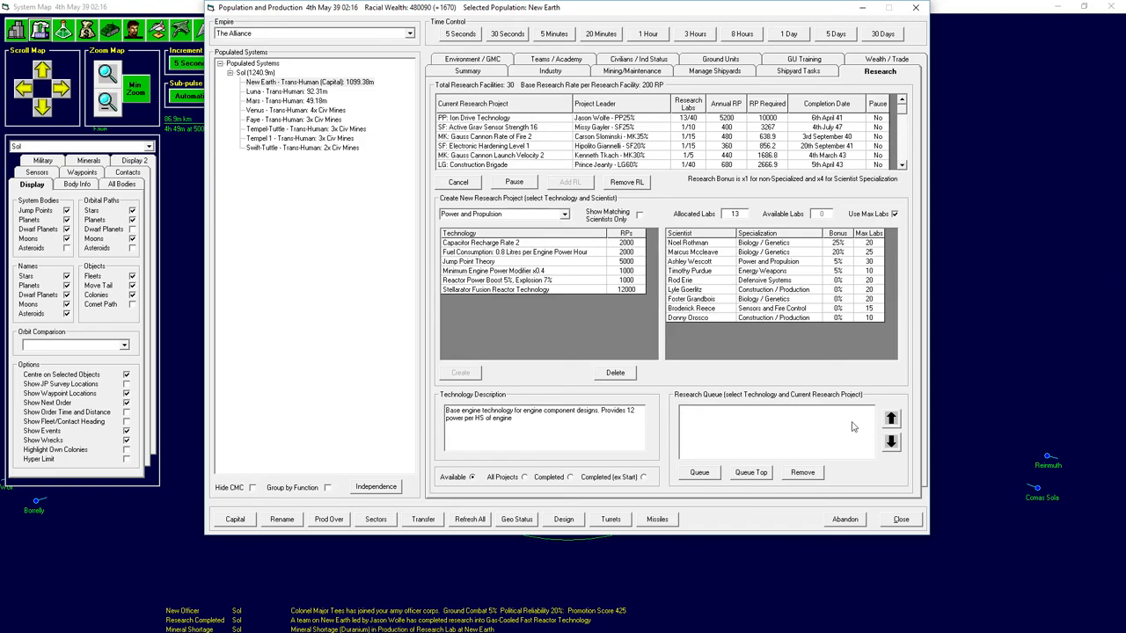
mouse_move(505, 302)
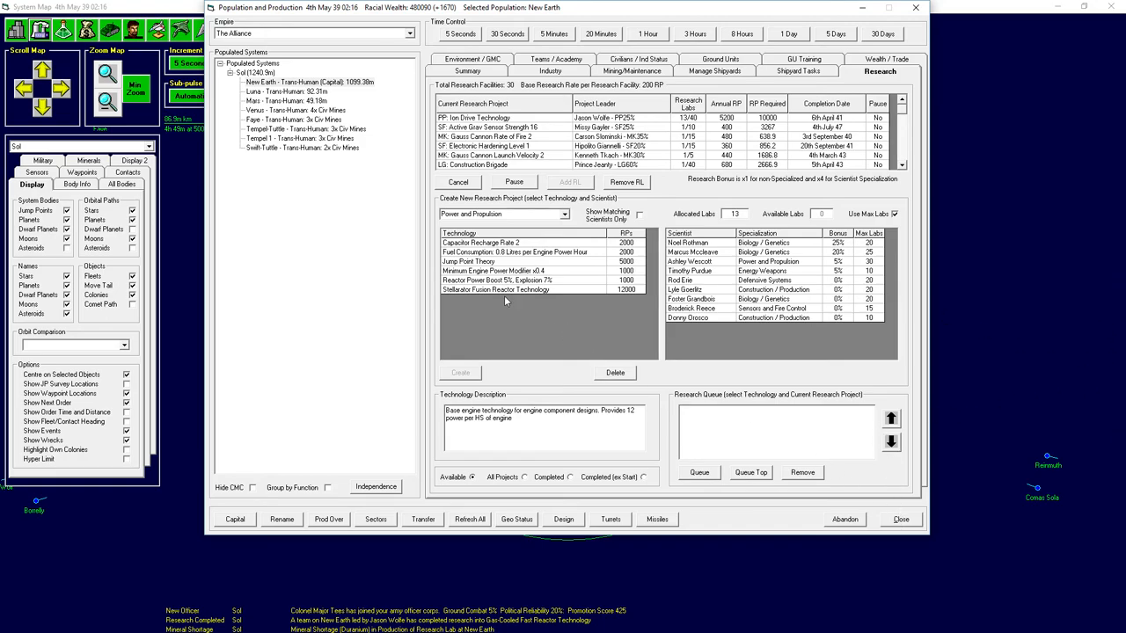
Read about Stellarator Fusion Reactor Technology, then switch to Mars's environment.
click(496, 289)
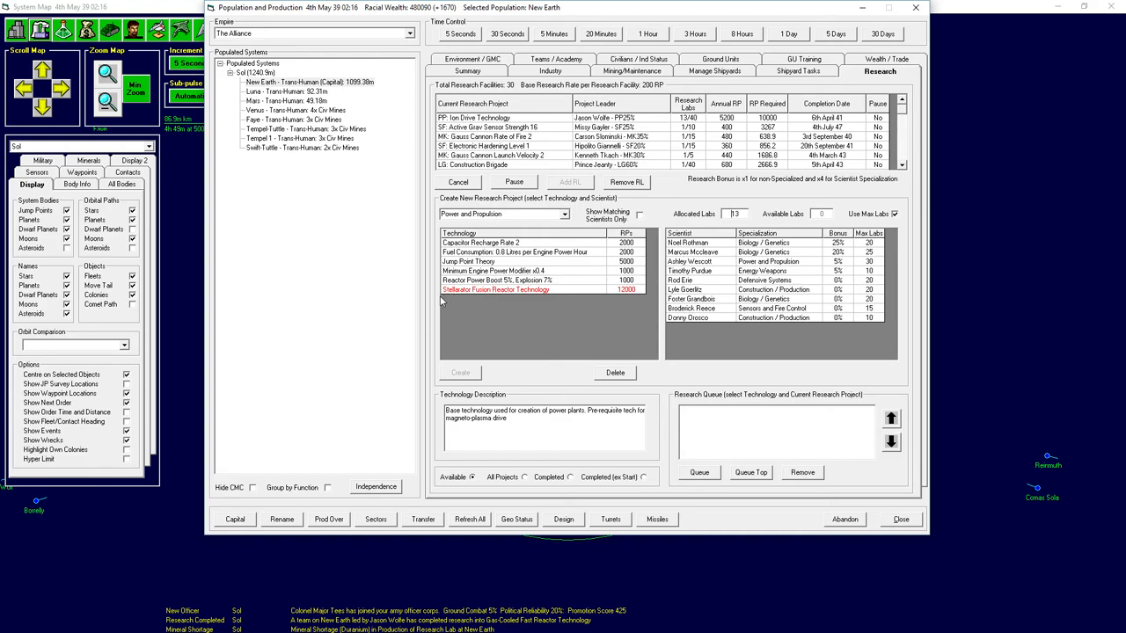
mouse_move(555, 299)
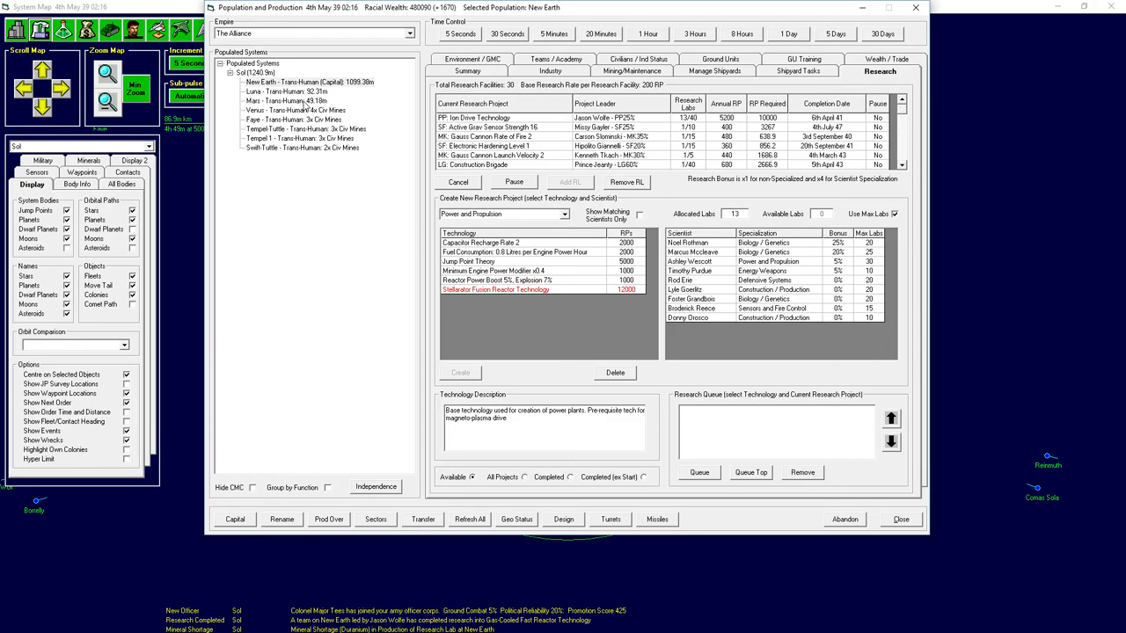
click(467, 71)
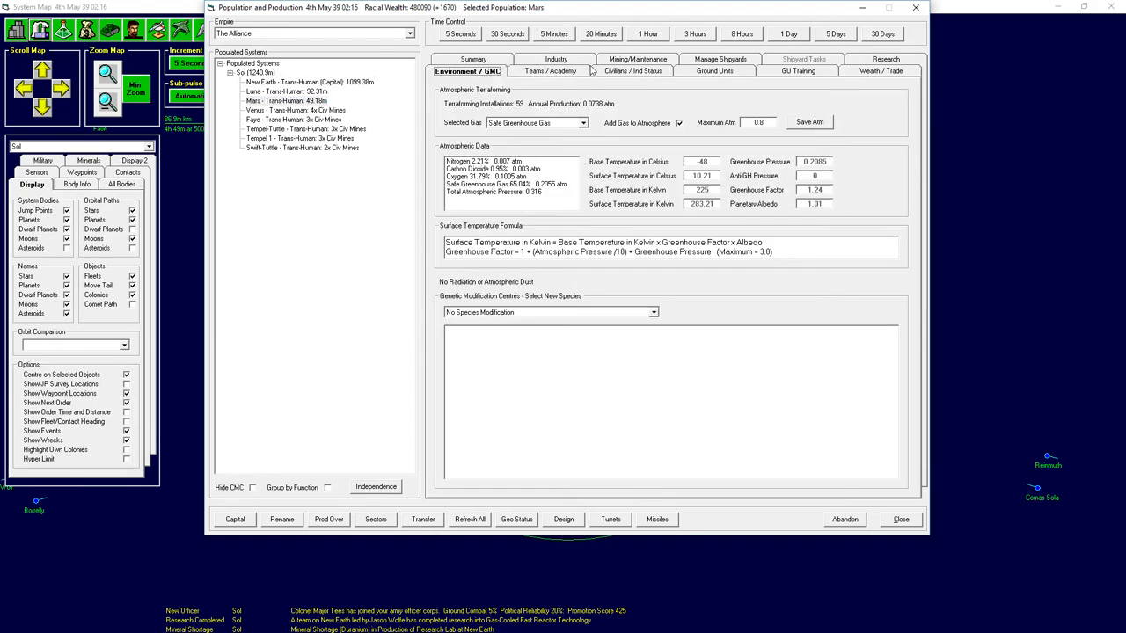
Advance 30 days to 4th June 39, check New Earth's research, then view Mars's colony summary.
click(882, 33)
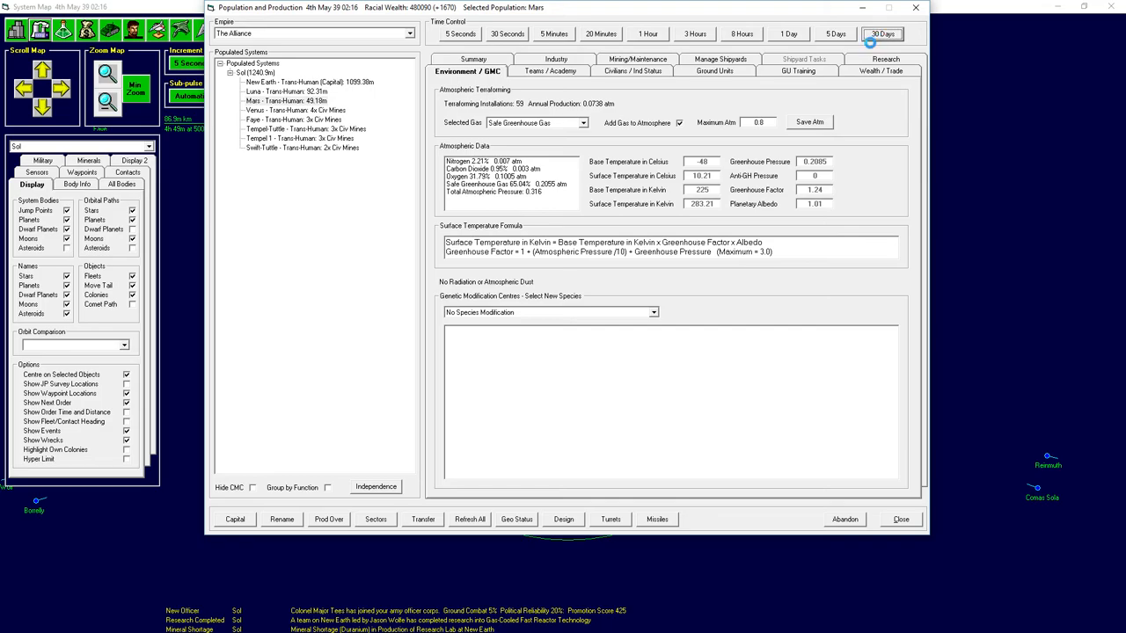
click(881, 33)
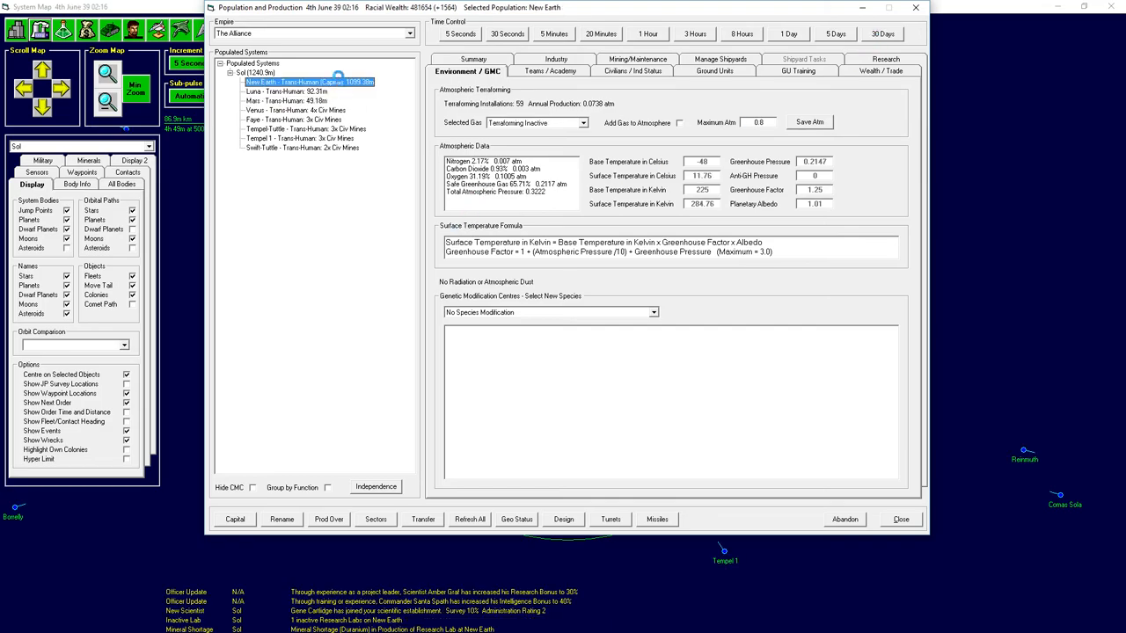
click(880, 59)
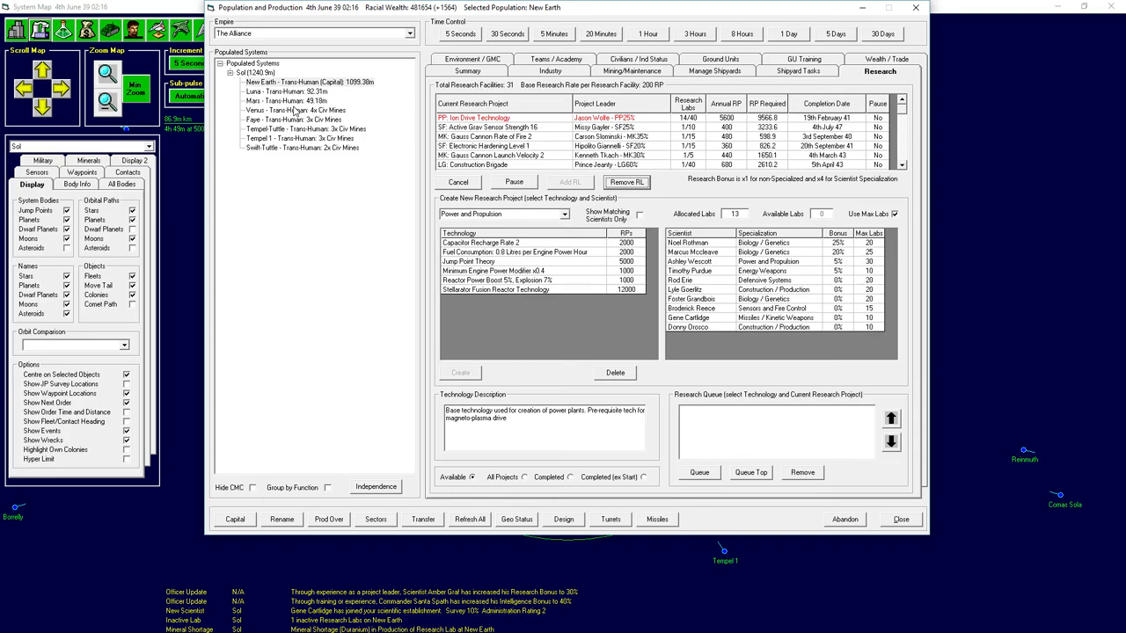
click(285, 101)
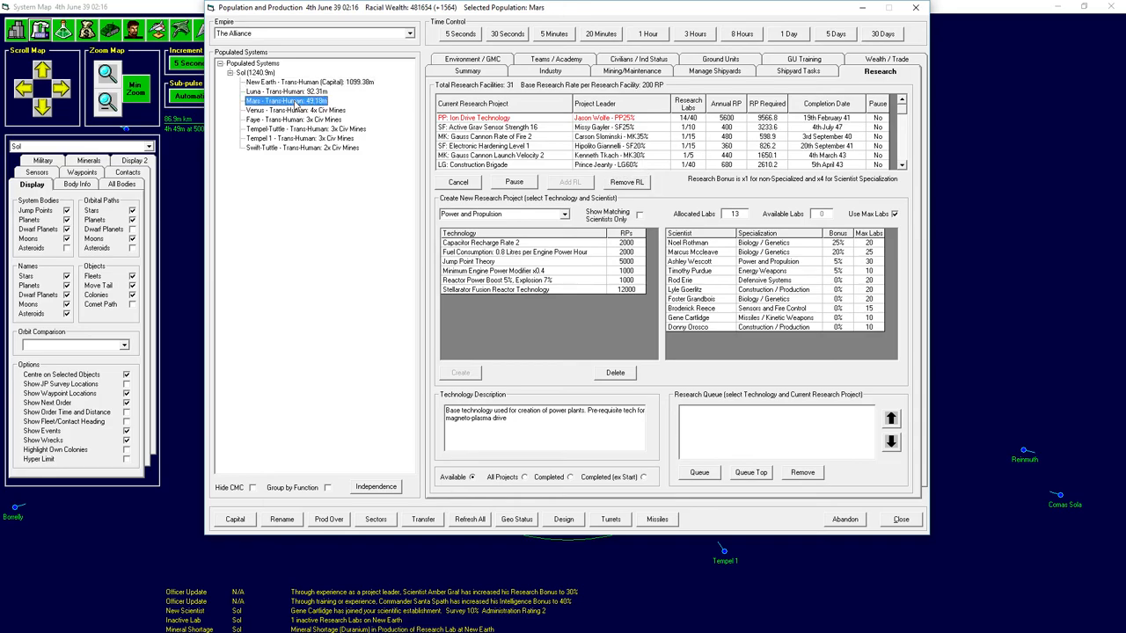
click(467, 70)
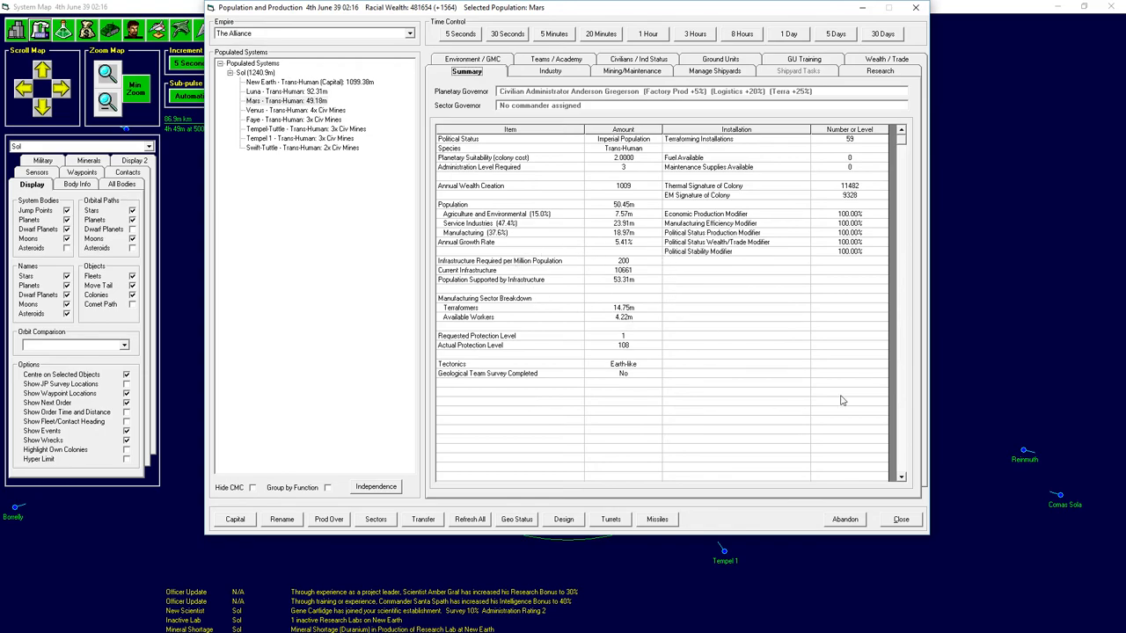
Close the Population and Production and system body detail windows, returning to the Sol map.
click(899, 519)
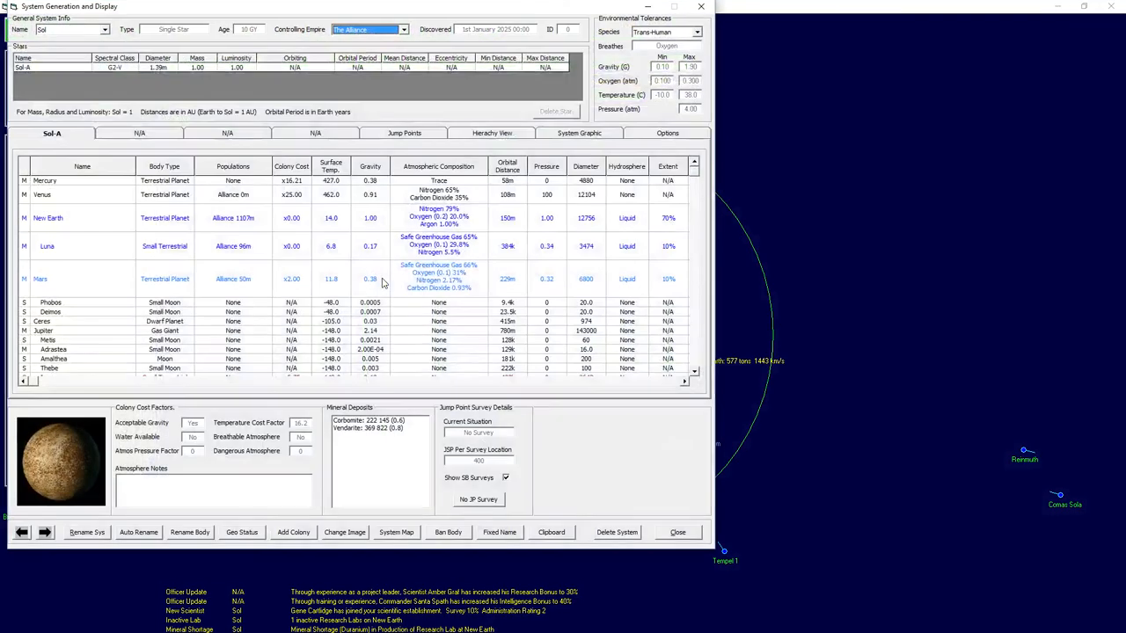
click(396, 532)
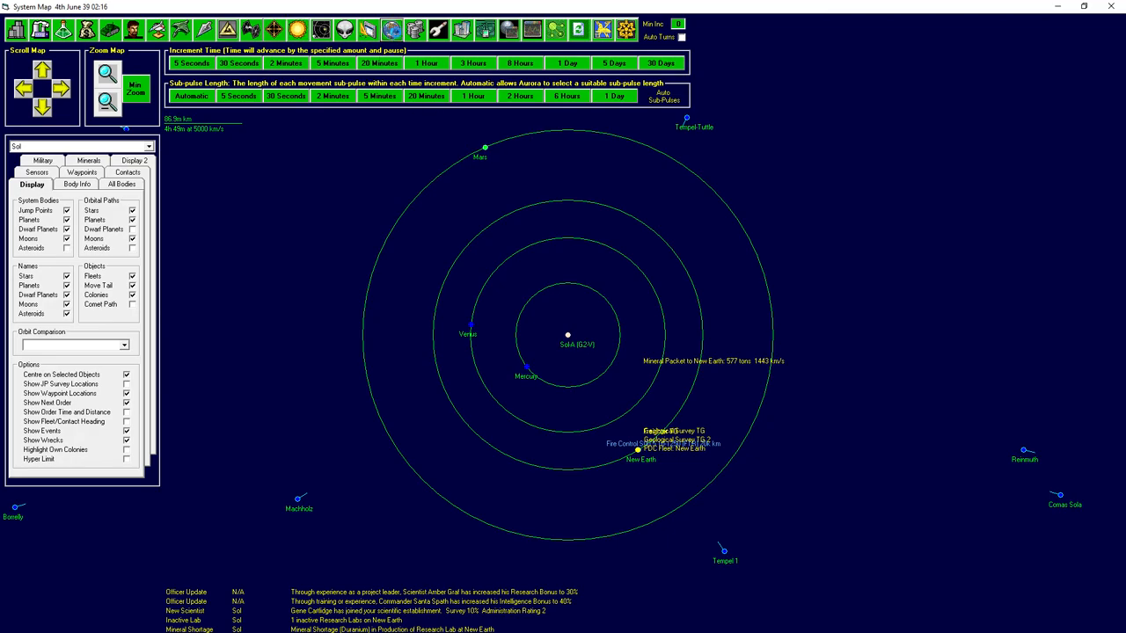
Inspect Ganymede, Io and Titan's atmosphere and mineral deposits in the Available Colony Analysis.
click(391, 30)
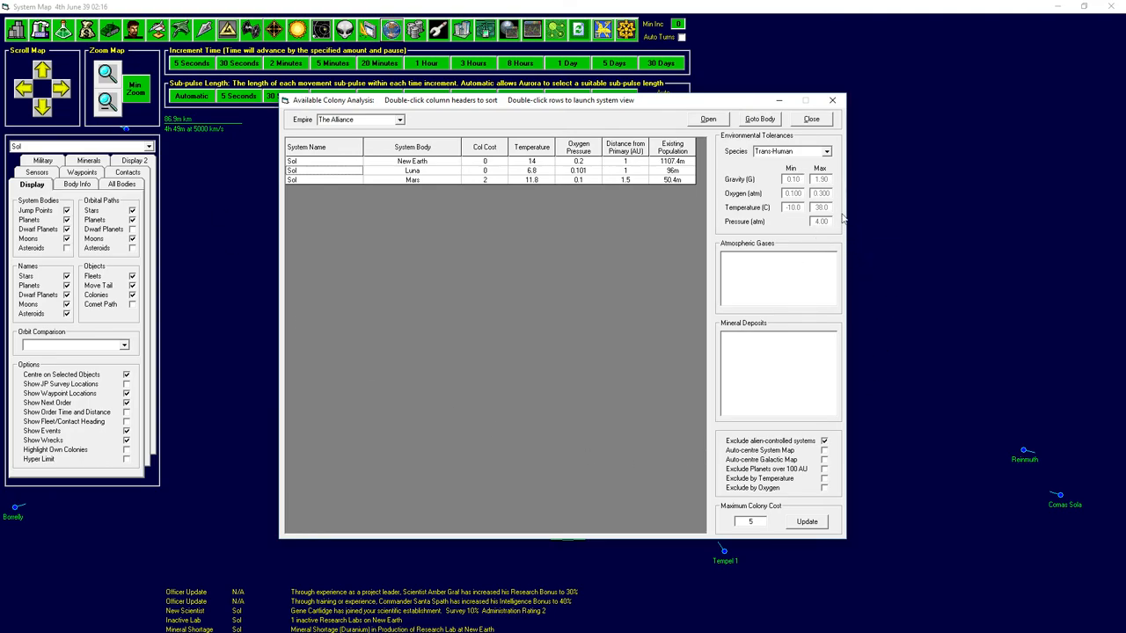
mouse_move(749, 415)
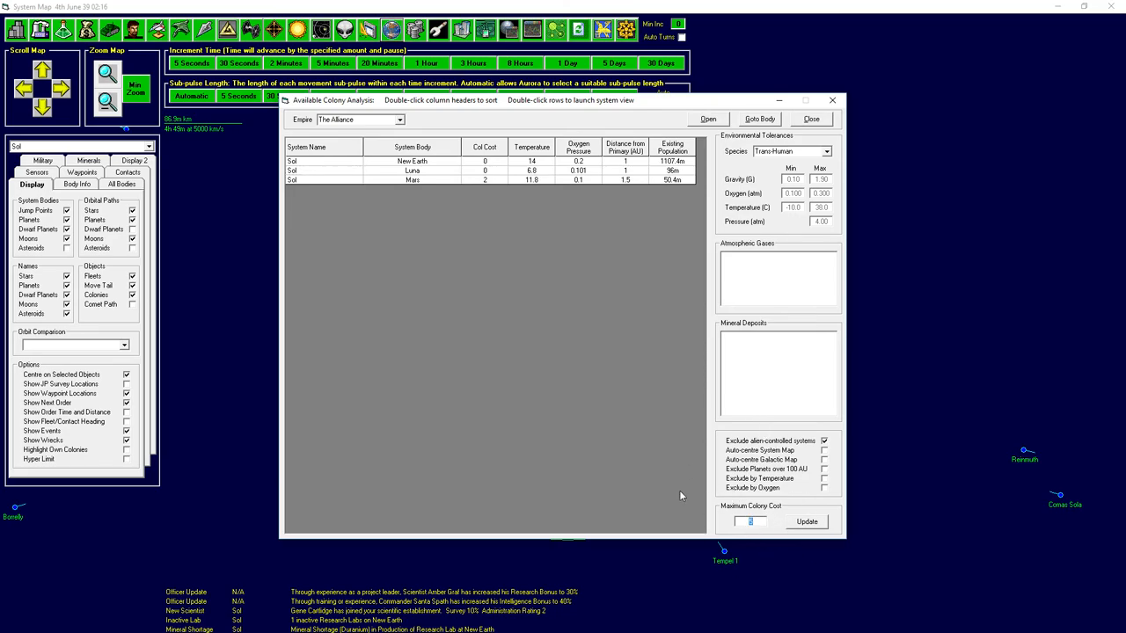
text(10)
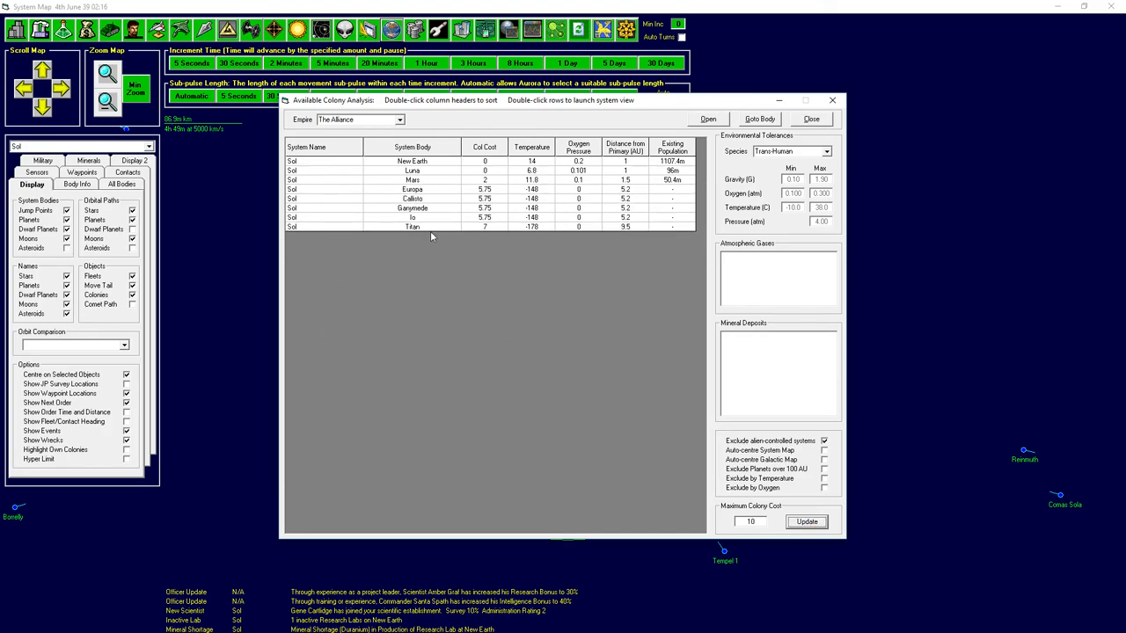
mouse_move(586, 235)
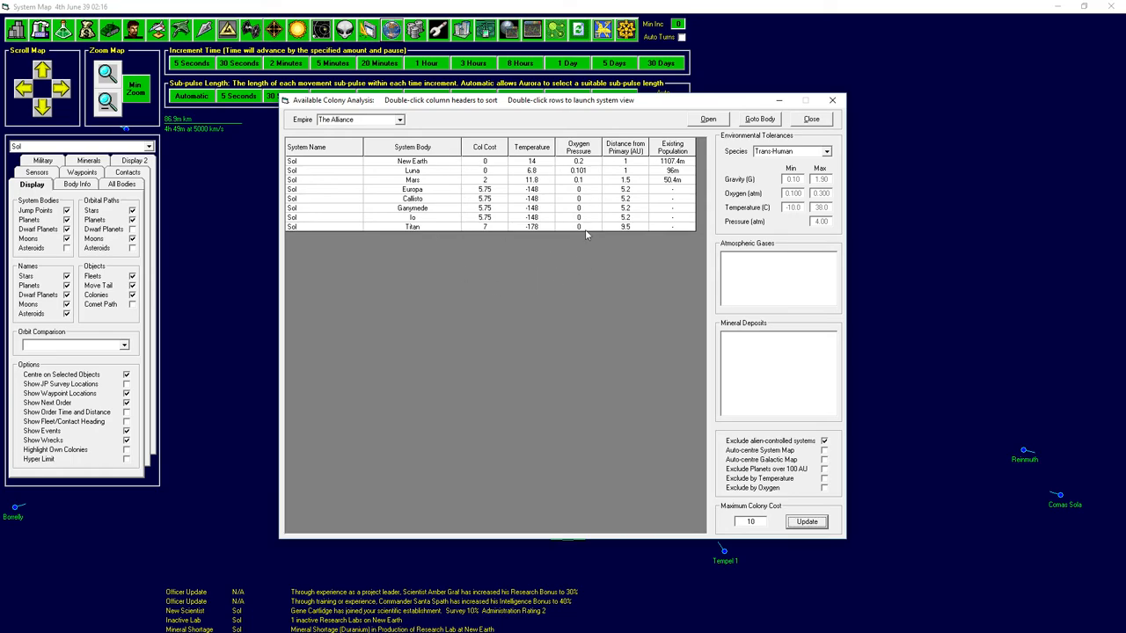
mouse_move(410, 226)
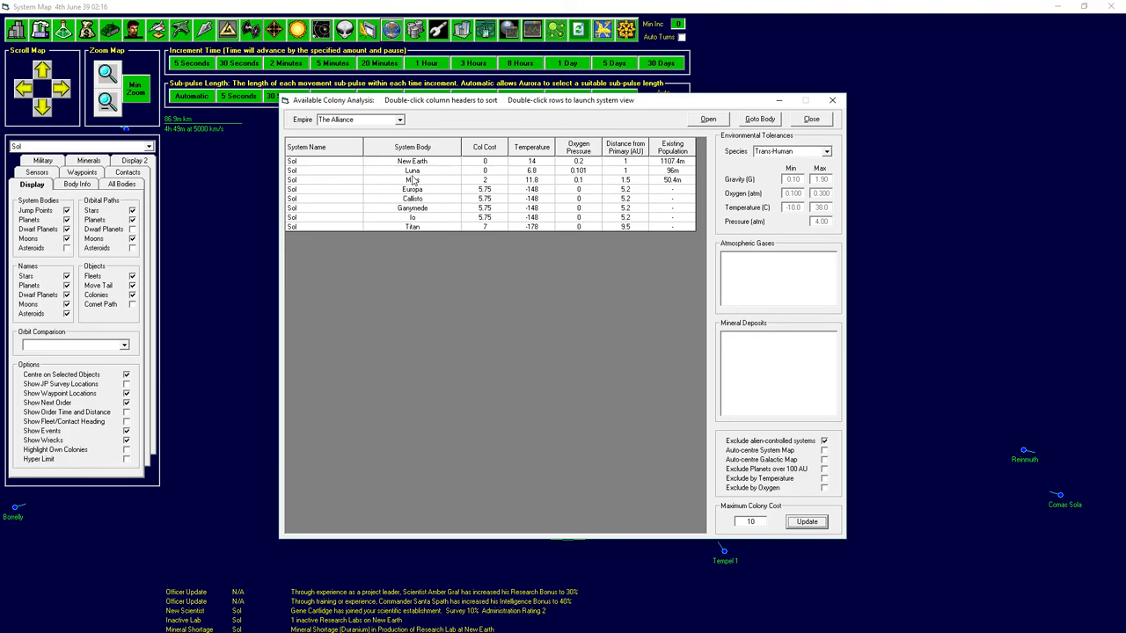
mouse_move(421, 195)
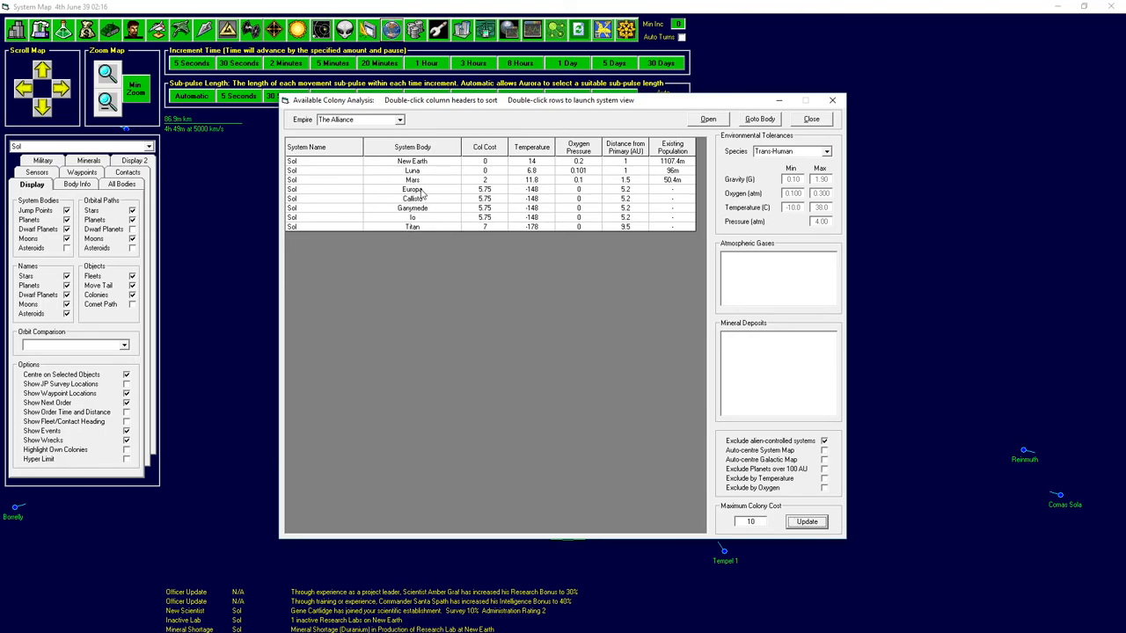
click(412, 198)
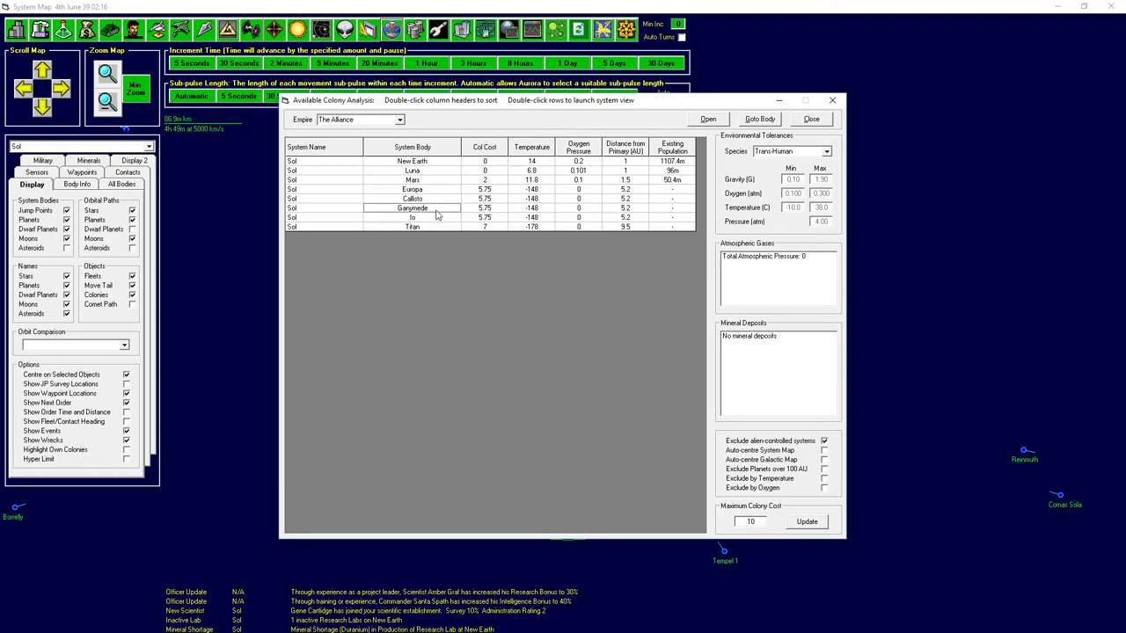
click(412, 227)
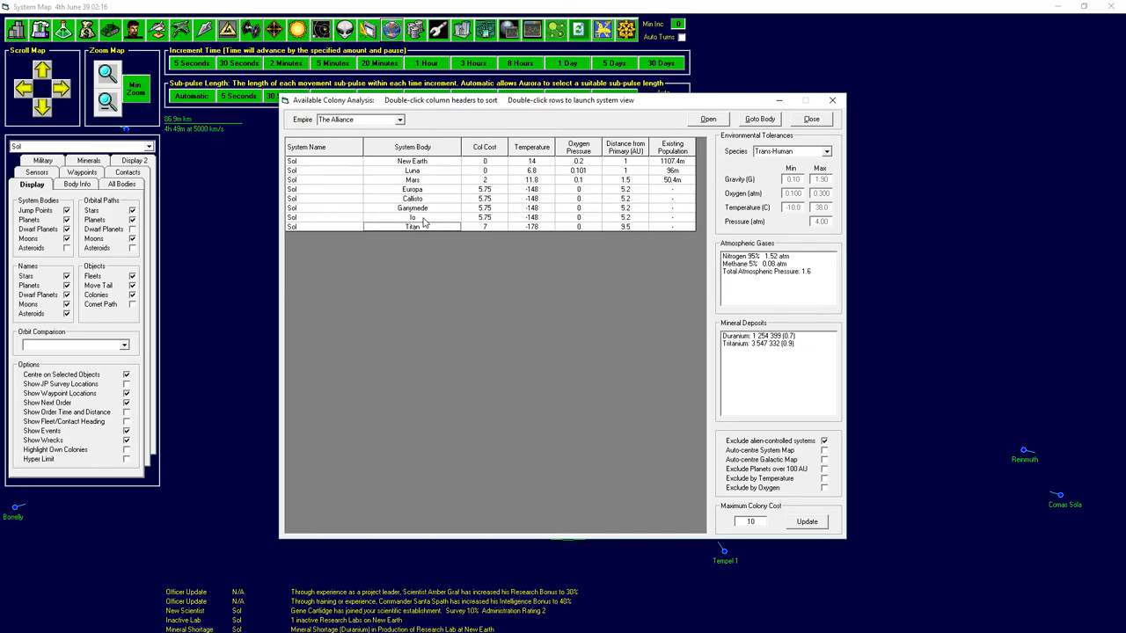
click(413, 189)
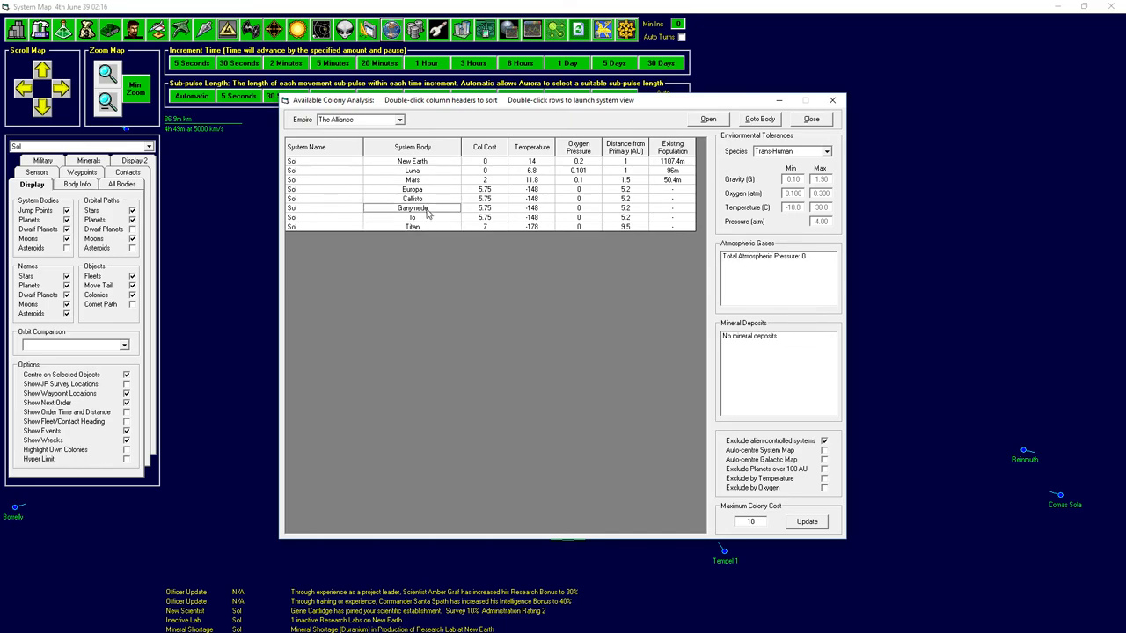
click(412, 217)
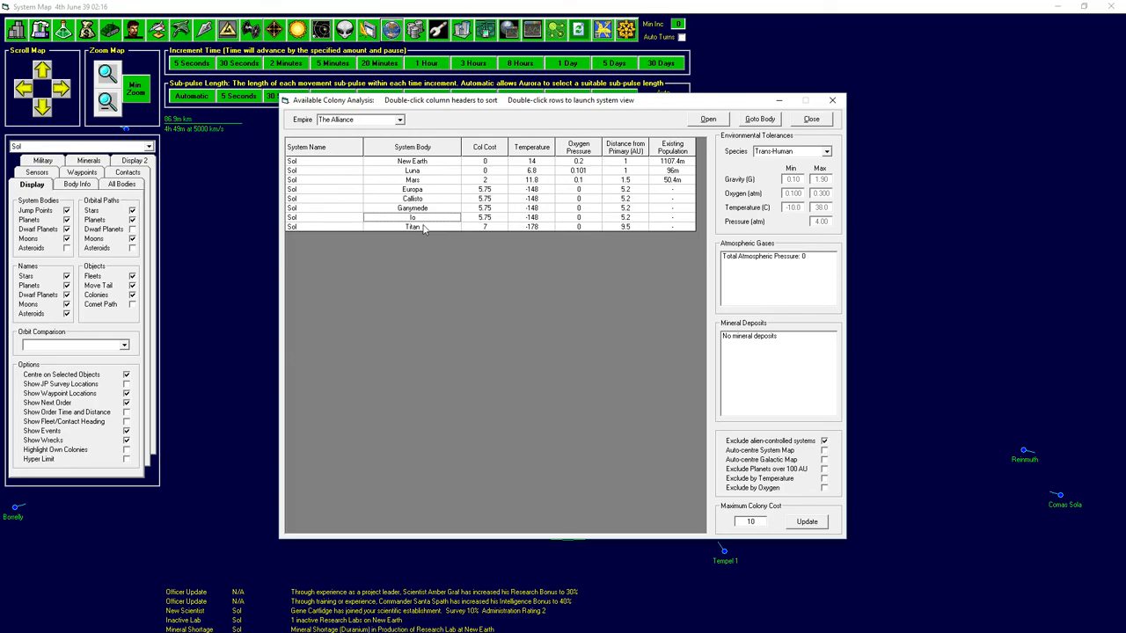
click(412, 227)
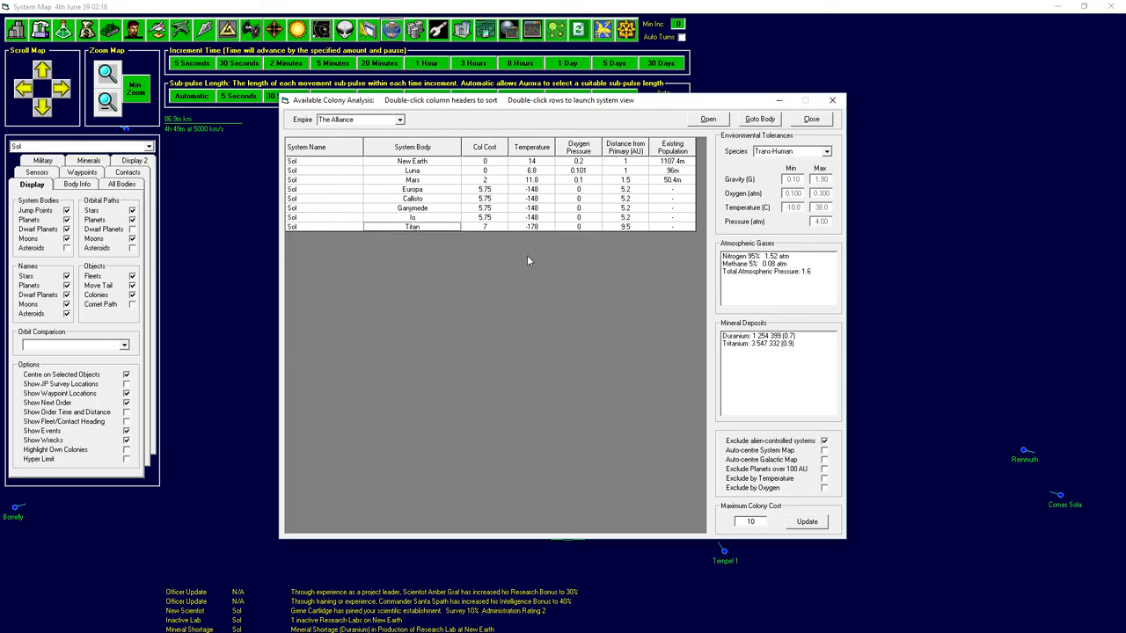
mouse_move(747, 353)
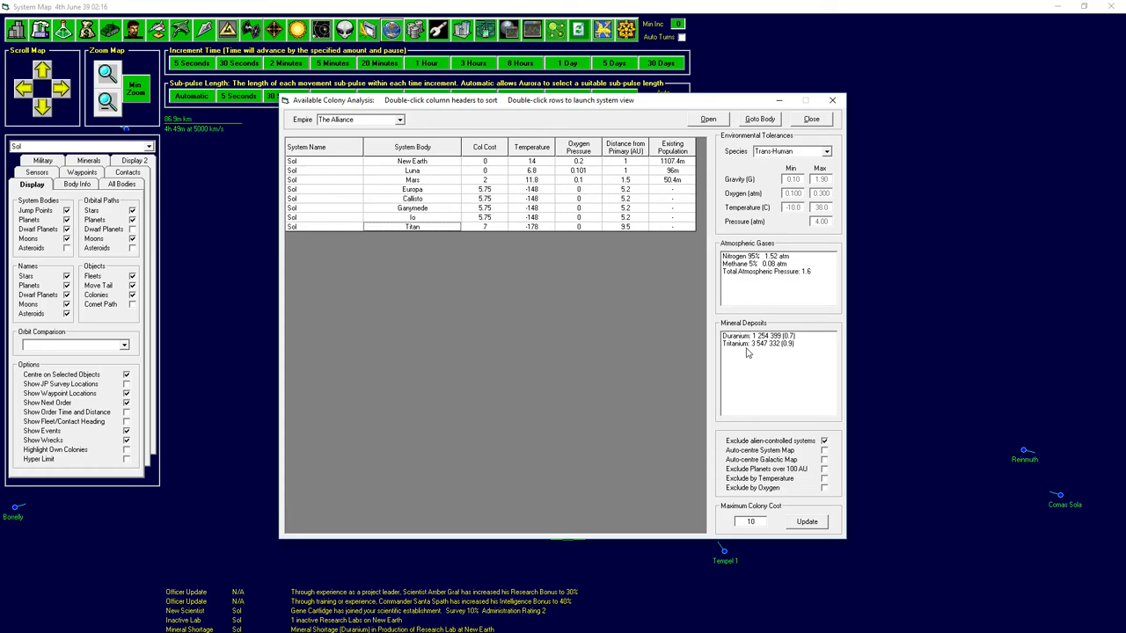
mouse_move(825, 336)
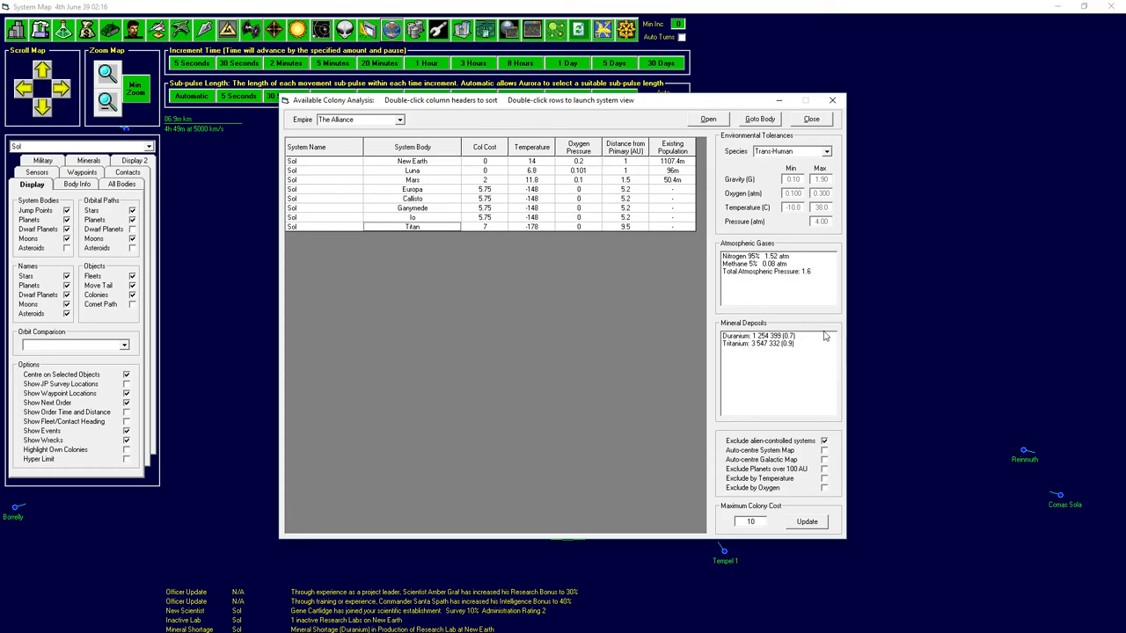
mouse_move(772, 379)
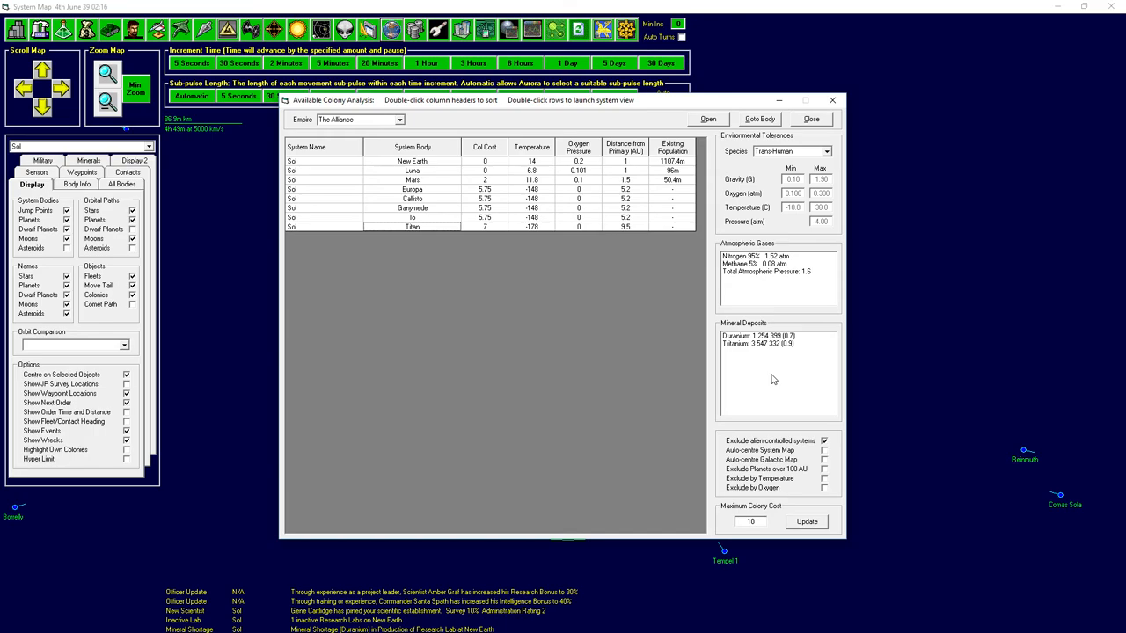
mouse_move(754, 505)
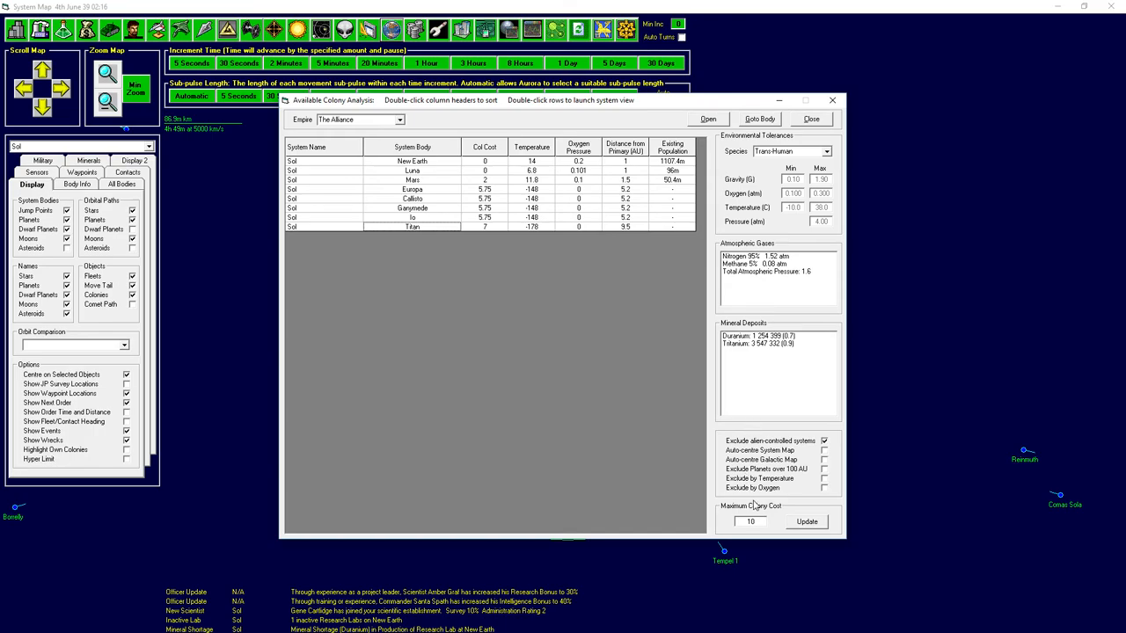
Raise the maximum colony cost to 20, update the list and check Mercury's deposits at cost 16.21.
click(750, 520)
text(20)
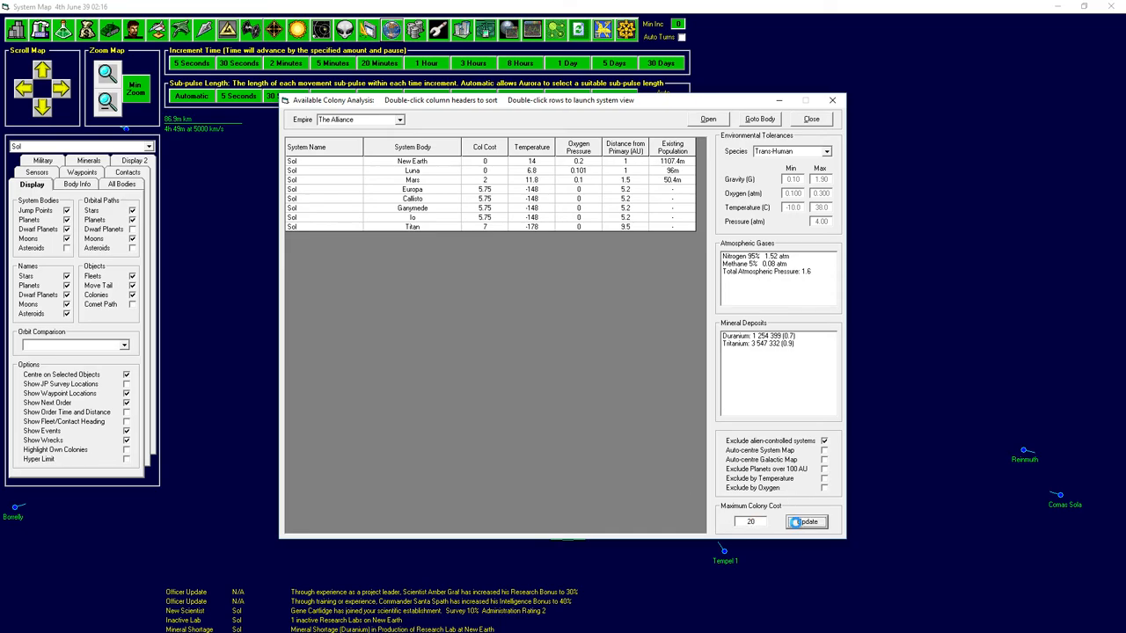
click(806, 522)
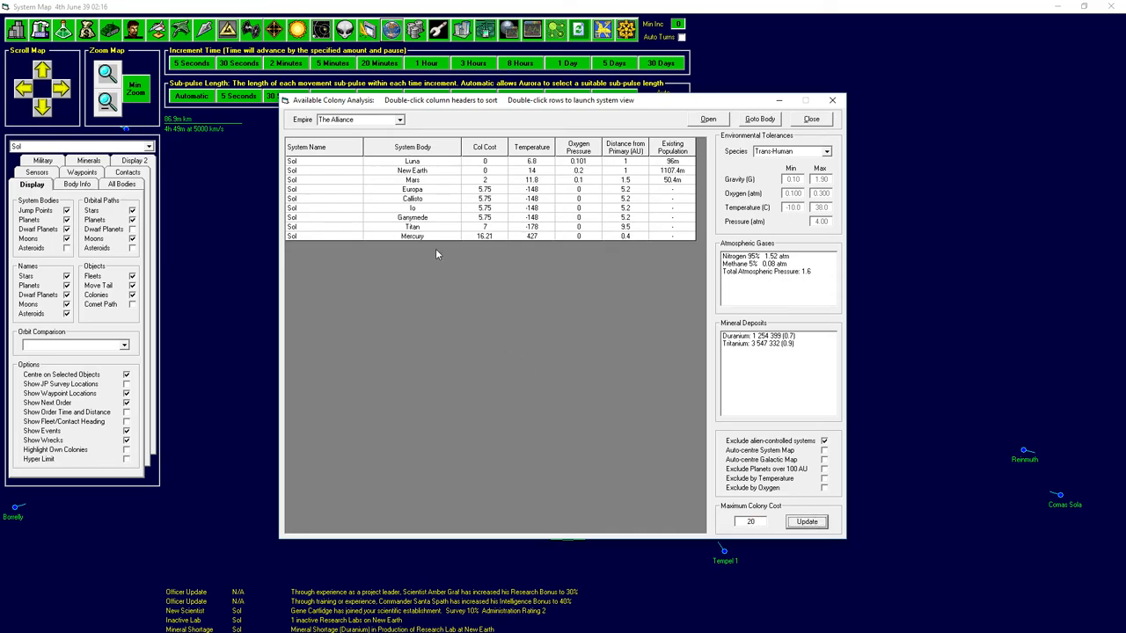
click(412, 236)
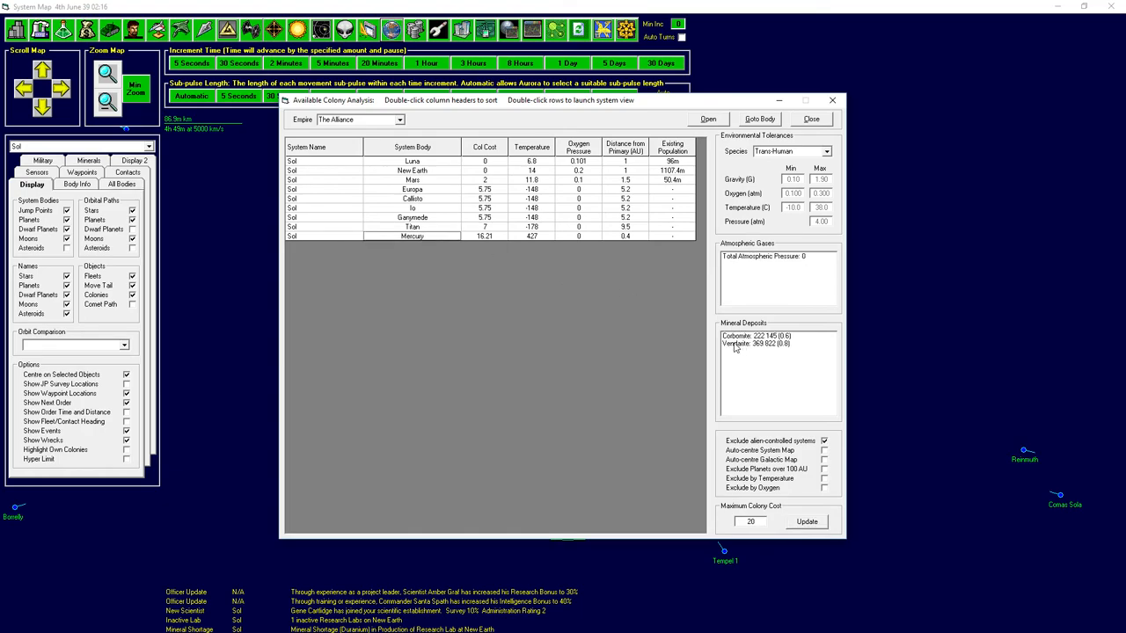
mouse_move(732, 367)
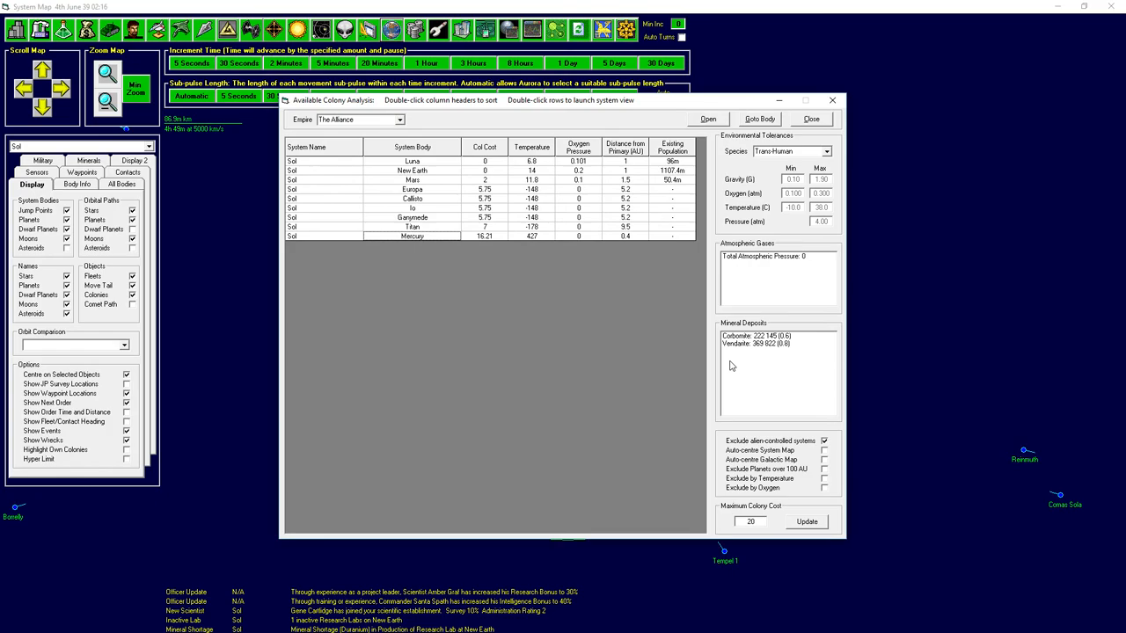
mouse_move(451, 354)
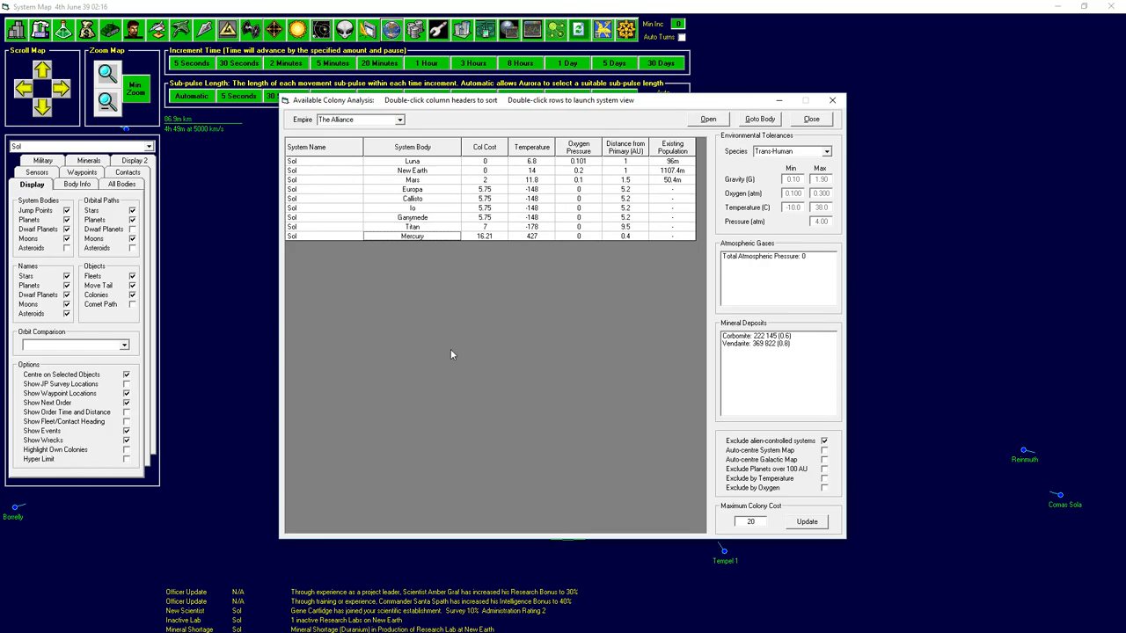
Close the colony analysis and browse the All Bodies list of Sol, collapsing Jupiter's moons.
click(411, 226)
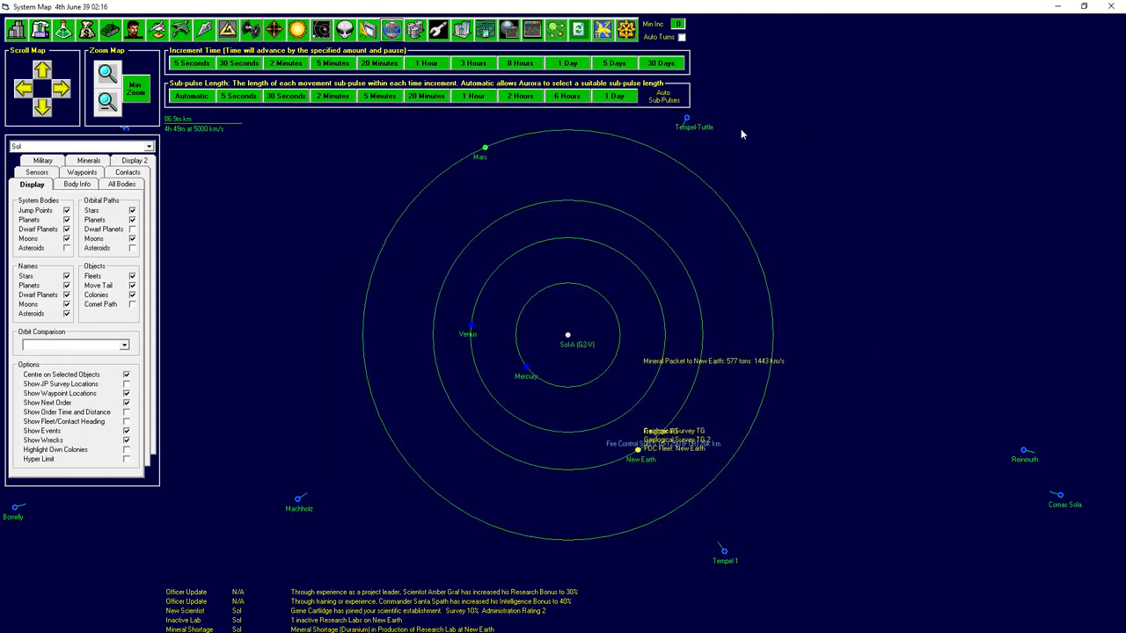
mouse_move(78, 230)
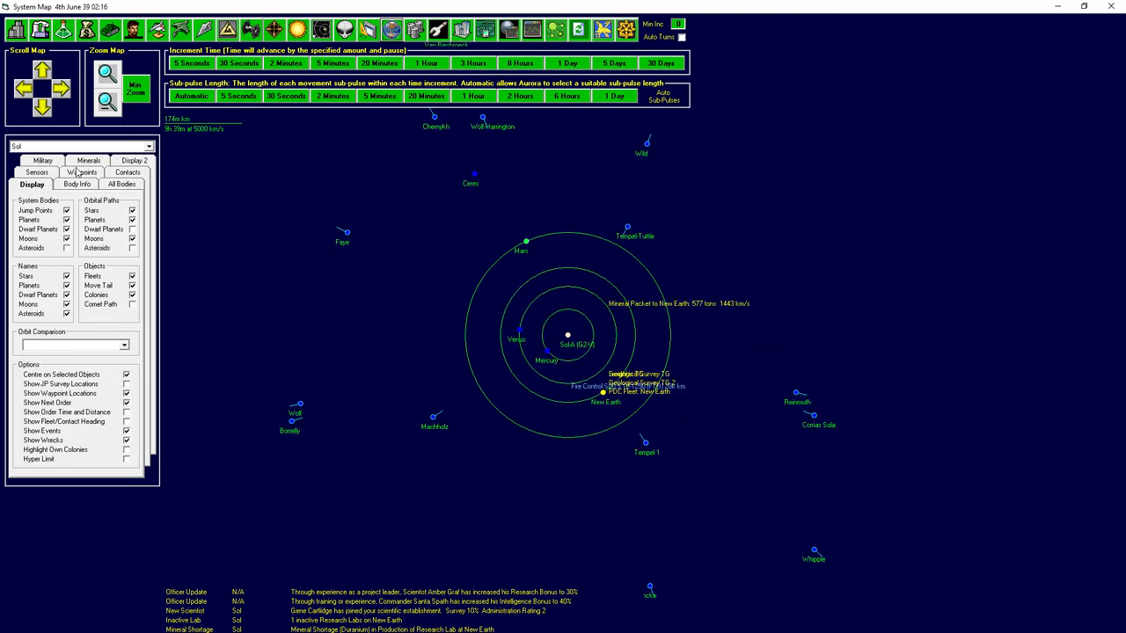
click(120, 185)
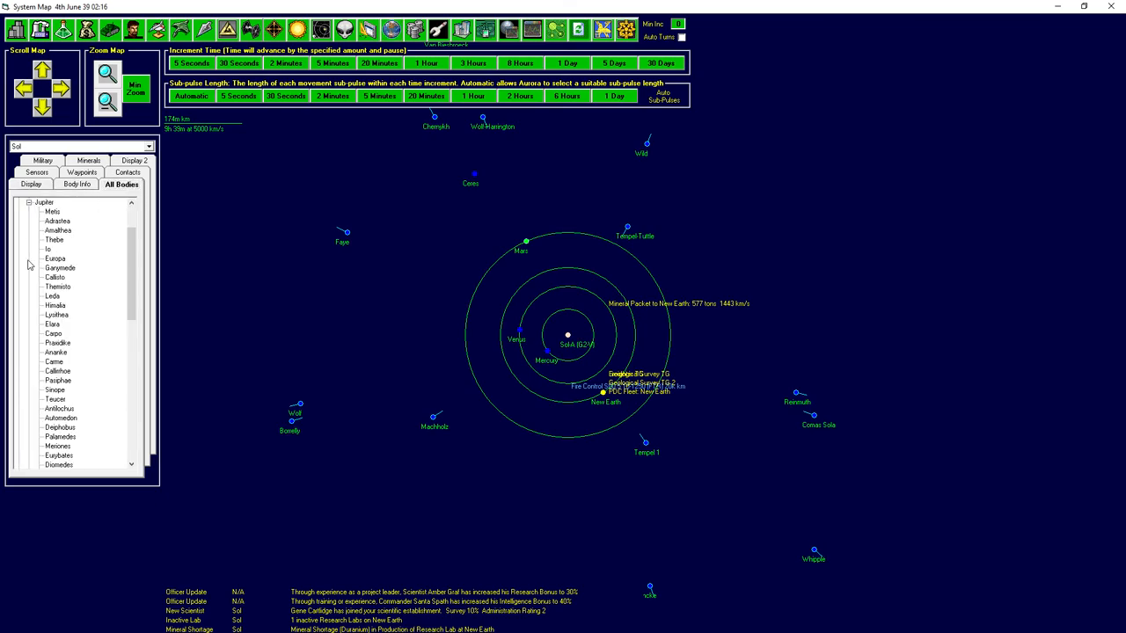
scroll(down, 3)
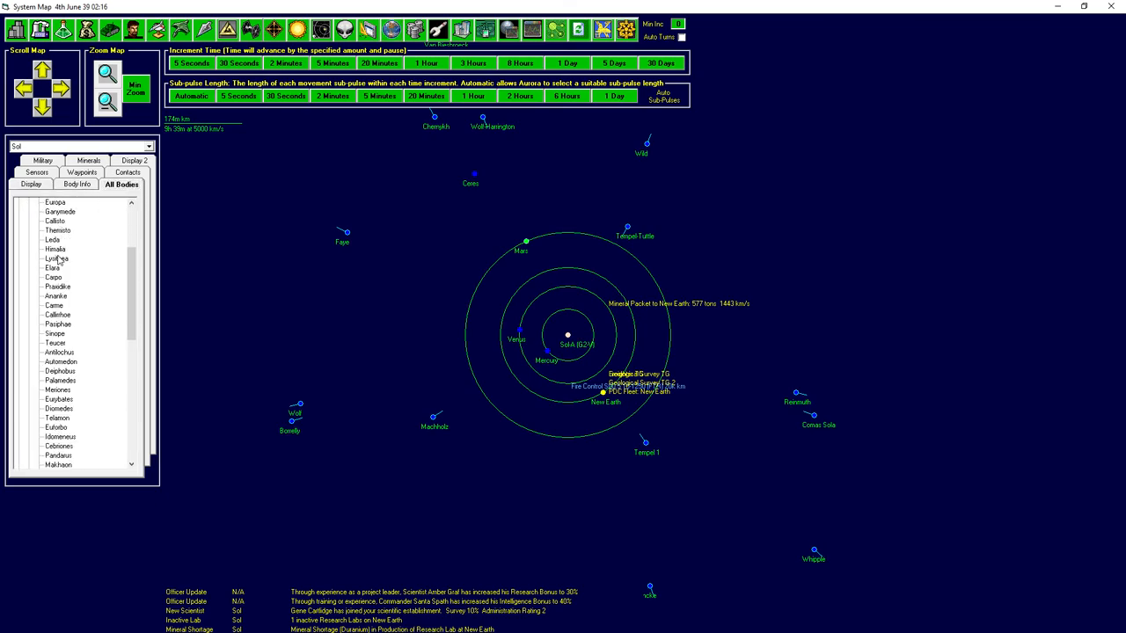
scroll(down, 3)
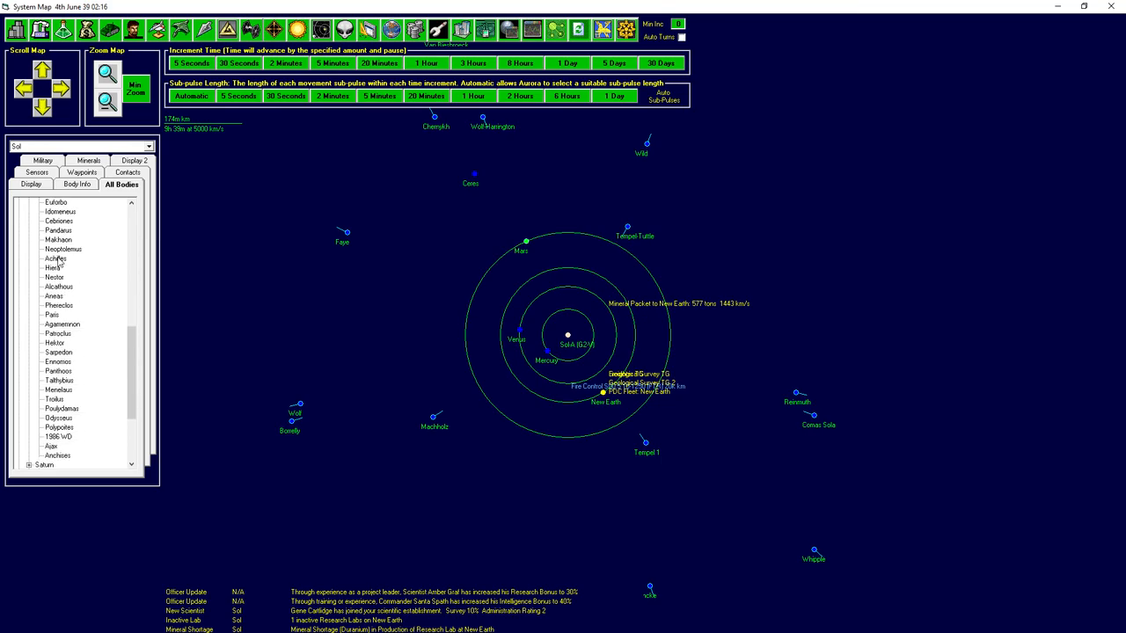
click(20, 203)
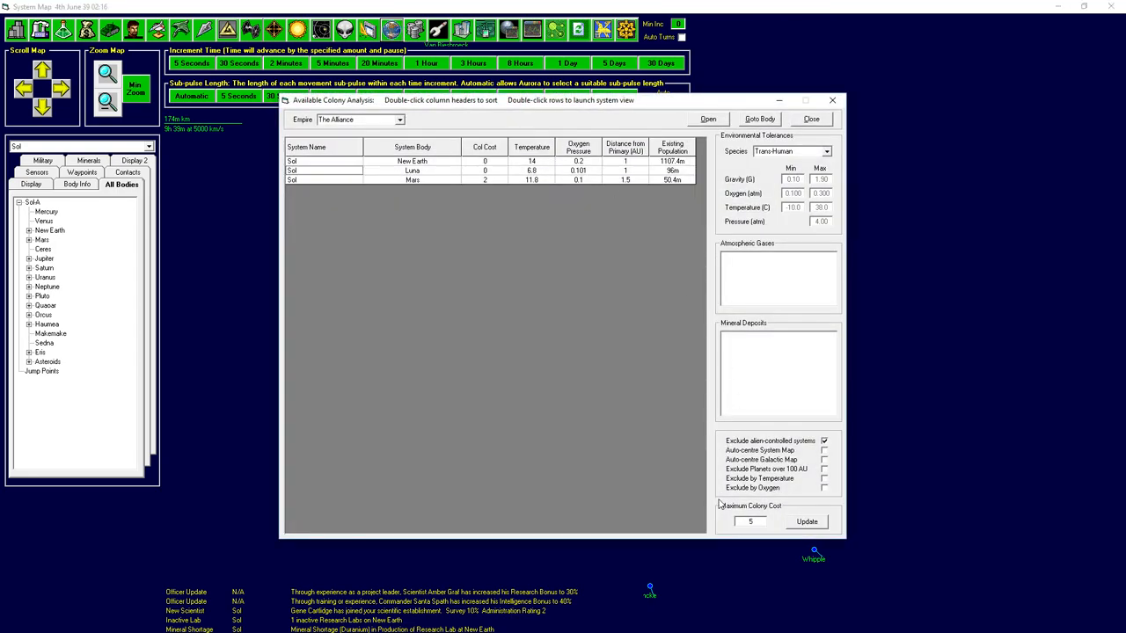
Update the colony analysis at cost 15, centre and zoom on Titan, and bring up its colony actions.
text(1)
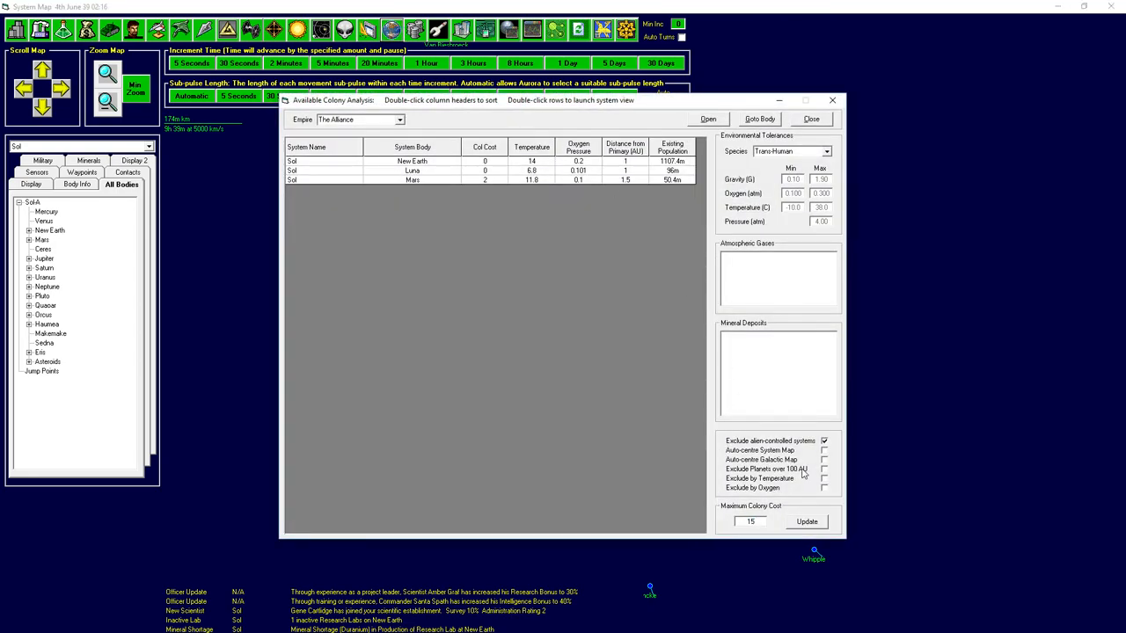
click(806, 522)
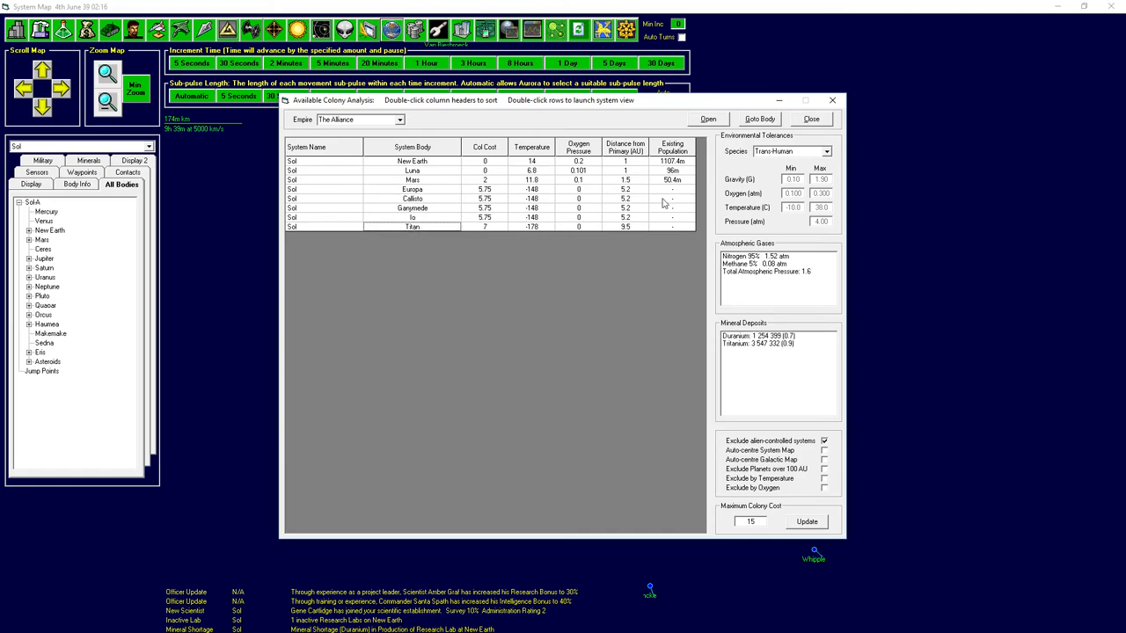
click(810, 119)
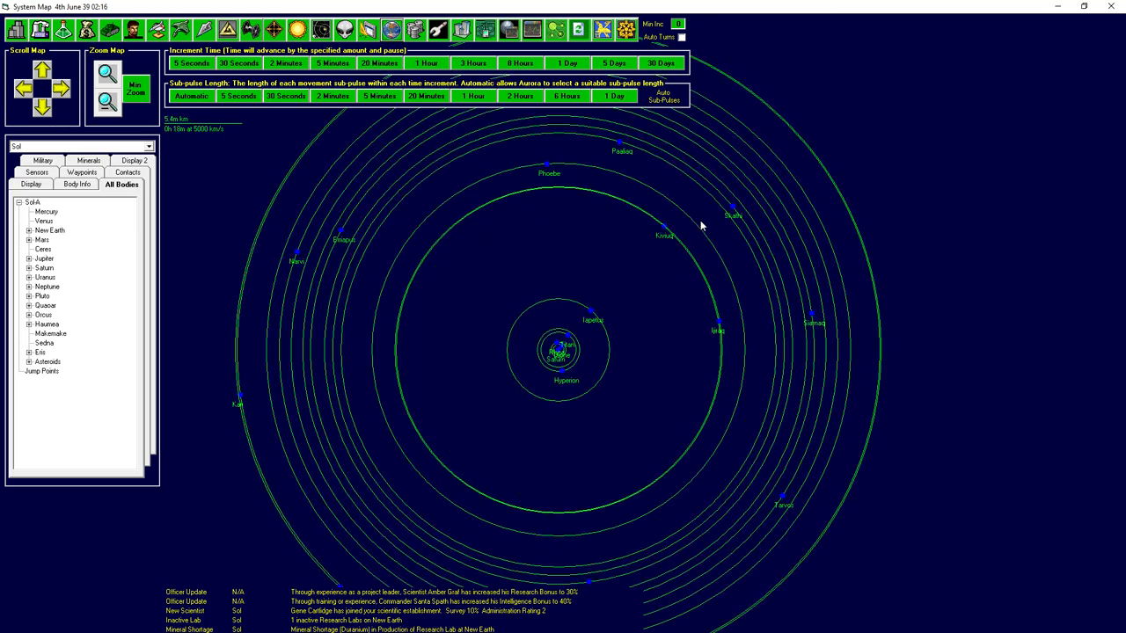
click(106, 72)
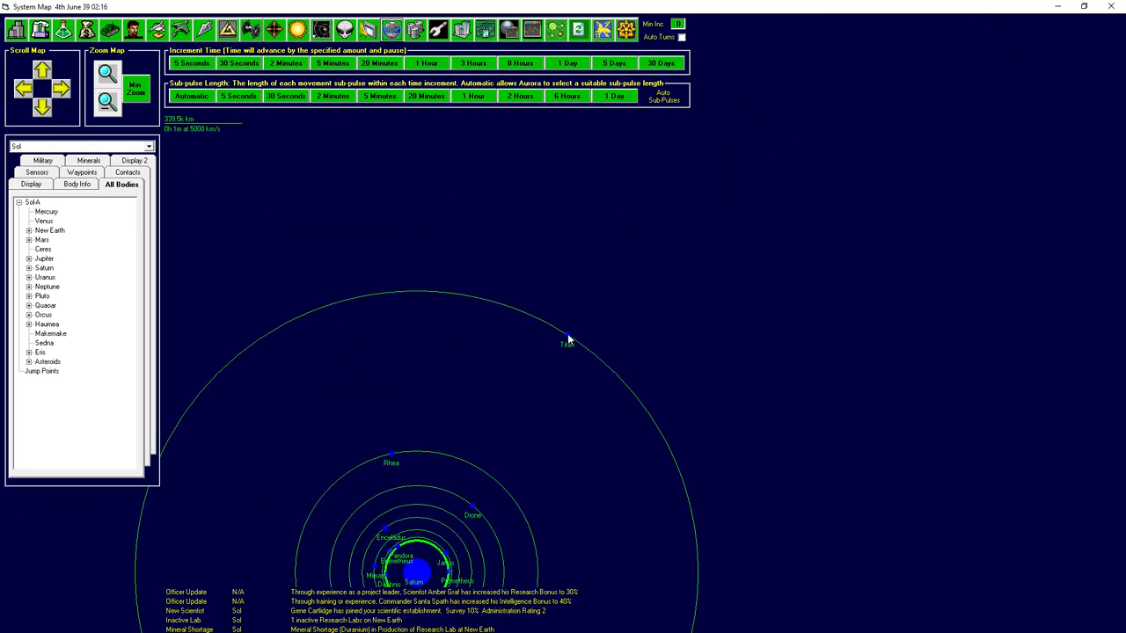
right_click(567, 341)
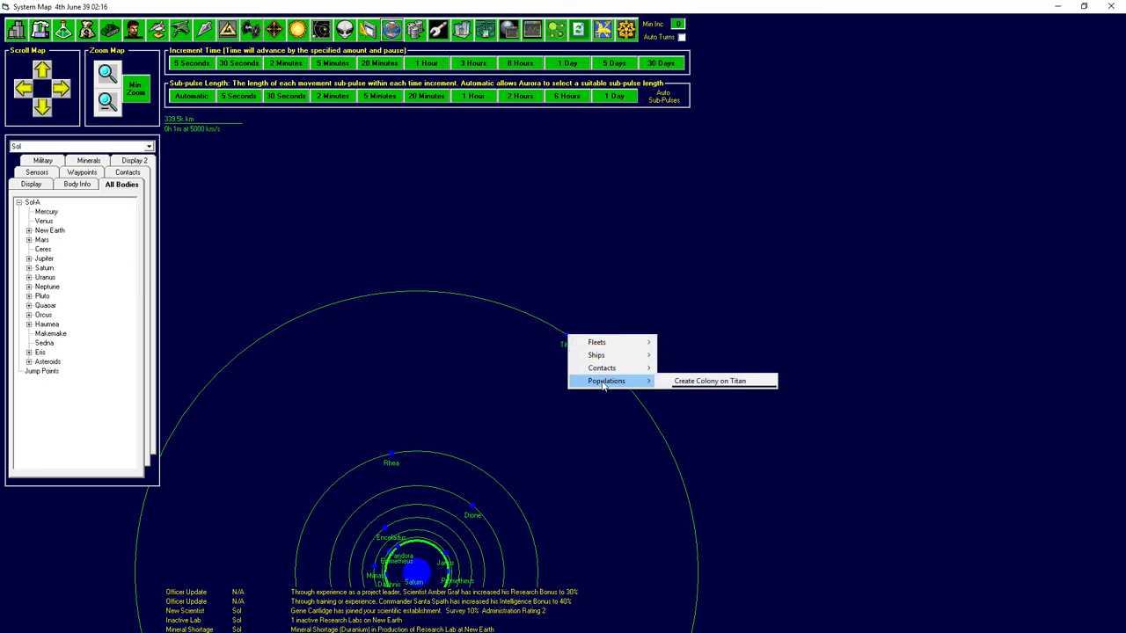
mouse_move(709, 380)
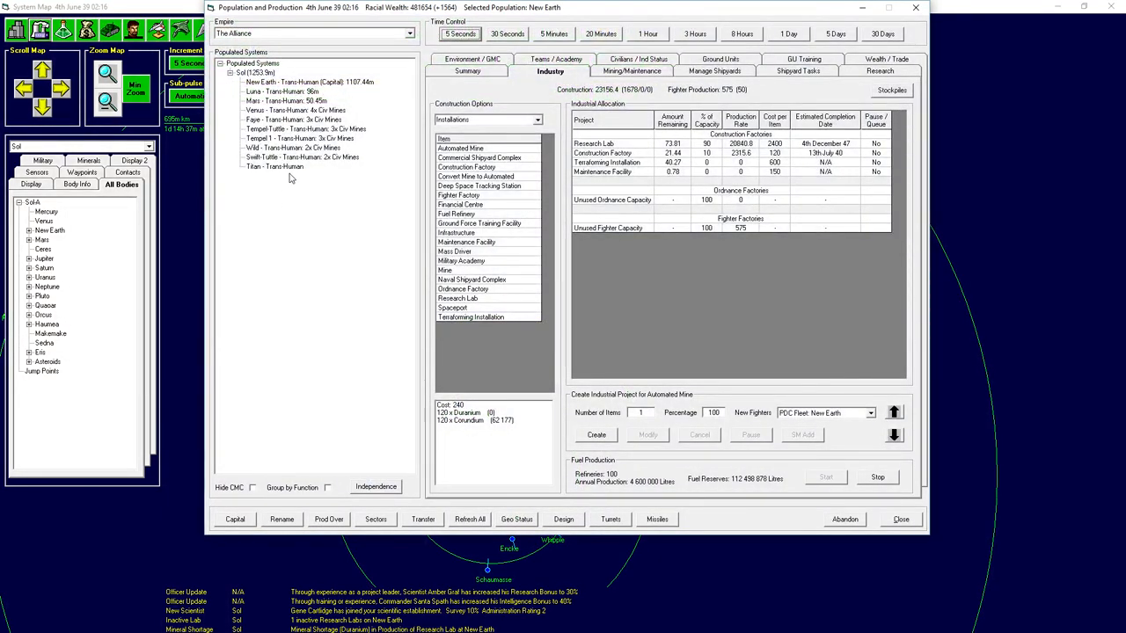
Order Freighter TG to load infrastructure at Mars and unload it on Titan, then show the research overview.
click(900, 518)
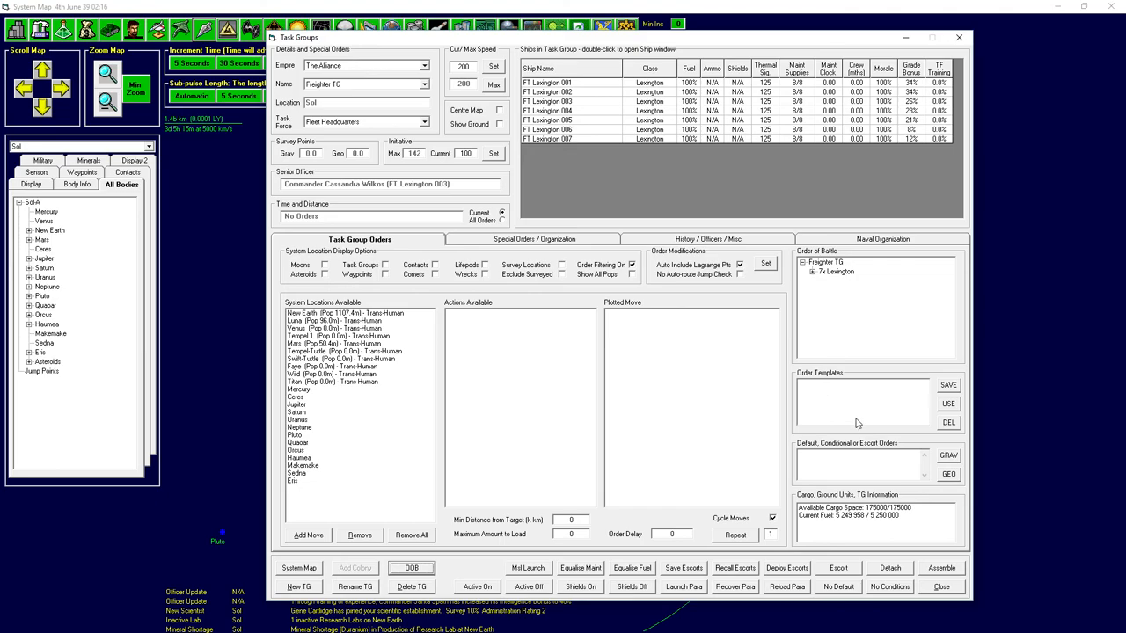
mouse_move(860, 530)
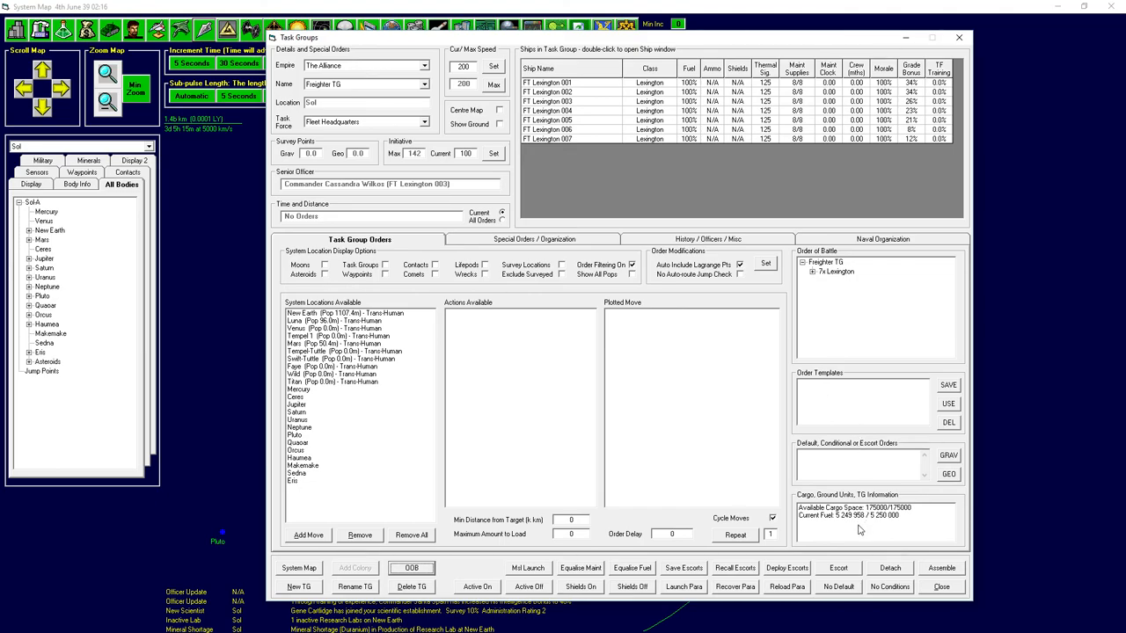
mouse_move(383, 308)
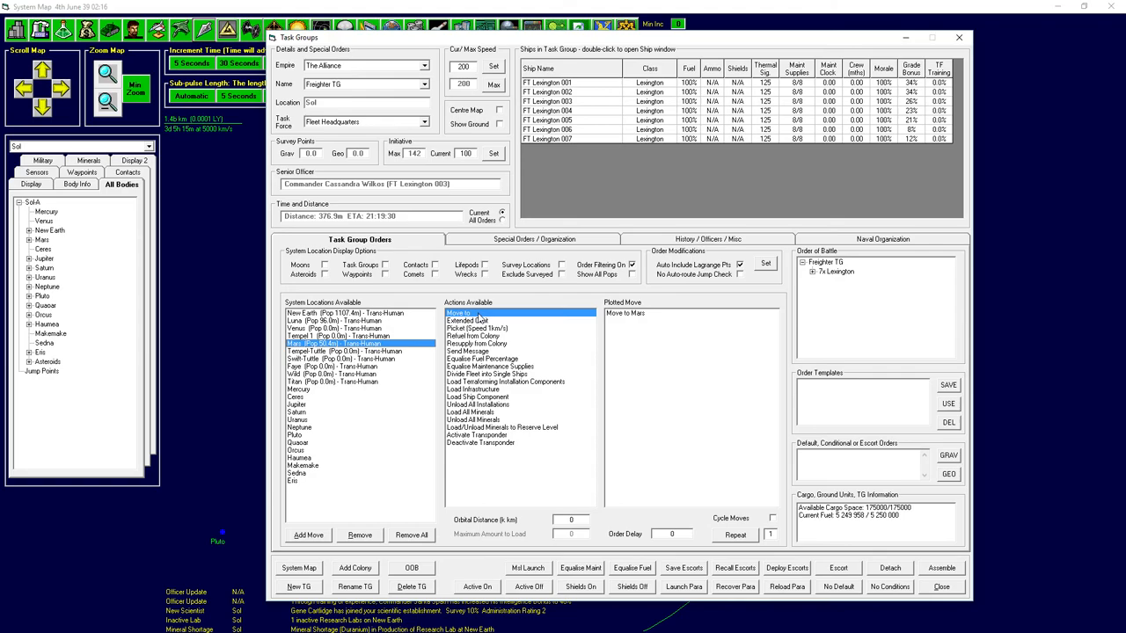
mouse_move(454, 384)
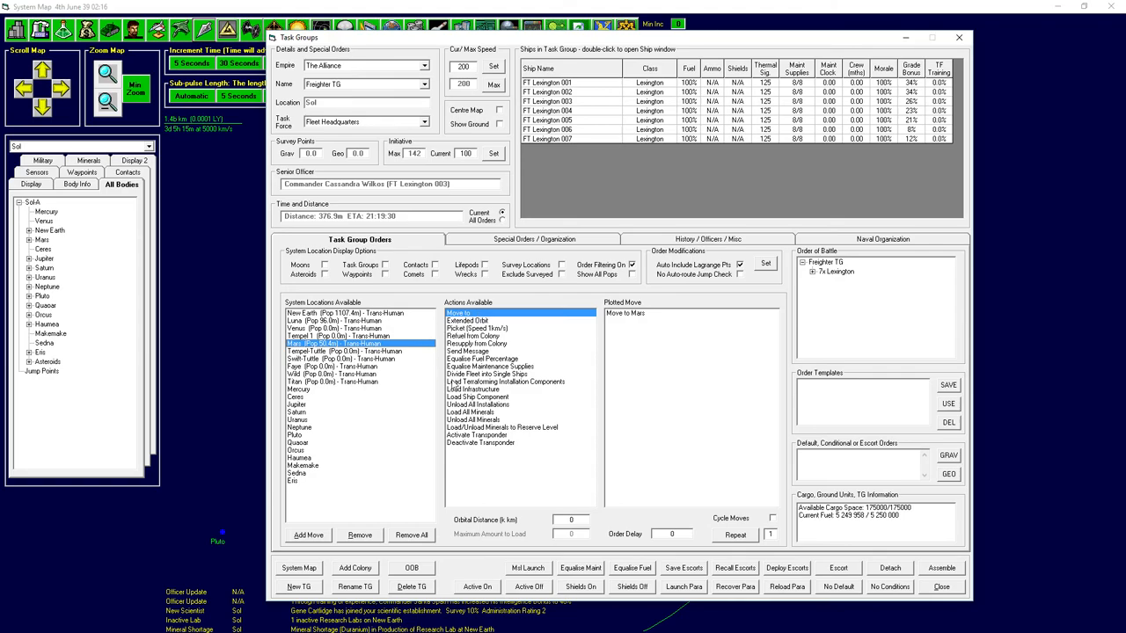
click(505, 382)
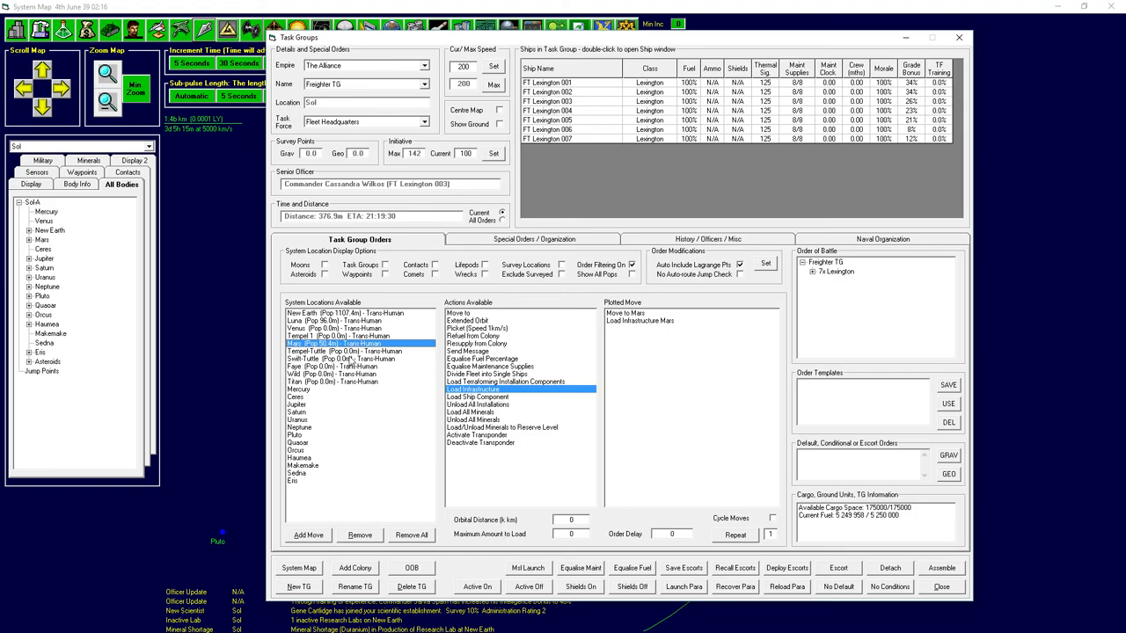
click(343, 381)
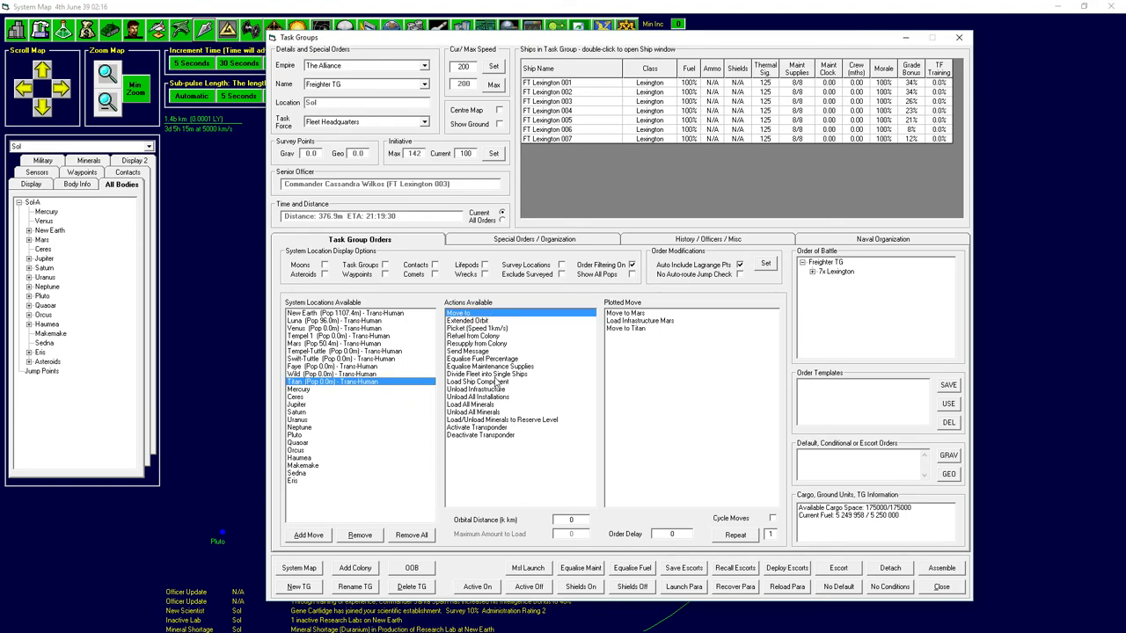
click(478, 388)
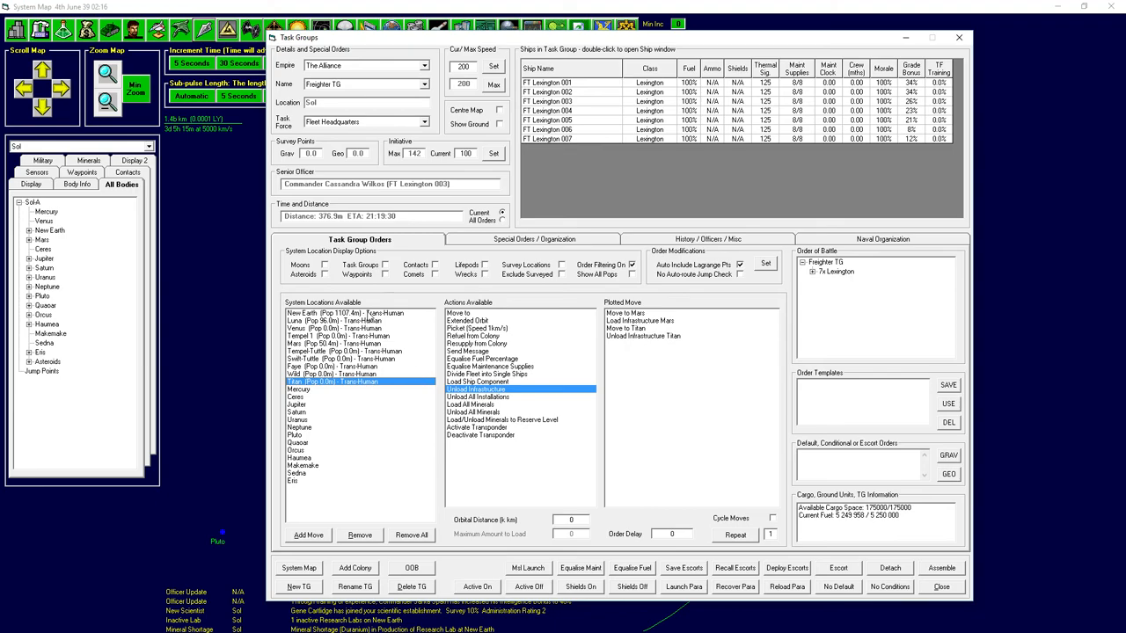
click(343, 312)
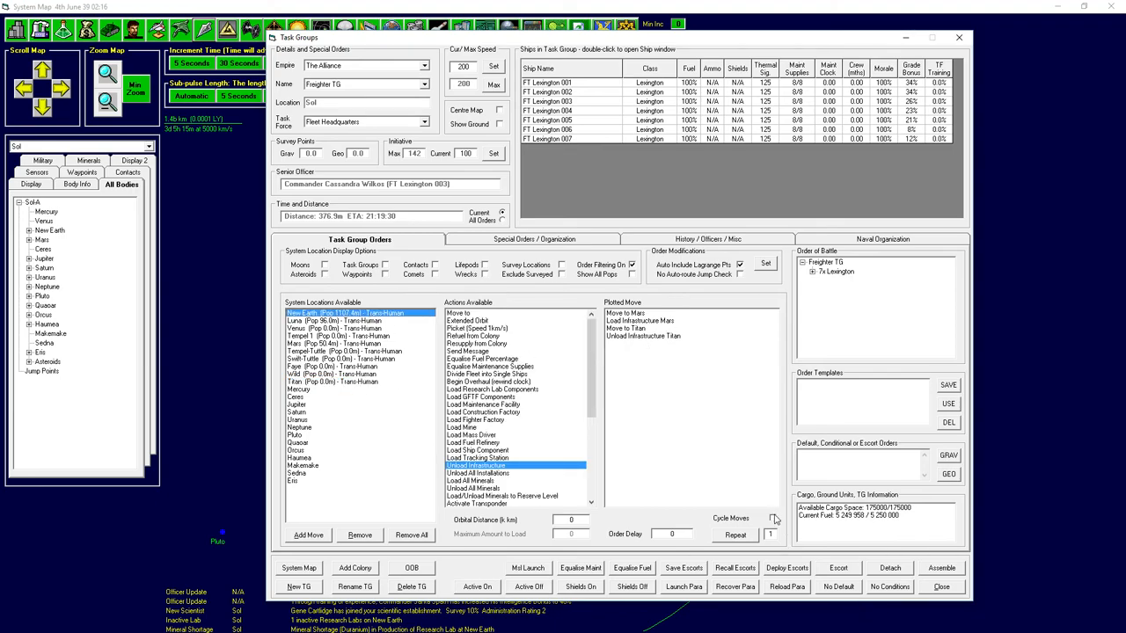
click(959, 37)
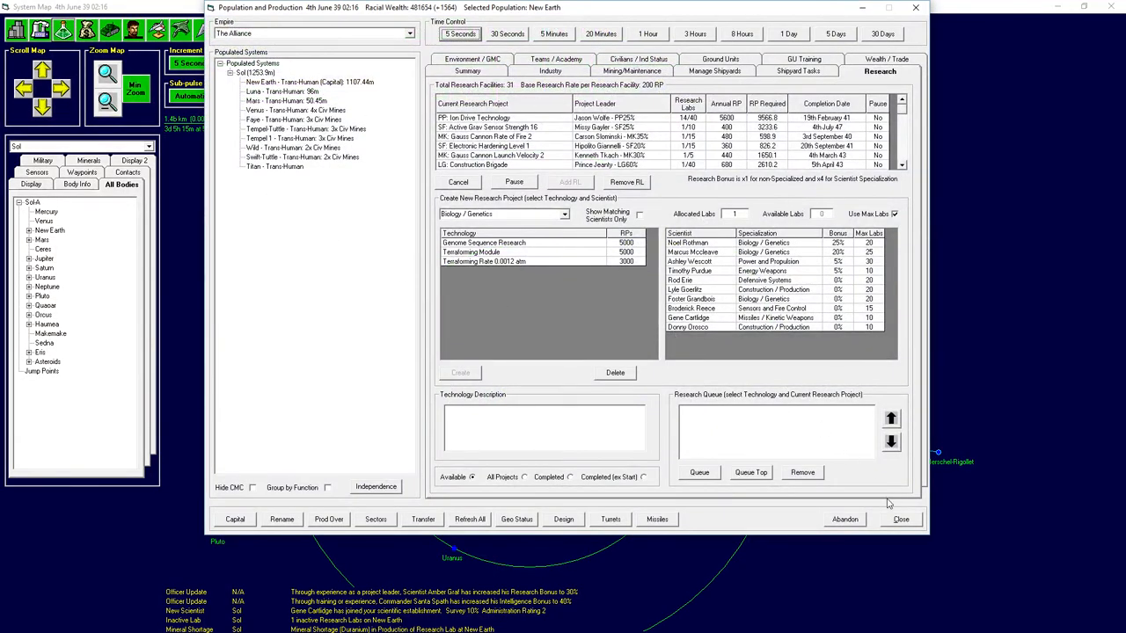
Advance two months to 4th August 39 while viewing Mars's summary and environment, then return to New Earth's research.
click(900, 519)
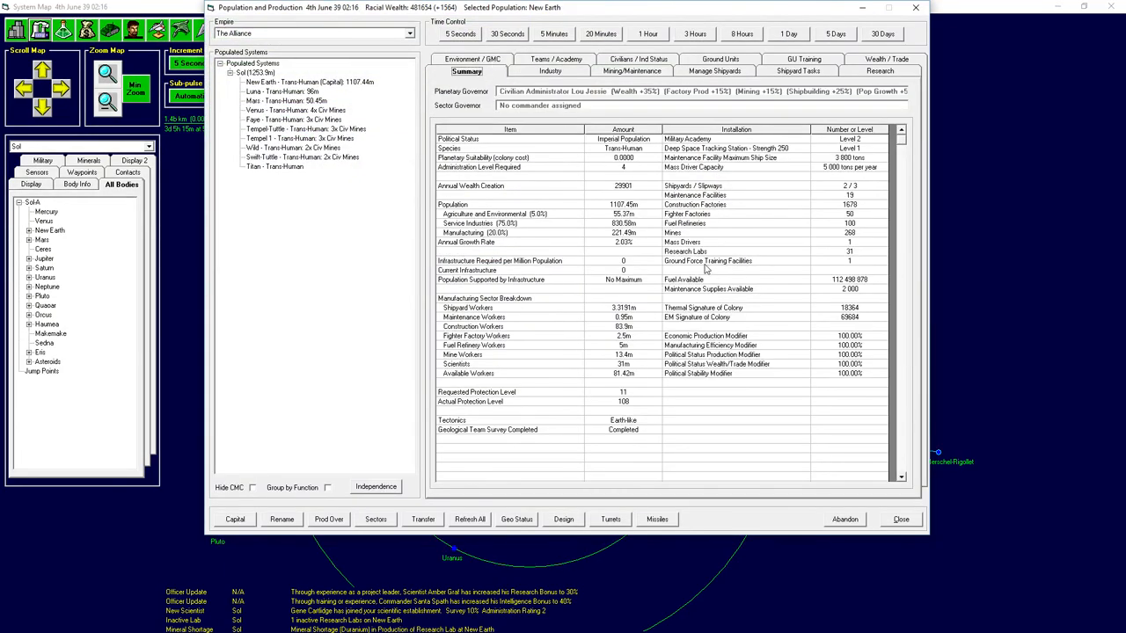
click(282, 100)
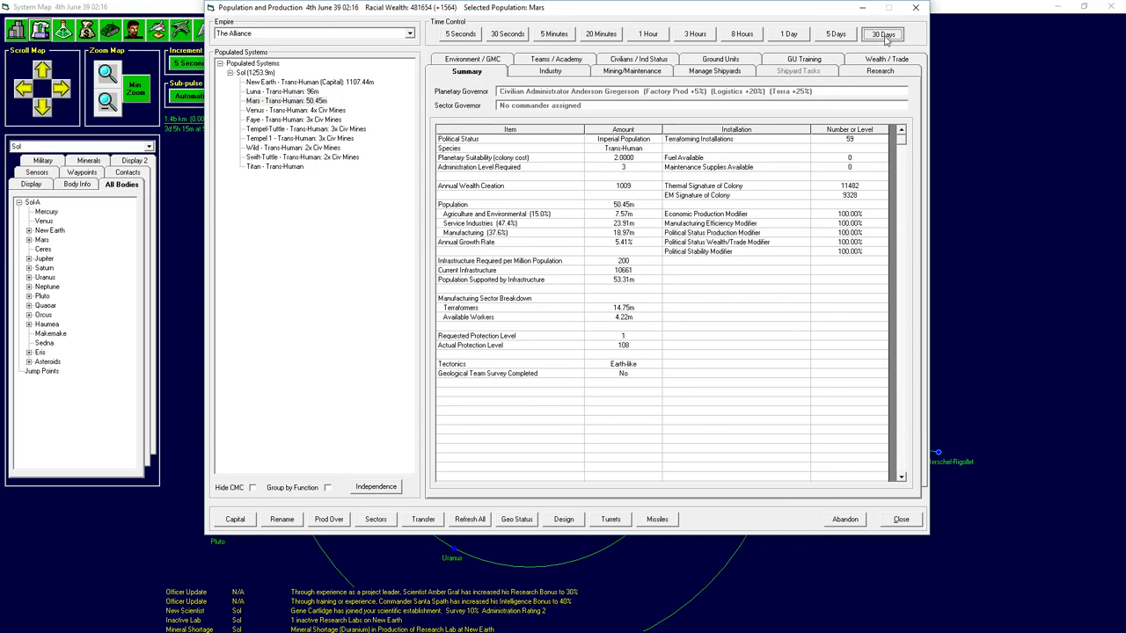
click(882, 34)
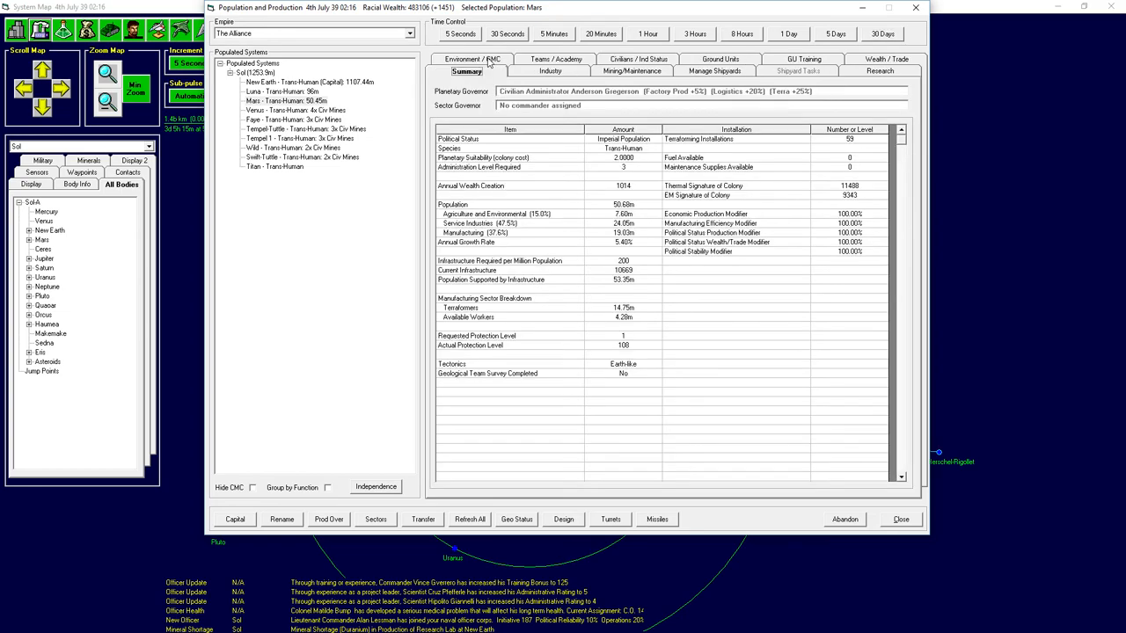
click(471, 59)
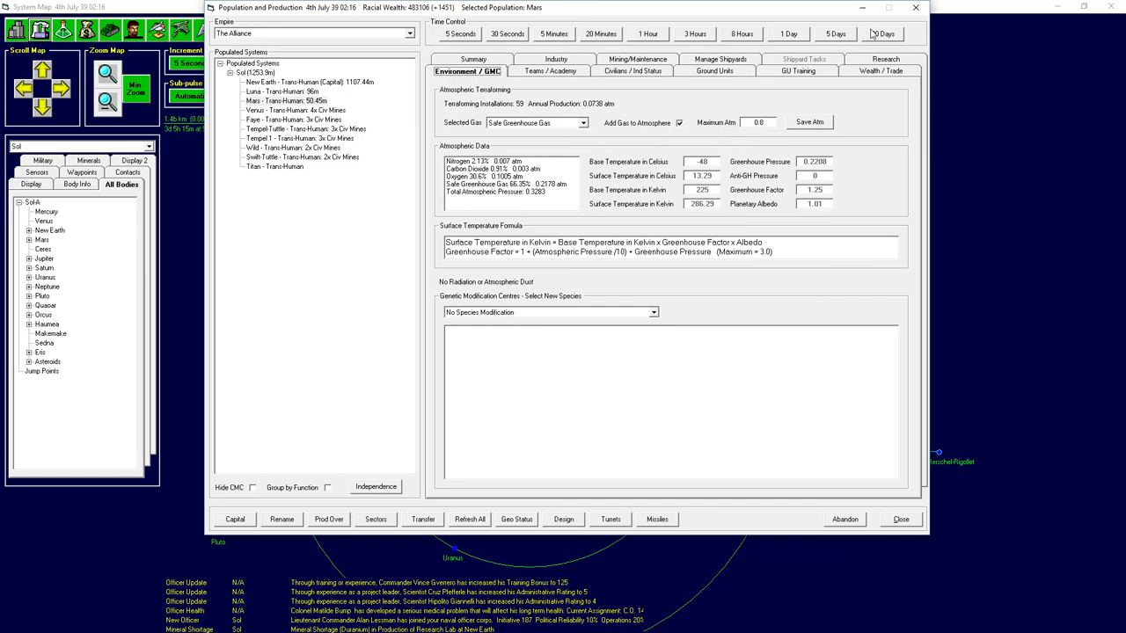
click(881, 34)
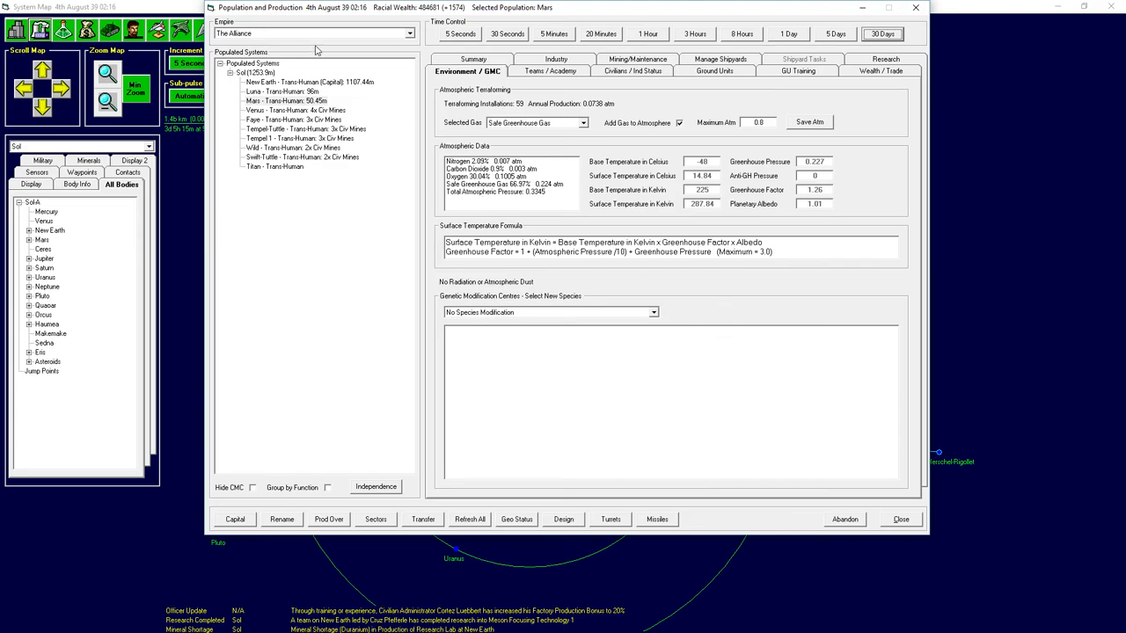
click(880, 71)
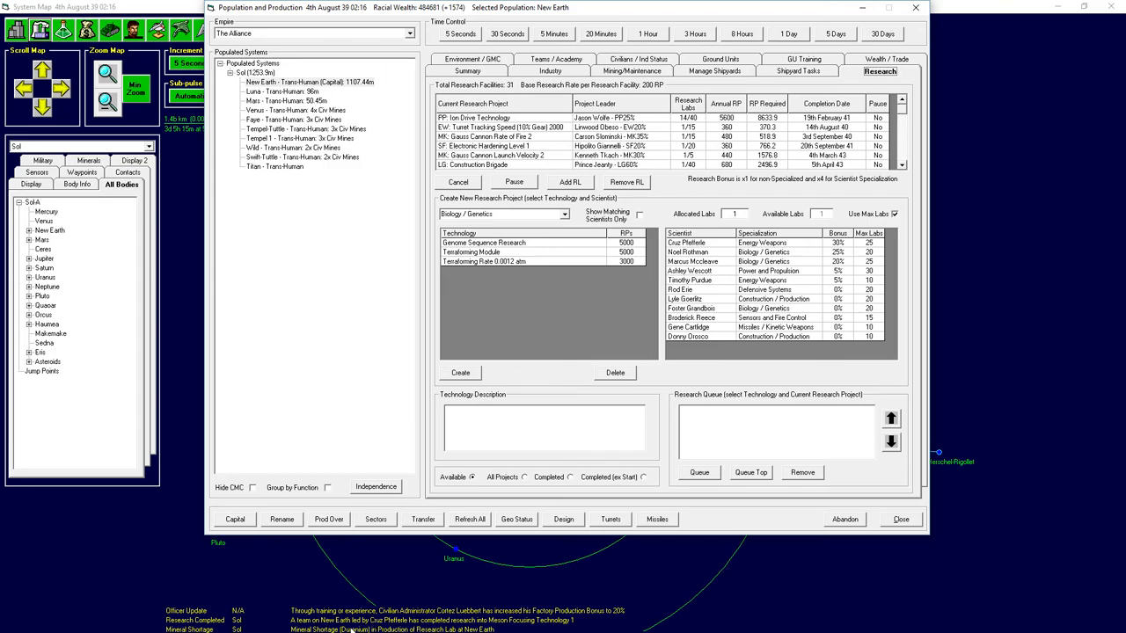
mouse_move(664, 412)
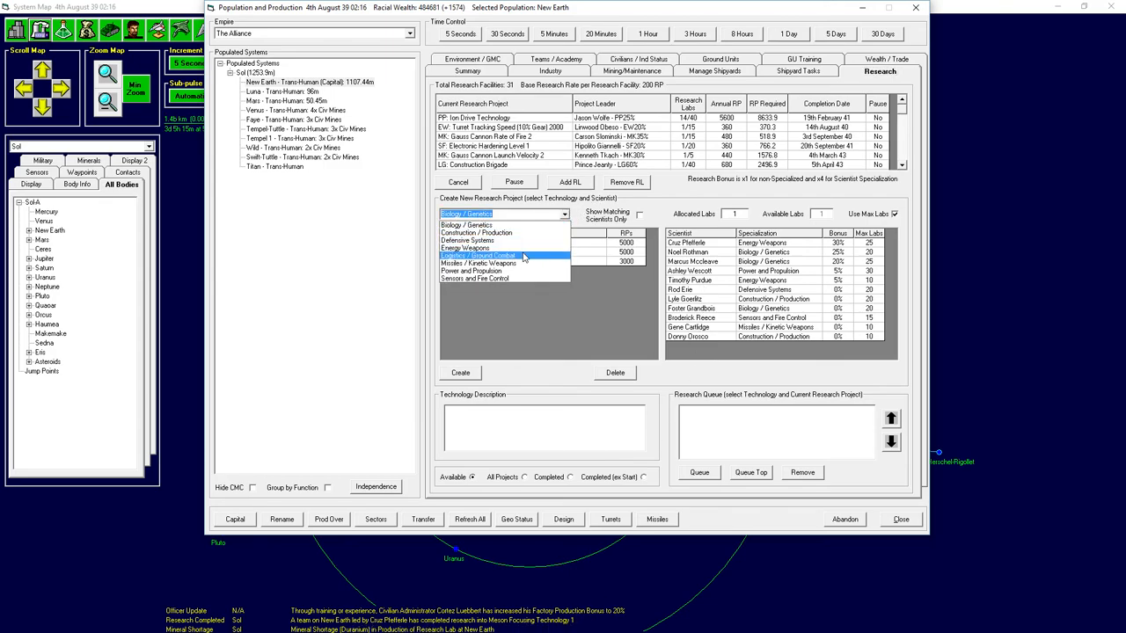
List the Energy Weapons technologies and read Microwave Focusing Technology 1's description.
click(464, 248)
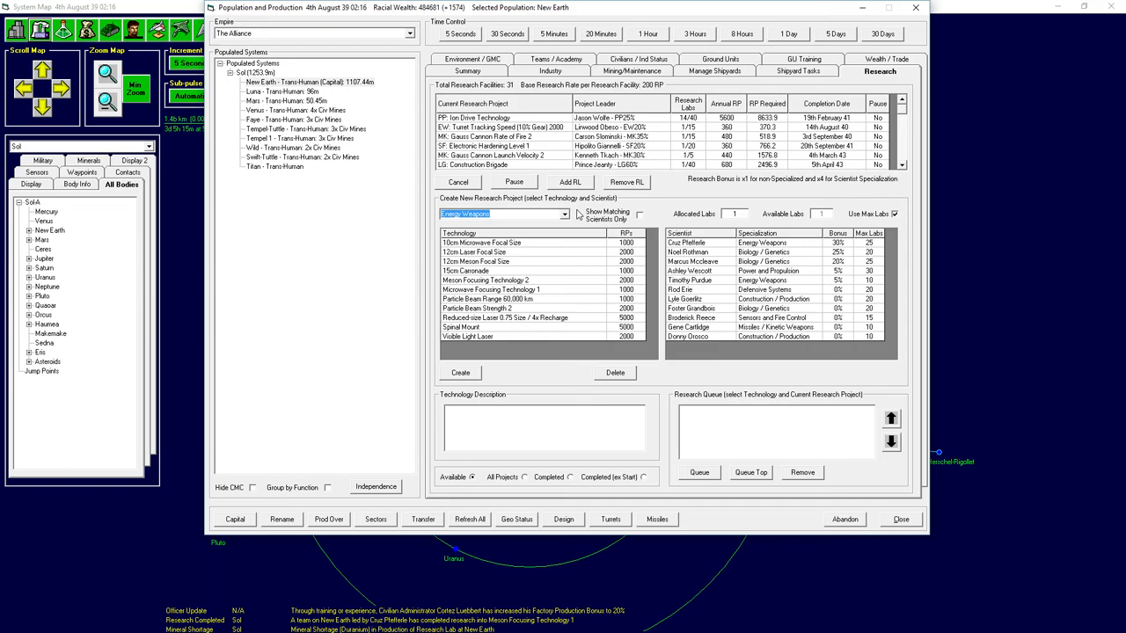
mouse_move(664, 252)
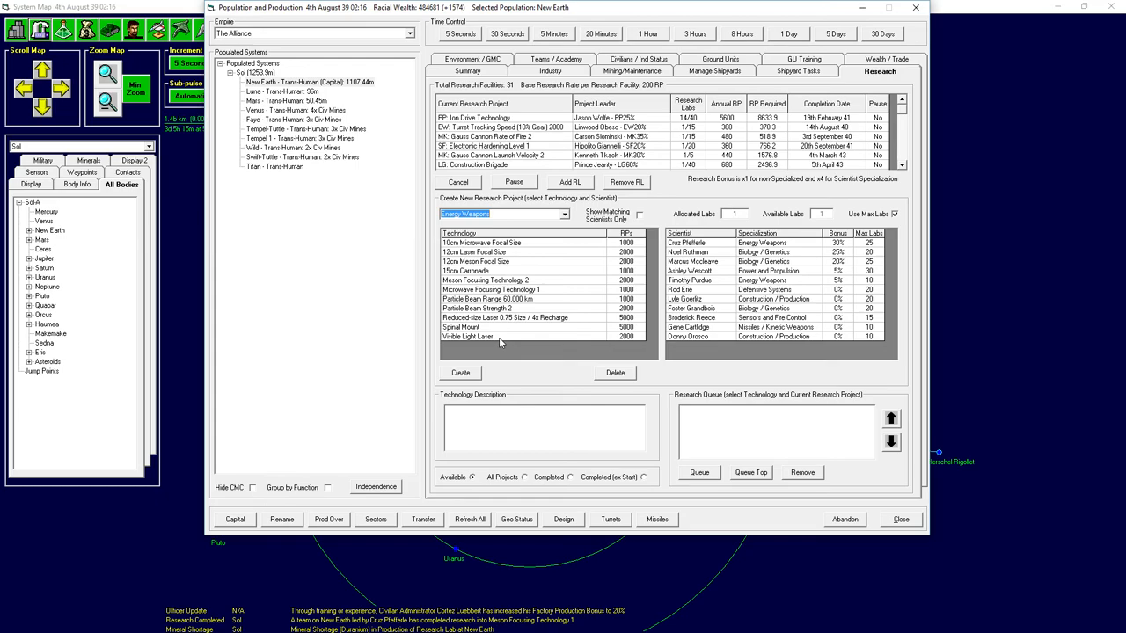
click(491, 289)
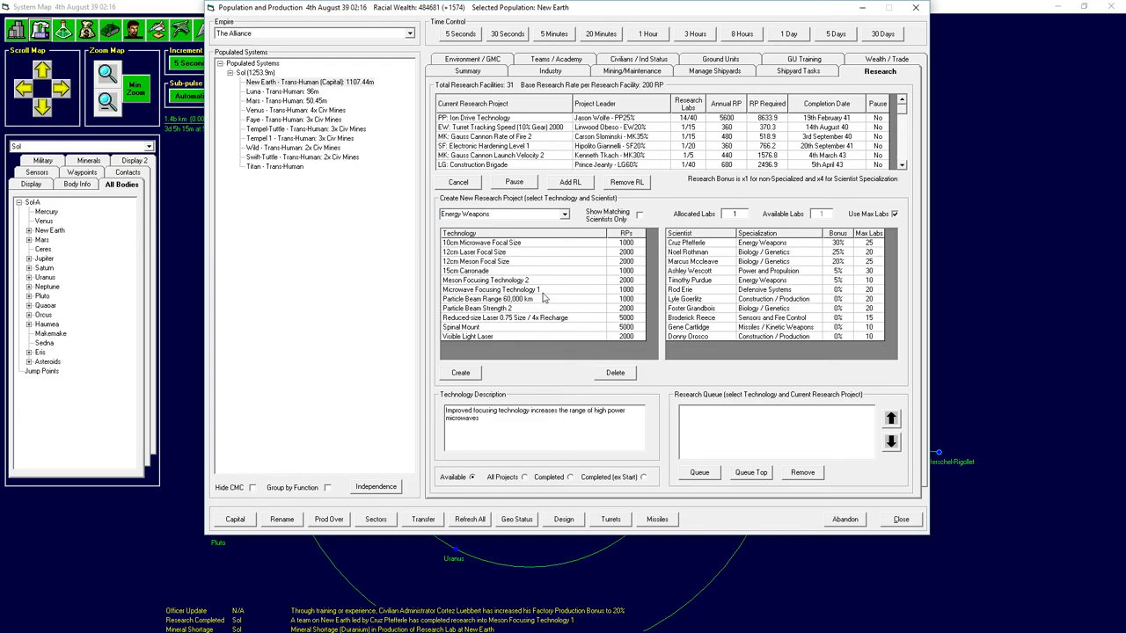
click(491, 290)
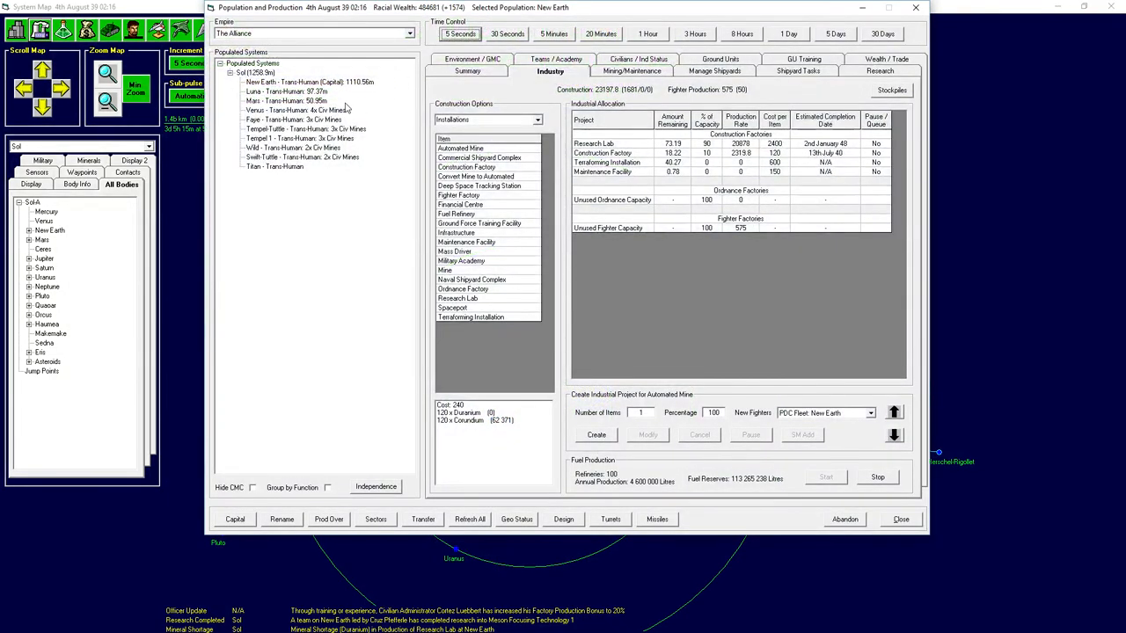
Advance the clock five days to 9th August 39 and review Mars's summary and terraforming settings.
click(467, 59)
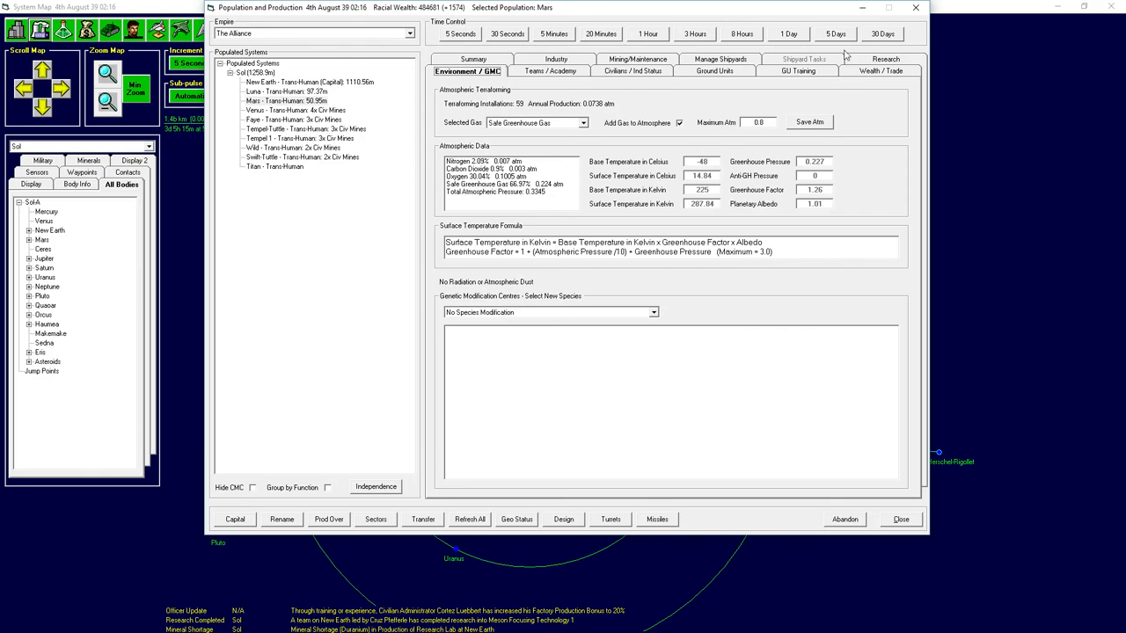
click(833, 33)
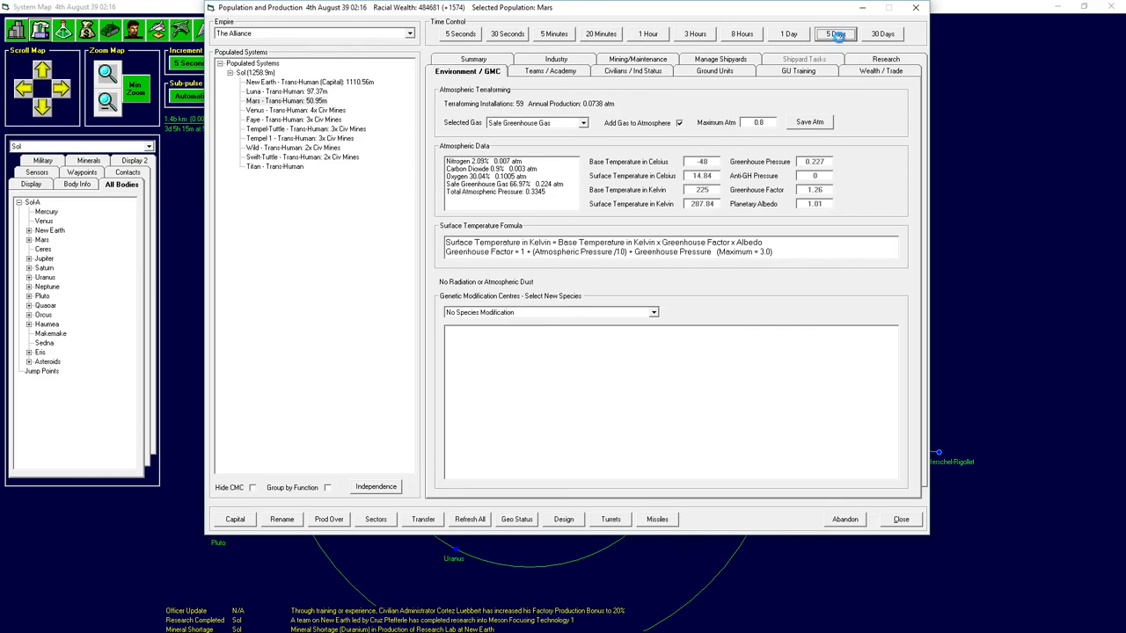
click(834, 33)
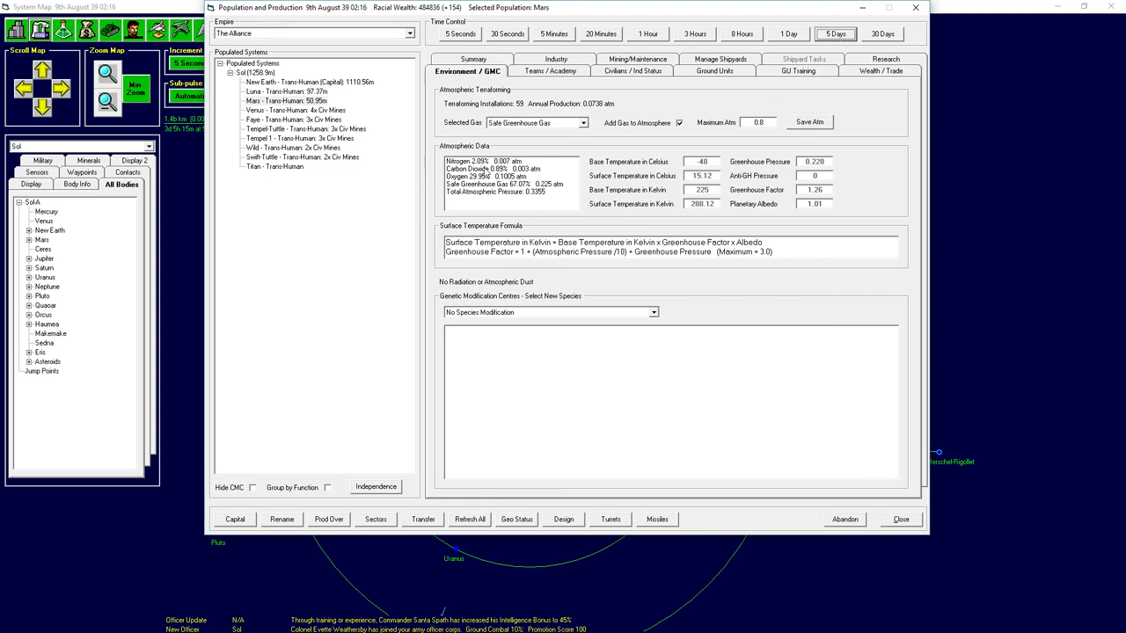
click(467, 70)
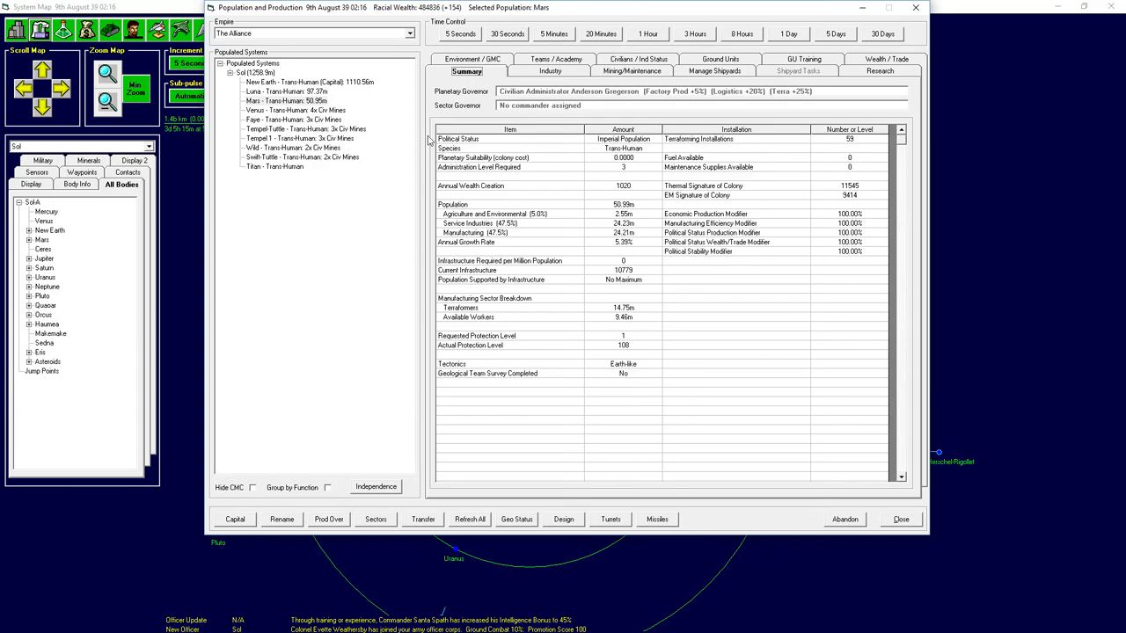
click(472, 59)
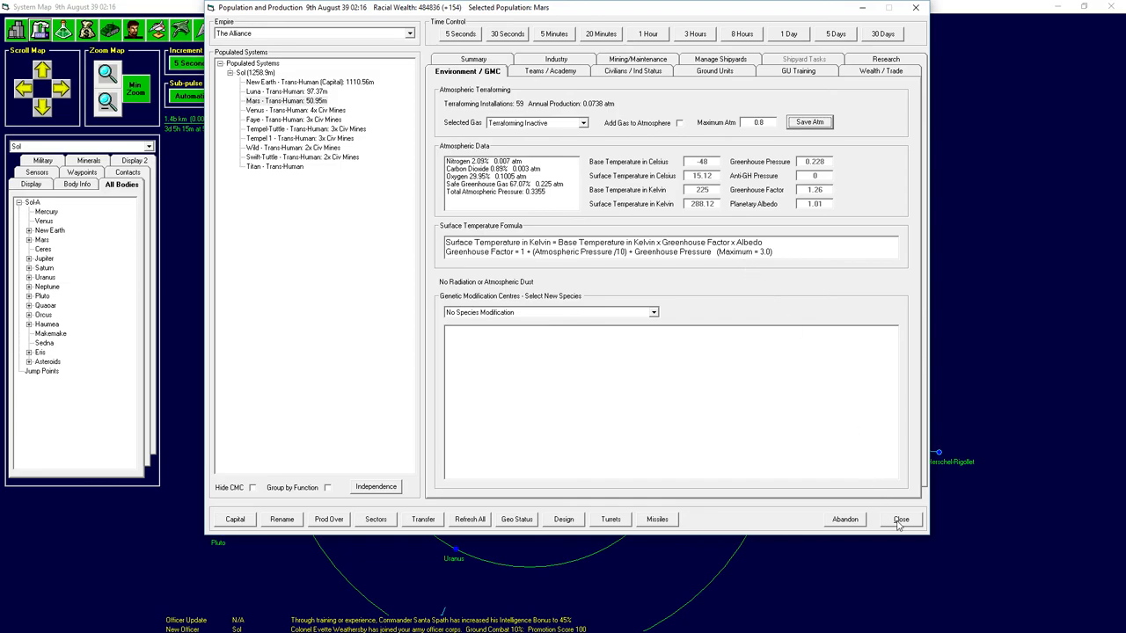
Select Titan and review its colony summary and environment details.
click(276, 167)
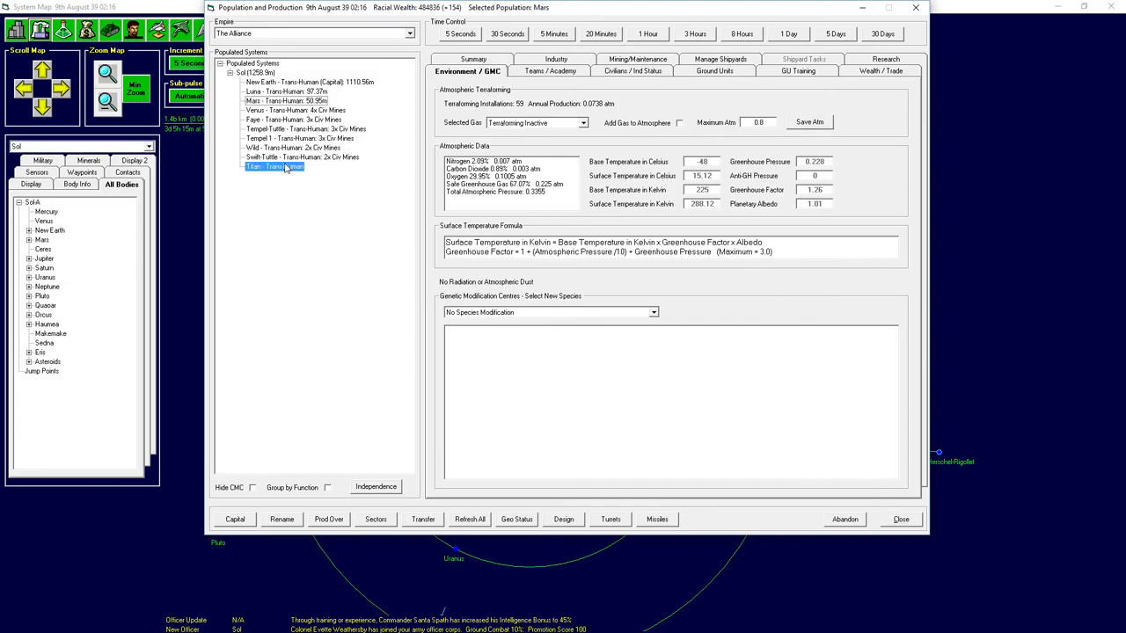
click(275, 167)
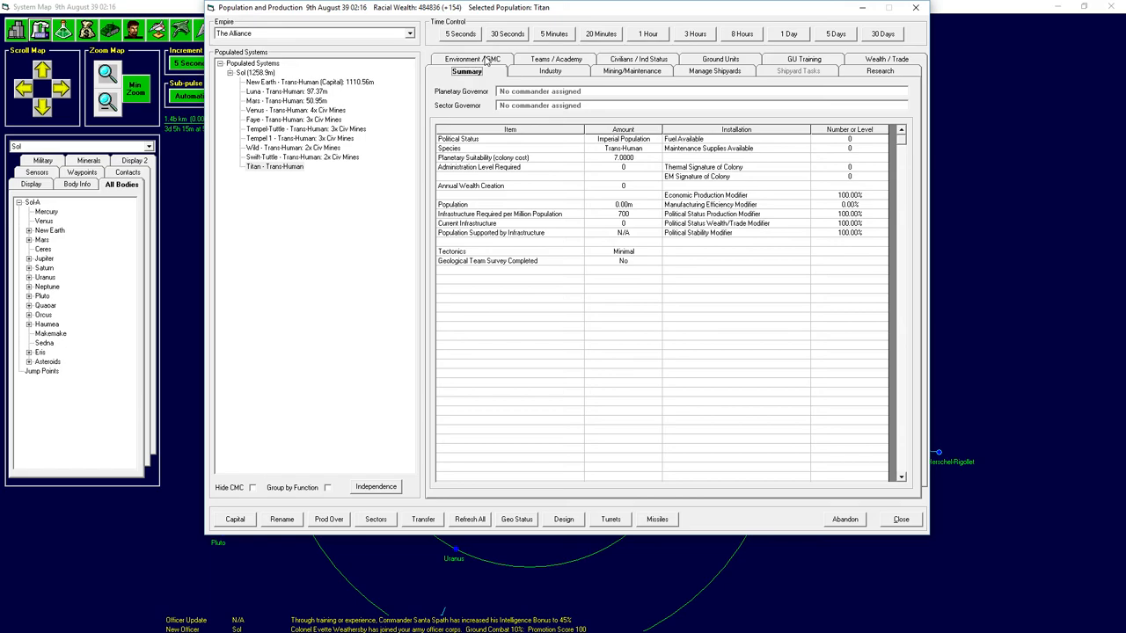
click(900, 519)
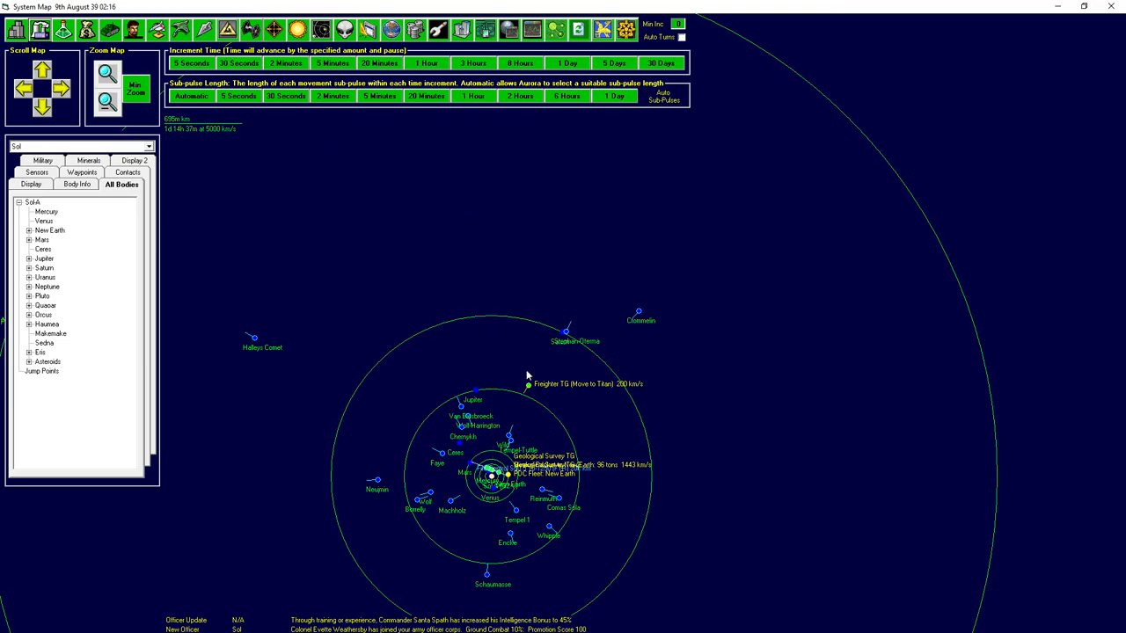
mouse_move(615, 382)
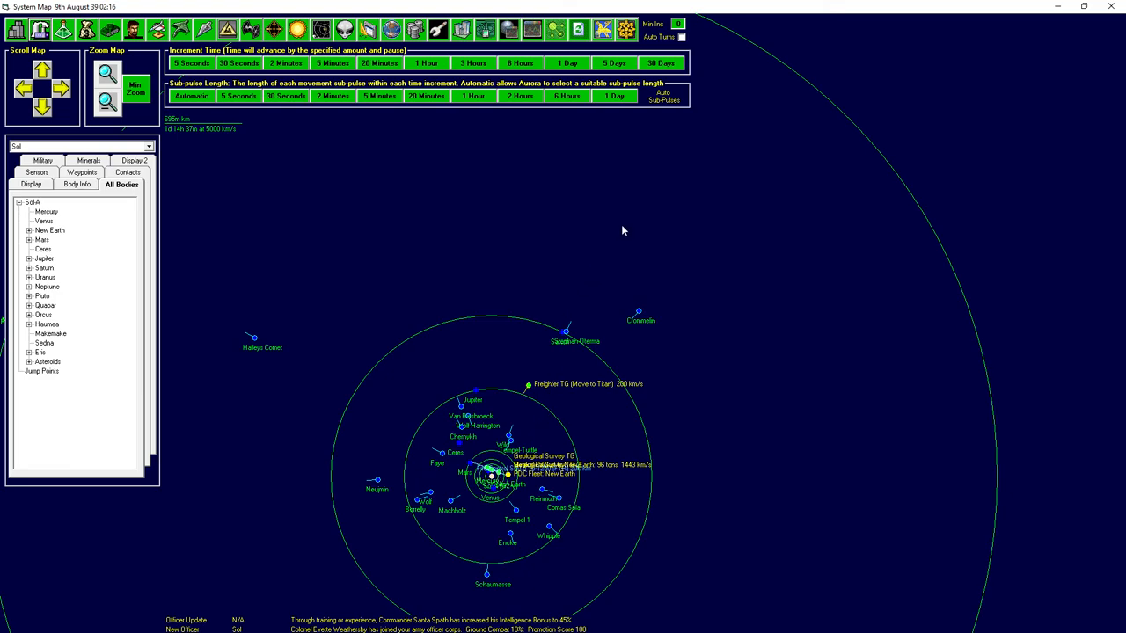
Reopen Population and Production, check Luna's summary, then select Titan.
click(62, 29)
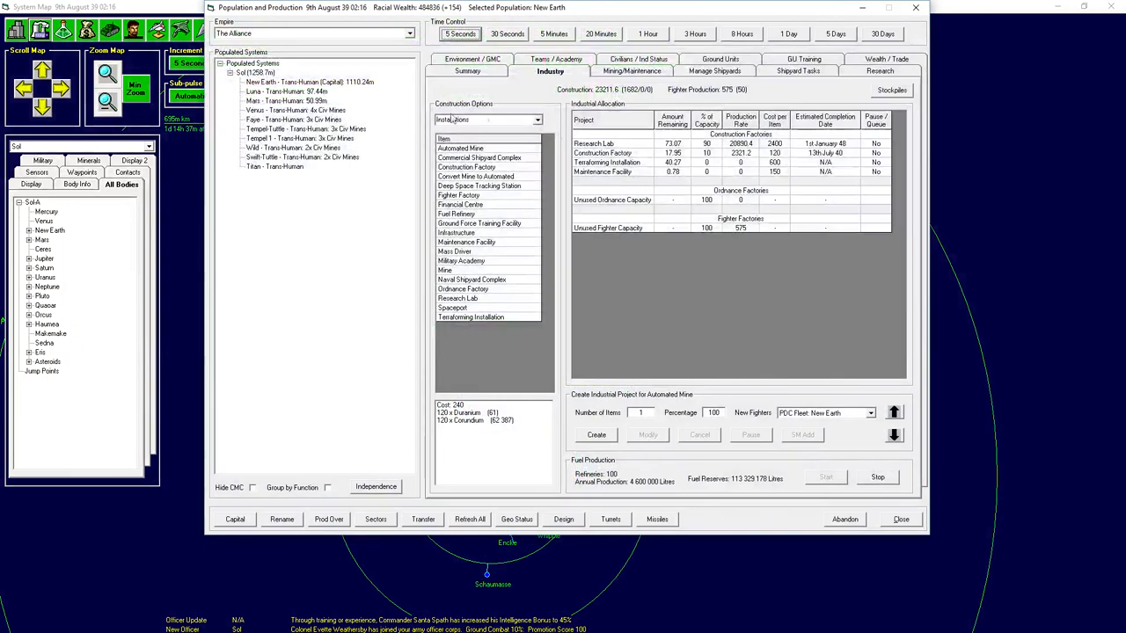
click(879, 70)
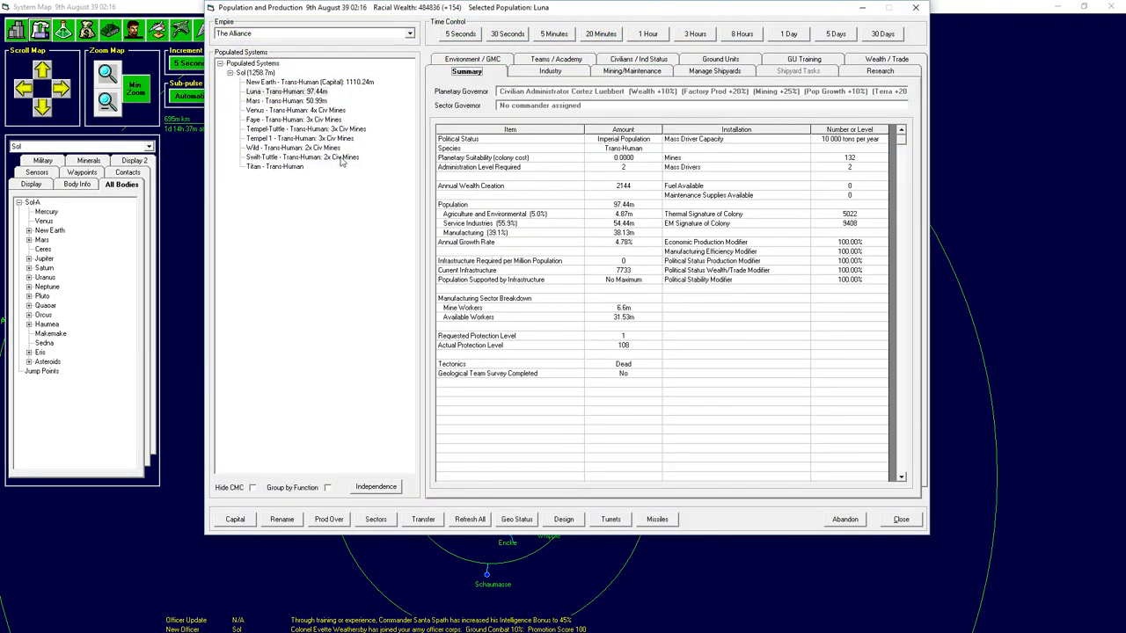
click(286, 100)
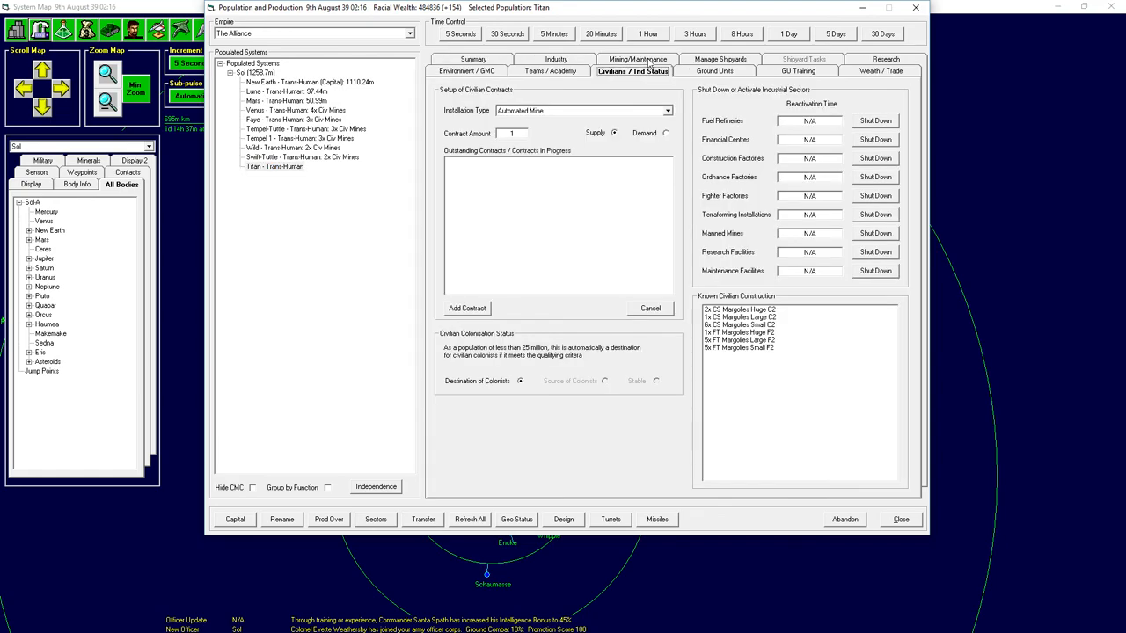
Place a demand contract for 10000 infrastructure at Titan.
click(581, 110)
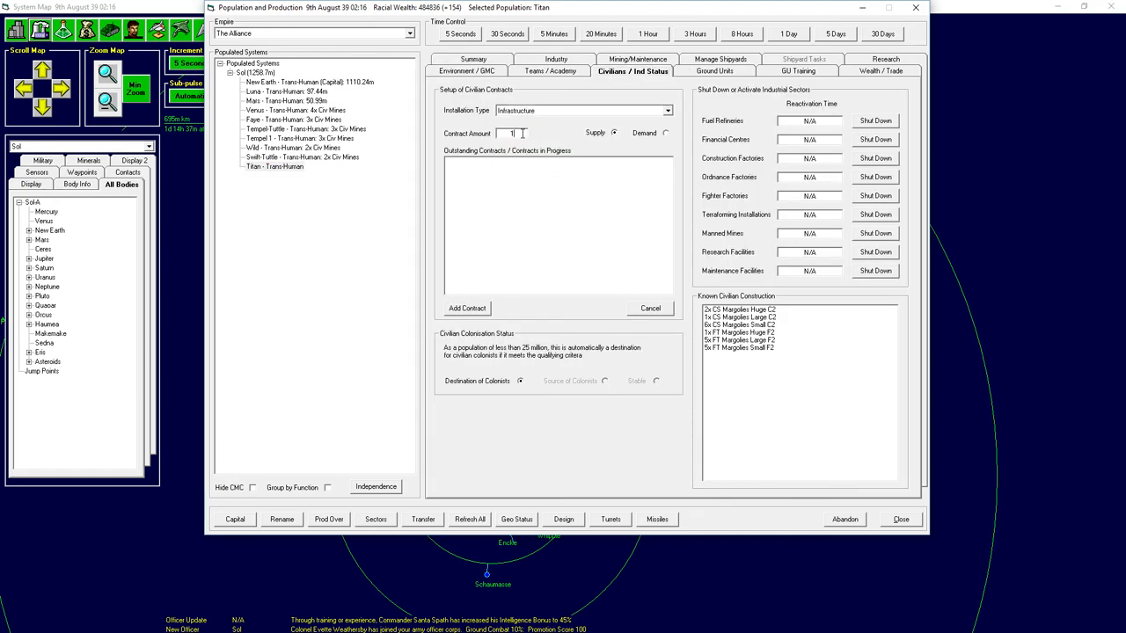
text(0000)
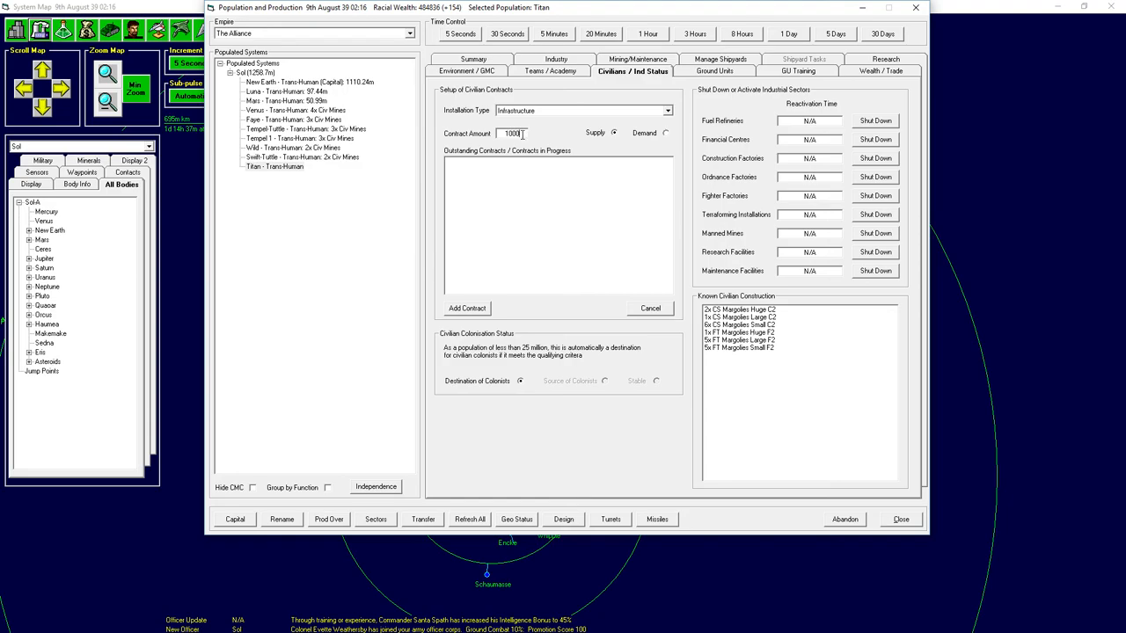
click(666, 132)
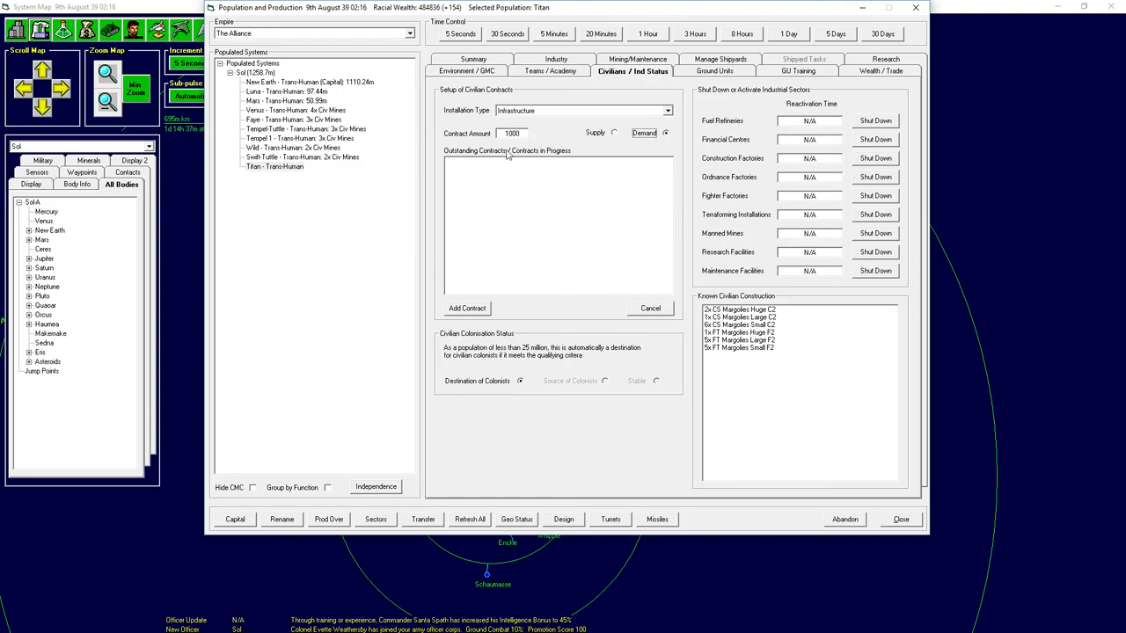
click(467, 308)
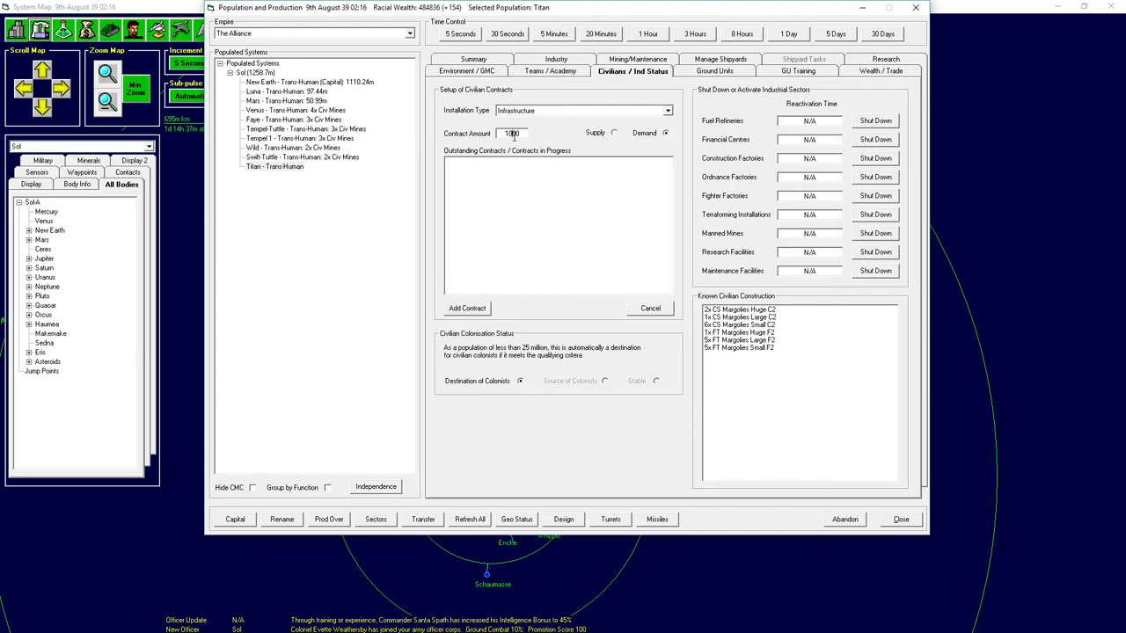
text(10000)
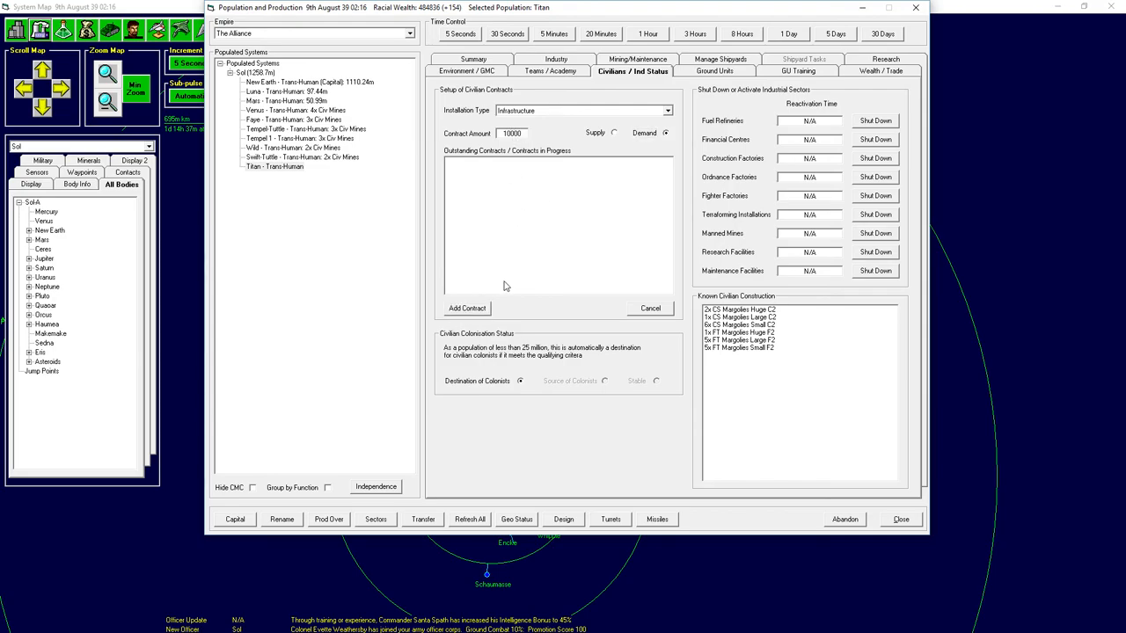
click(467, 308)
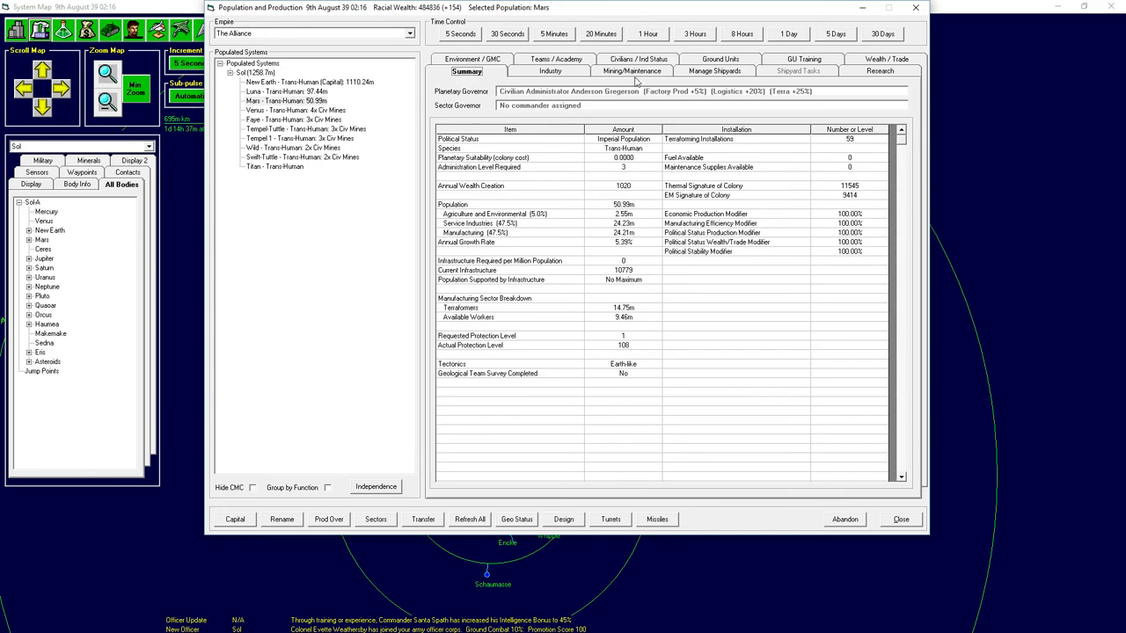
Add Mars's 10000 infrastructure supply contract, then enter 7000 for Luna's contract.
click(632, 70)
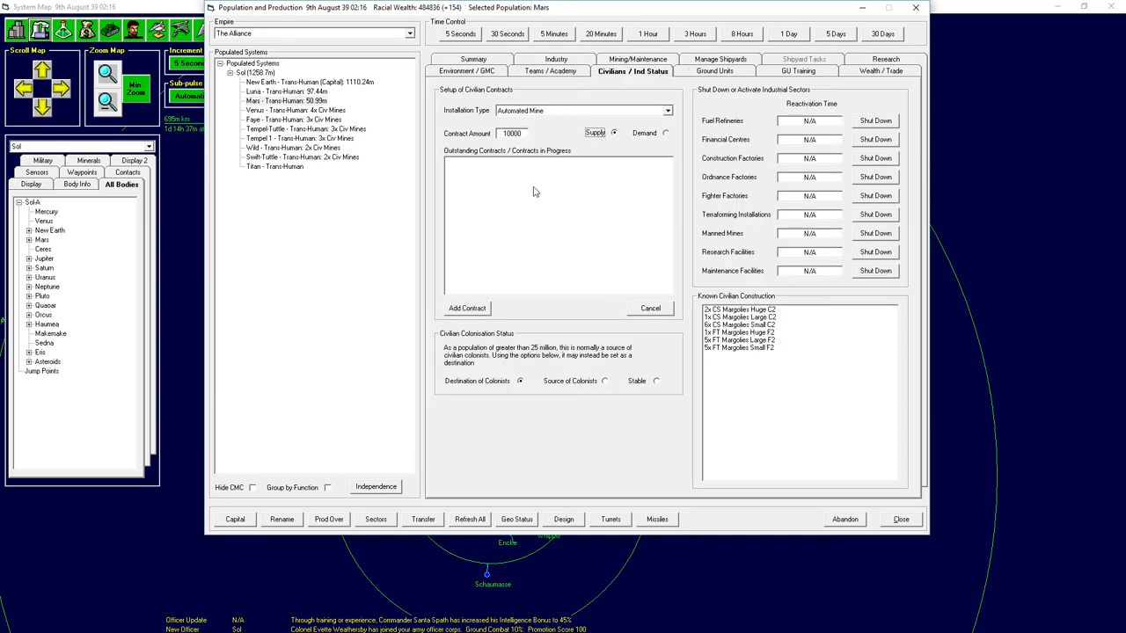
click(583, 110)
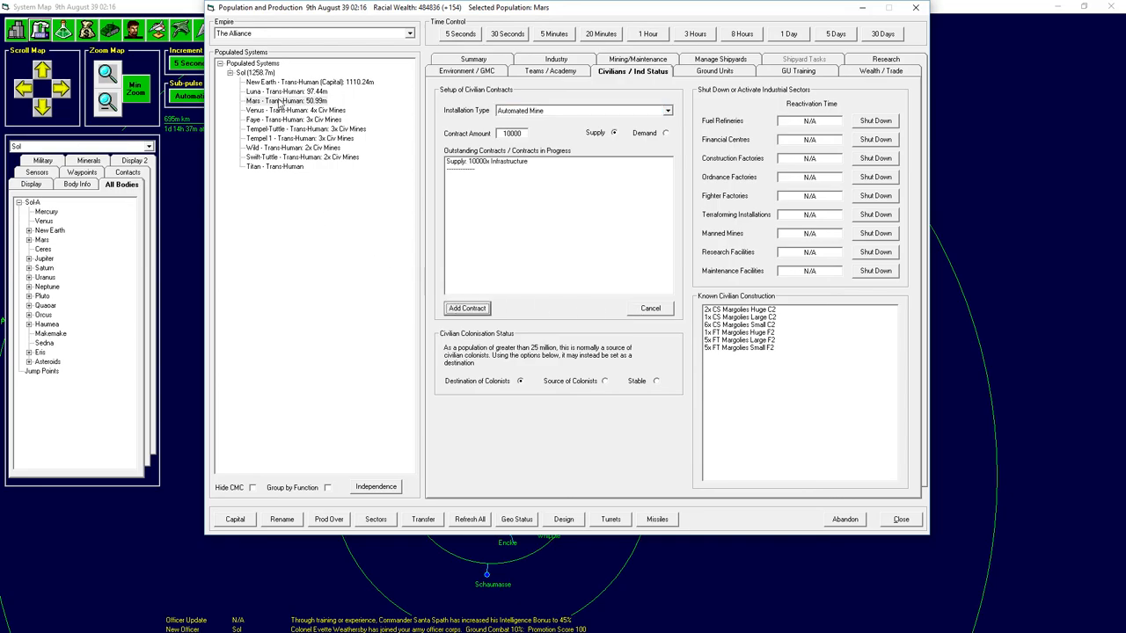
click(264, 91)
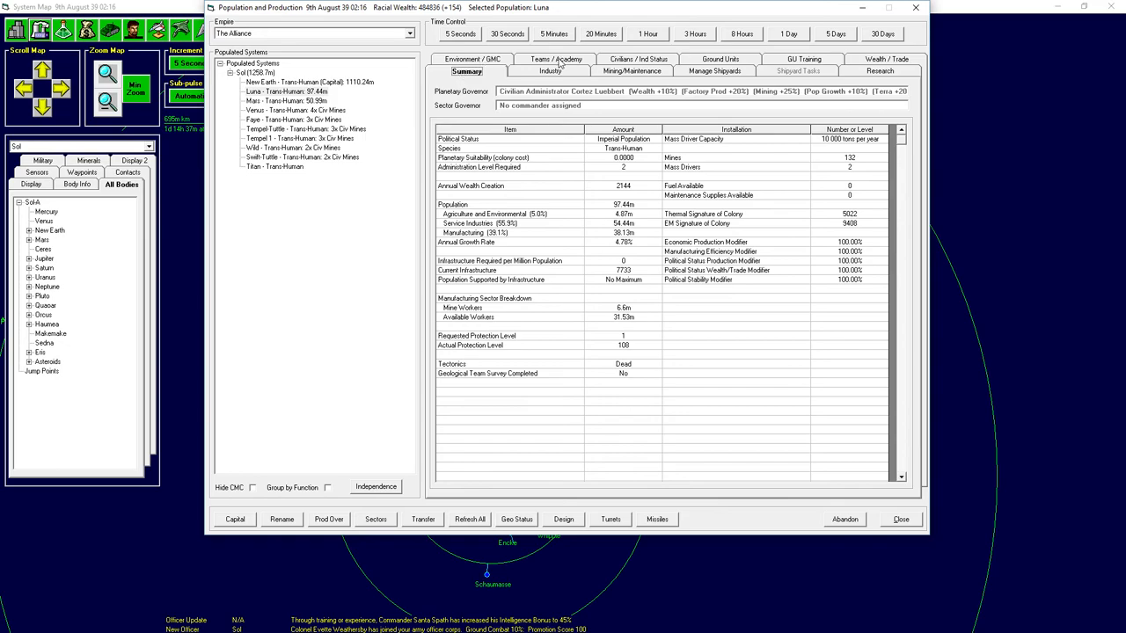
click(632, 70)
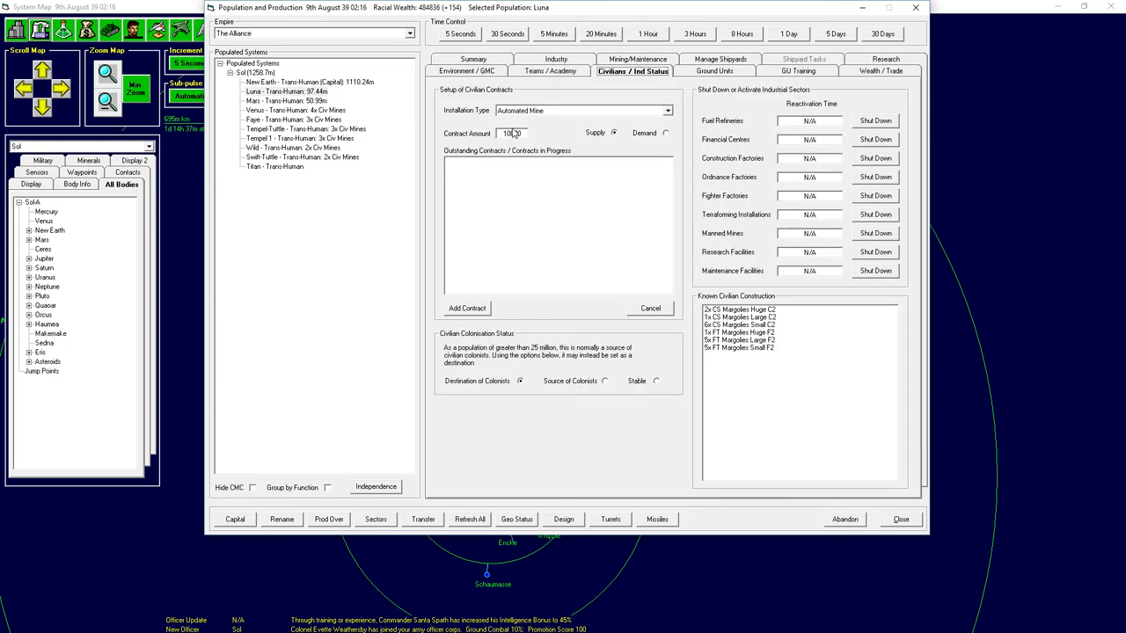
text(7000)
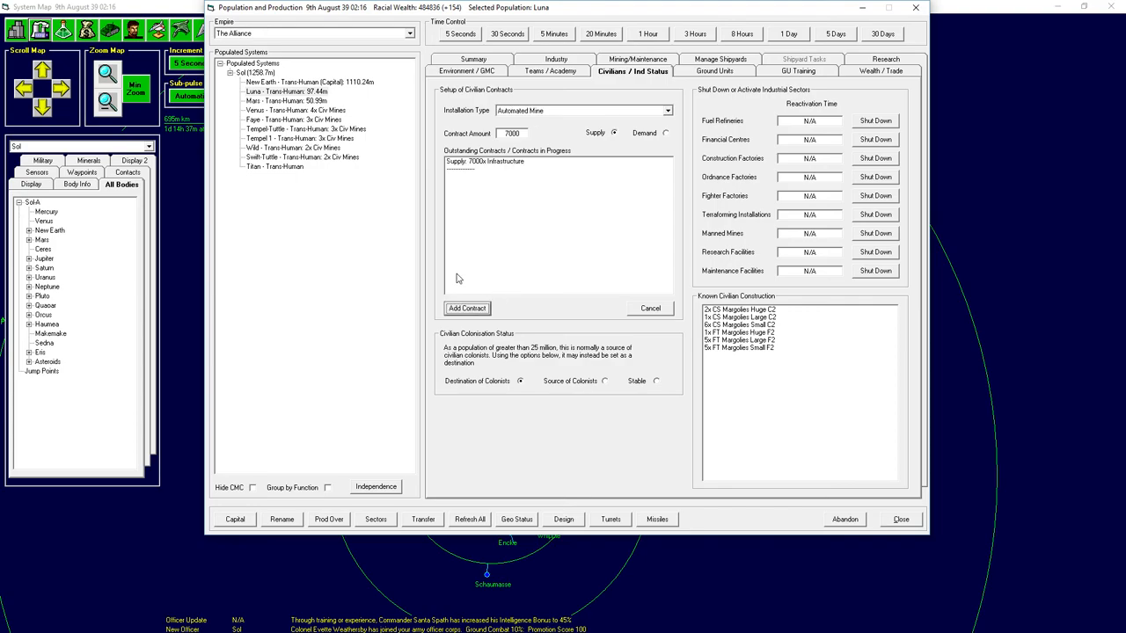
mouse_move(394, 443)
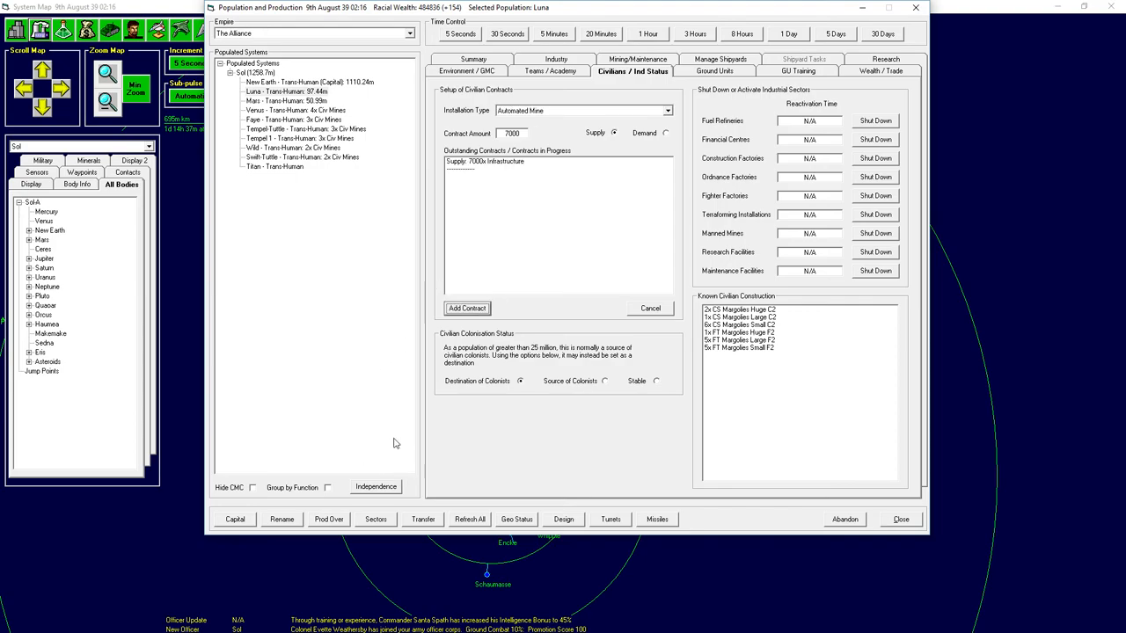
Check Mars's contract, then review New Earth's empty civilian contracts.
click(286, 101)
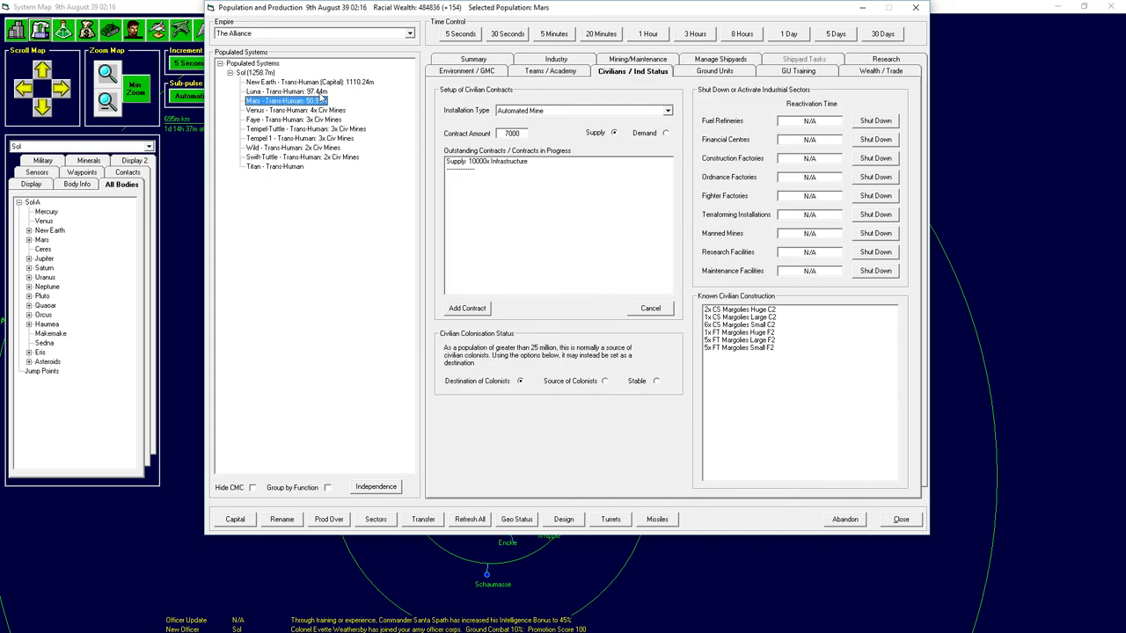
mouse_move(382, 90)
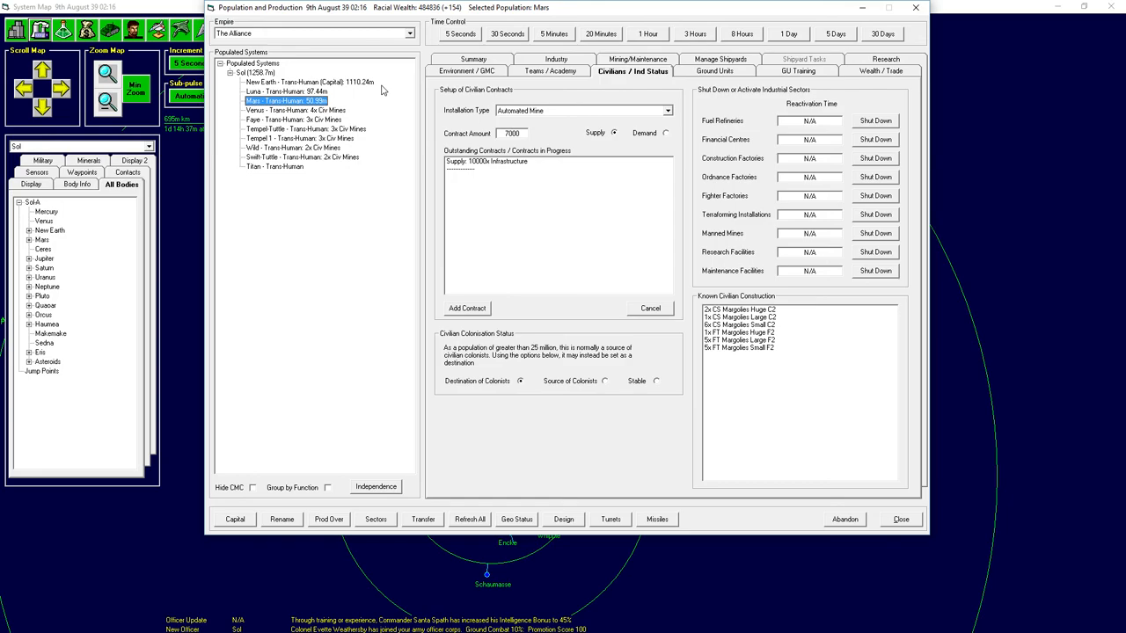
mouse_move(389, 106)
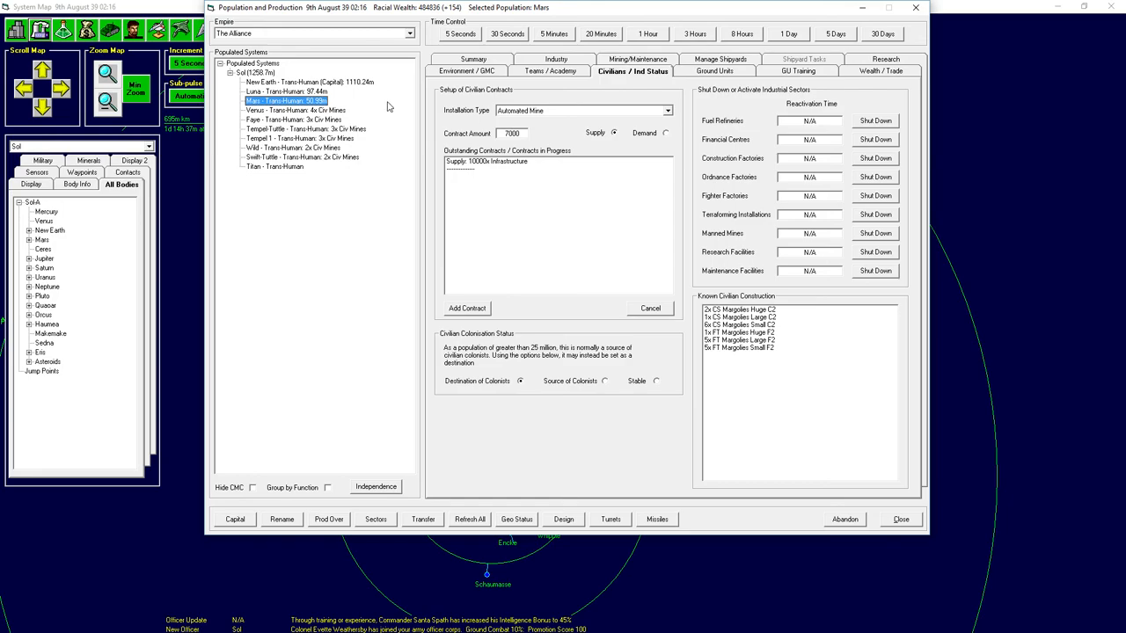
mouse_move(377, 102)
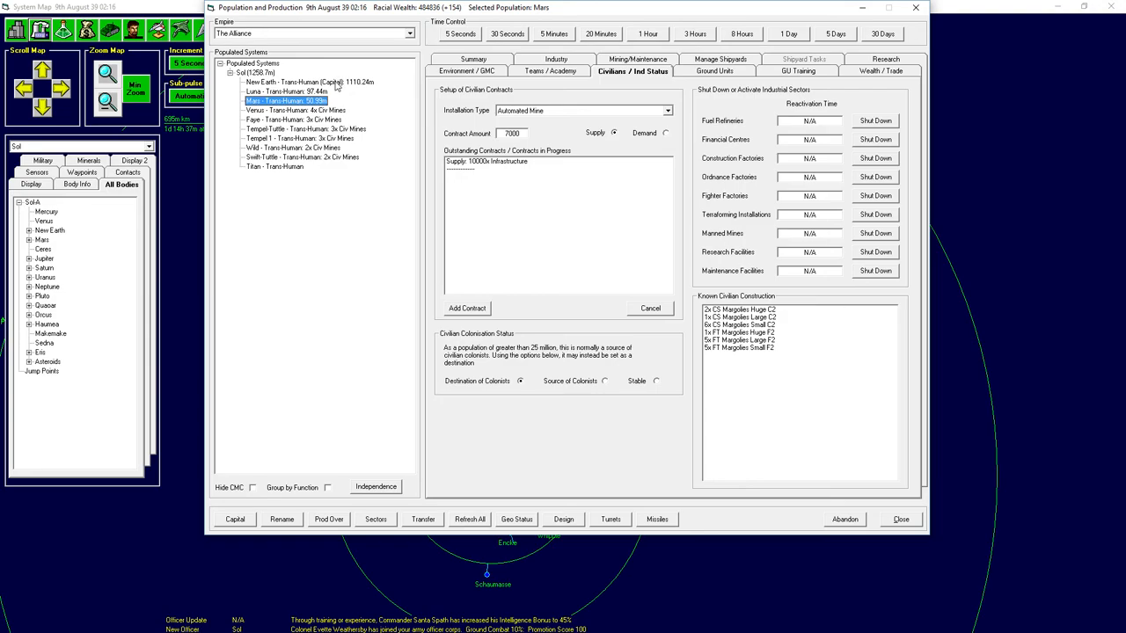
click(303, 82)
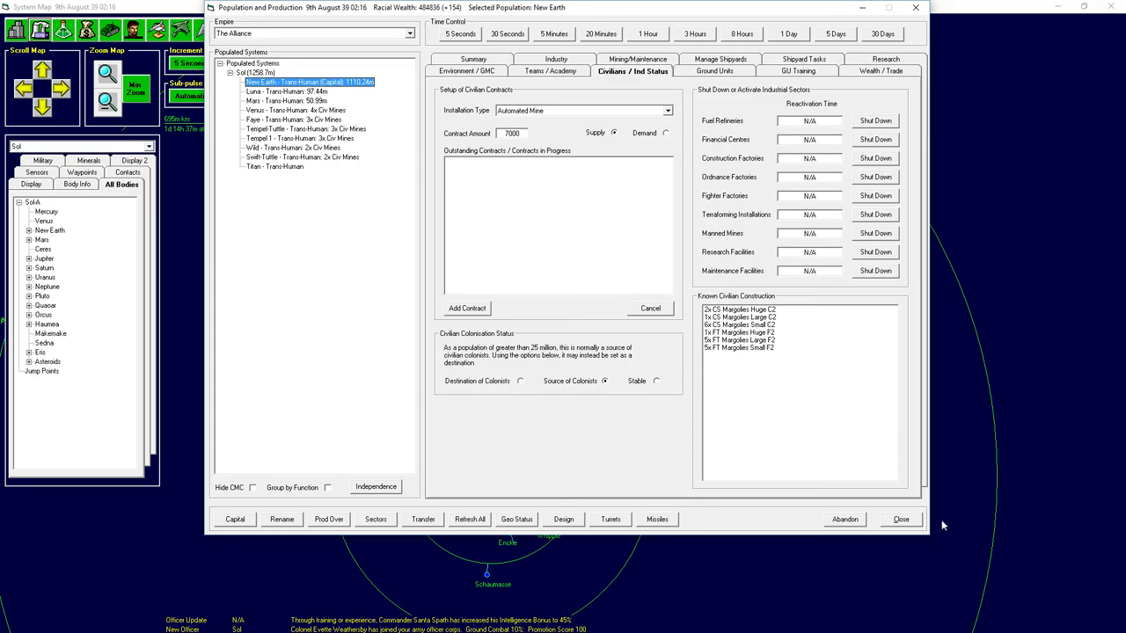
mouse_move(636, 433)
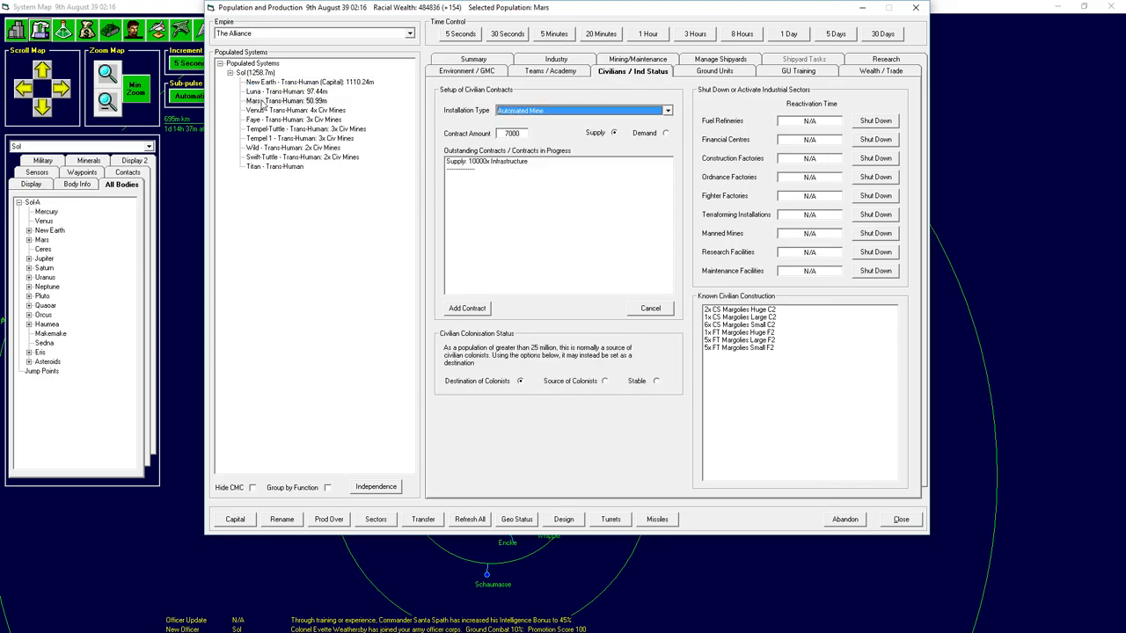
Review Mars's summary, environment and mining tabs, then return to civilian contracts.
click(291, 100)
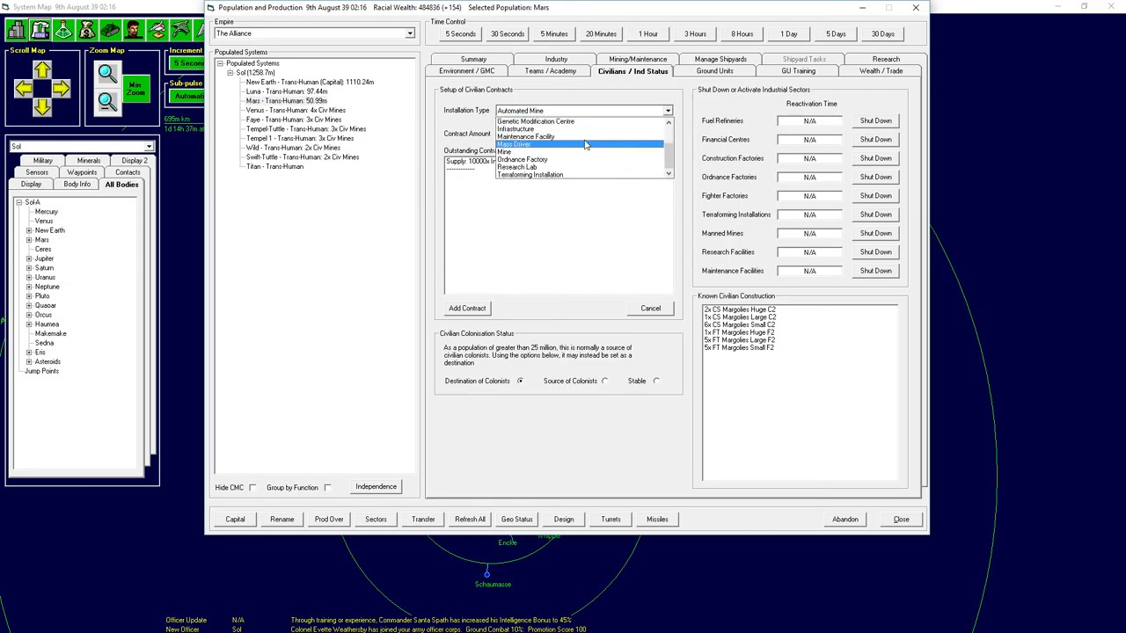
click(467, 71)
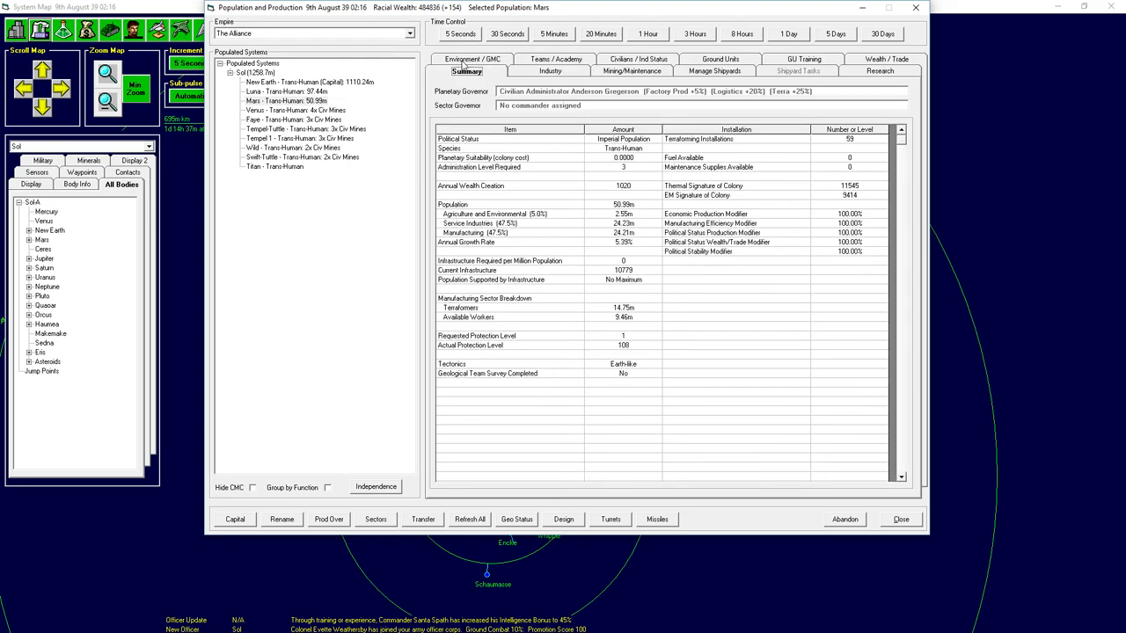
mouse_move(674, 210)
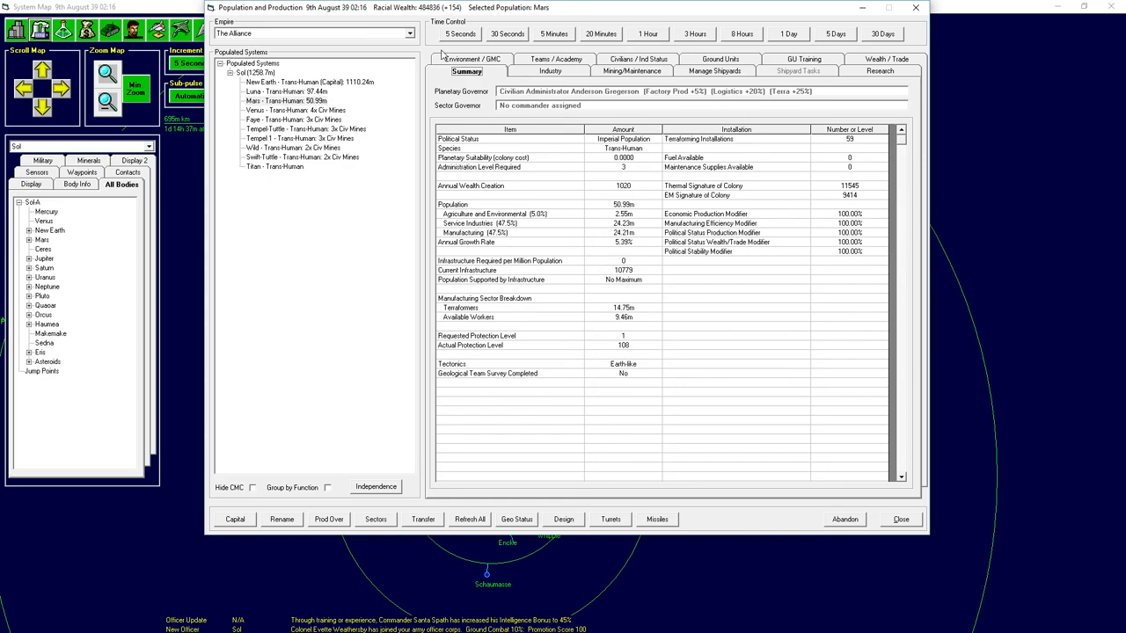
click(471, 59)
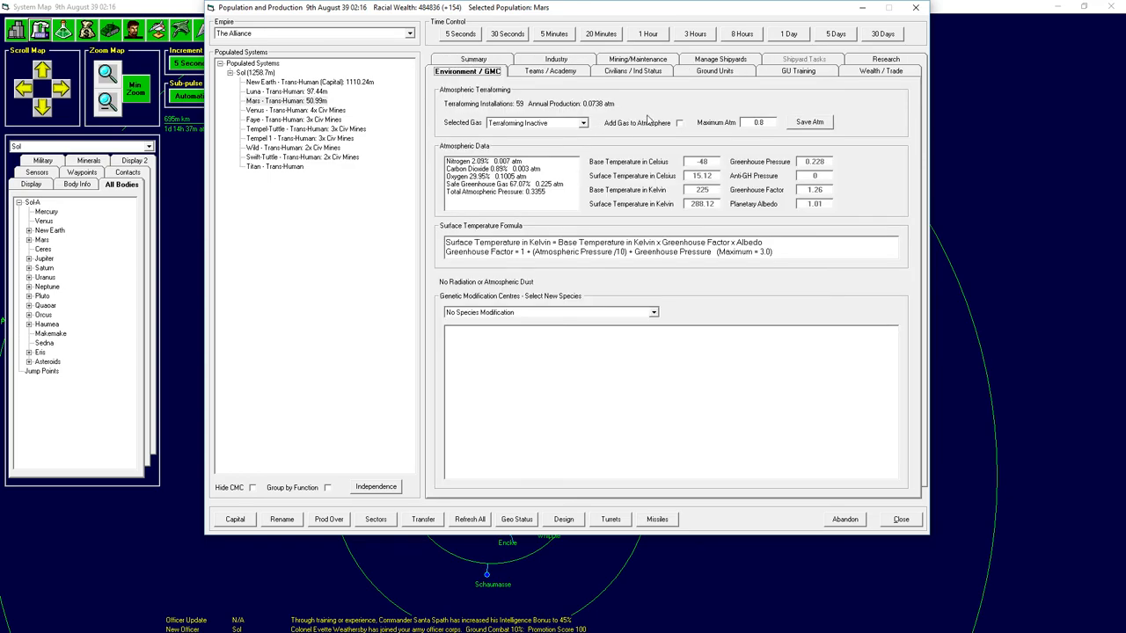
click(632, 71)
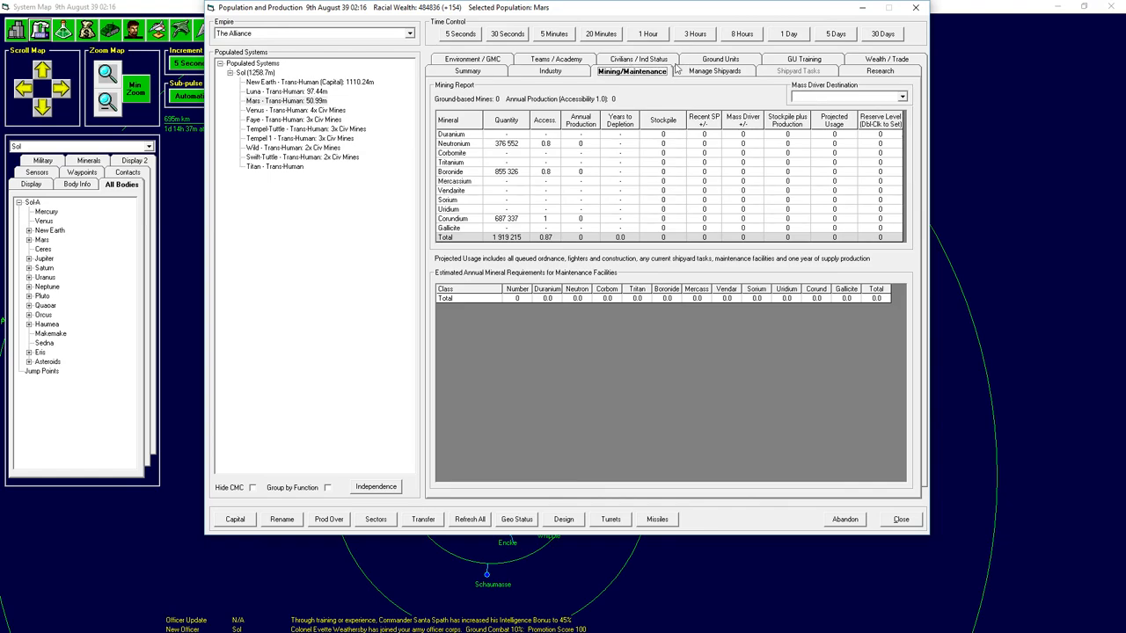
click(640, 71)
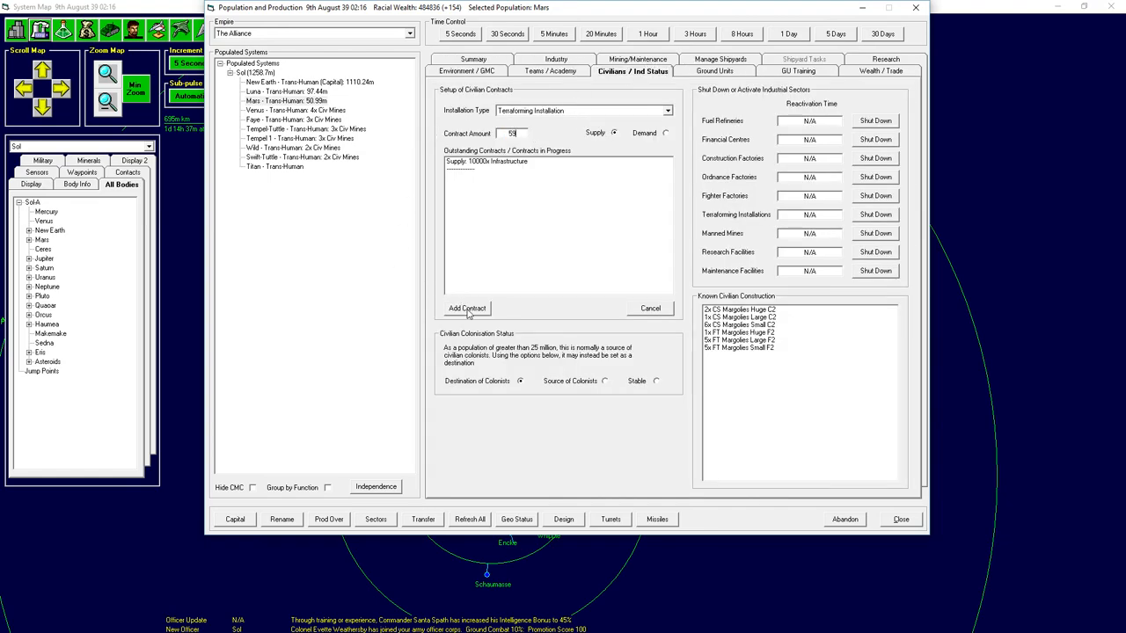
click(467, 308)
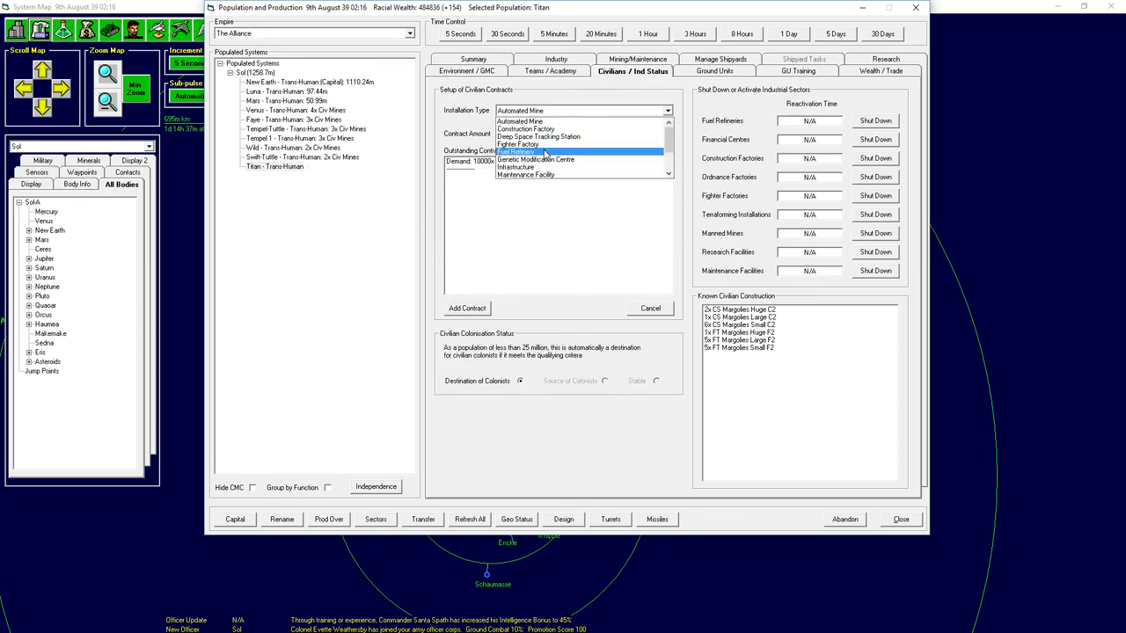
Add Titan's demand contract for 59 terraforming installations and view its colony summary.
click(528, 160)
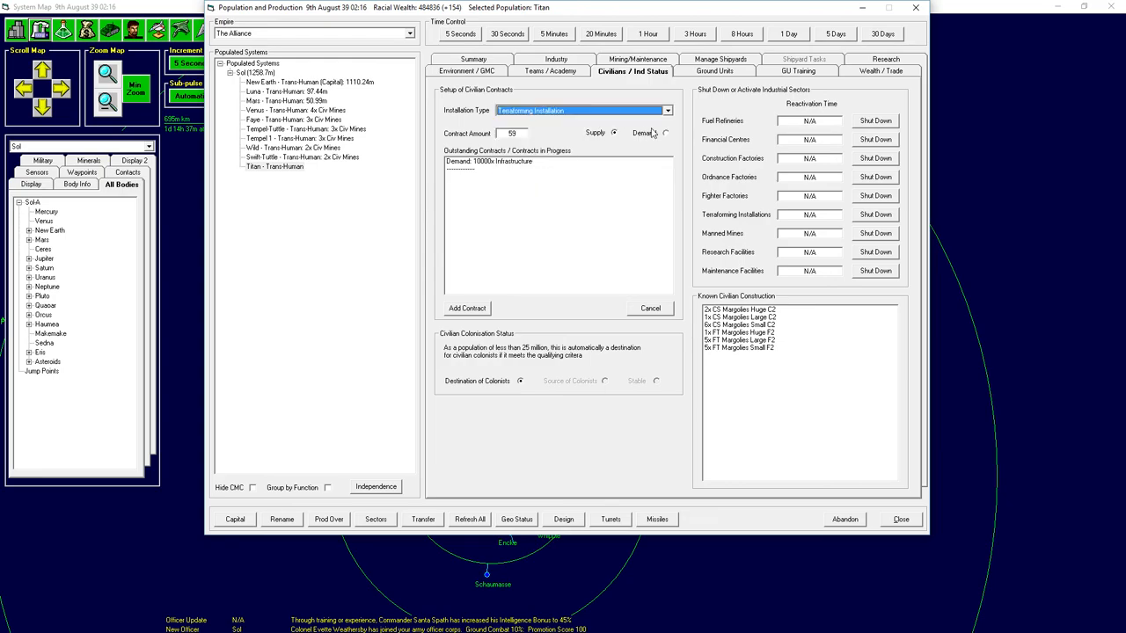
click(666, 133)
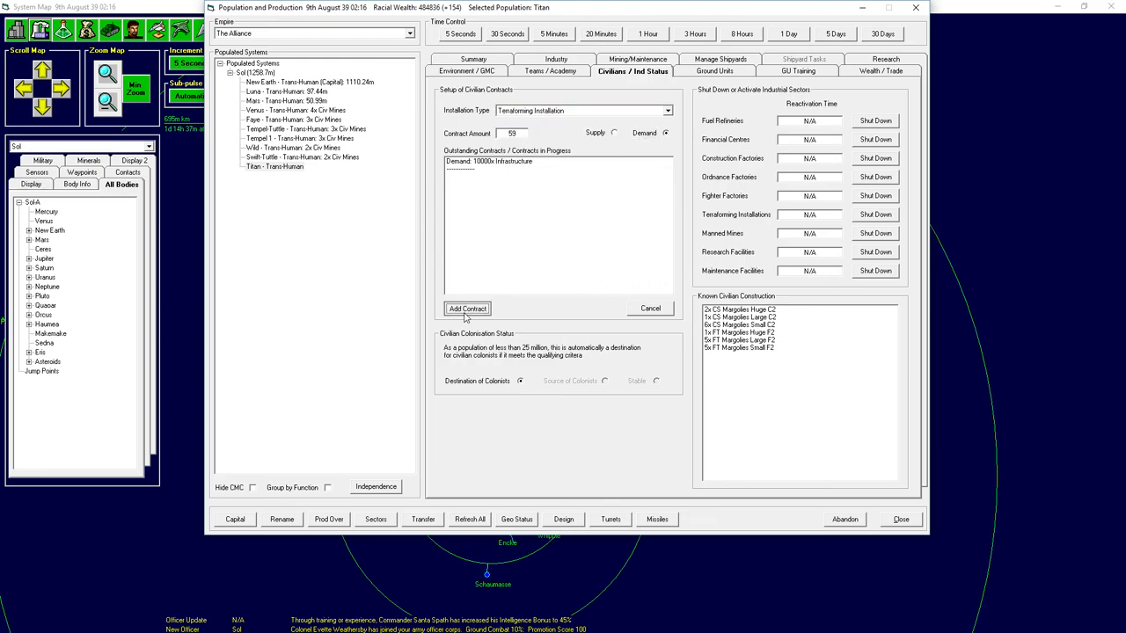
click(467, 307)
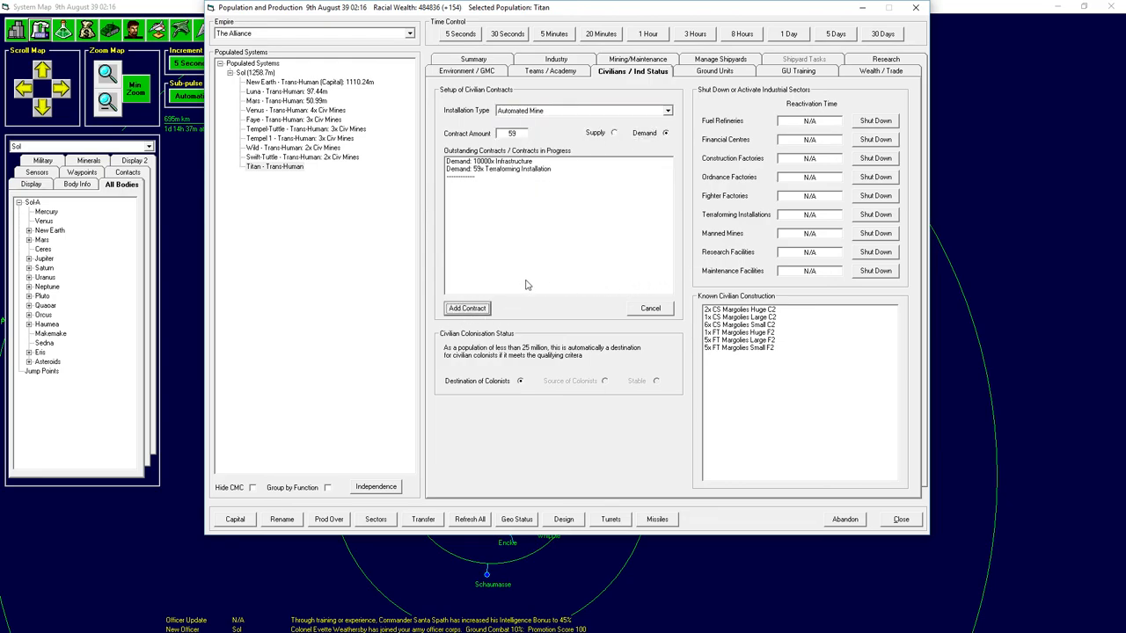
mouse_move(376, 344)
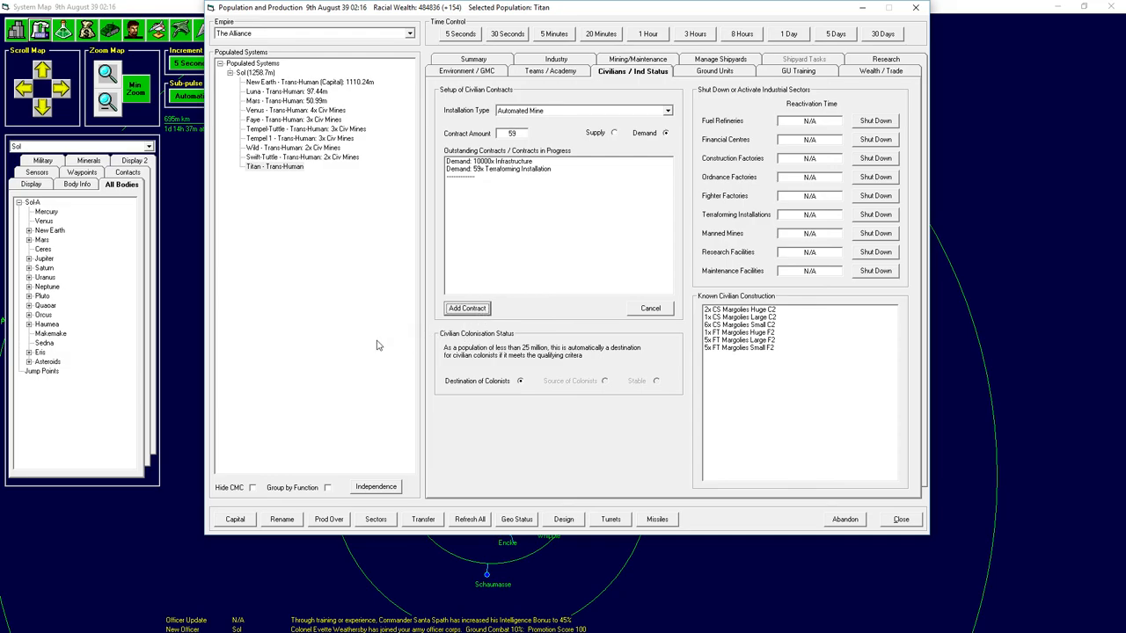
mouse_move(366, 358)
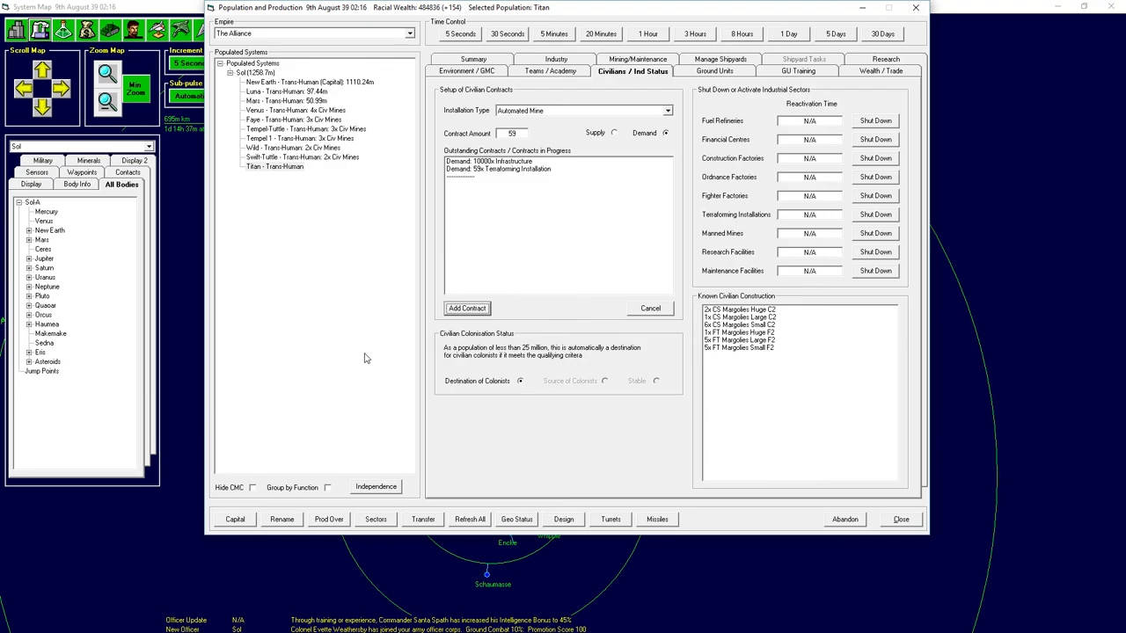
mouse_move(479, 279)
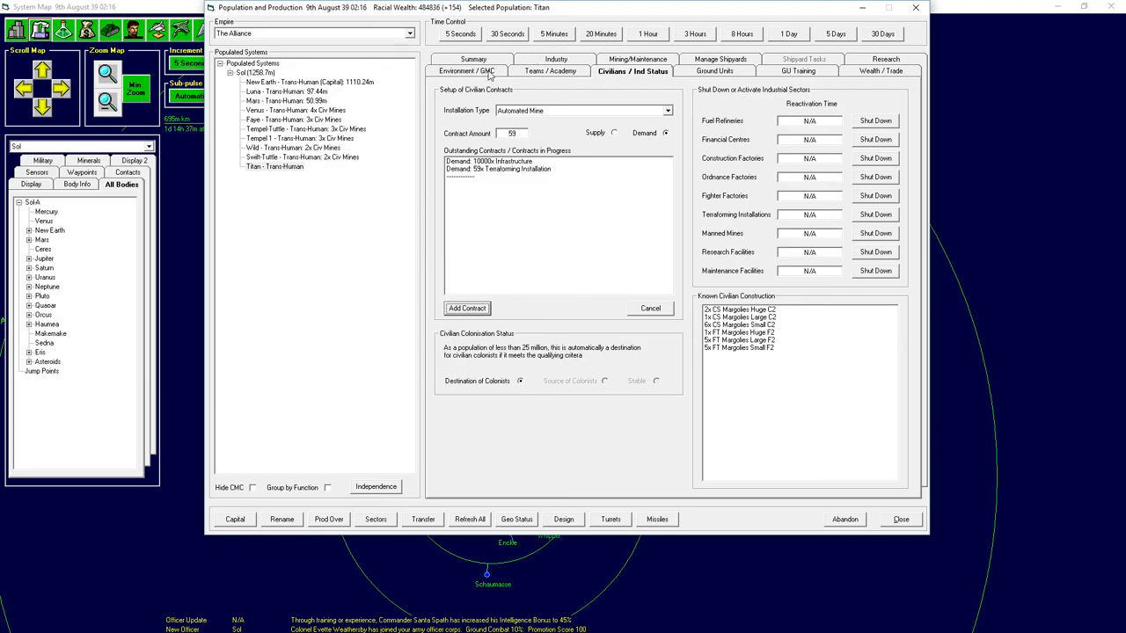
click(467, 71)
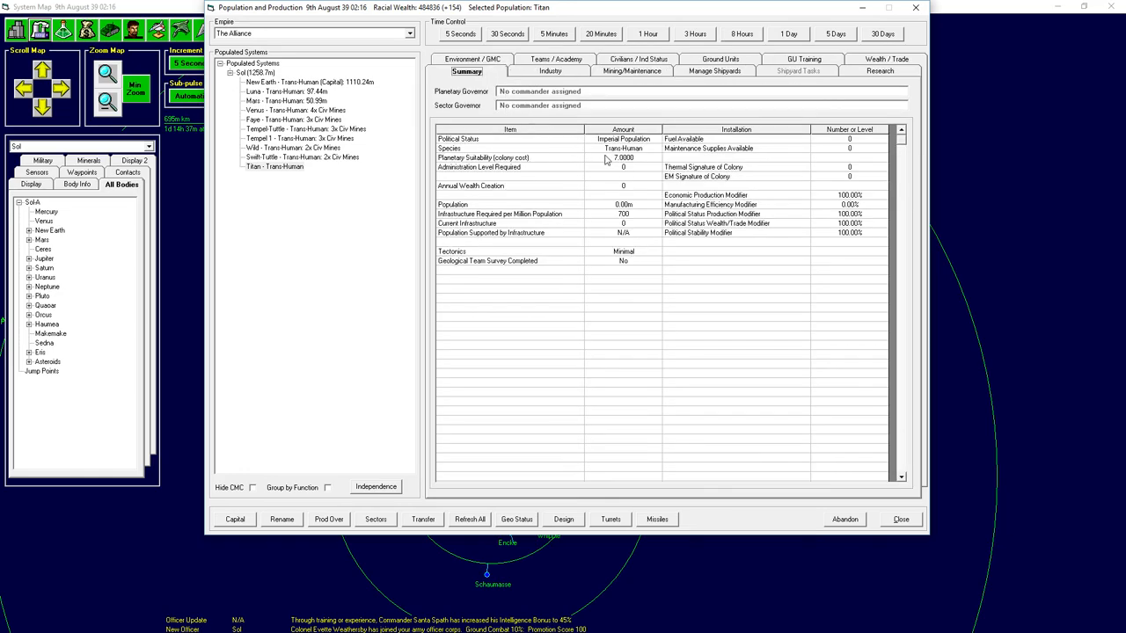
mouse_move(635, 167)
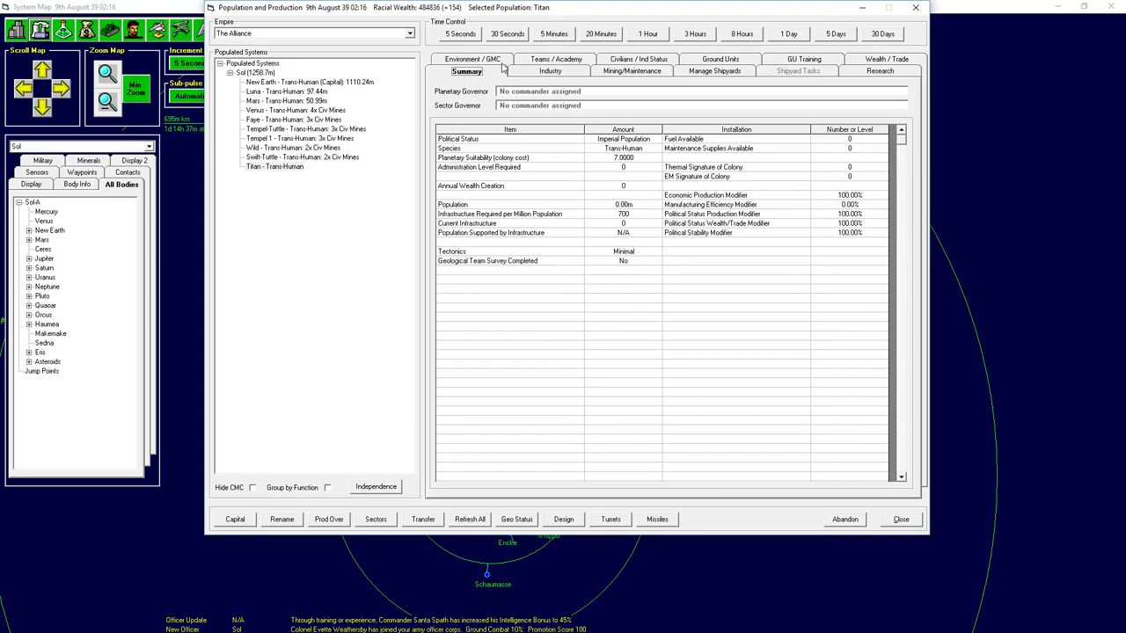
Check Titan's atmosphere, review the Available Colony Analysis and close it.
click(471, 59)
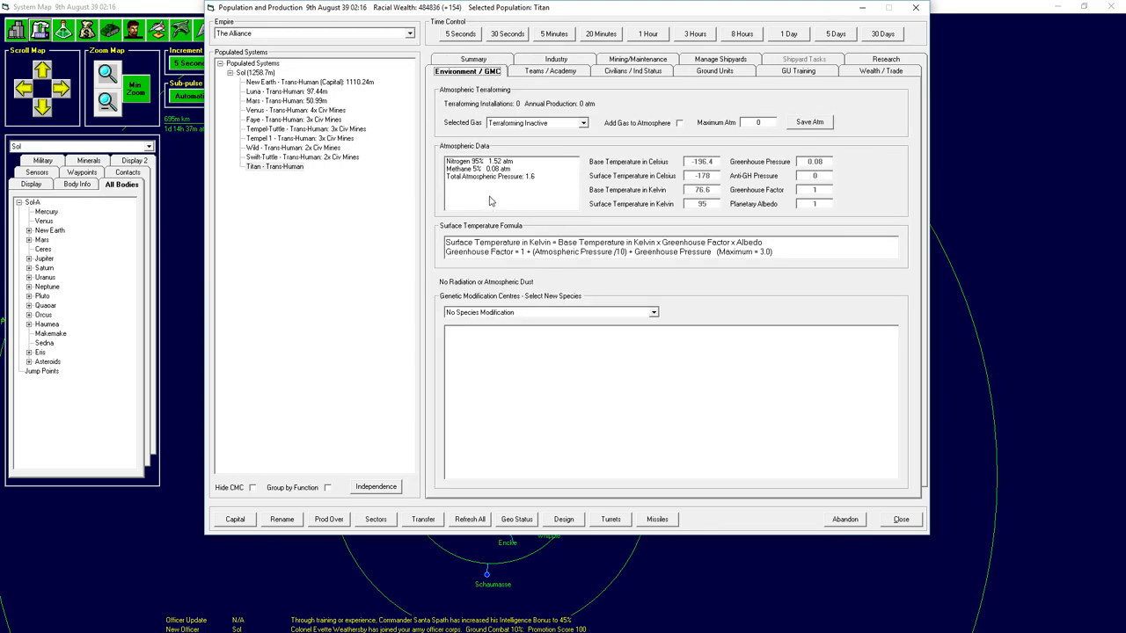
mouse_move(491, 201)
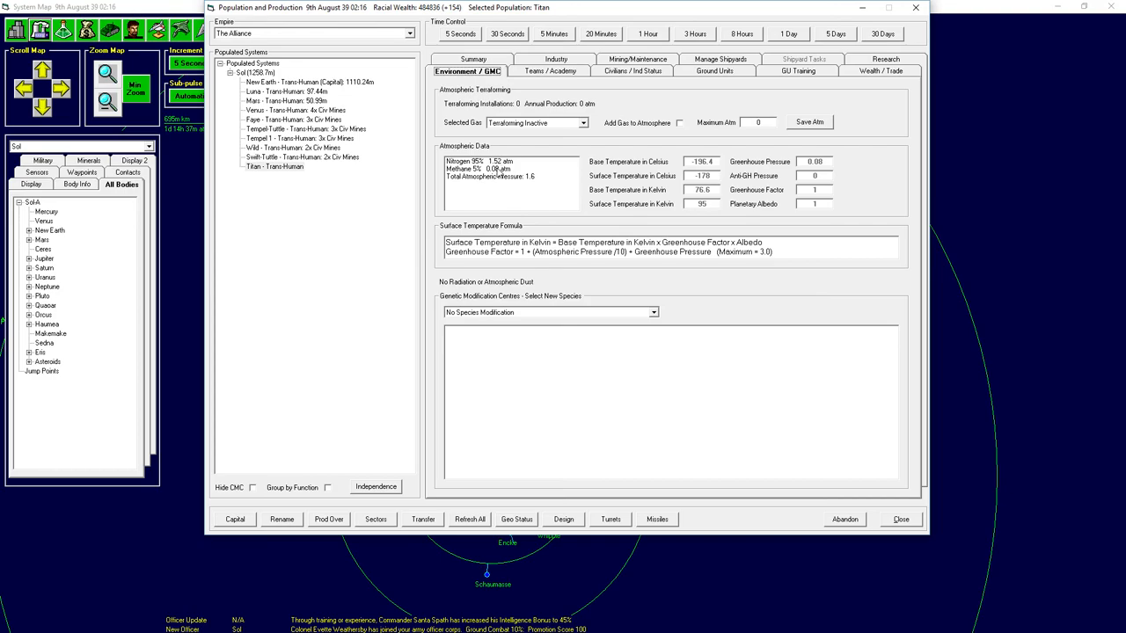
mouse_move(493, 214)
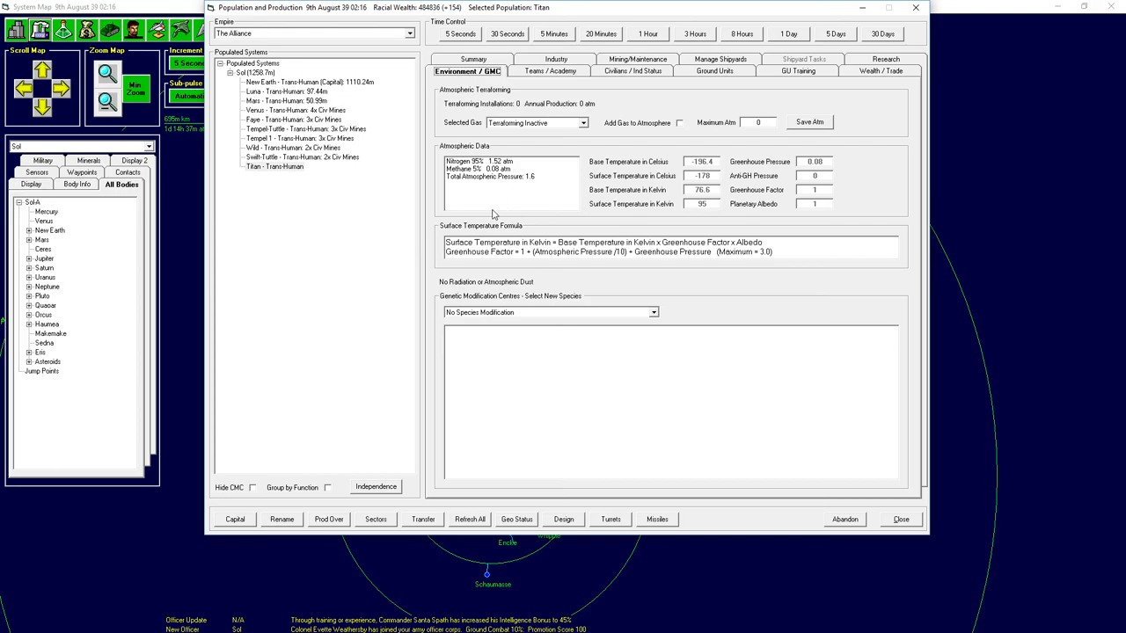
mouse_move(340, 171)
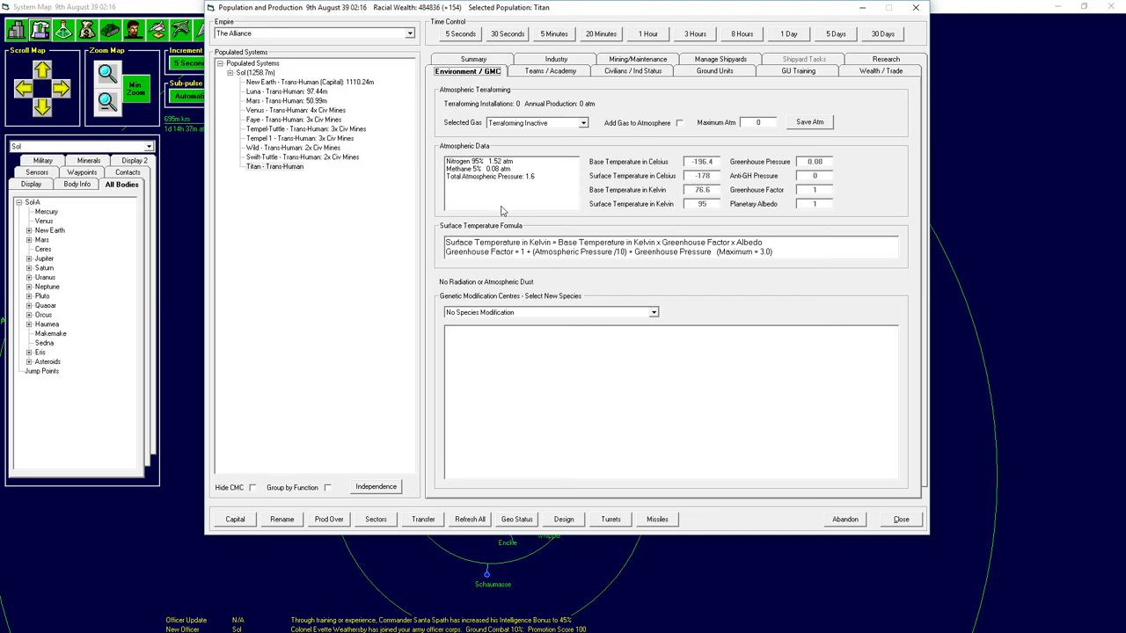
mouse_move(501, 211)
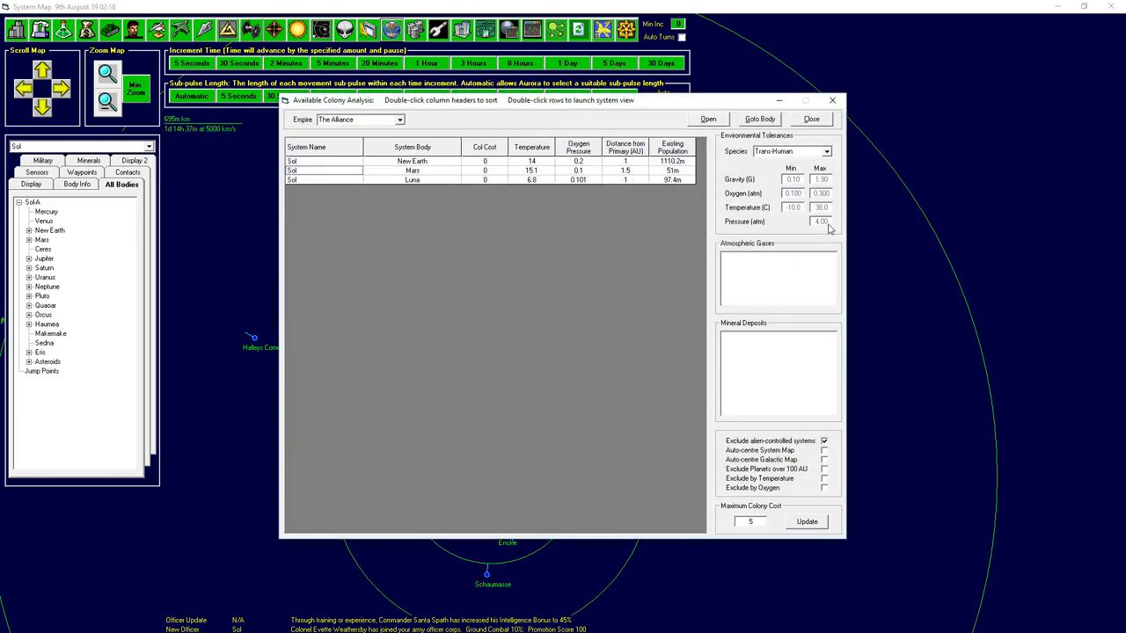
mouse_move(826, 545)
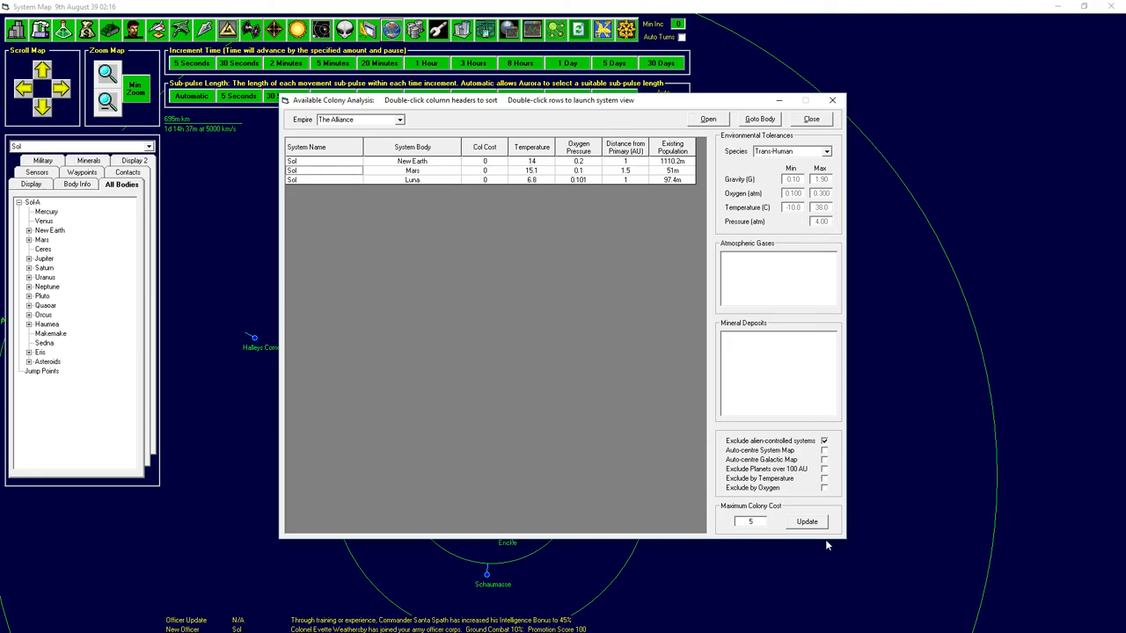
mouse_move(390, 181)
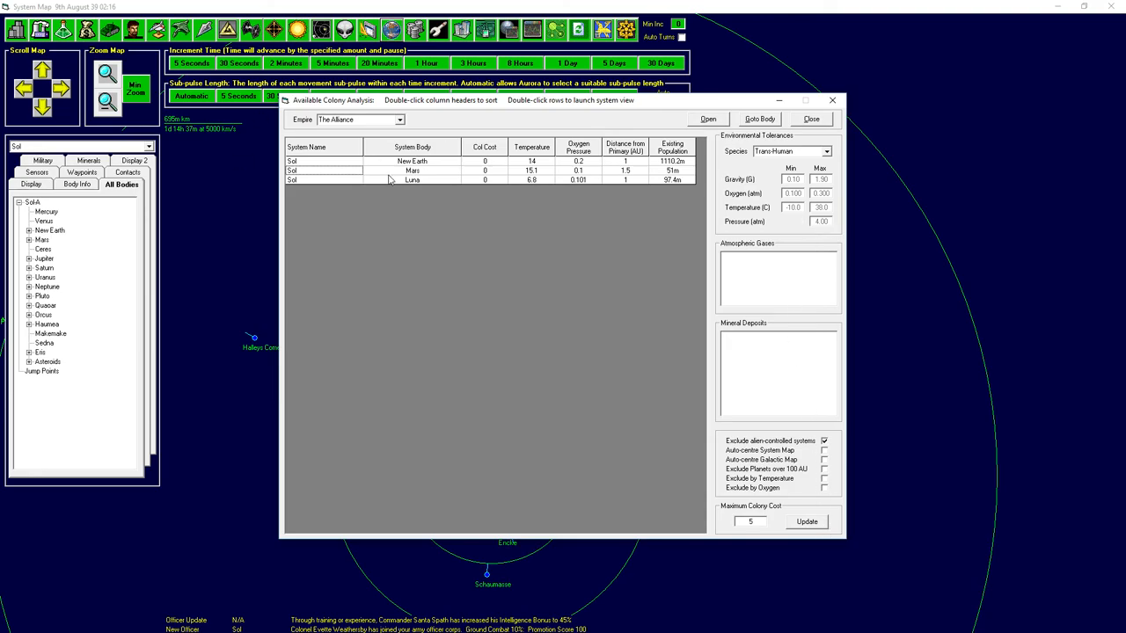
click(810, 119)
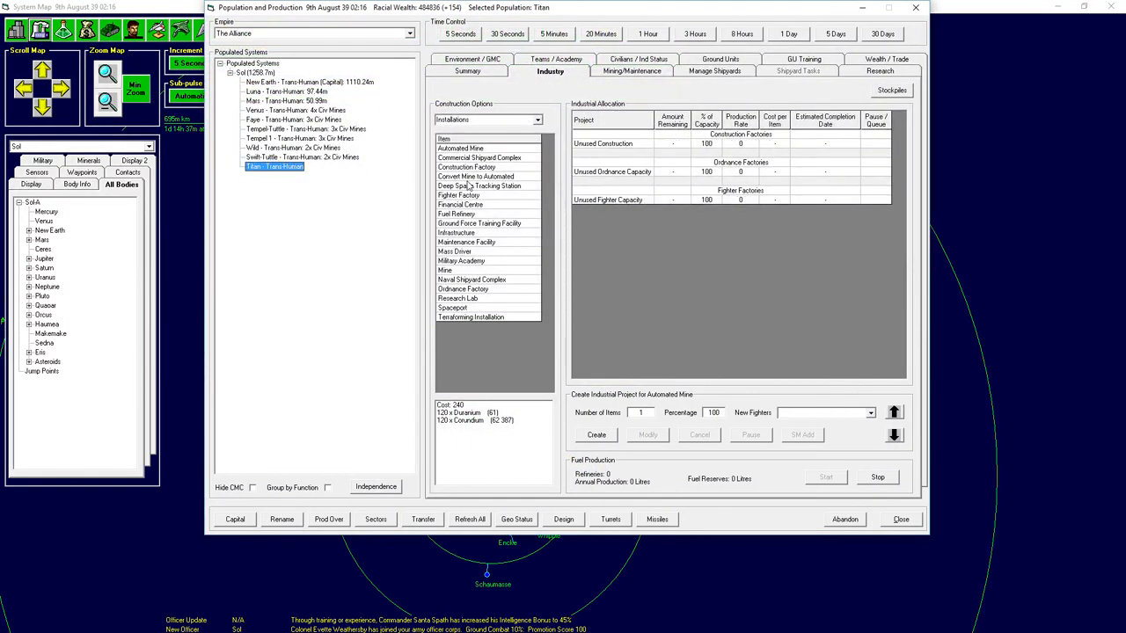
Show Titan's environment details: −178 °C and terraforming inactive.
click(467, 71)
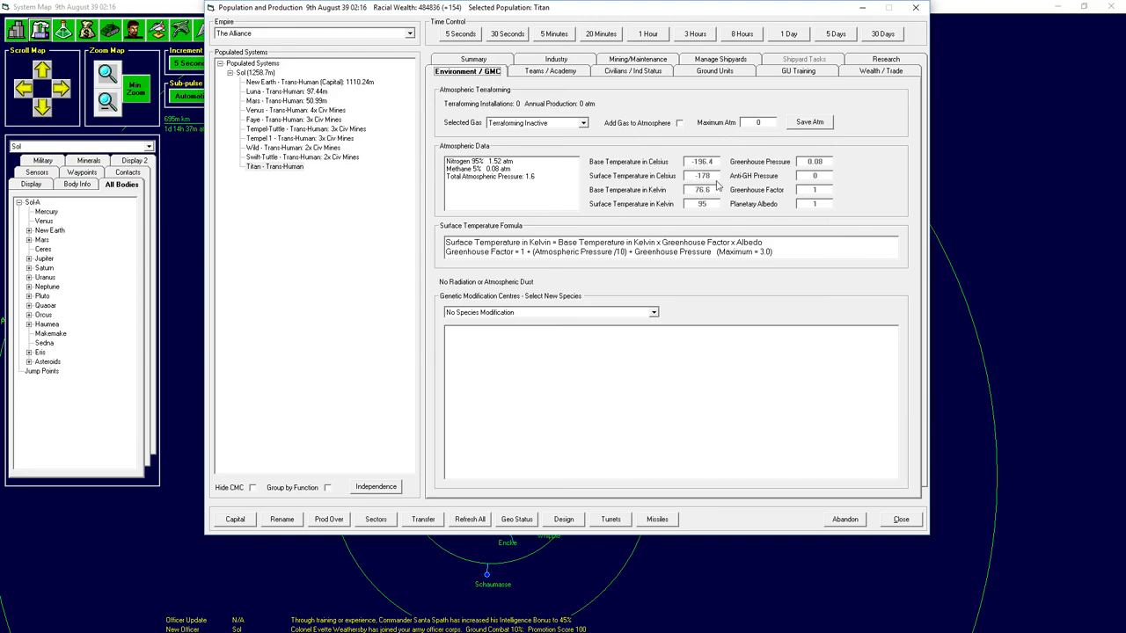
mouse_move(695, 203)
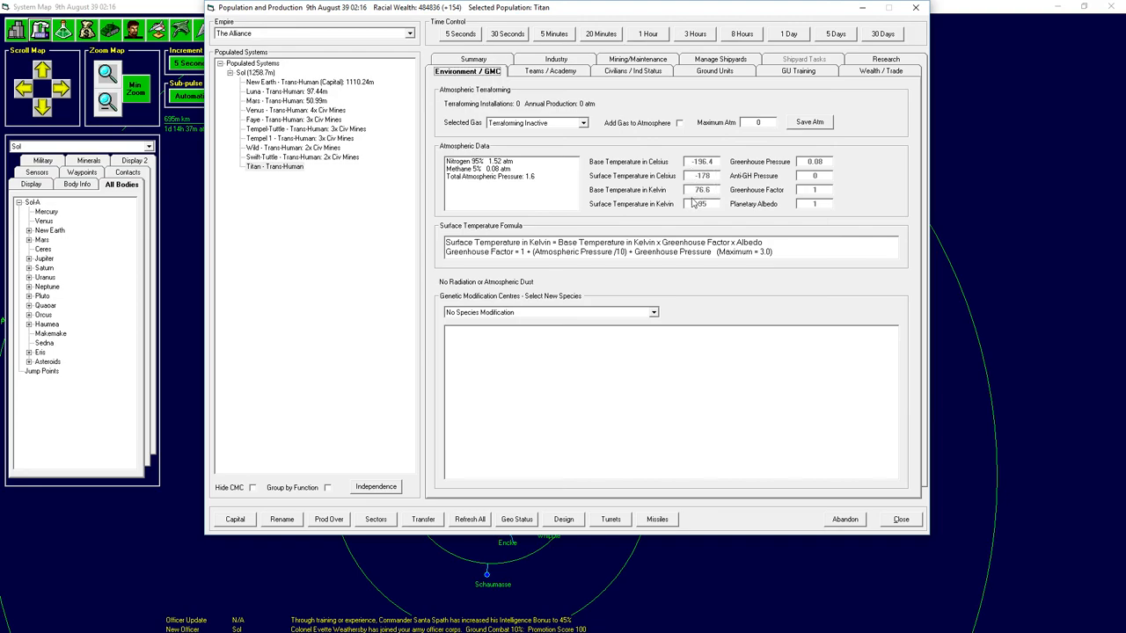
mouse_move(694, 203)
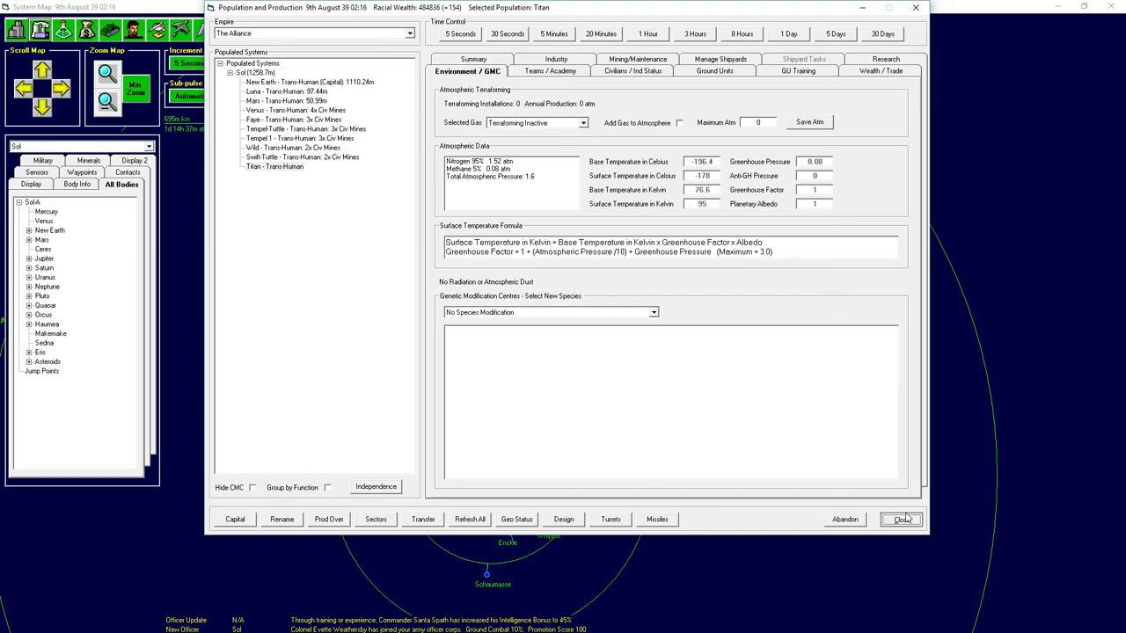
Close the production window and advance the clock one month to 9th September.
click(900, 519)
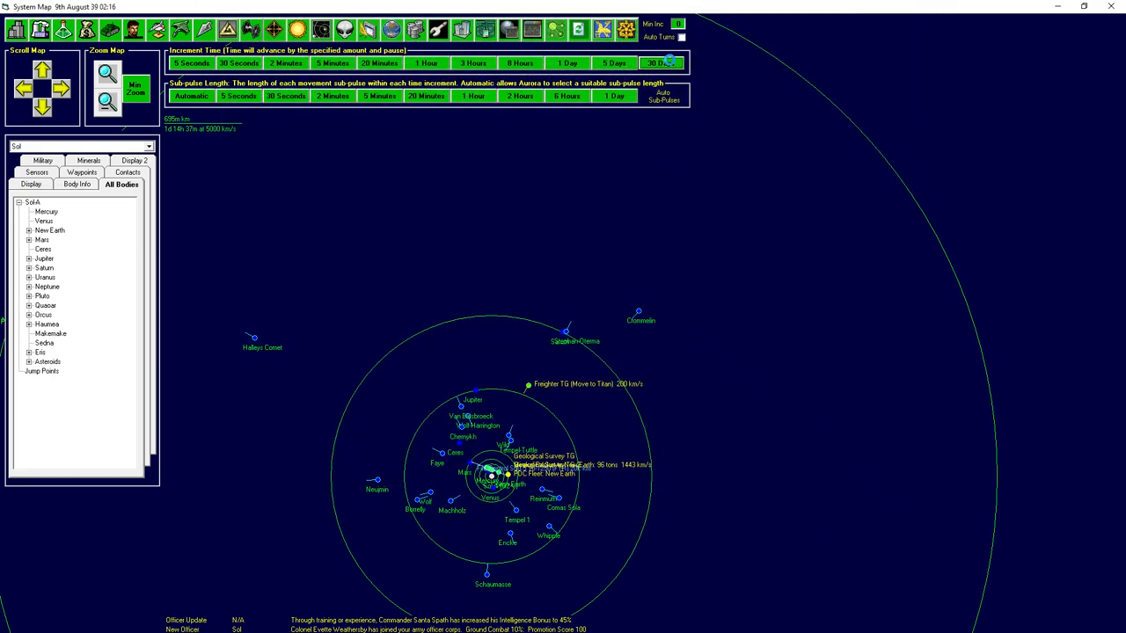
click(660, 62)
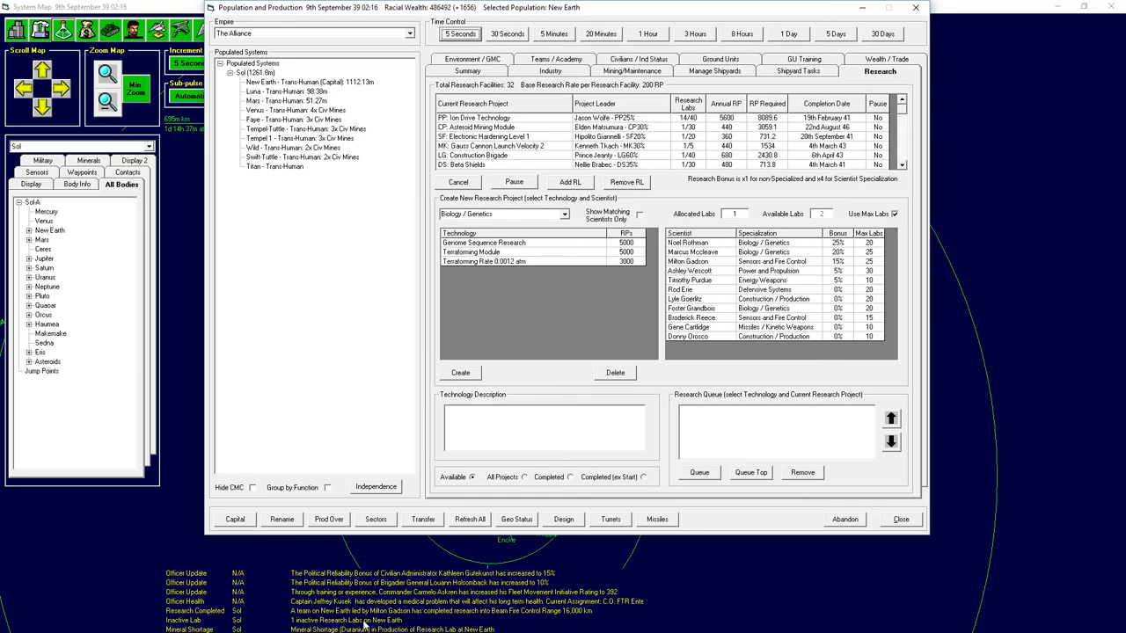
mouse_move(422, 620)
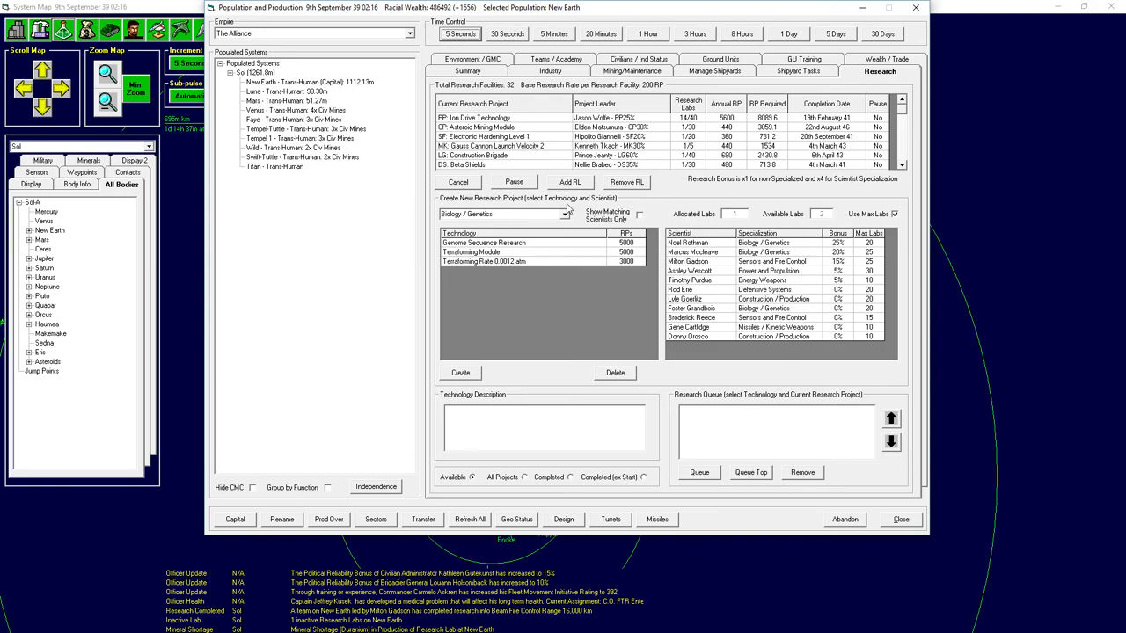
Show the Sensors and Fire Control research category, then return to the system map.
click(565, 214)
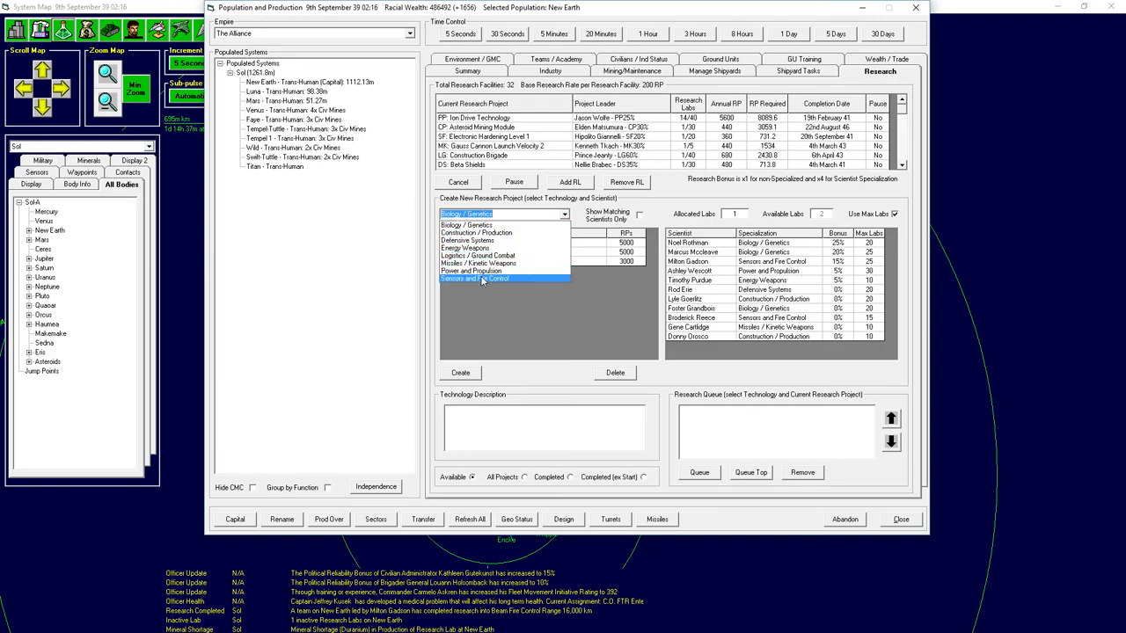
click(475, 279)
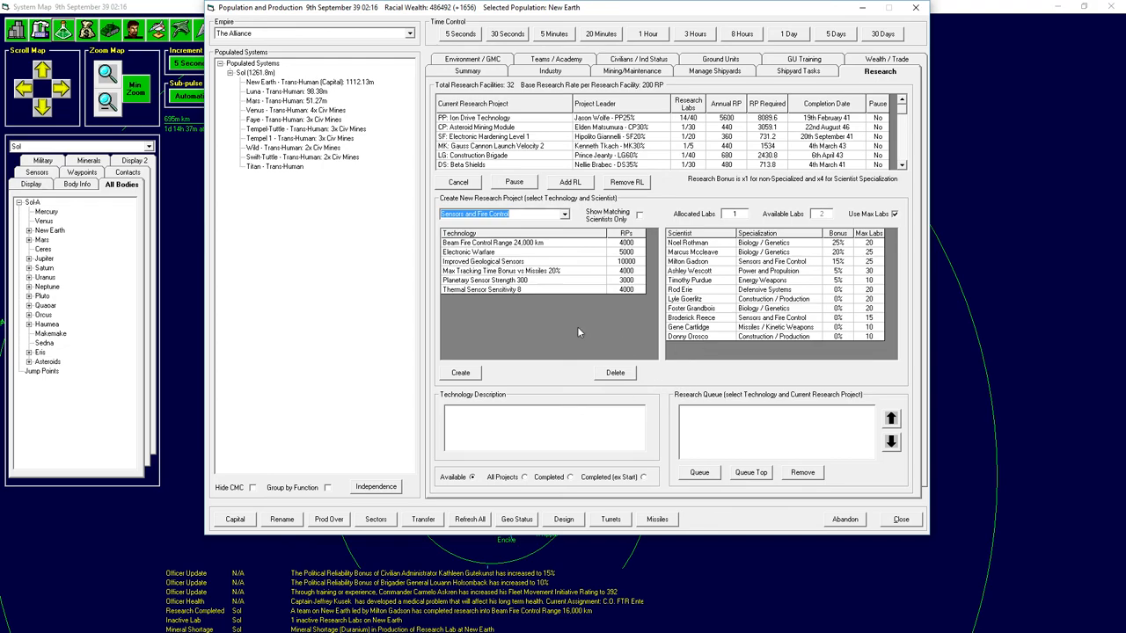
click(493, 241)
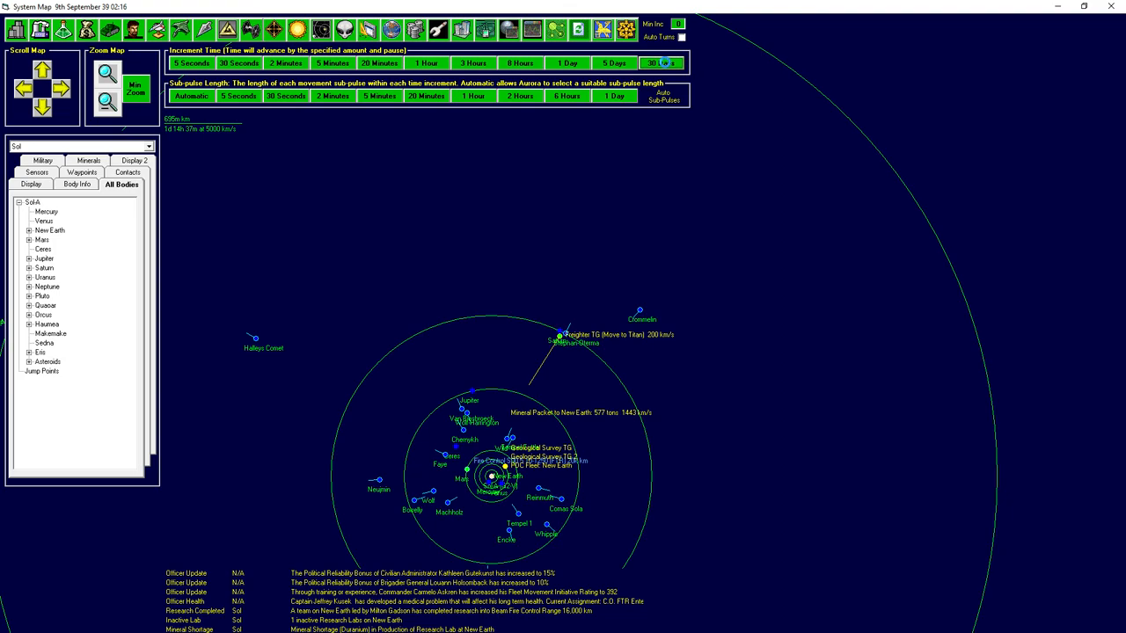
Advance the game clock two months to 9th November 39.
click(660, 62)
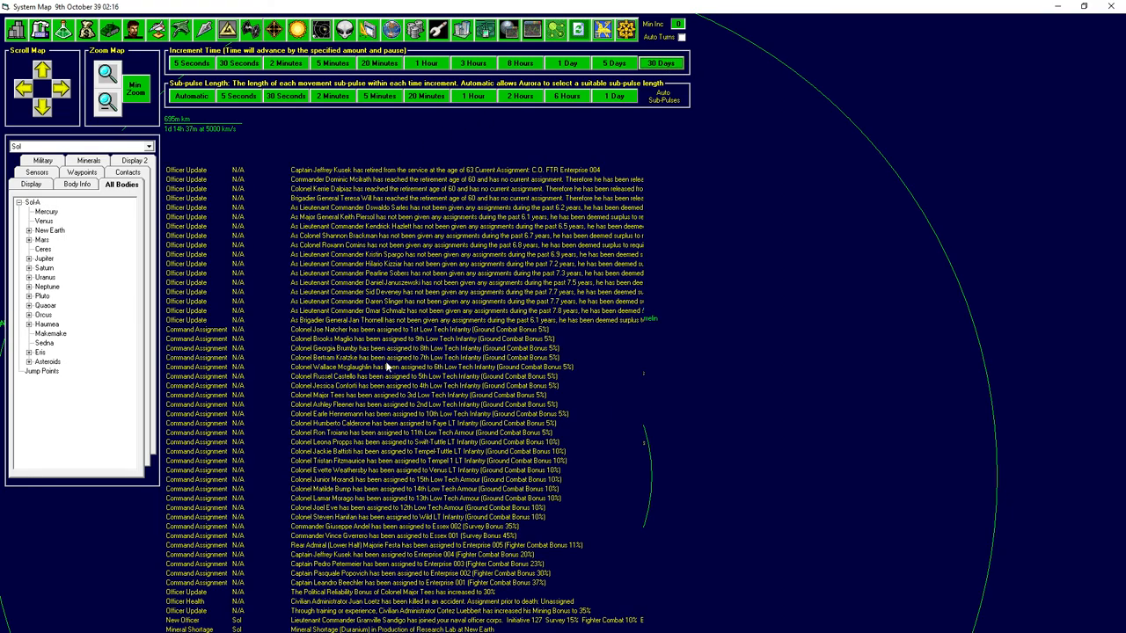
mouse_move(382, 537)
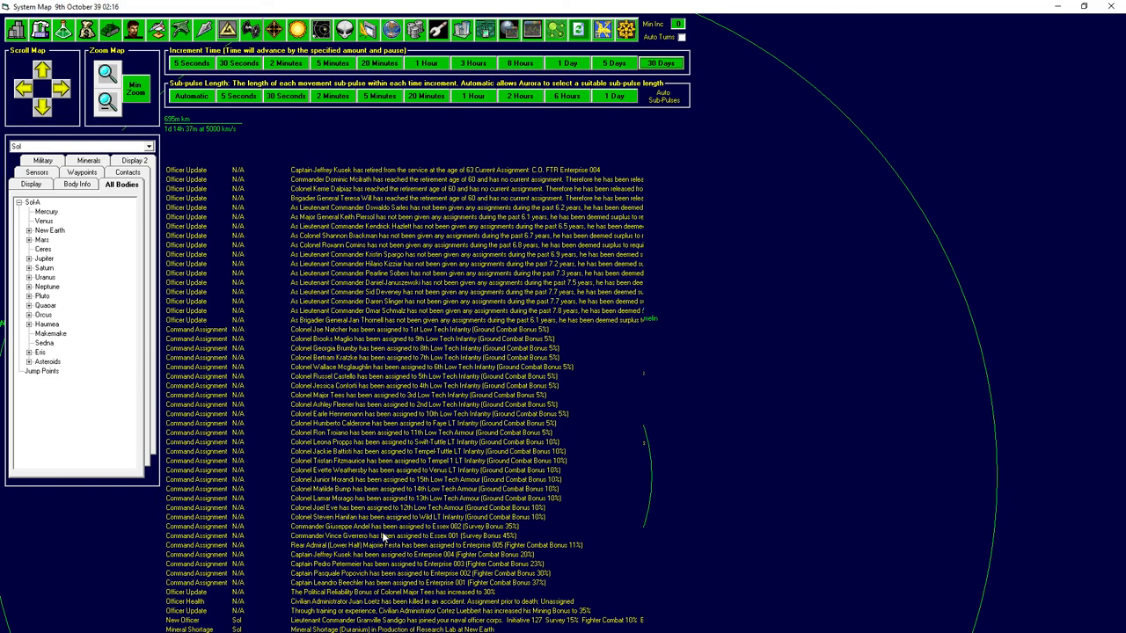
mouse_move(375, 607)
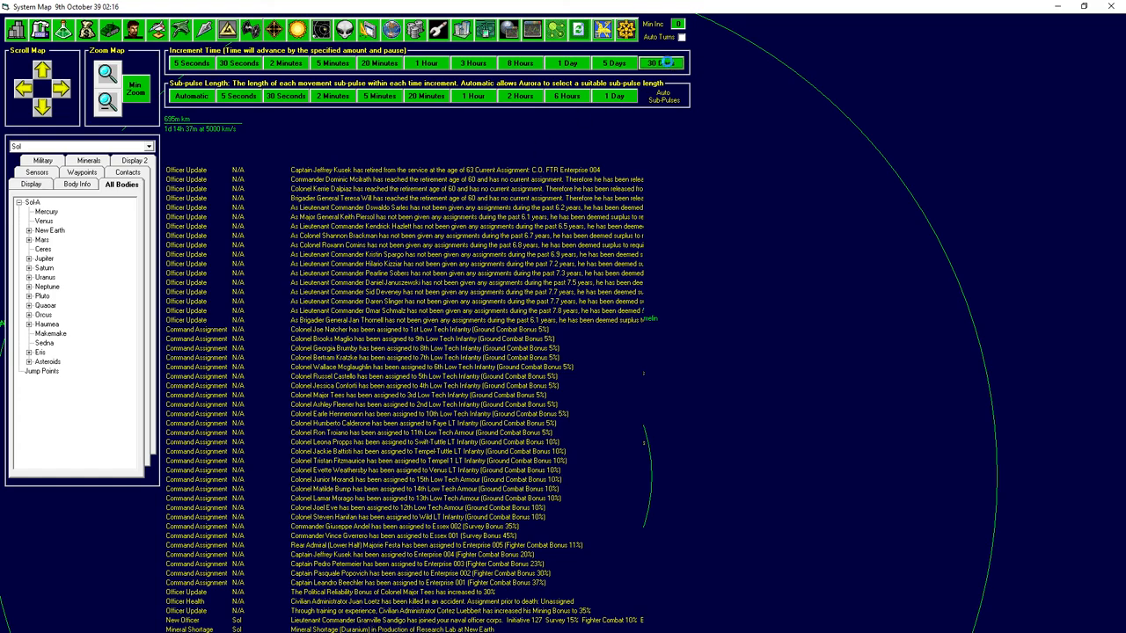
click(659, 62)
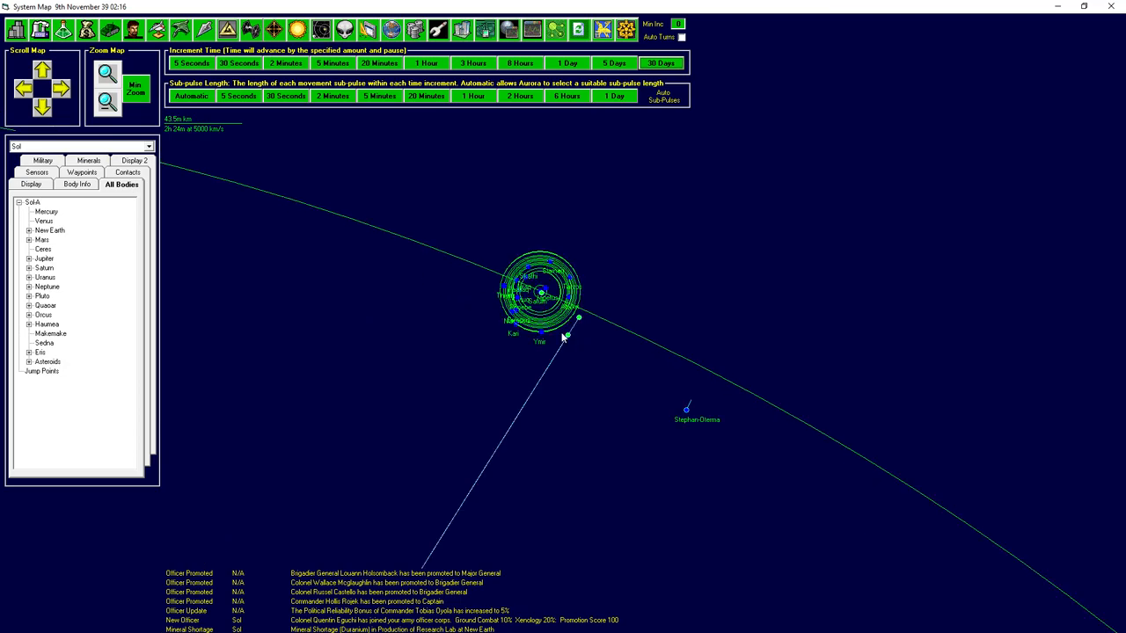
Review the Display, Display 2, Minerals, Contacts and Sensors map panels with colonies drawn.
click(31, 184)
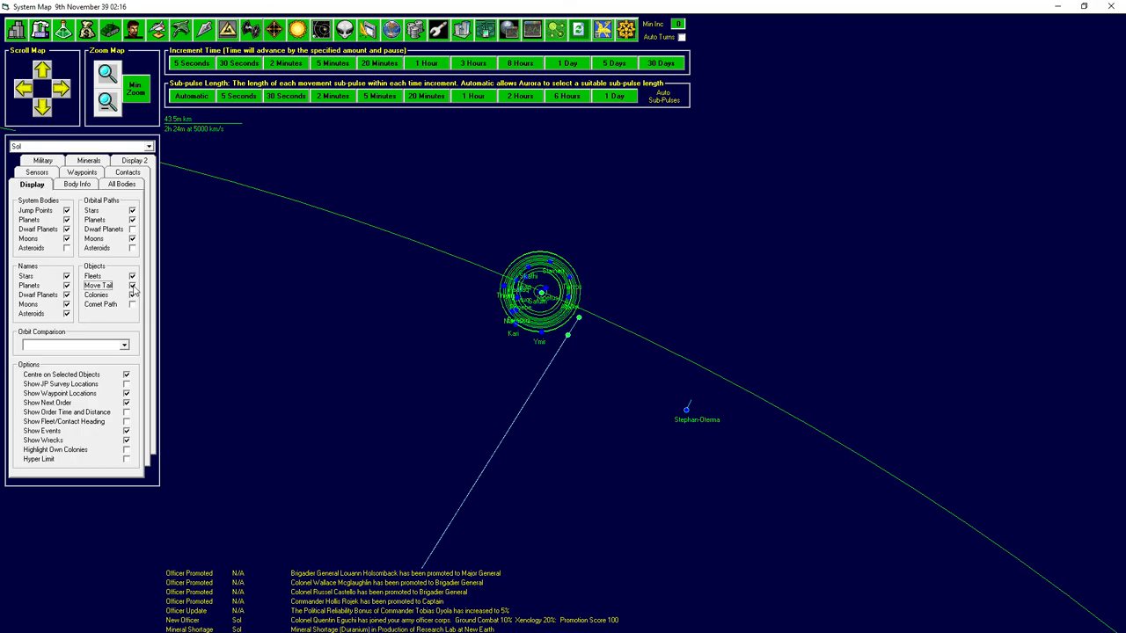
mouse_move(518, 329)
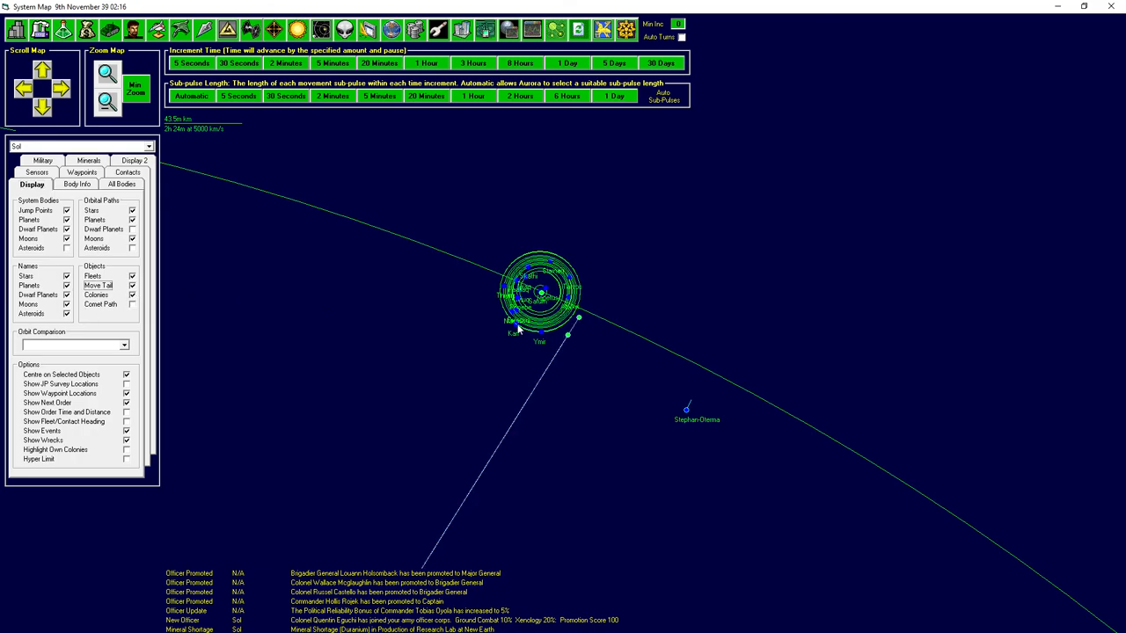
mouse_move(567, 341)
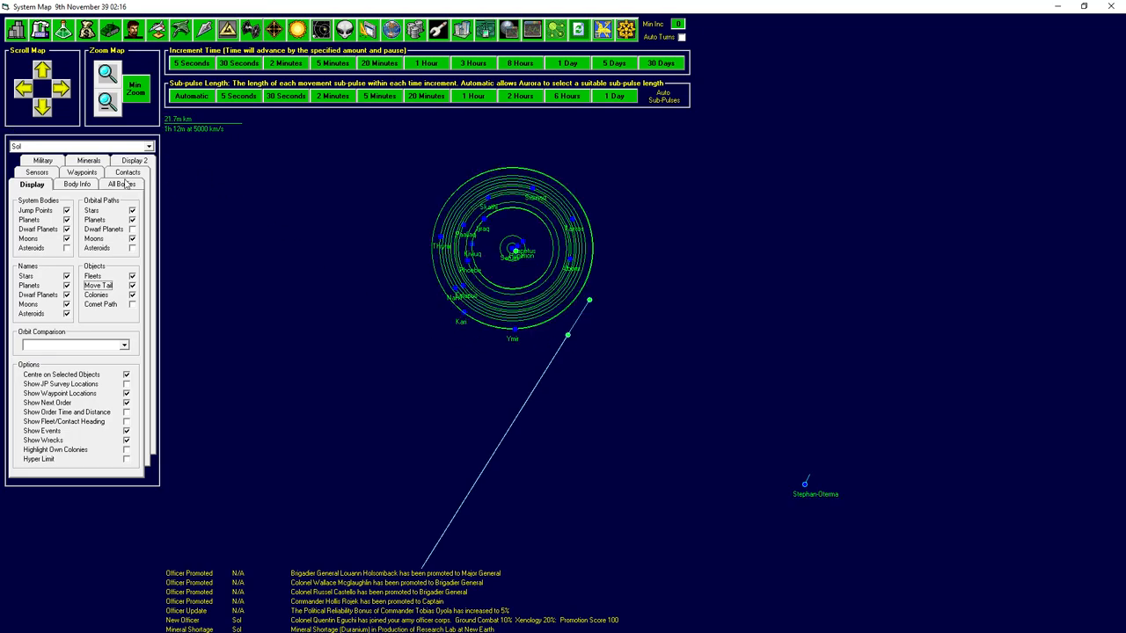
click(122, 184)
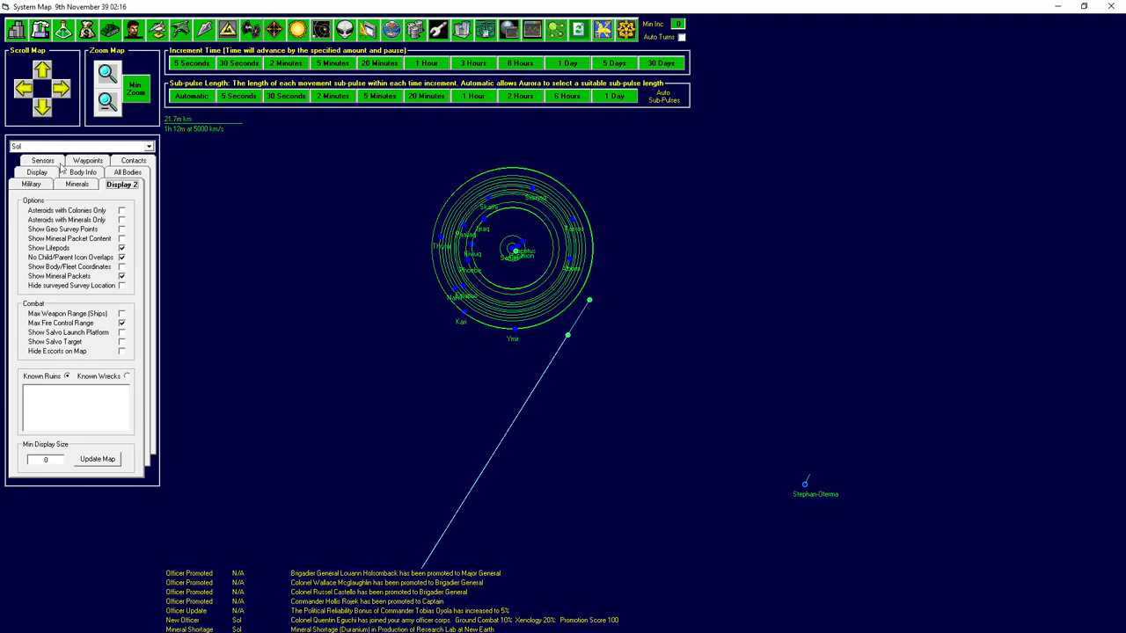
click(77, 184)
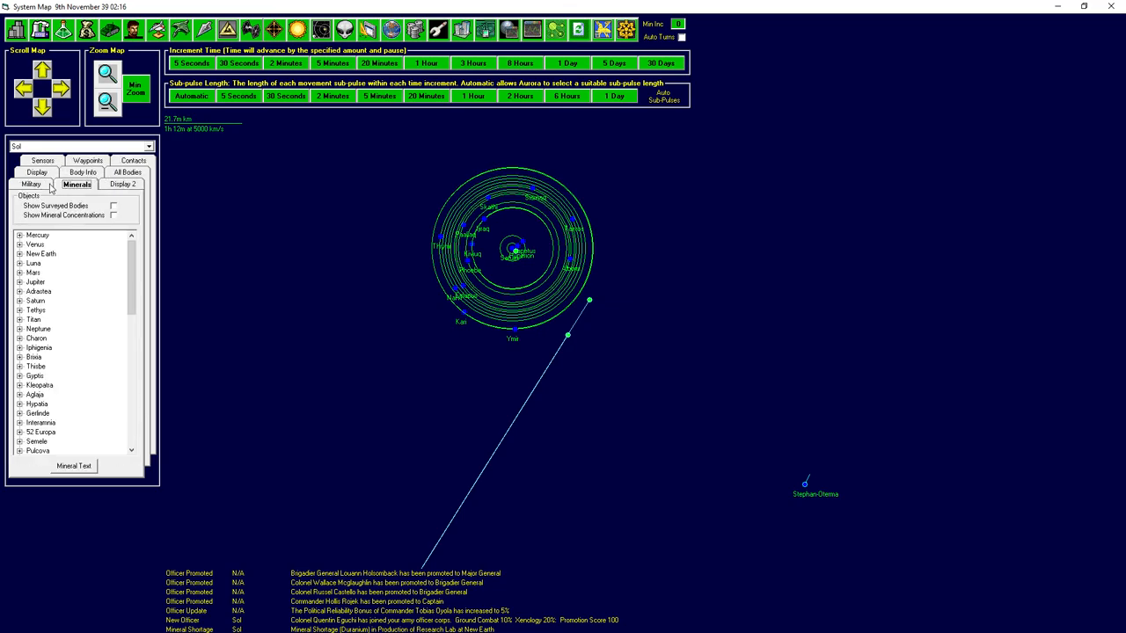
click(122, 184)
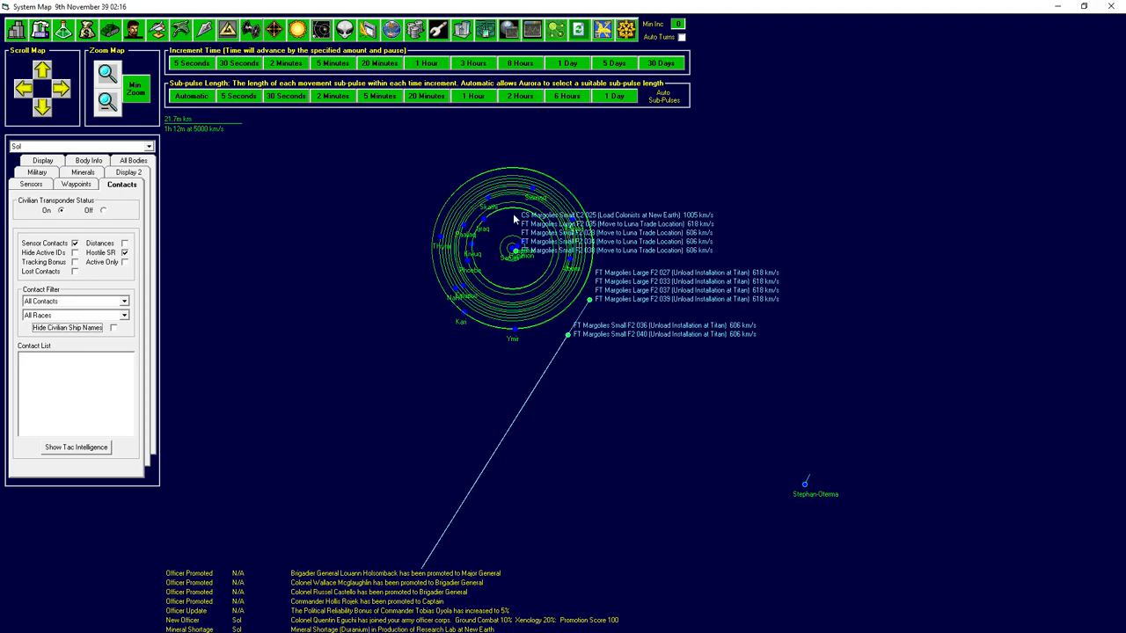
click(113, 327)
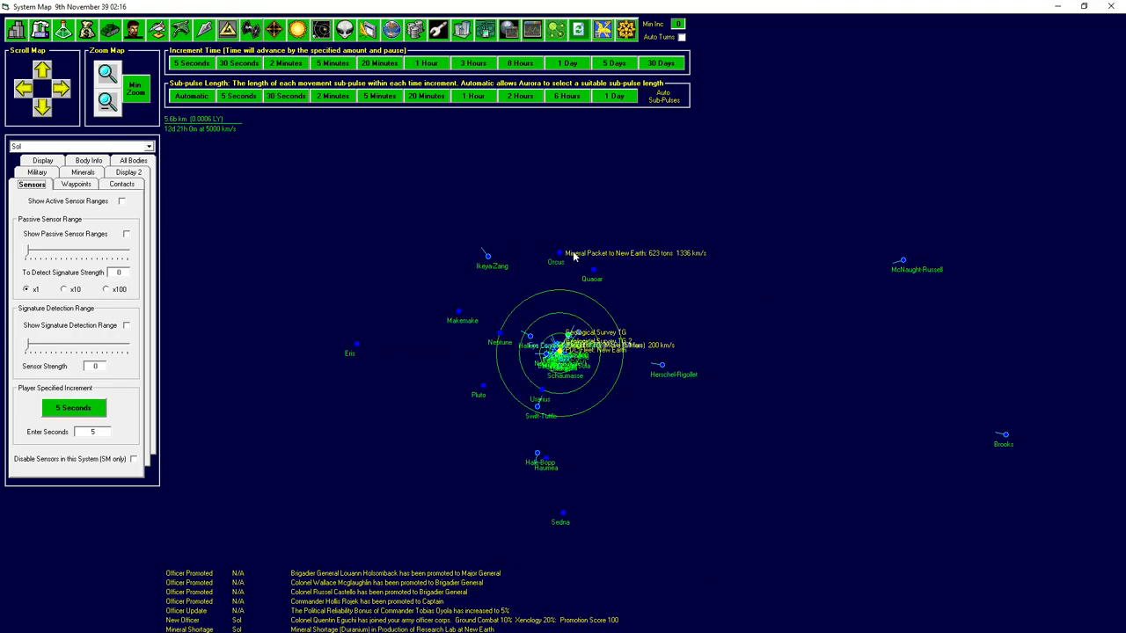
mouse_move(589, 269)
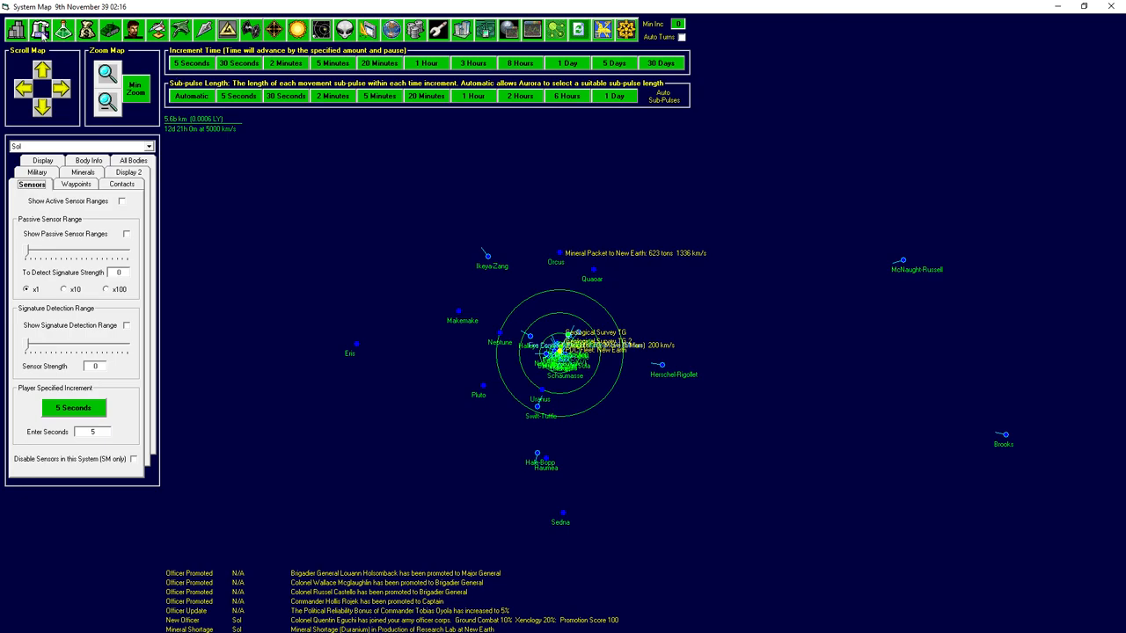
Bring up Swift-Tuttle's civilian and industrial status in the production overview.
click(39, 29)
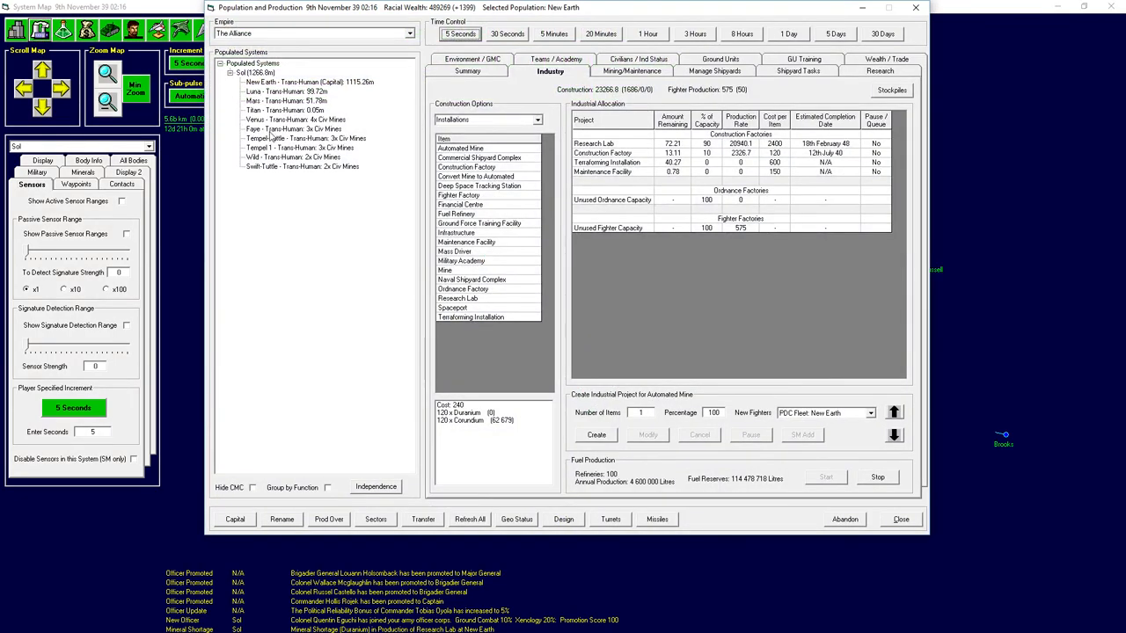
click(300, 166)
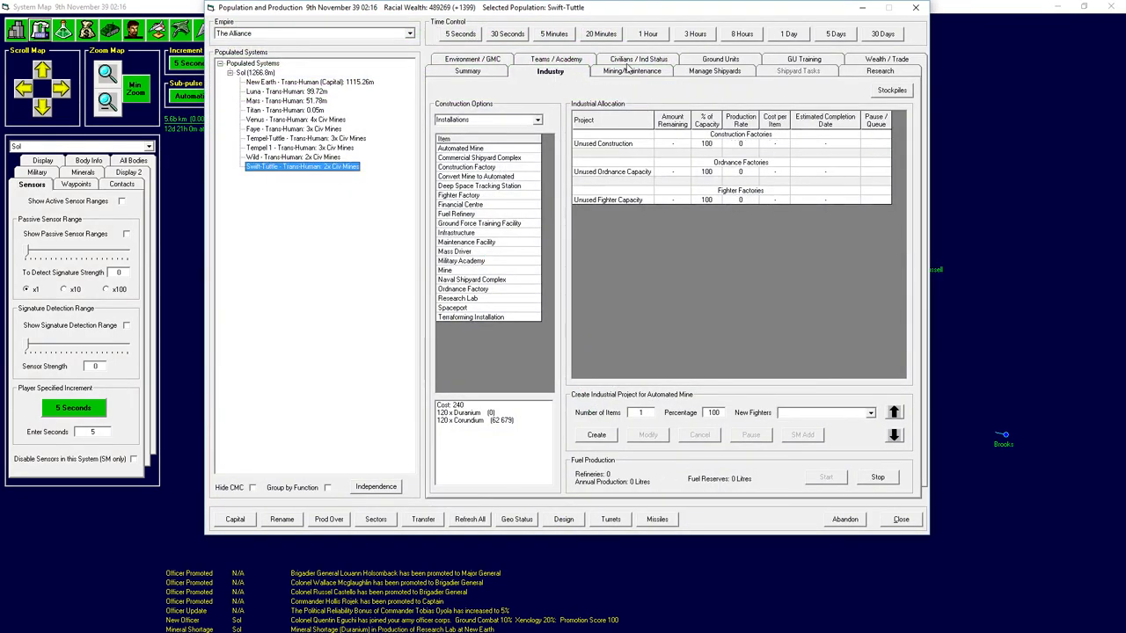
click(632, 70)
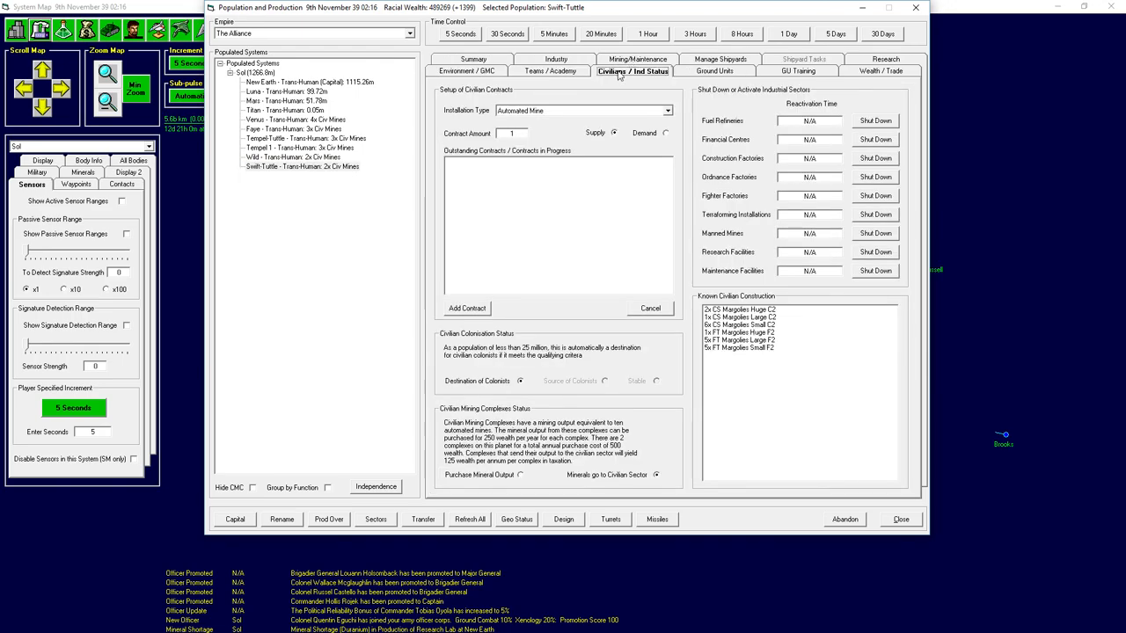
click(631, 71)
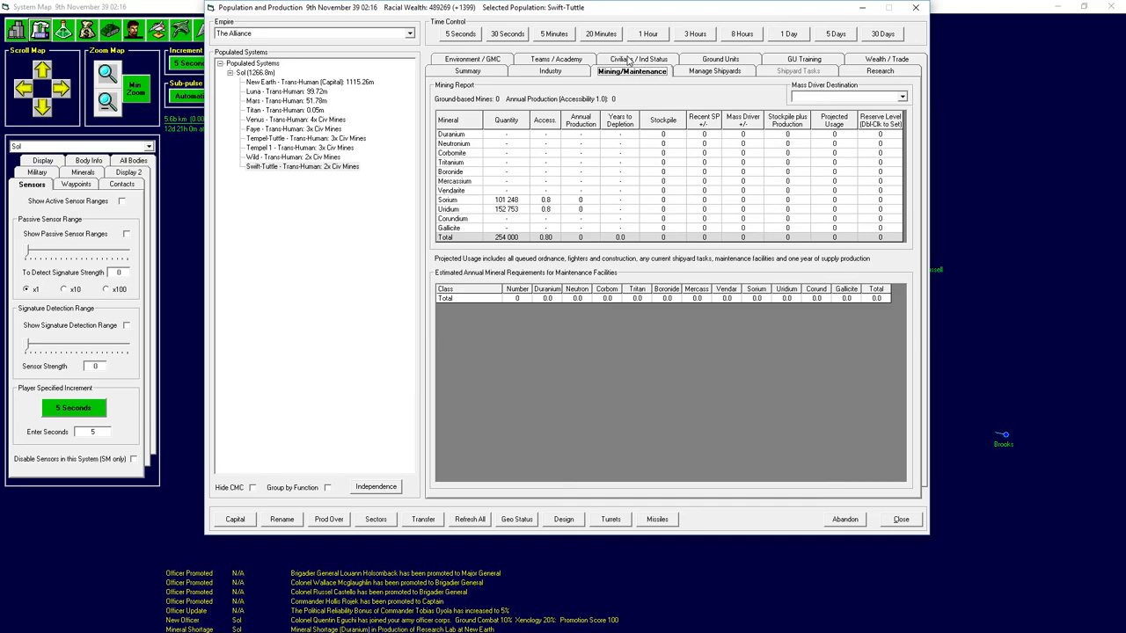
click(632, 71)
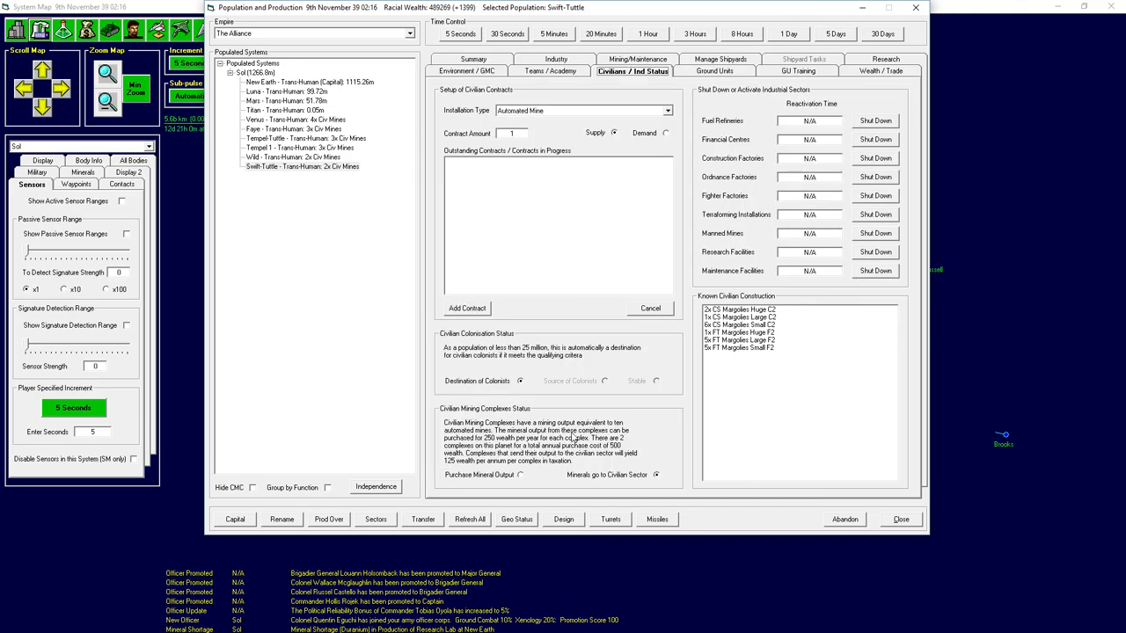
Check civilian mining status for Wild, Tempel-Tuttle, Faye and finally Venus.
click(302, 166)
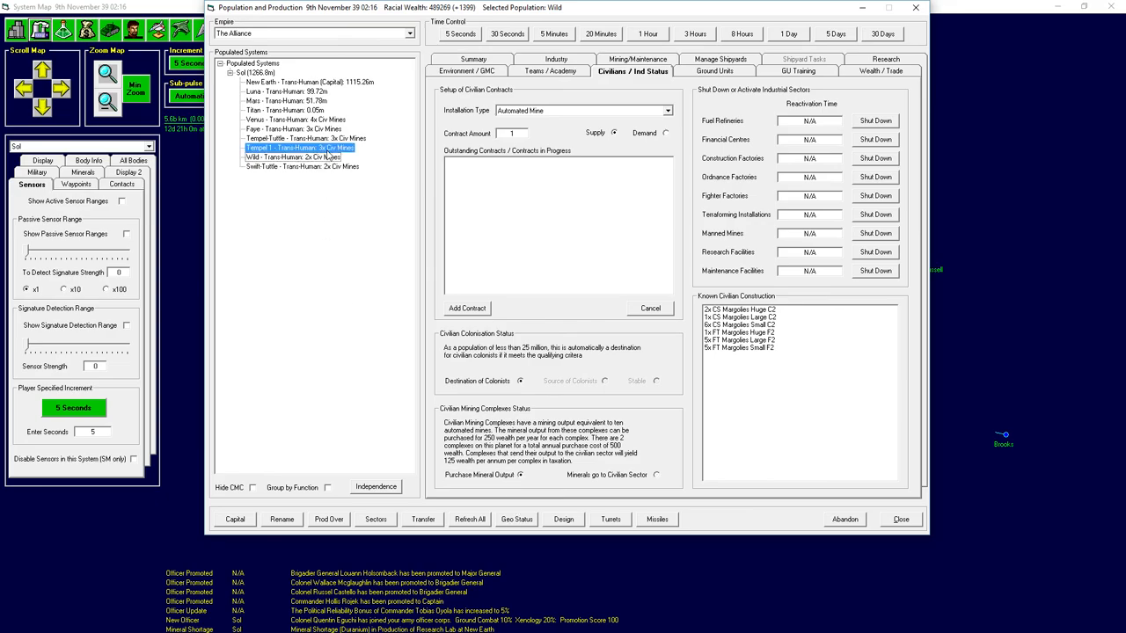
click(305, 138)
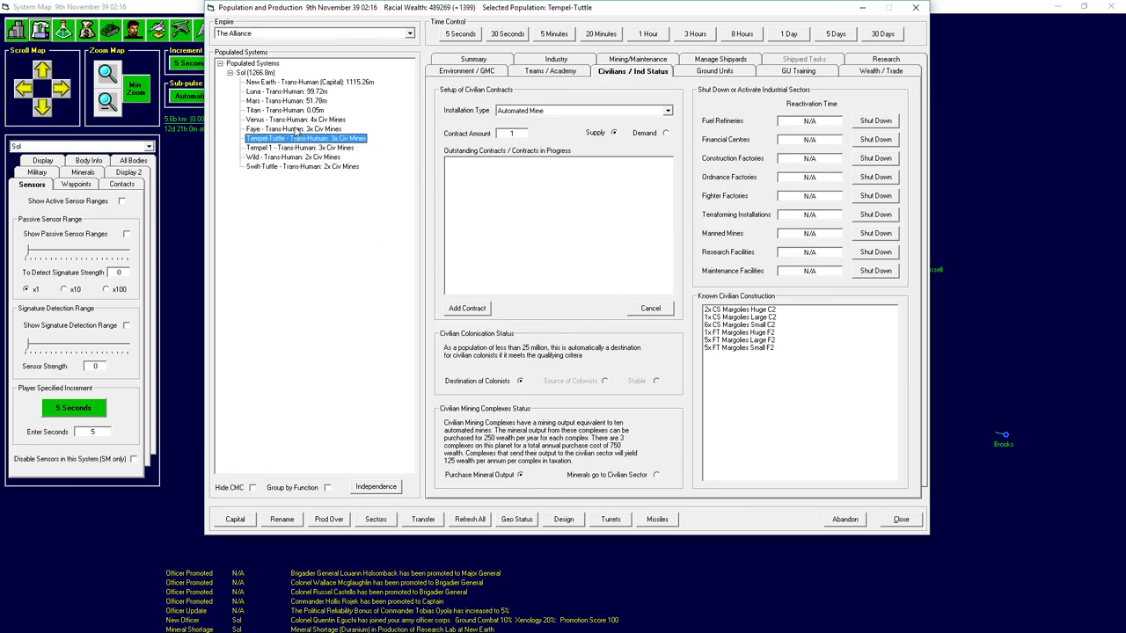
click(294, 128)
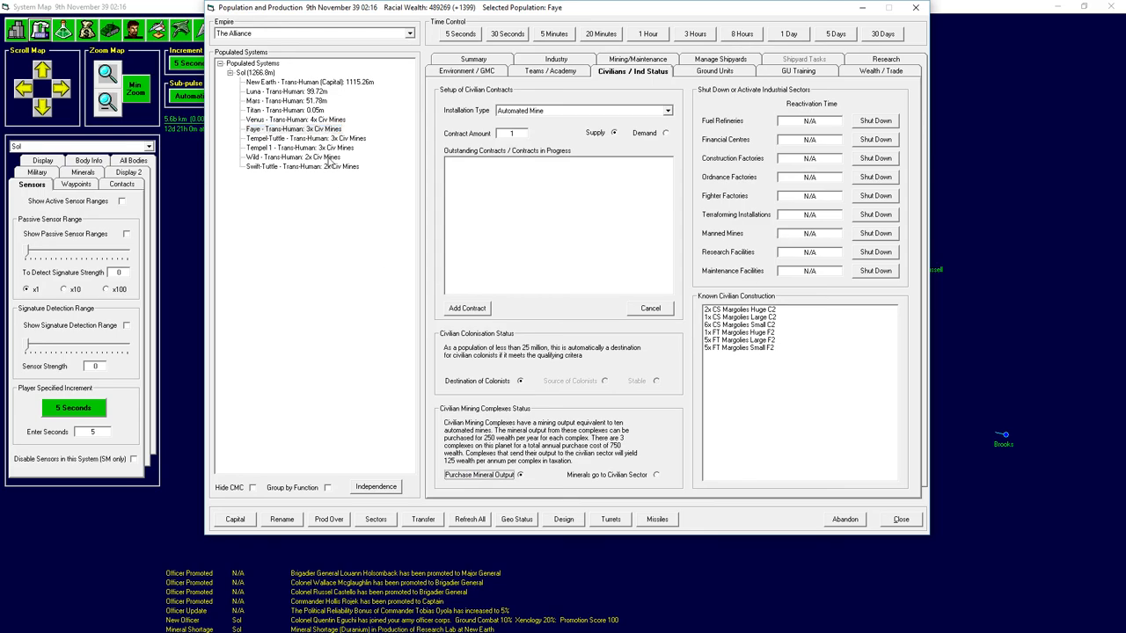
click(295, 119)
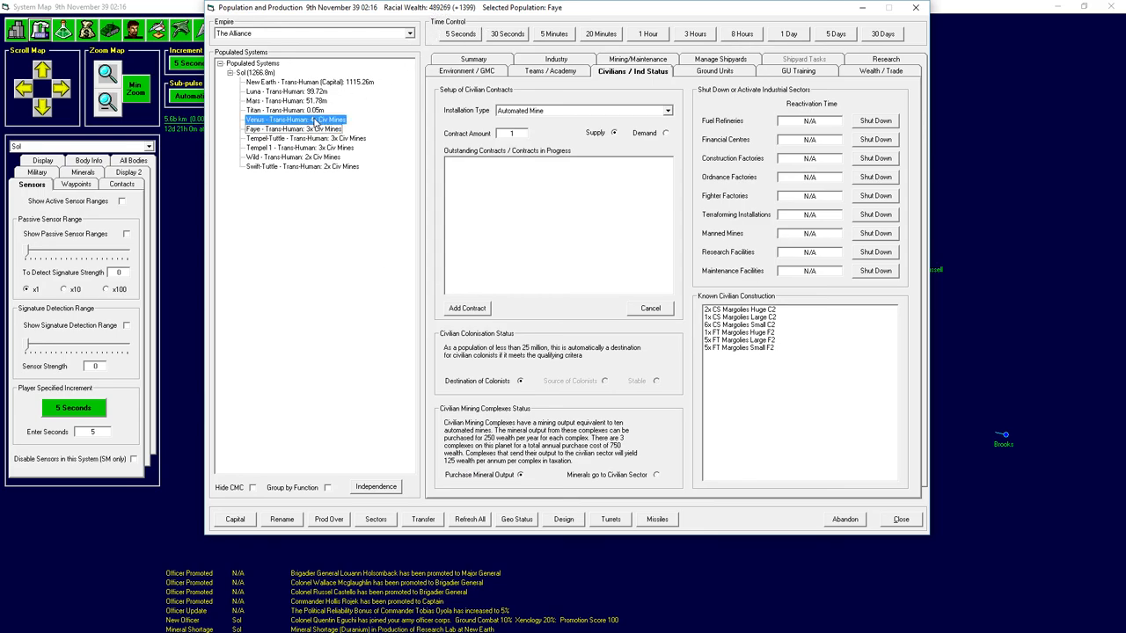
click(294, 120)
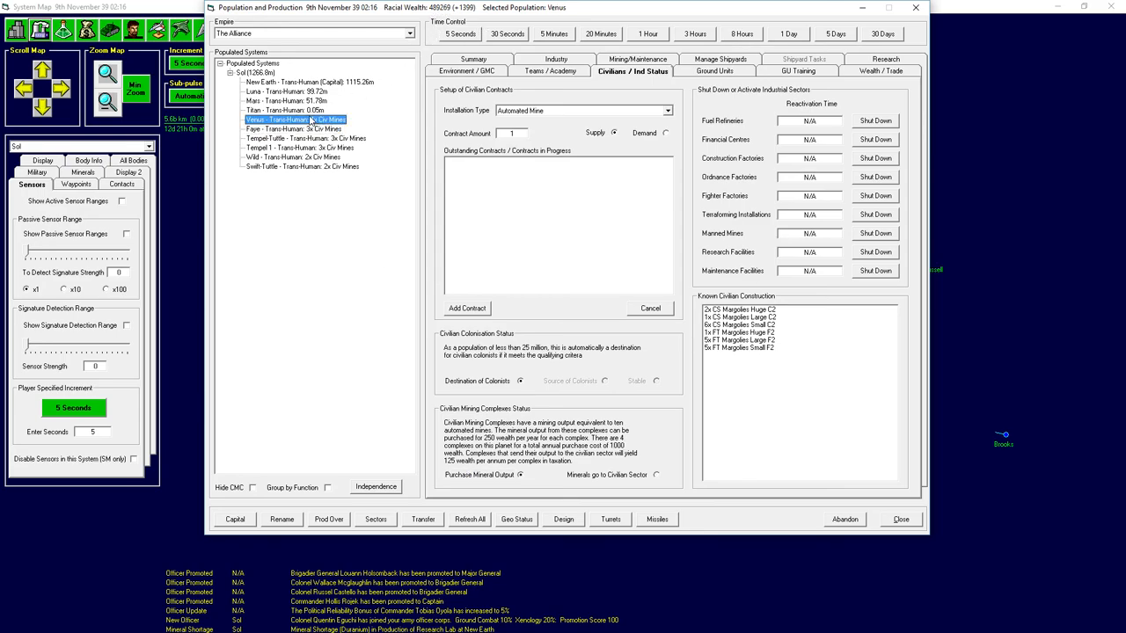
Review Venus's environment, colony summary and mining report, ending on the summary.
click(467, 71)
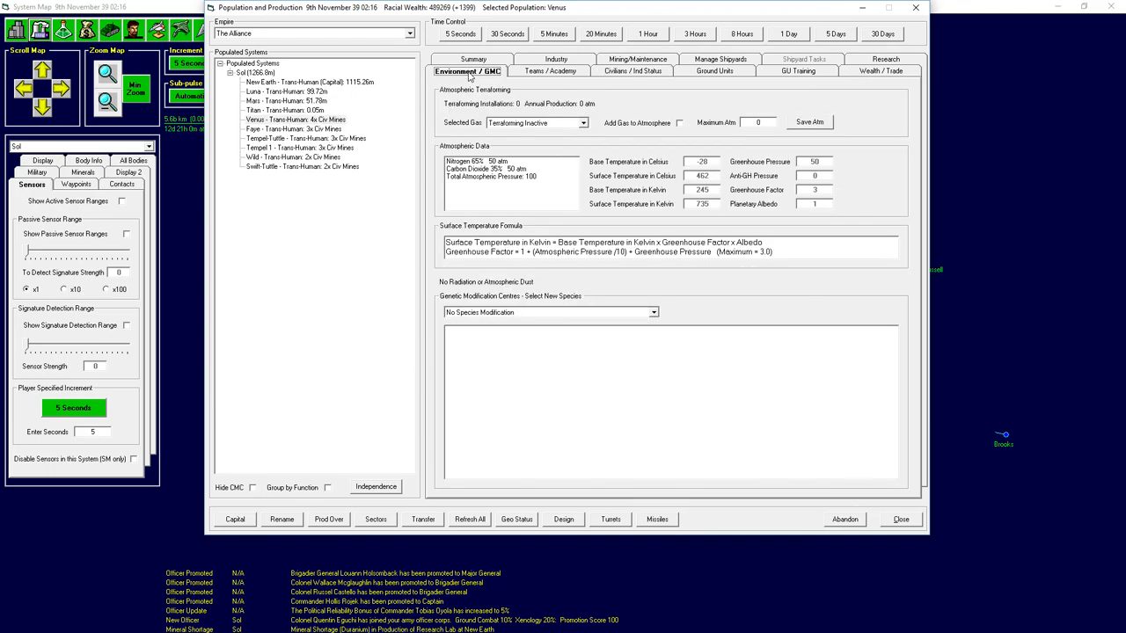
mouse_move(531, 185)
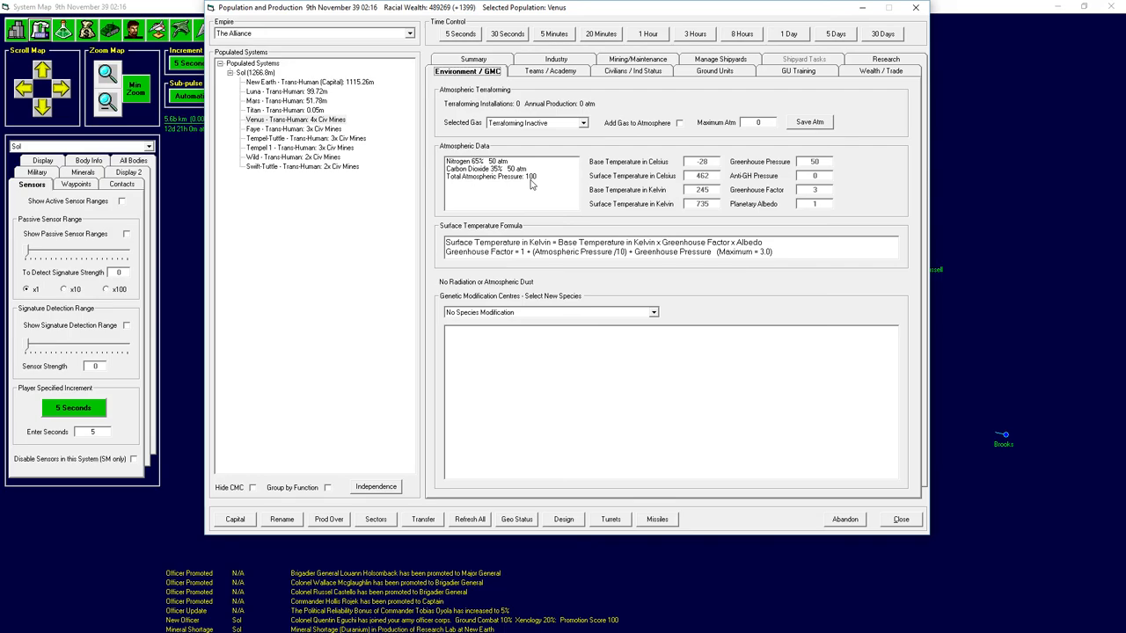
click(467, 71)
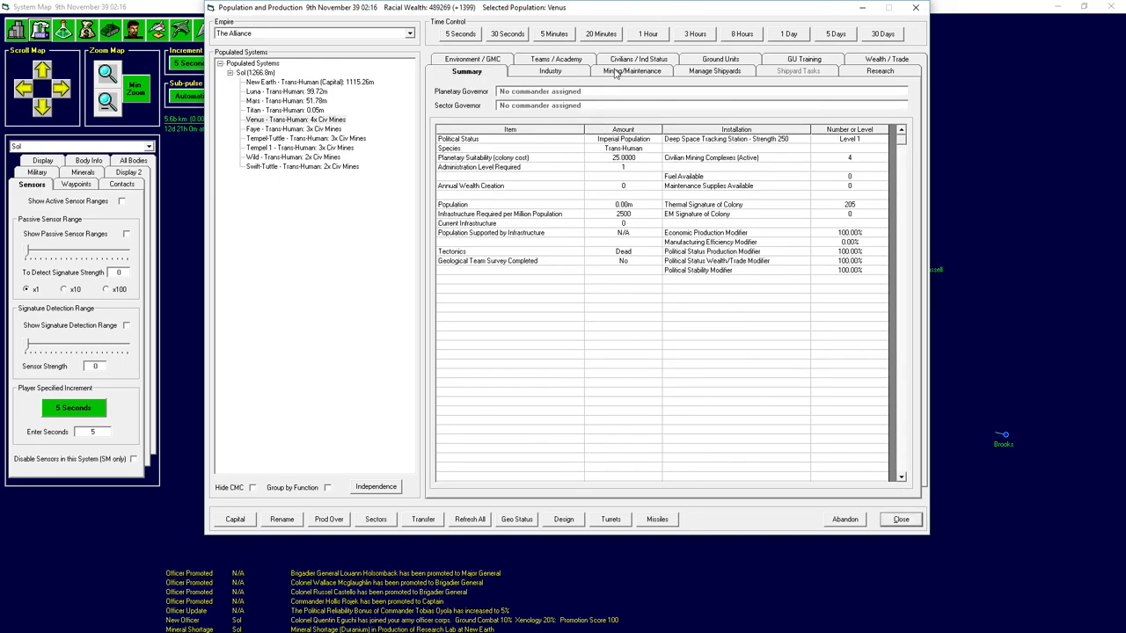
click(632, 72)
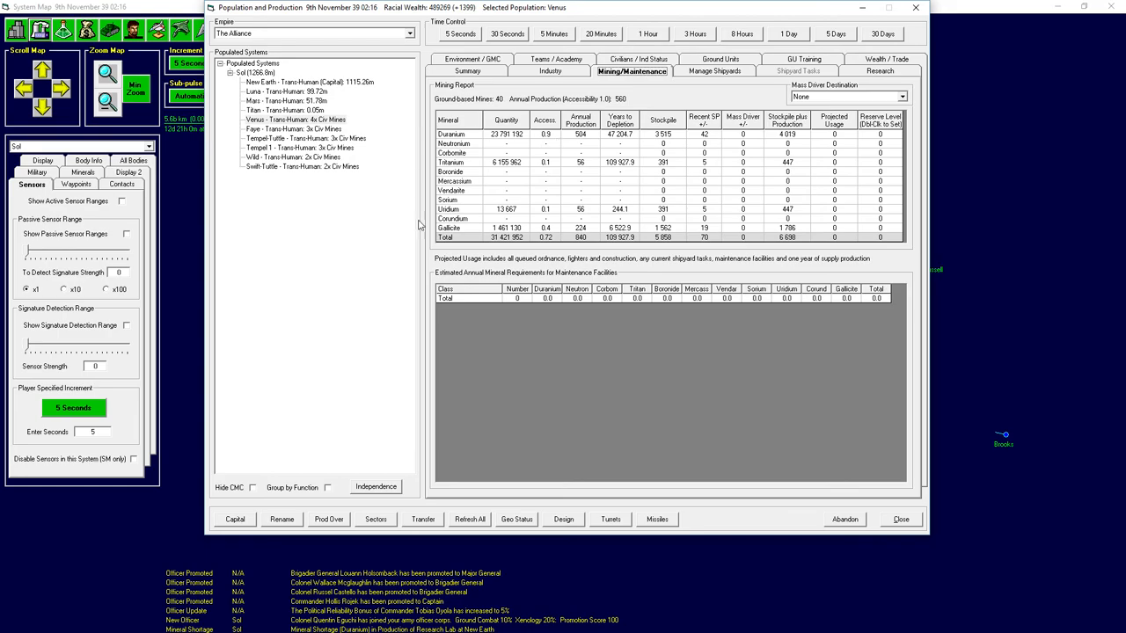
mouse_move(539, 151)
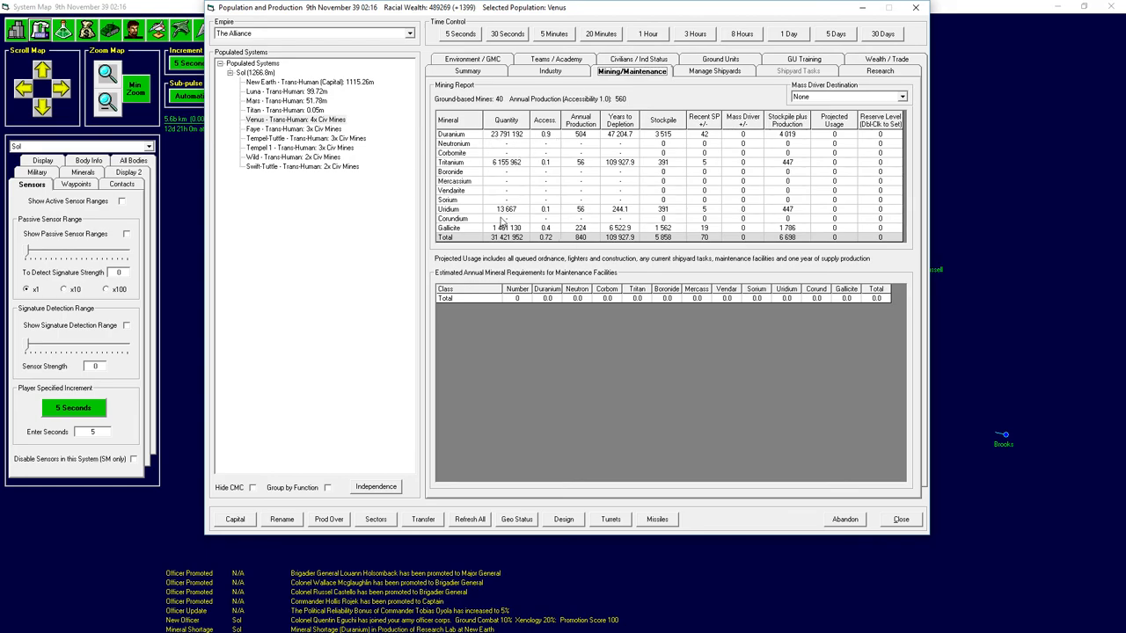
click(467, 71)
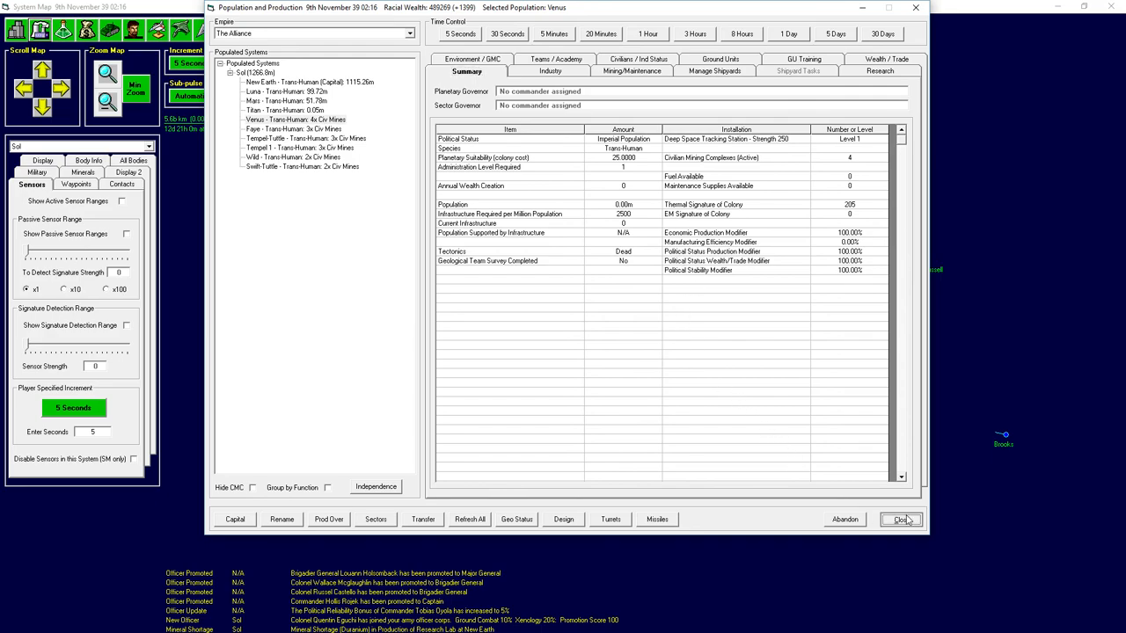
Check Venus's industry and mining pages, then close the production overview.
click(900, 519)
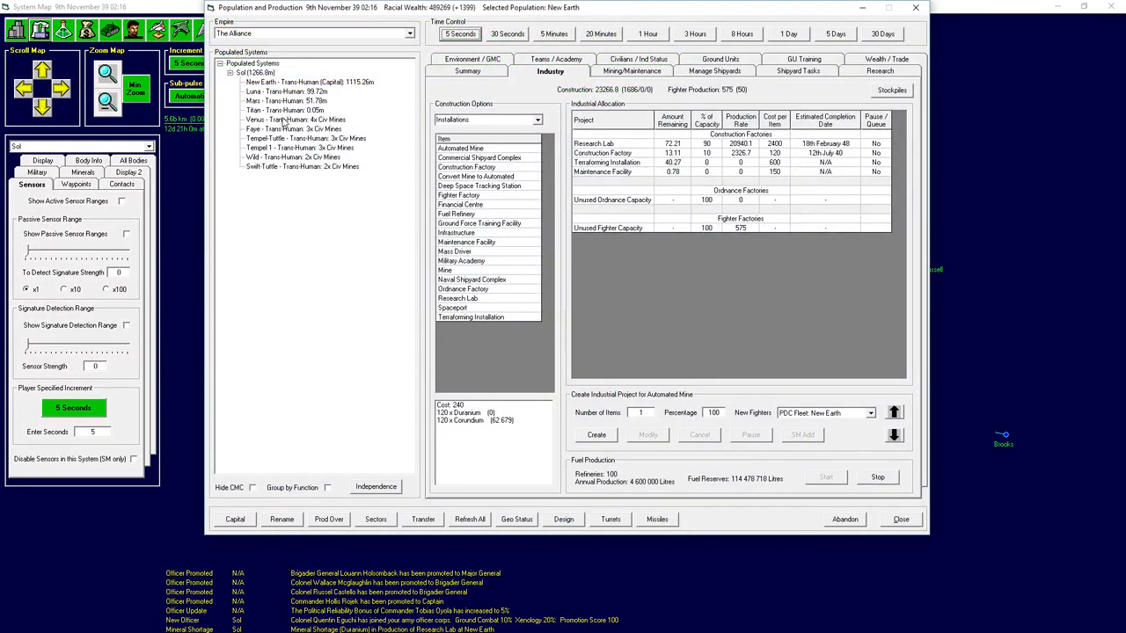
click(294, 118)
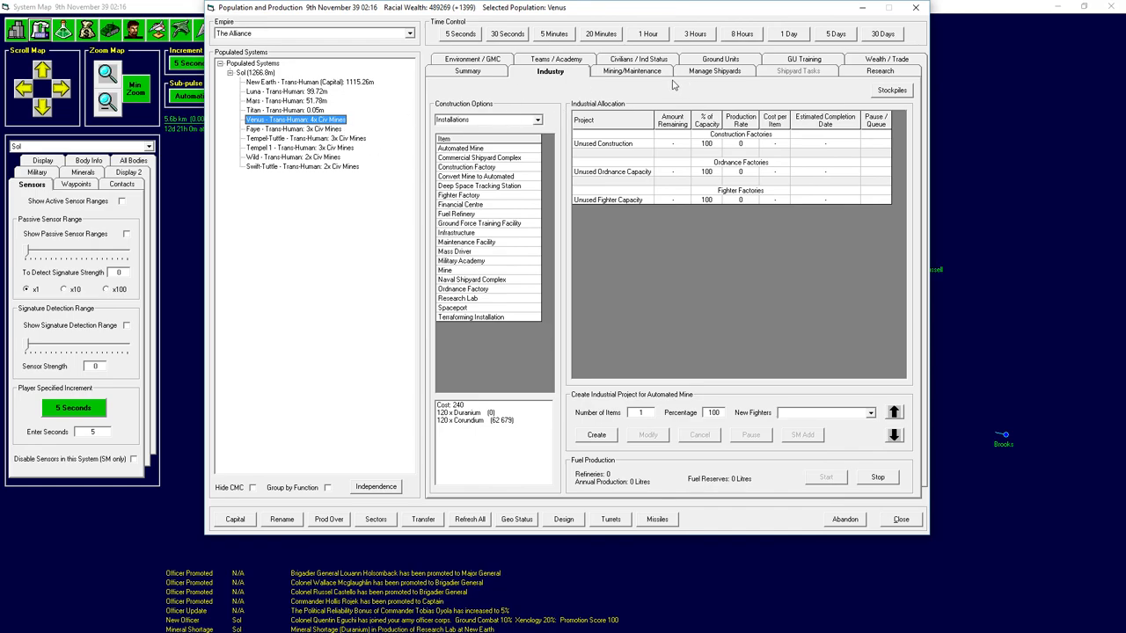
click(631, 71)
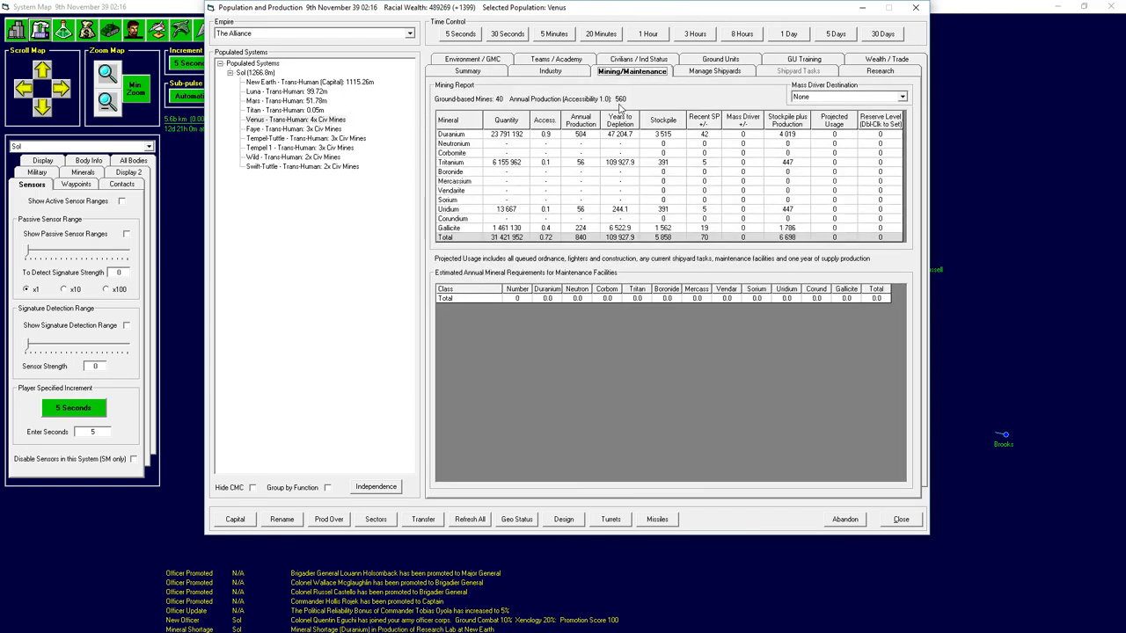
mouse_move(580, 134)
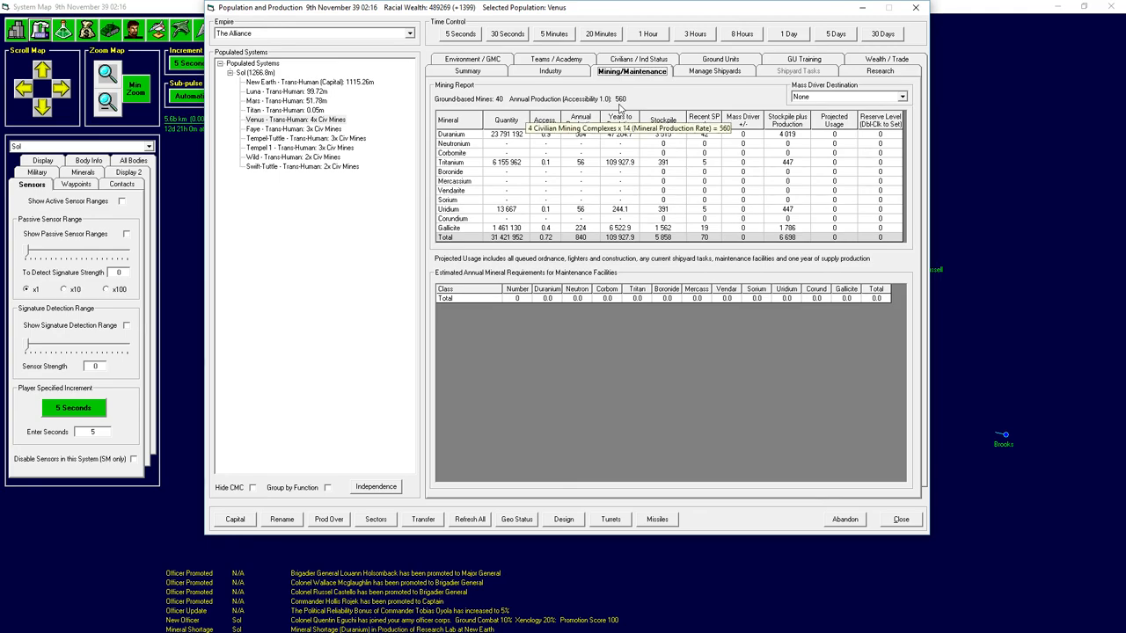
mouse_move(591, 211)
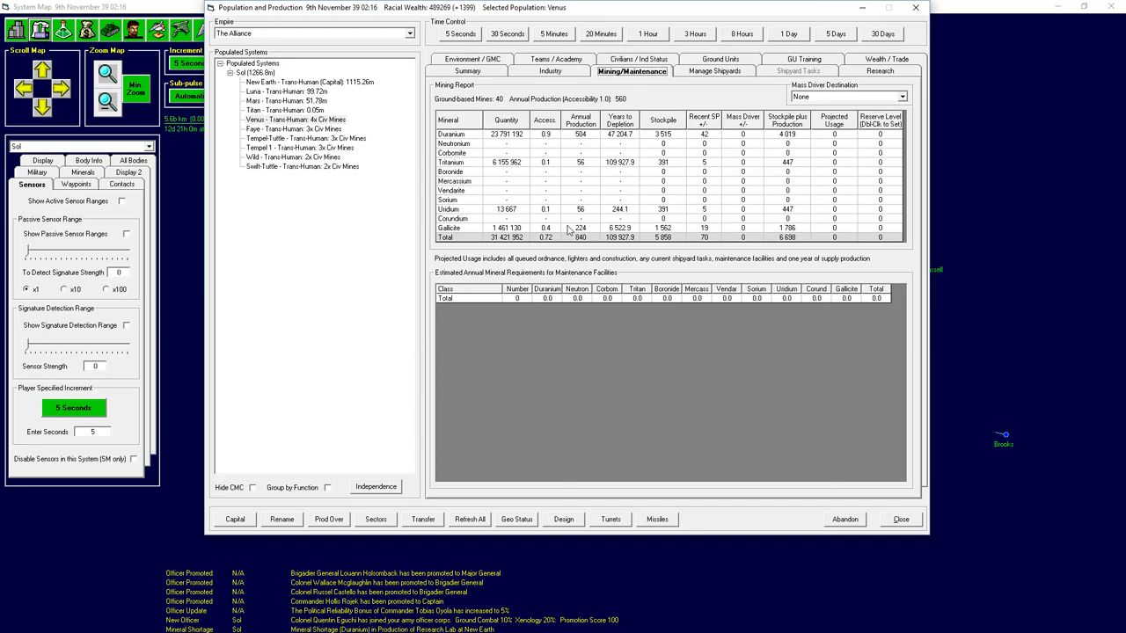
mouse_move(640, 331)
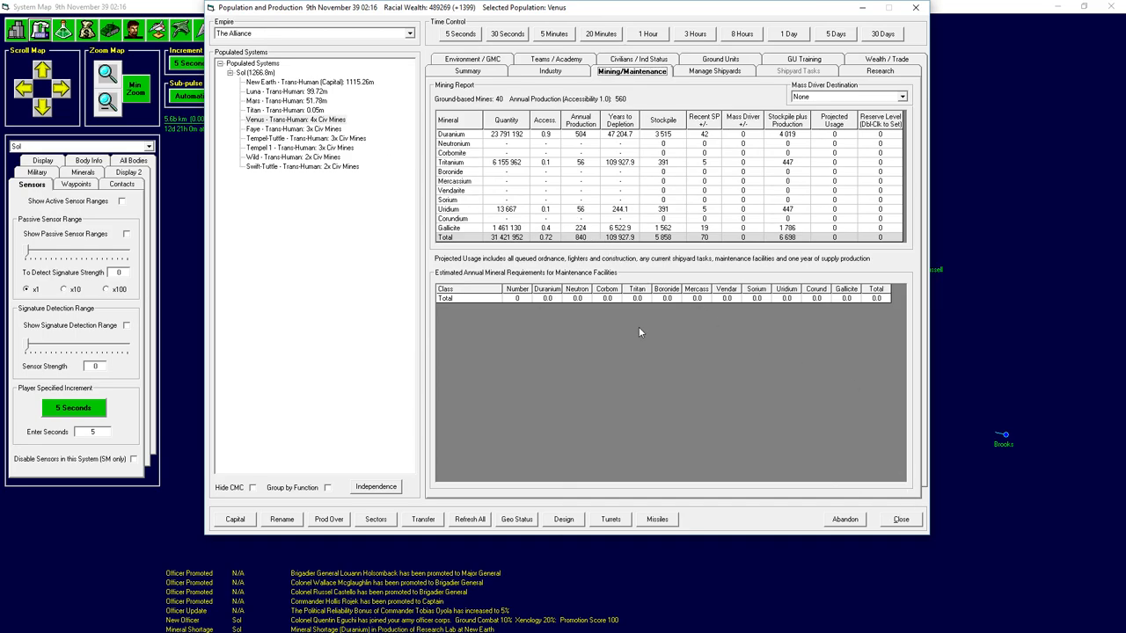
click(633, 71)
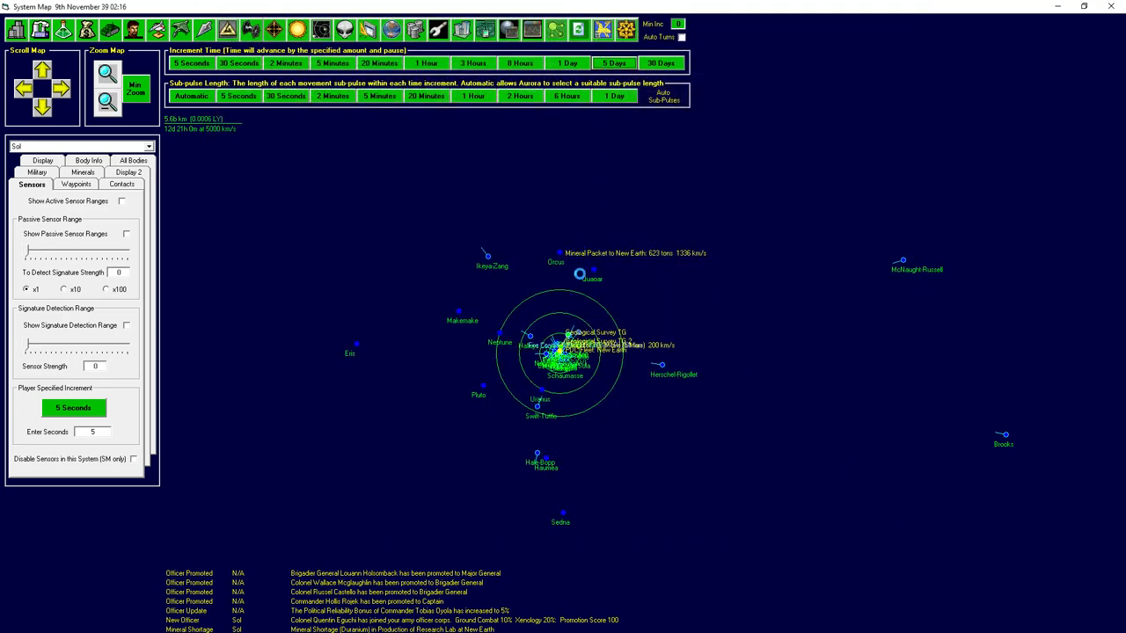
Advance game time by two five-day increments to 19th November 39.
click(613, 62)
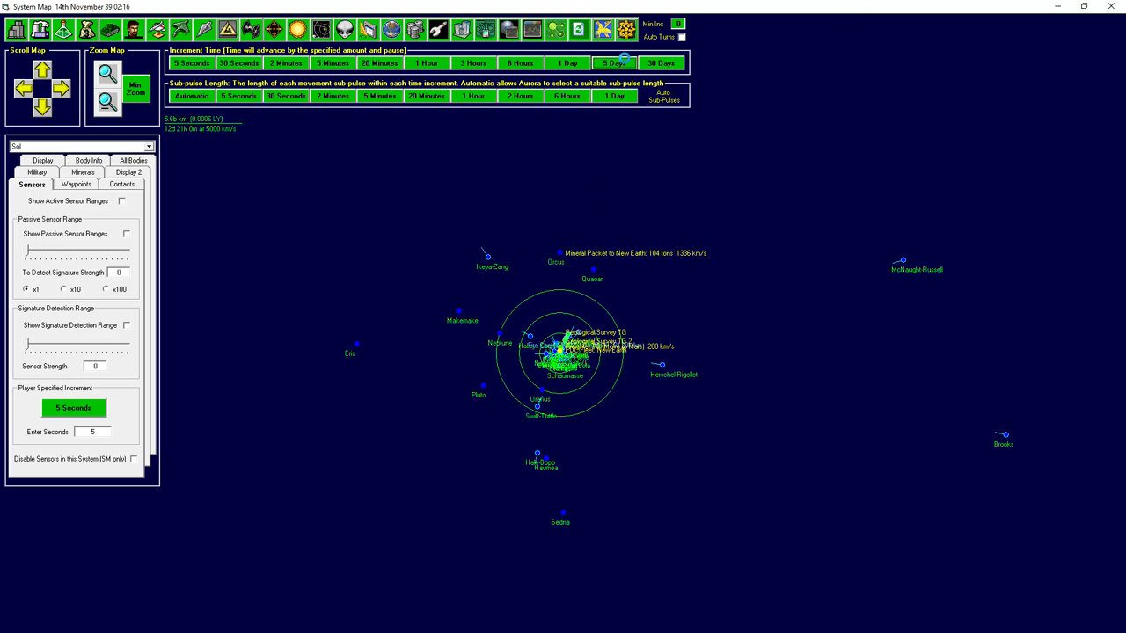
click(613, 62)
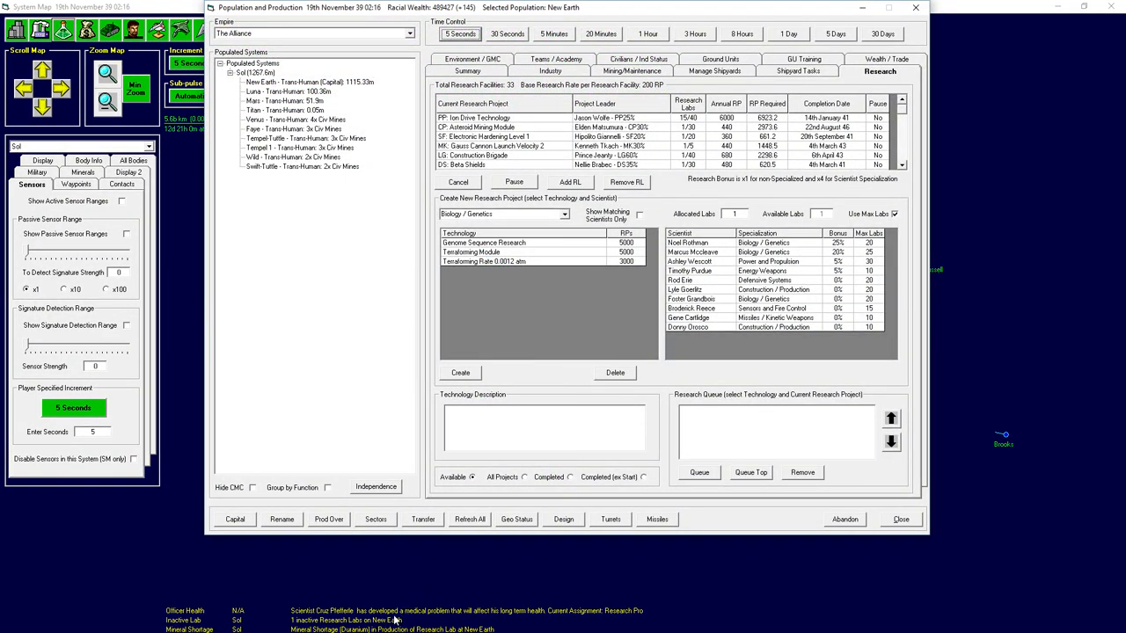
Review the event log and New Earth's current research projects including Ion Drive Technology.
click(900, 519)
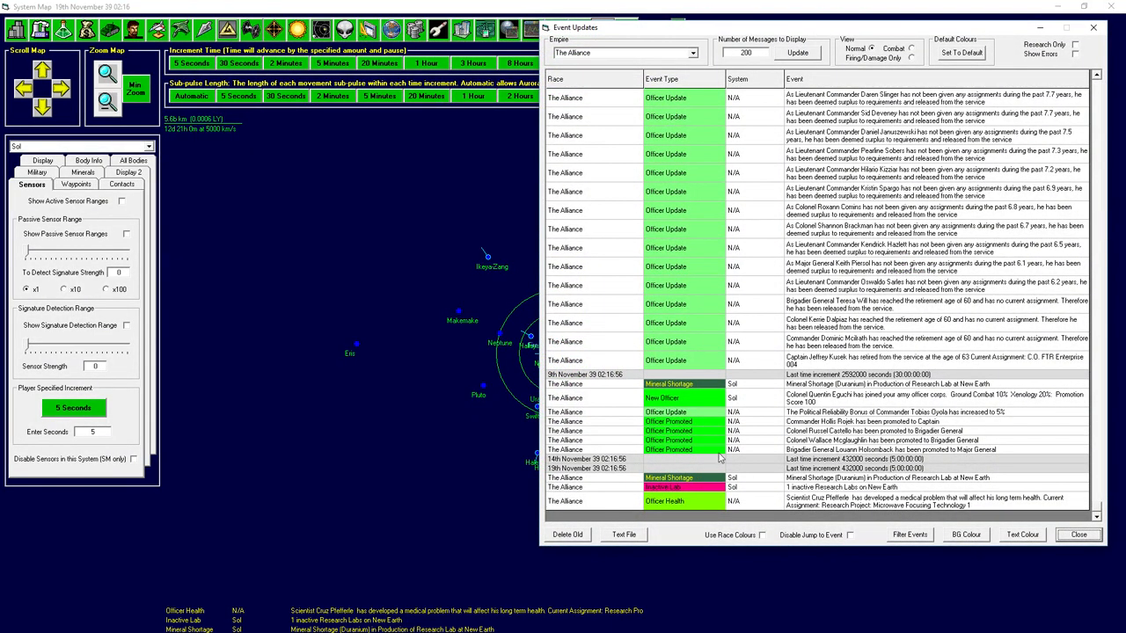
mouse_move(756, 473)
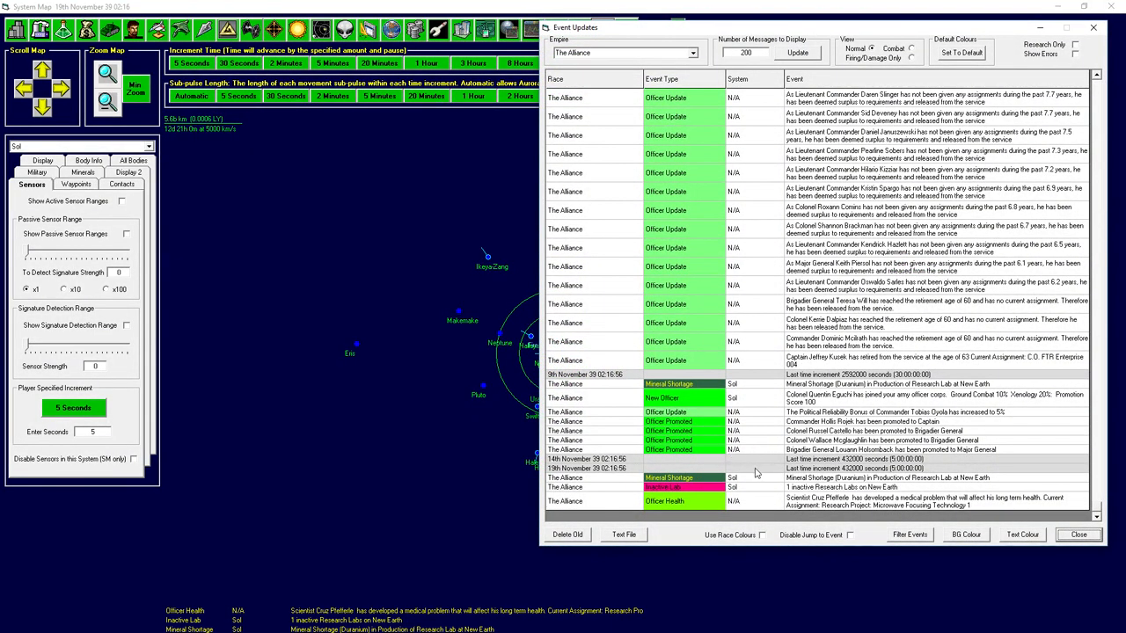
mouse_move(912, 496)
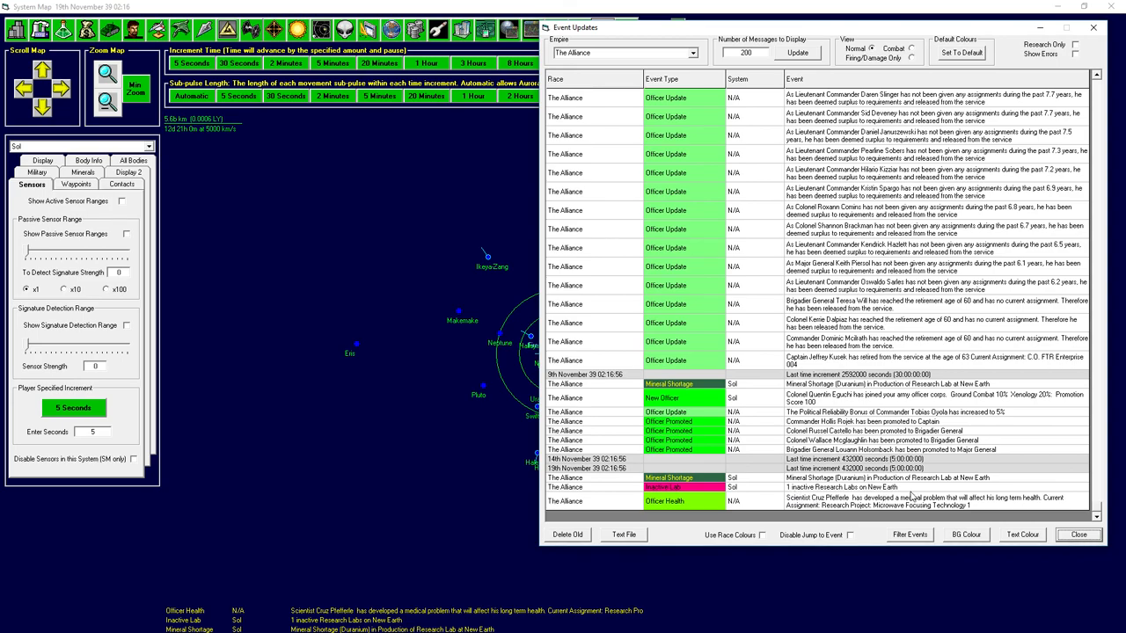
mouse_move(871, 519)
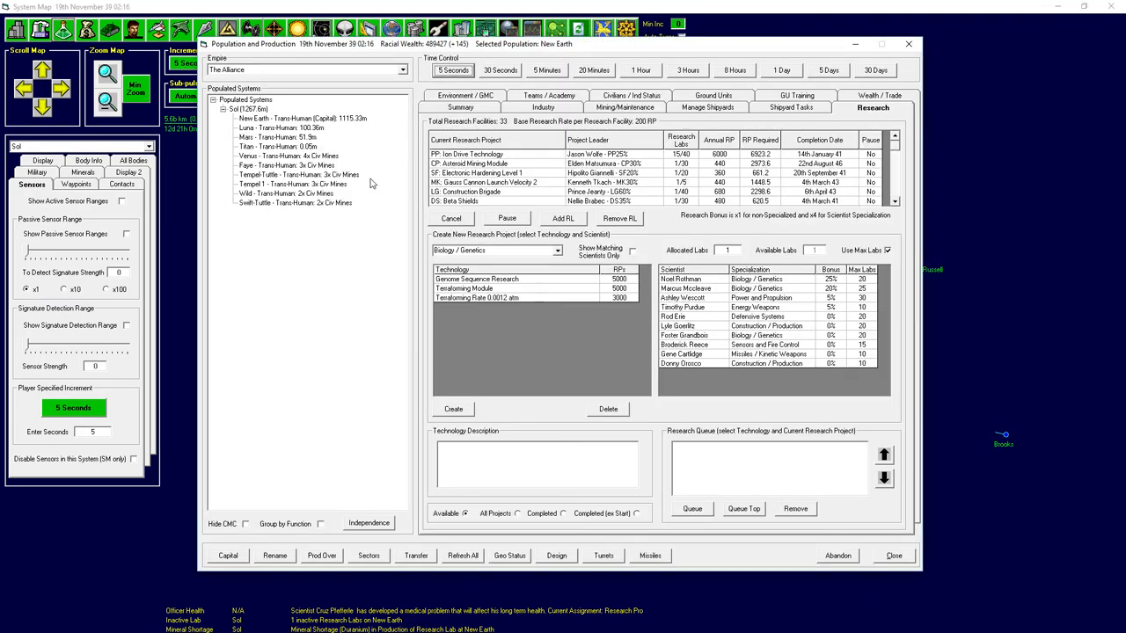
mouse_move(642, 310)
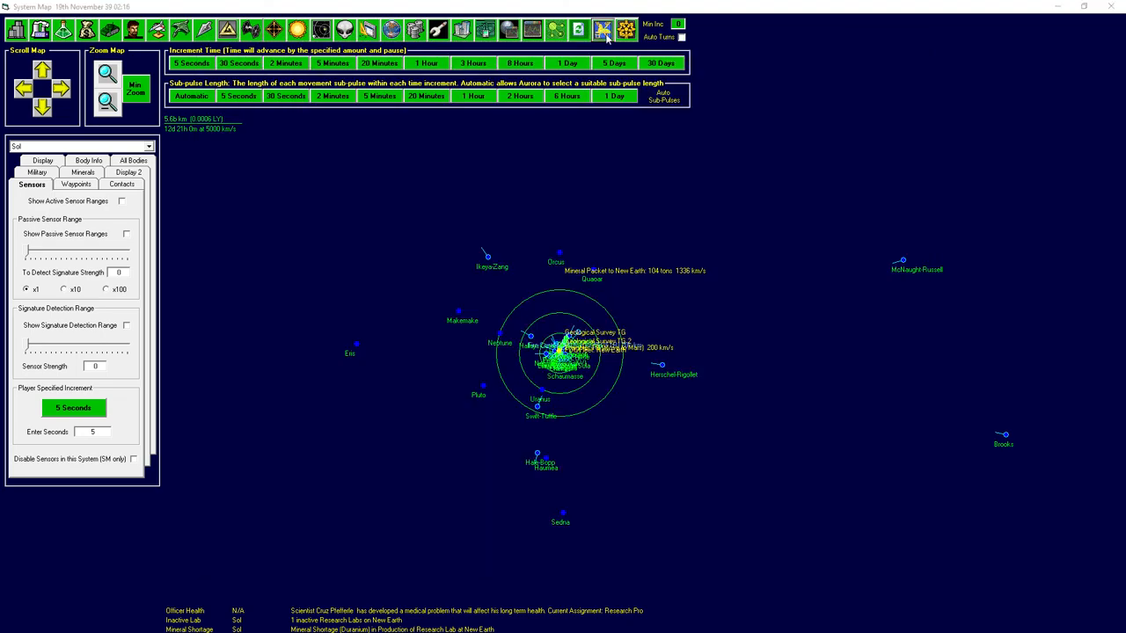
click(601, 29)
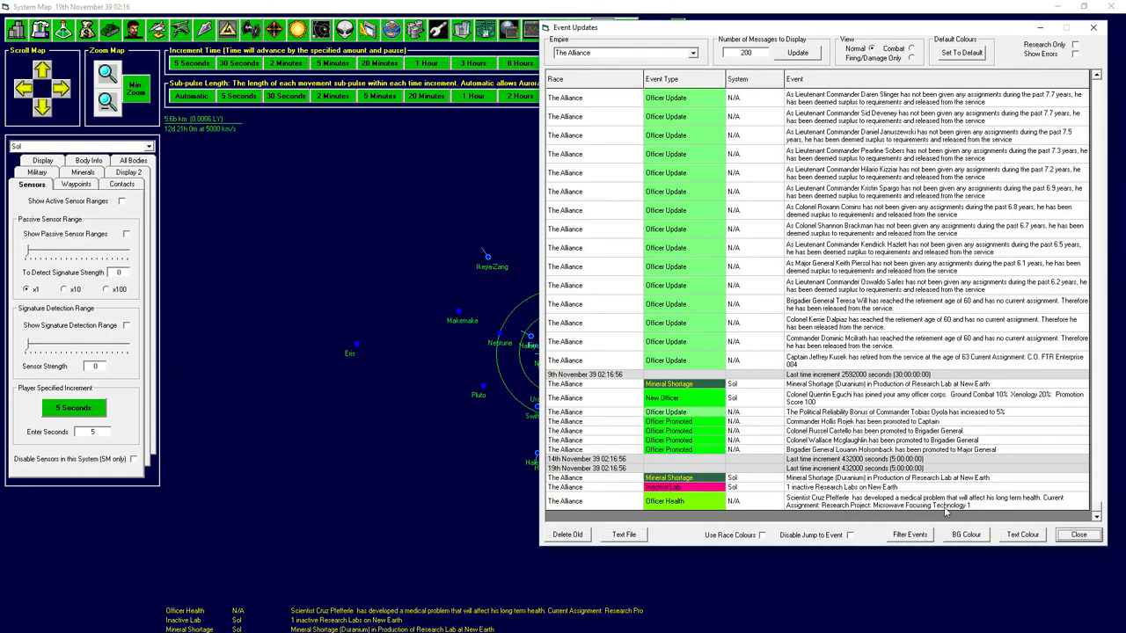
click(1077, 533)
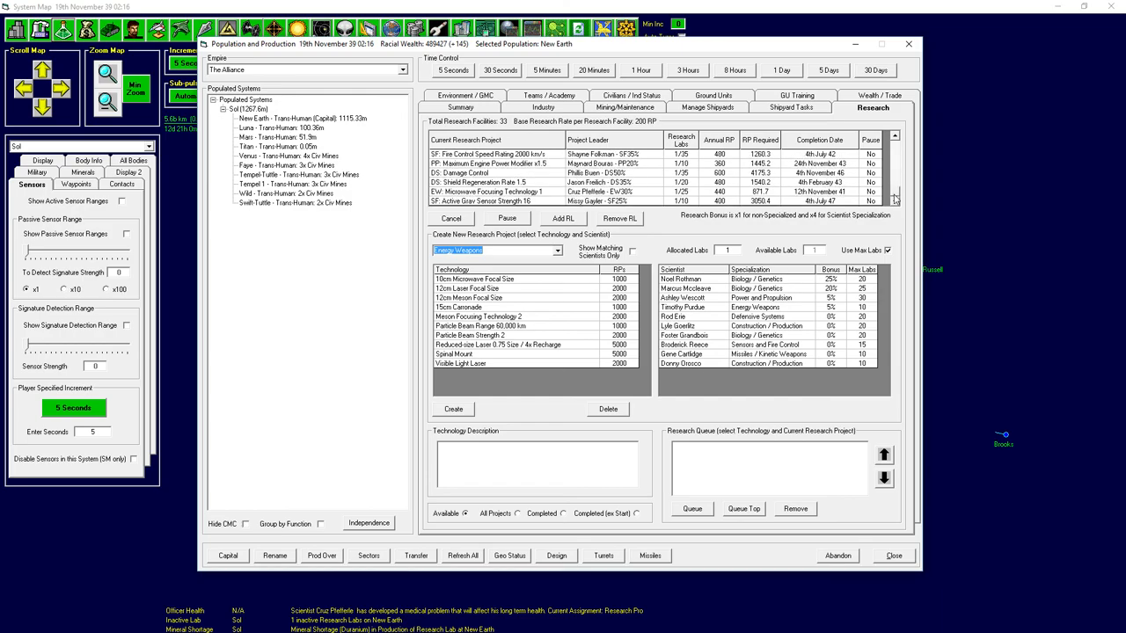
mouse_move(599, 39)
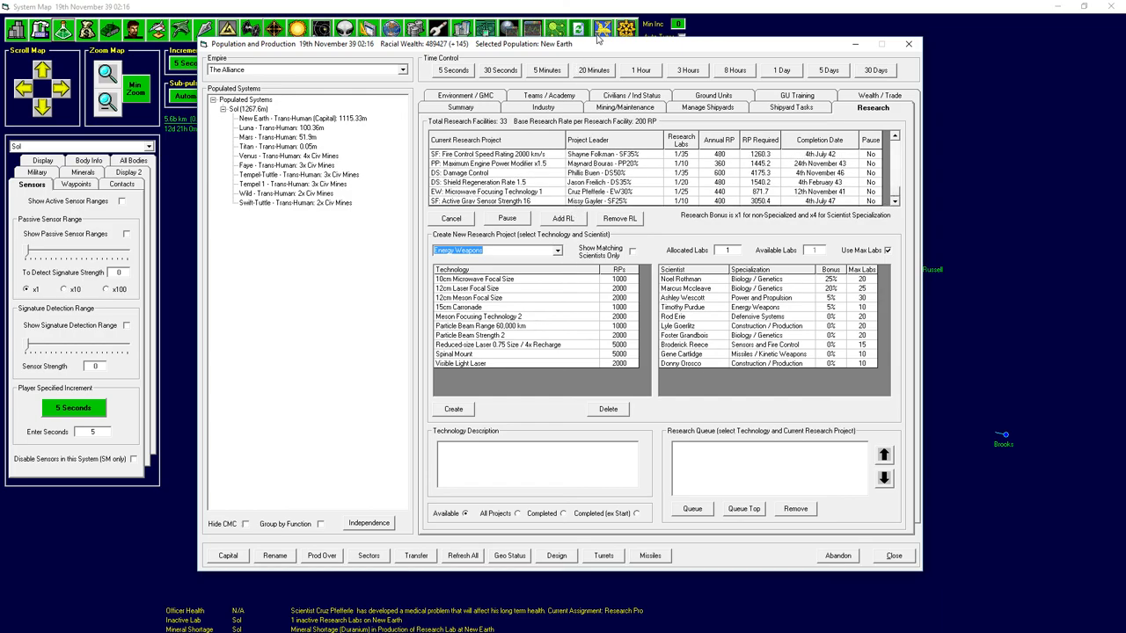
click(602, 29)
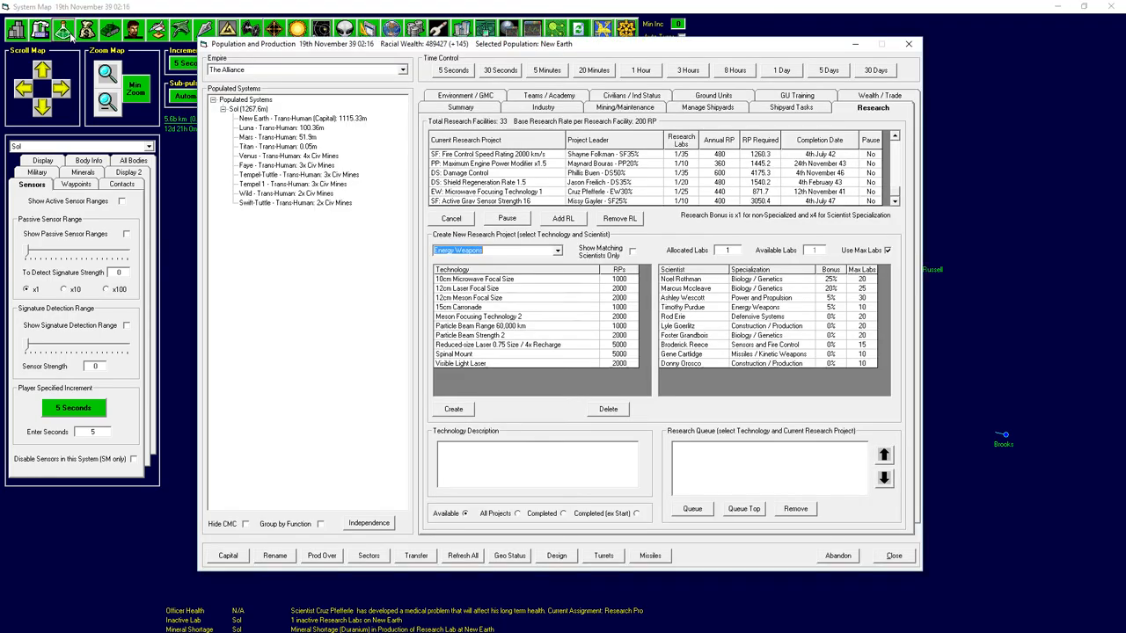
mouse_move(541, 160)
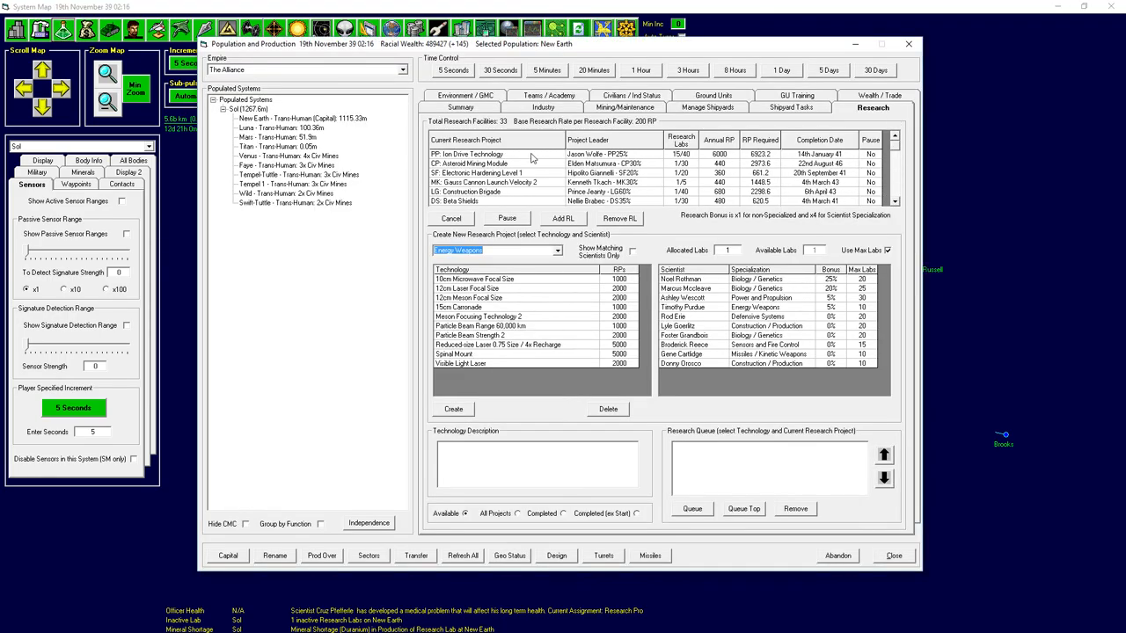
Assign one more research lab to Ion Drive Technology, making 16 of 40, and close the overview.
click(466, 154)
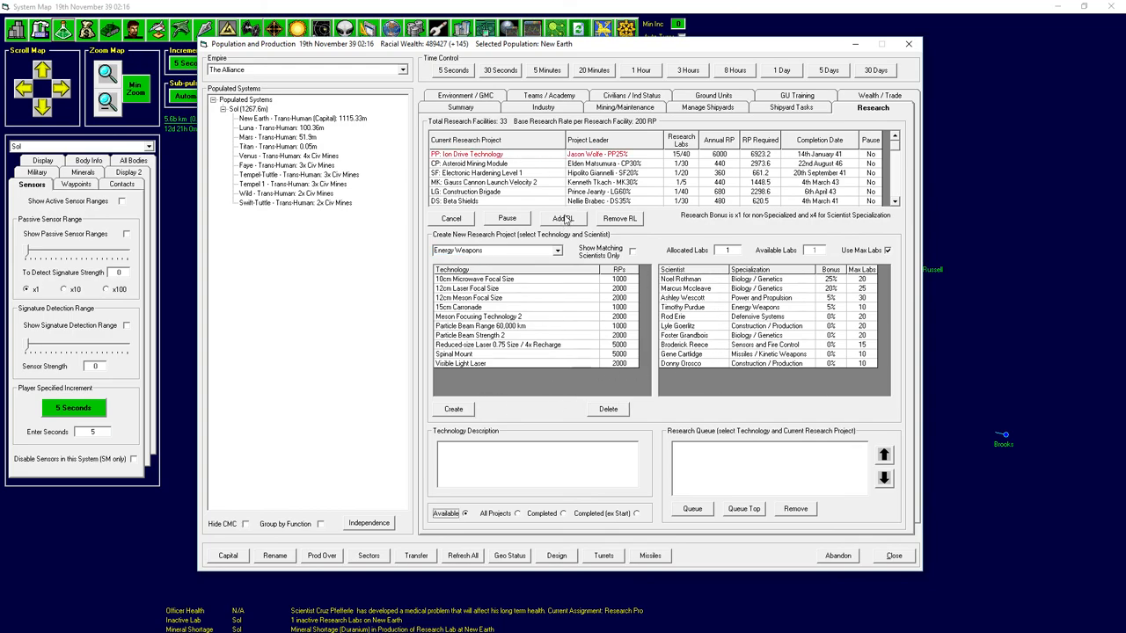
click(562, 218)
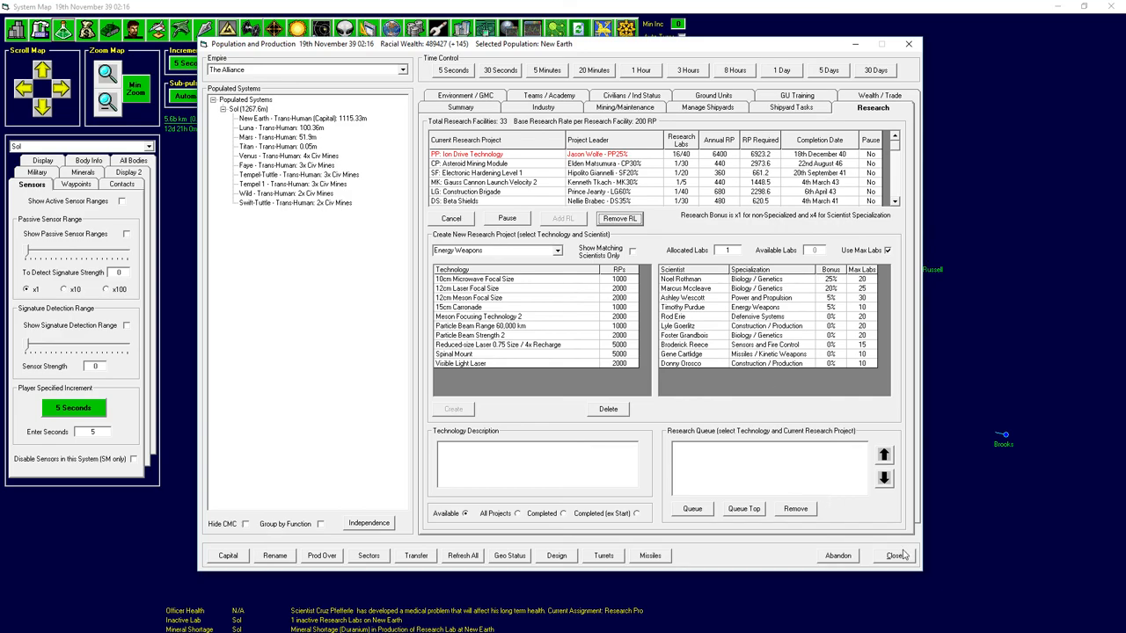
click(894, 555)
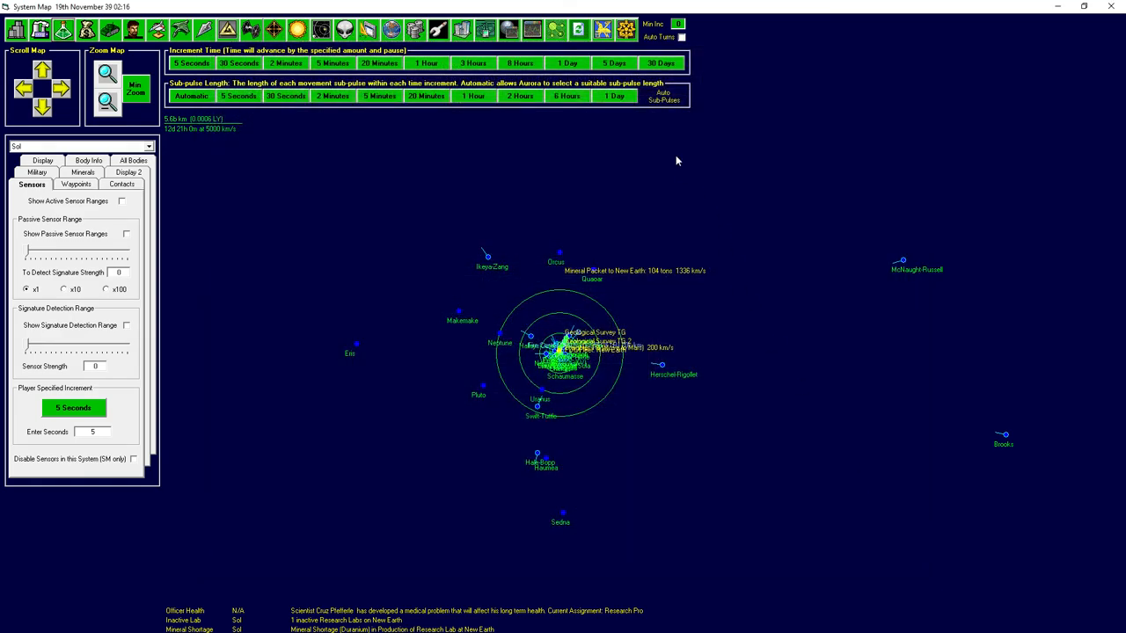
Advance the game clock by thirty-day increments to 19th January 40.
click(662, 62)
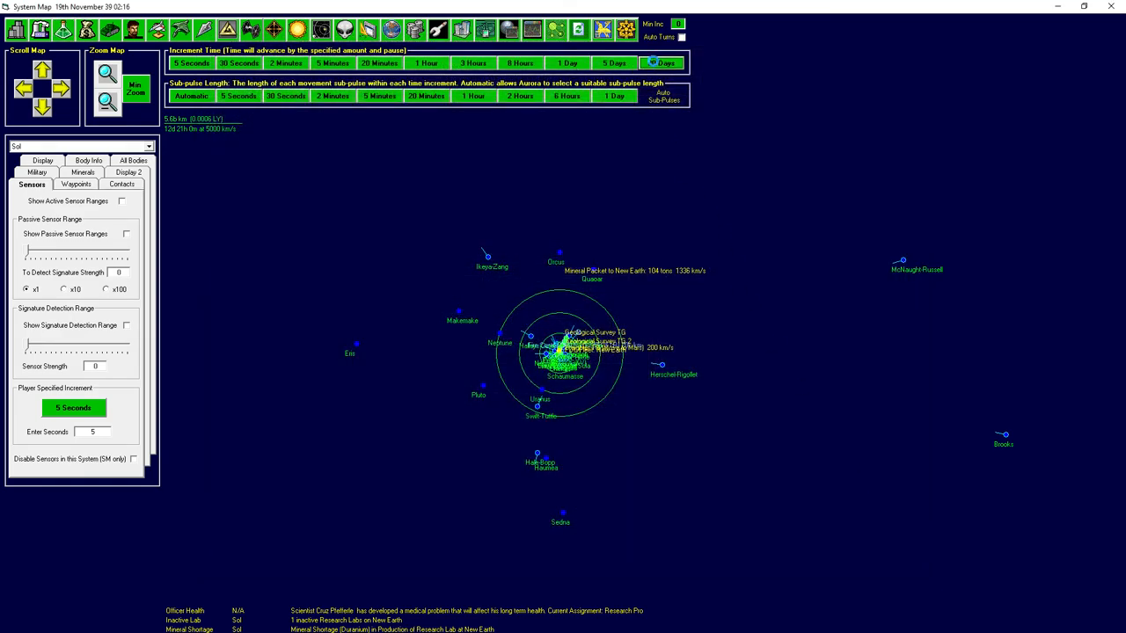
click(660, 62)
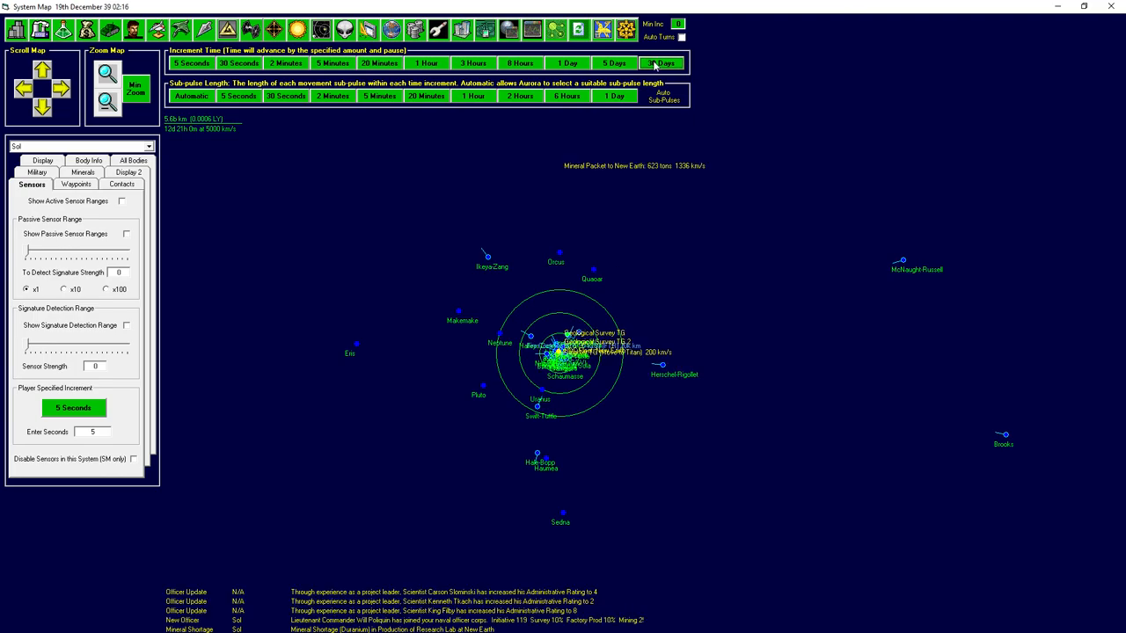
click(661, 62)
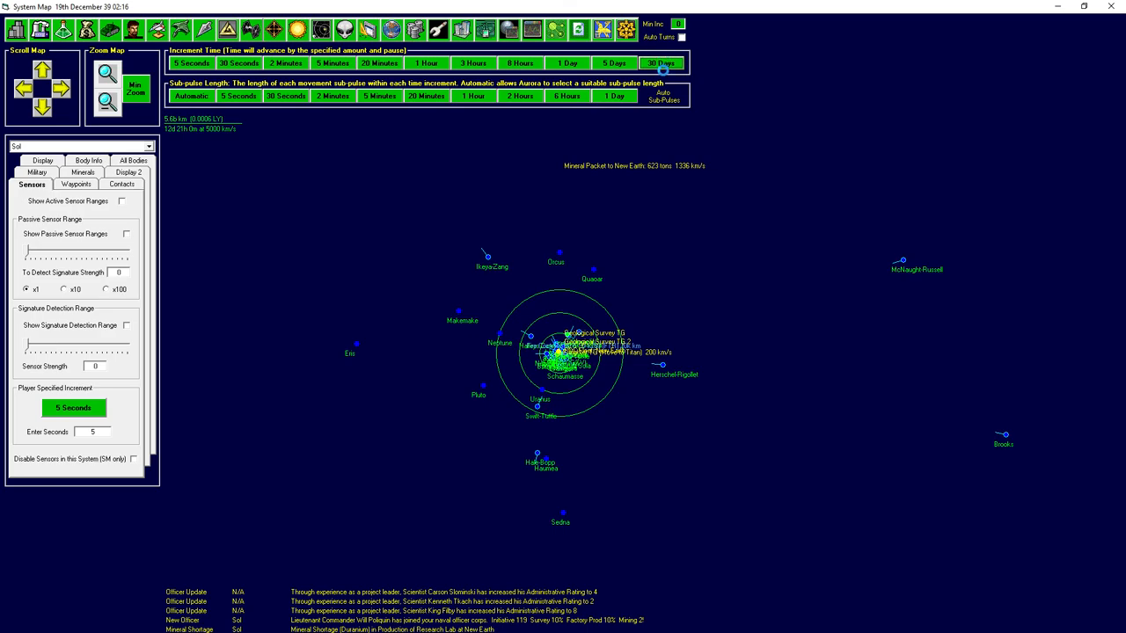
click(660, 63)
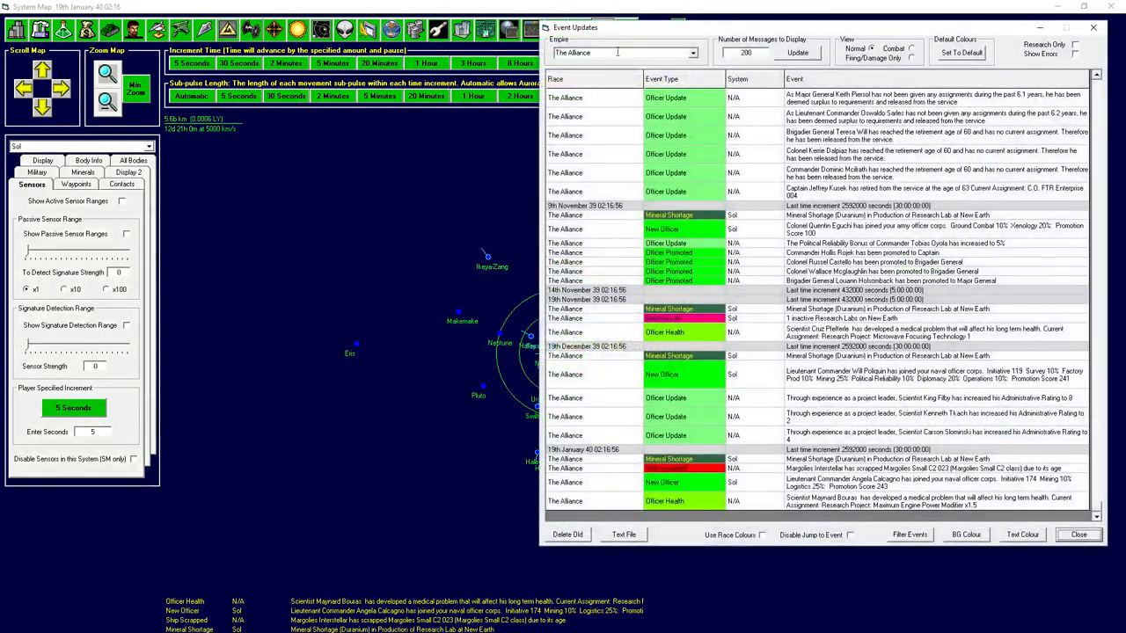
mouse_move(715, 284)
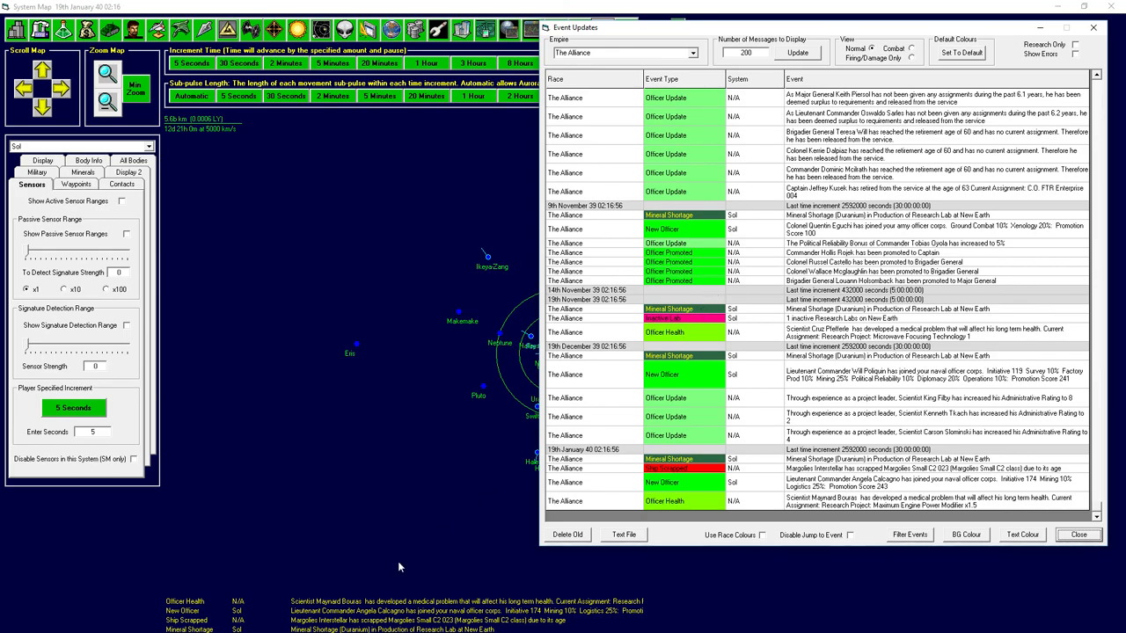
mouse_move(668, 557)
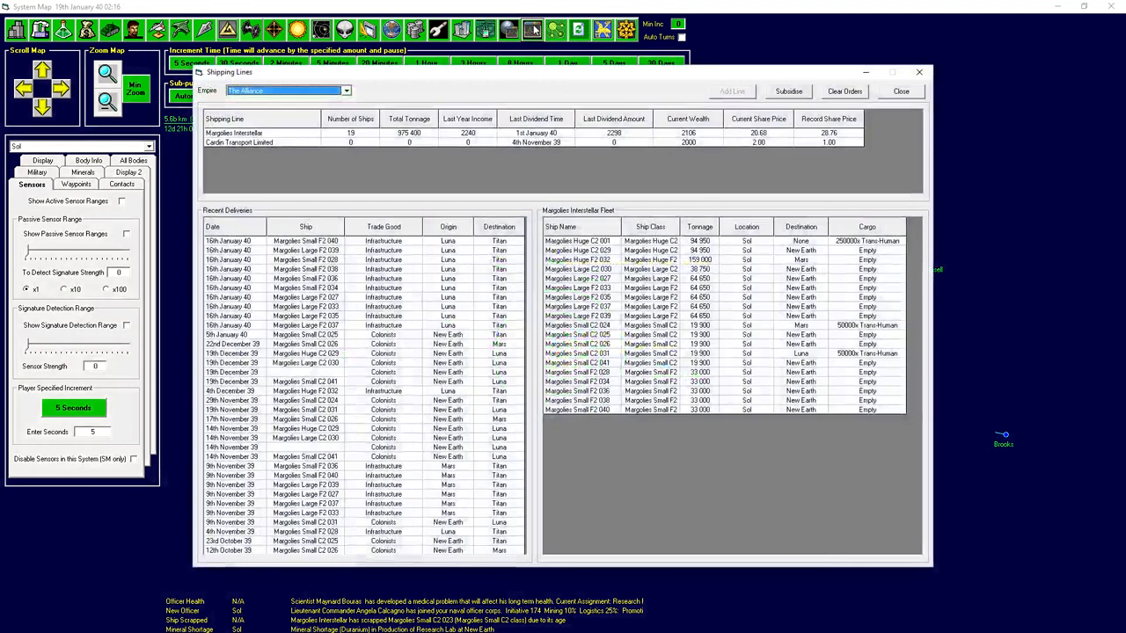
Subsidise Cardin Transport Limited to 20000 wealth and Margolies Interstellar to 17106, then close Shipping Lines.
click(239, 142)
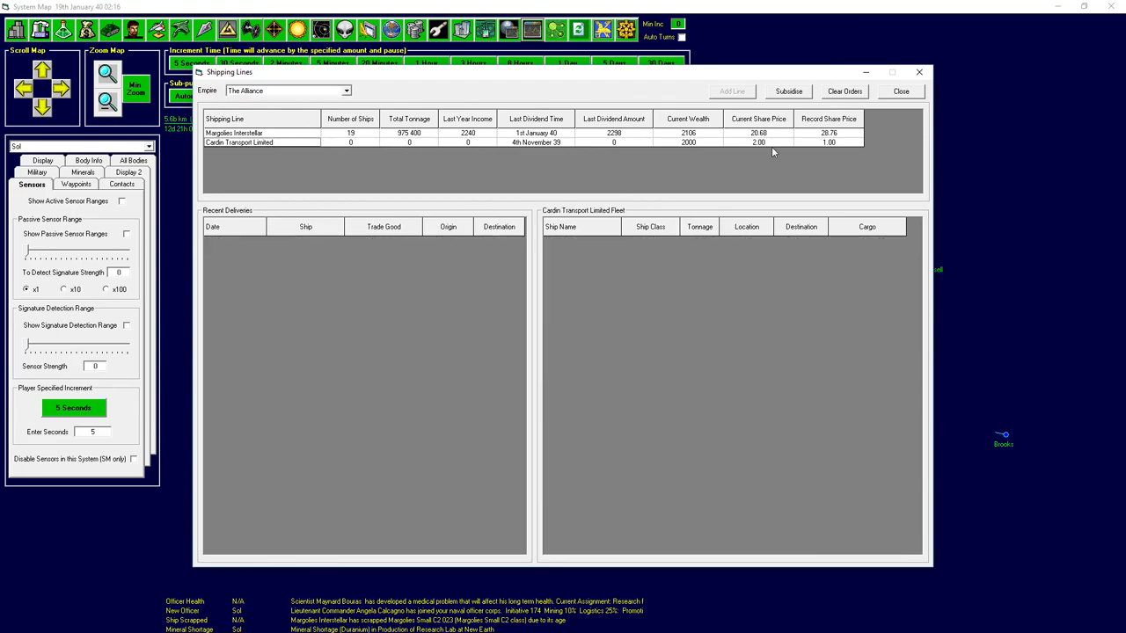
click(787, 90)
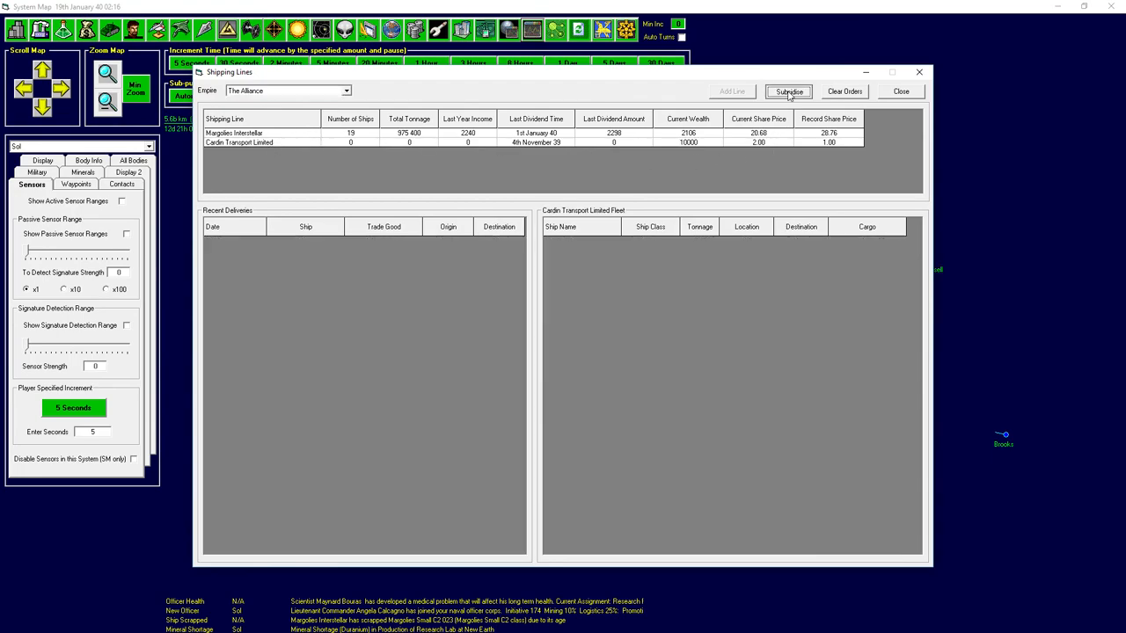
click(787, 90)
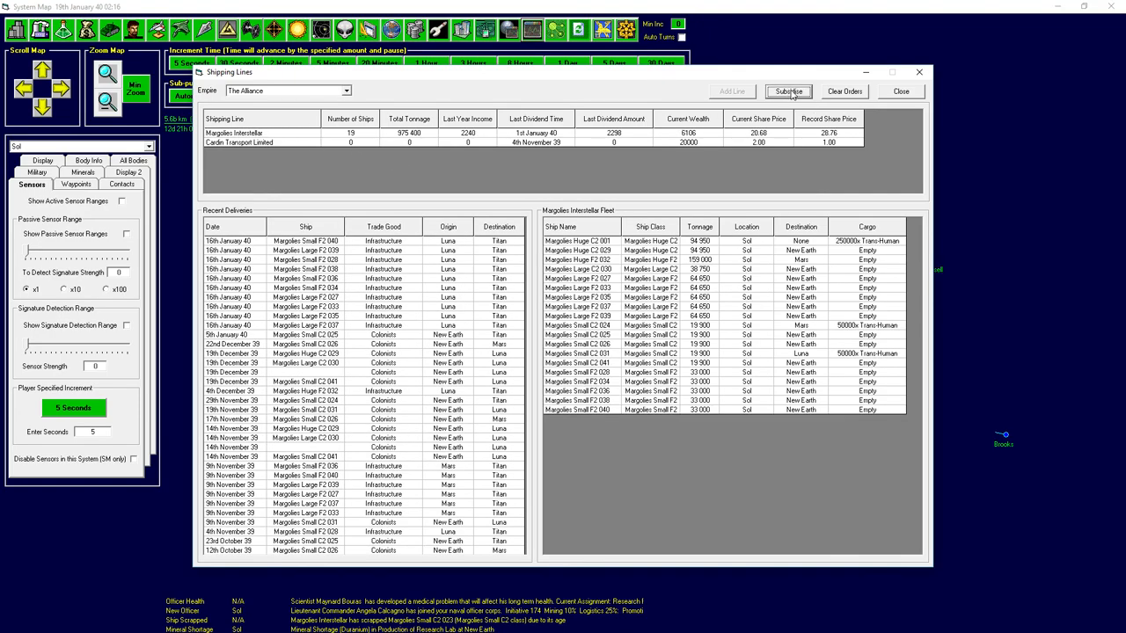
click(787, 91)
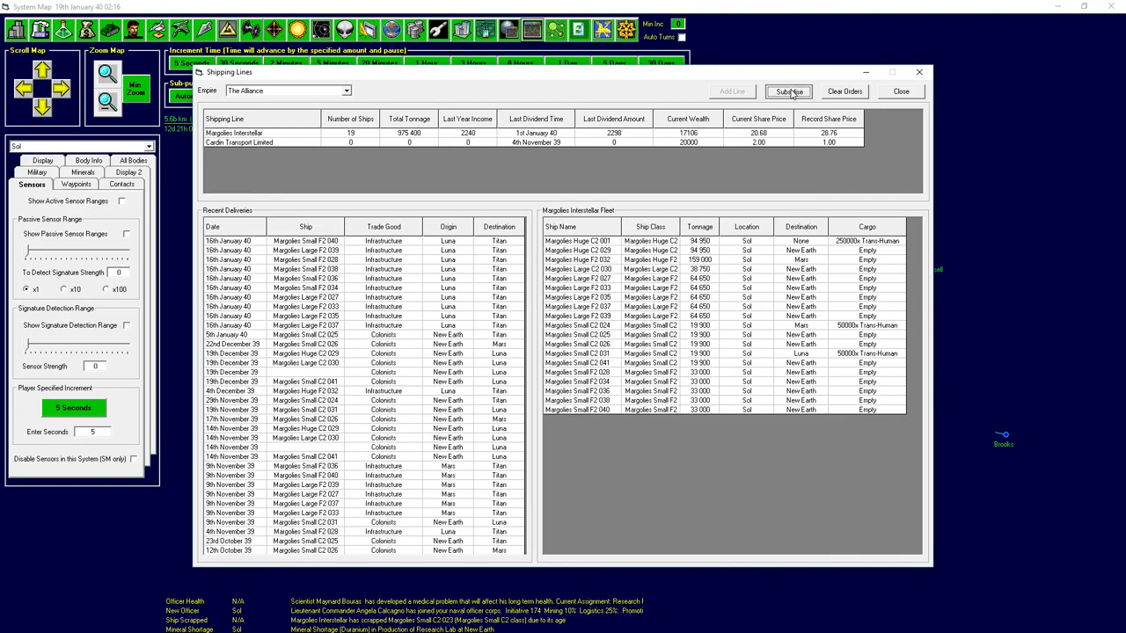
click(900, 91)
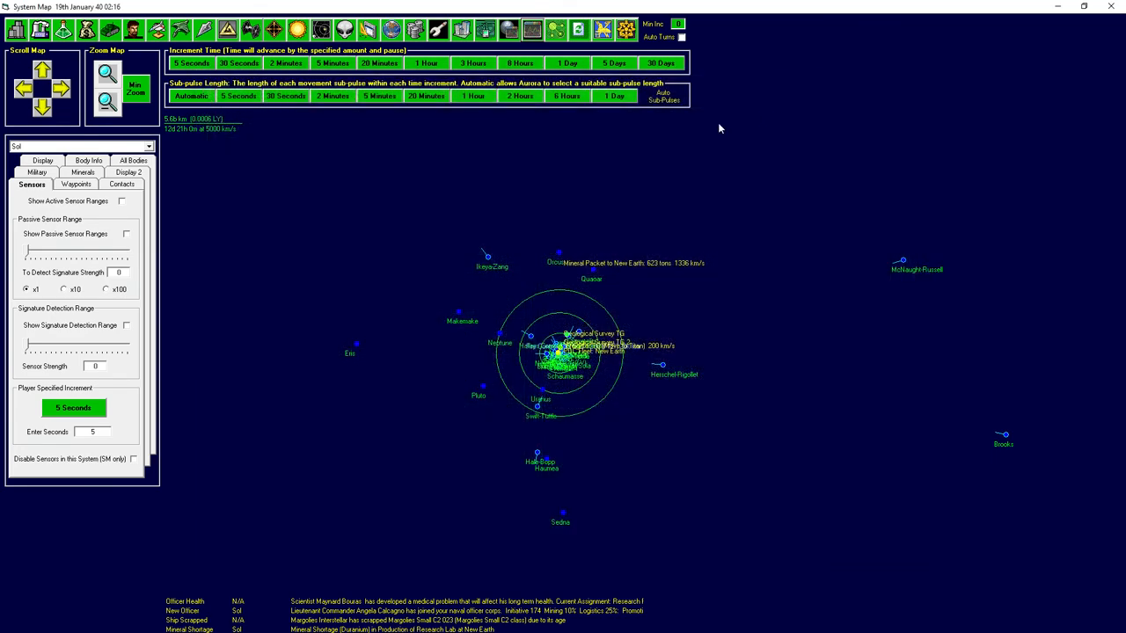
mouse_move(596, 280)
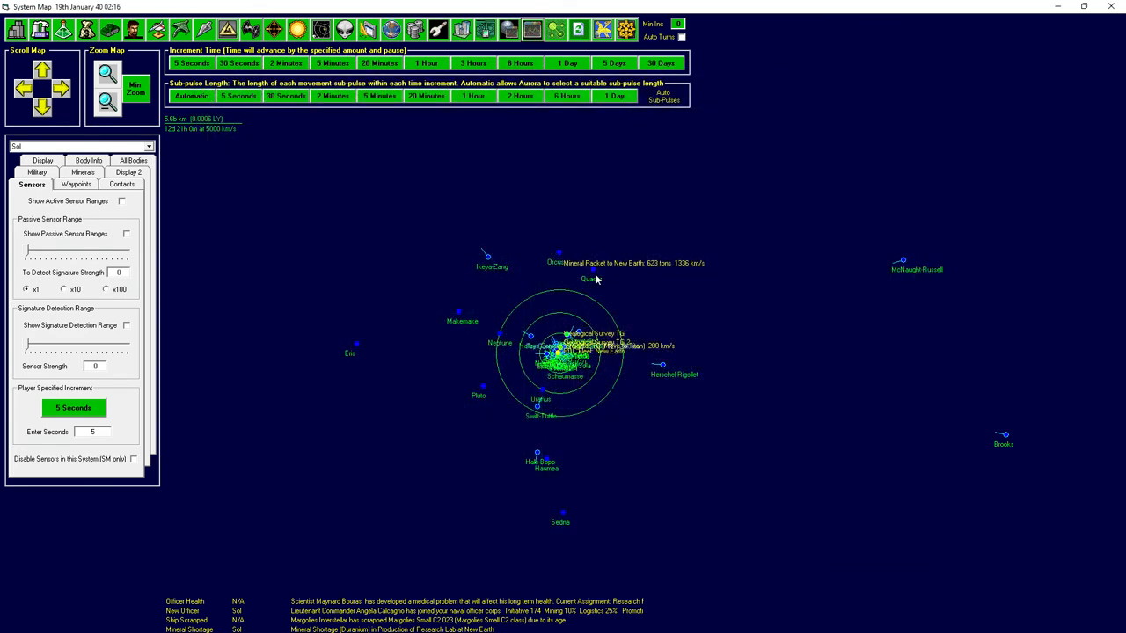
mouse_move(596, 133)
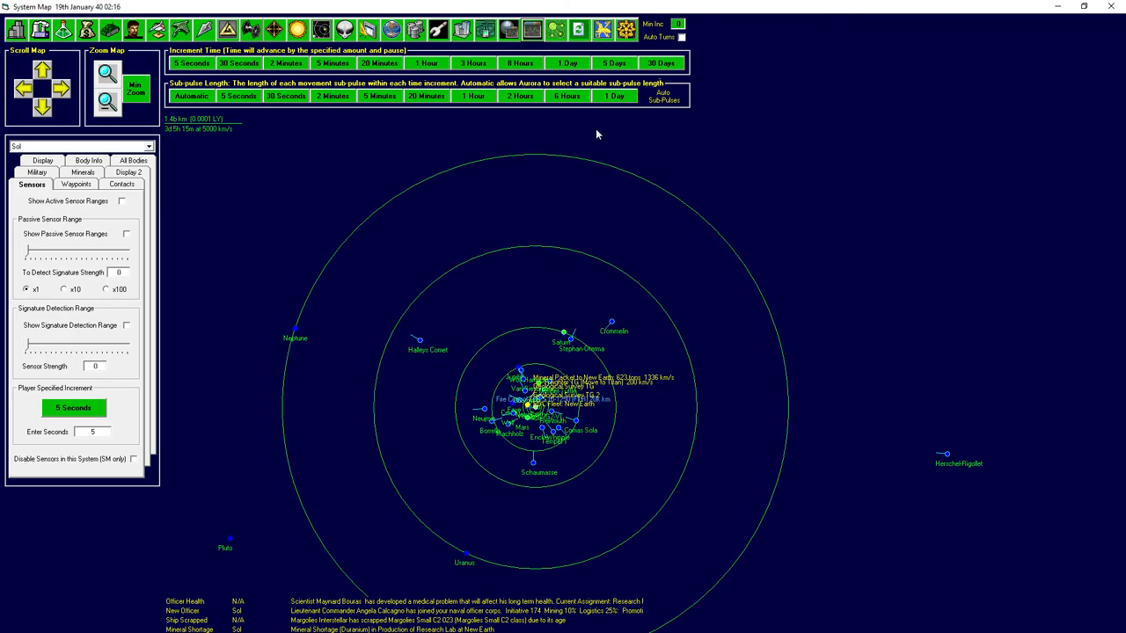
mouse_move(398, 317)
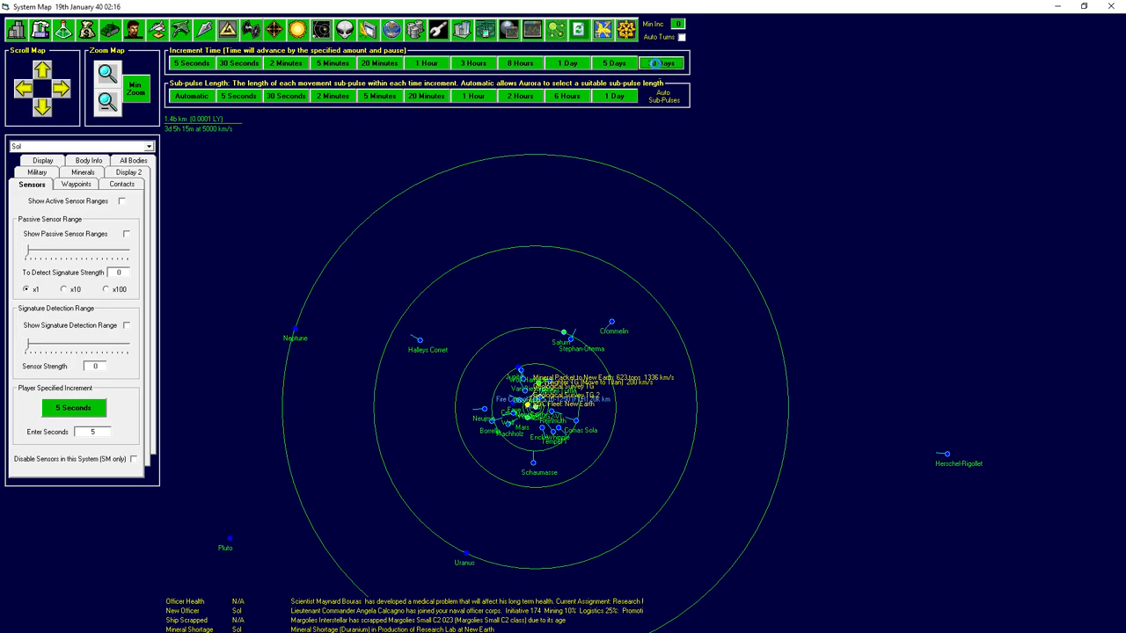
Advance the clock to 19th March 40, dismissing the Shipping Lines popup along the way.
click(660, 62)
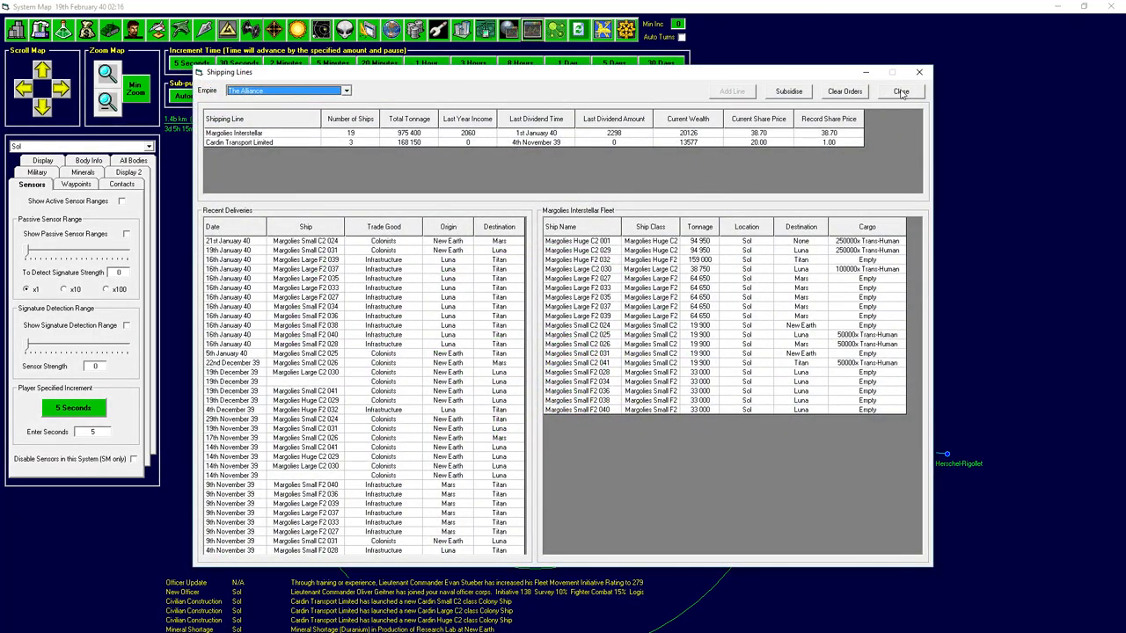
click(900, 91)
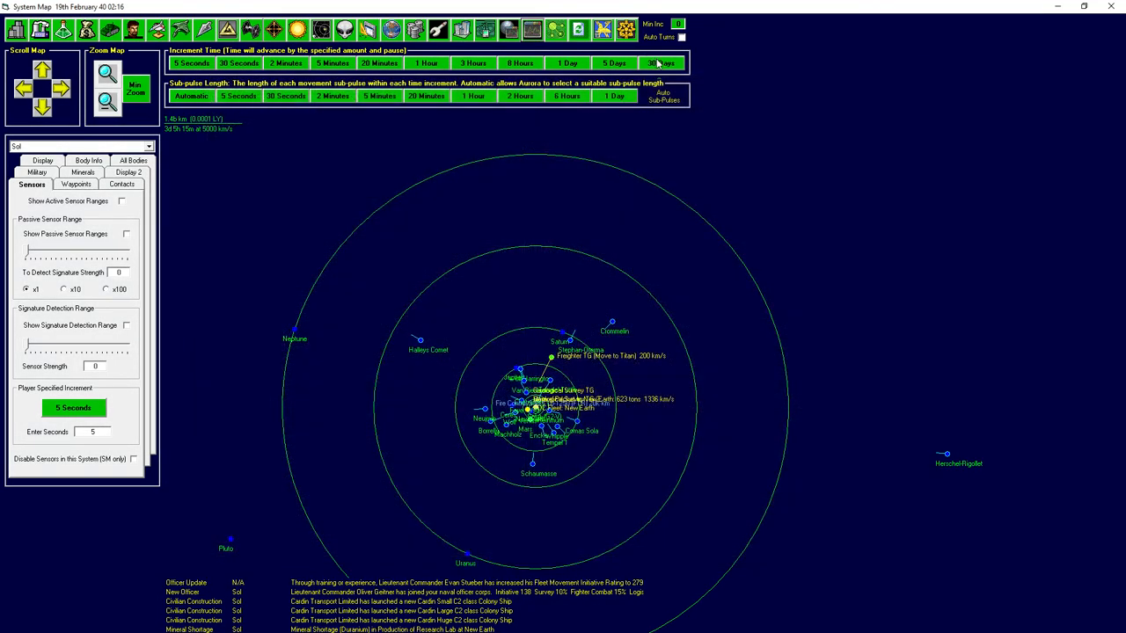
click(661, 63)
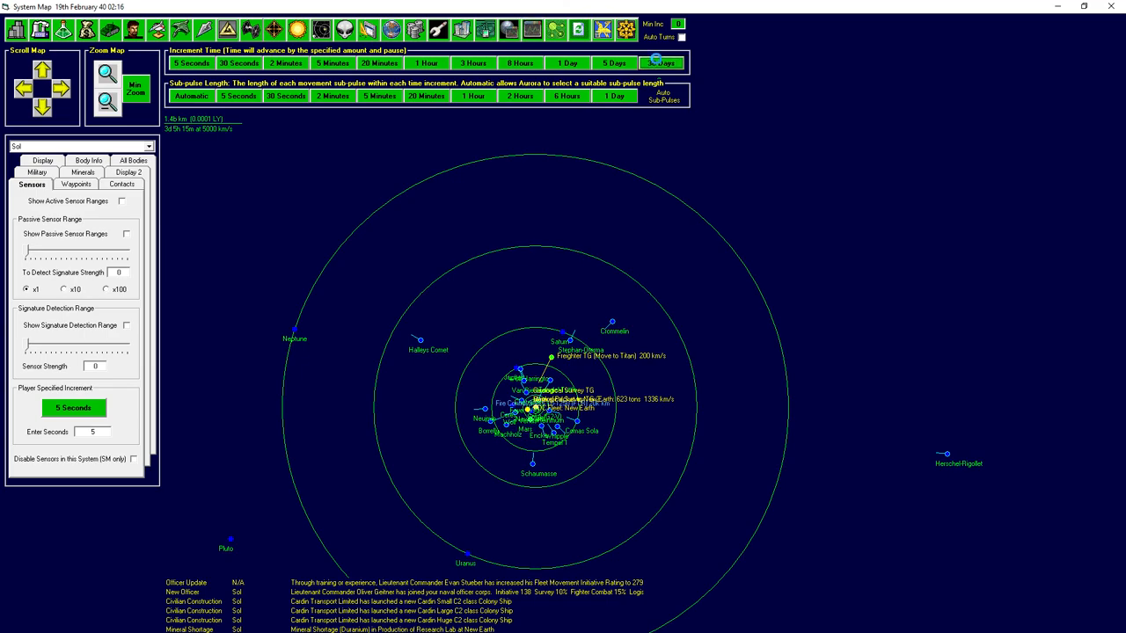
click(660, 63)
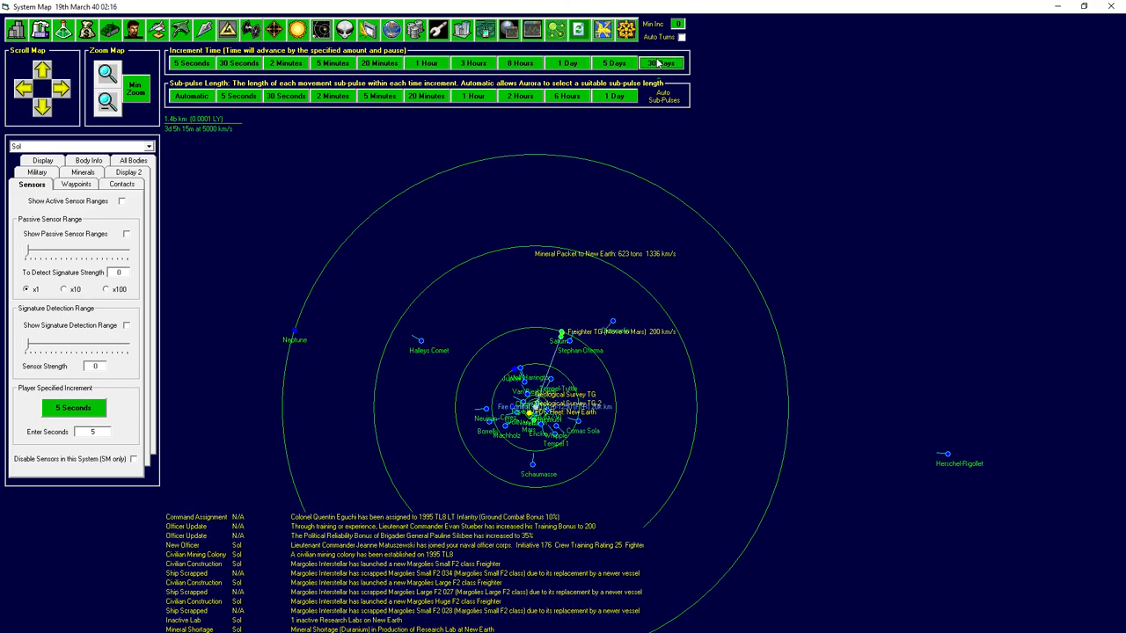
click(661, 62)
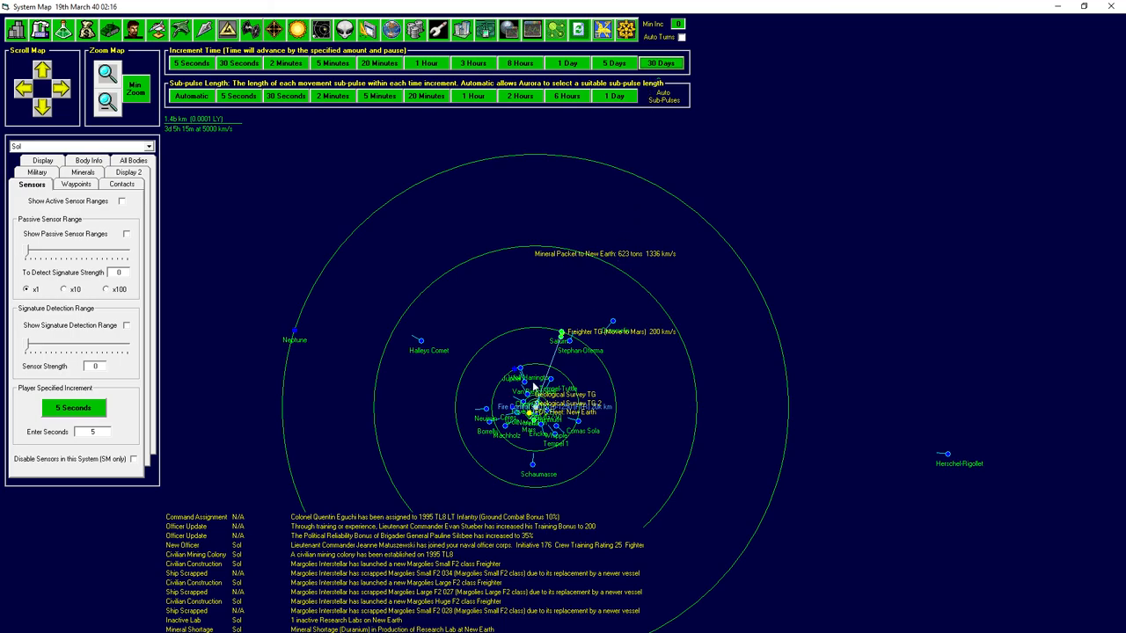
mouse_move(394, 564)
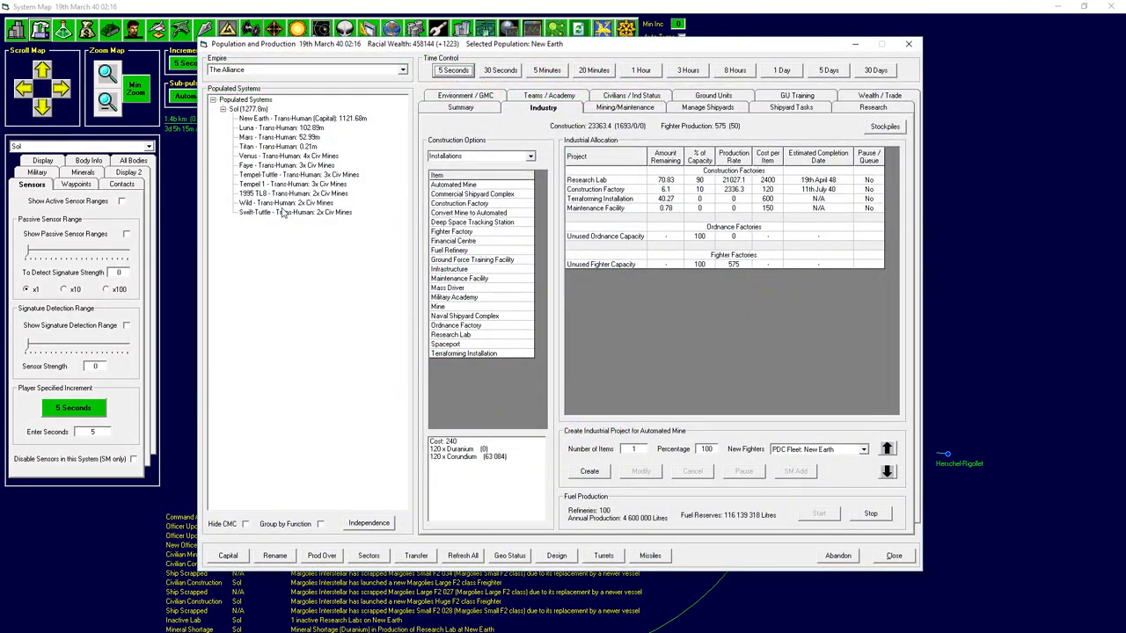
Review civilian contracts, then the TL8, Faye and Titan colony summaries.
click(626, 107)
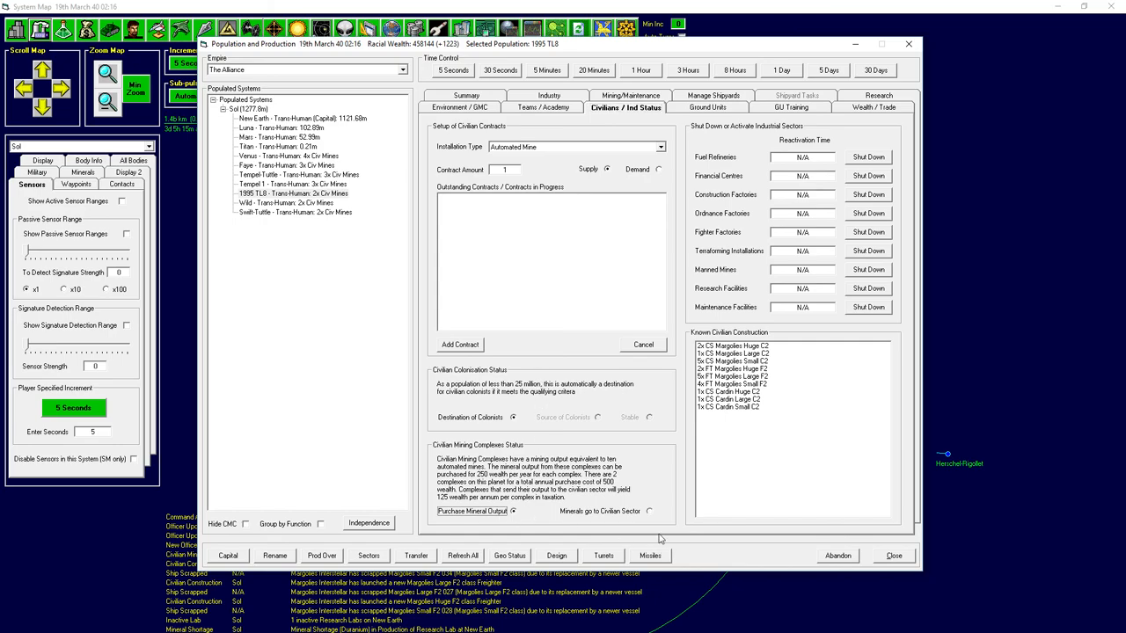
click(290, 193)
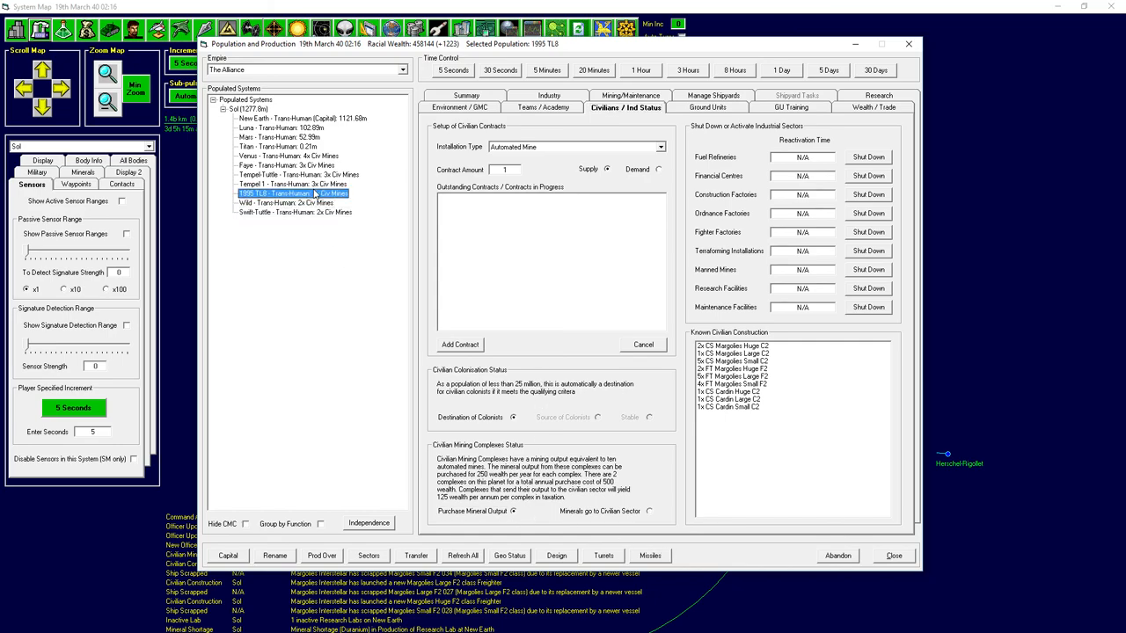
click(286, 166)
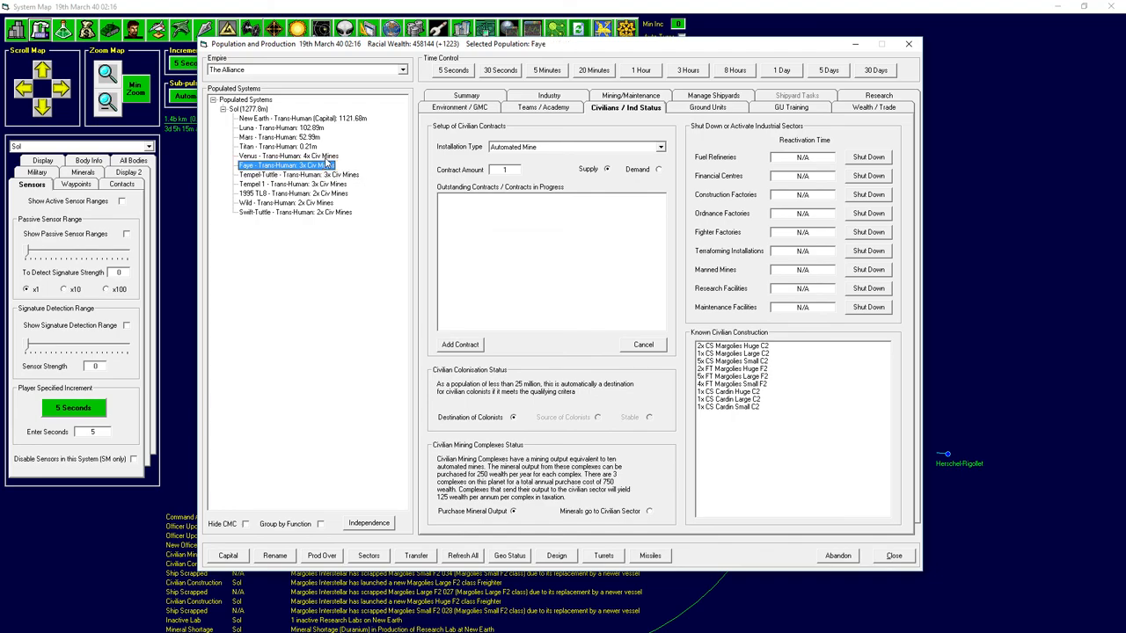
click(287, 155)
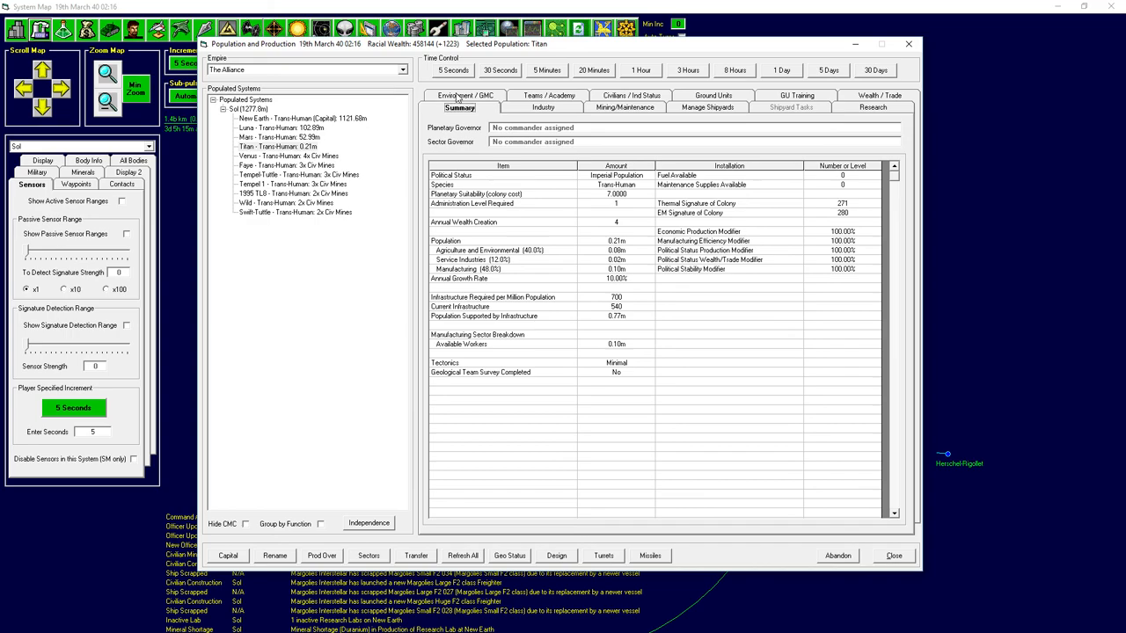
mouse_move(640, 385)
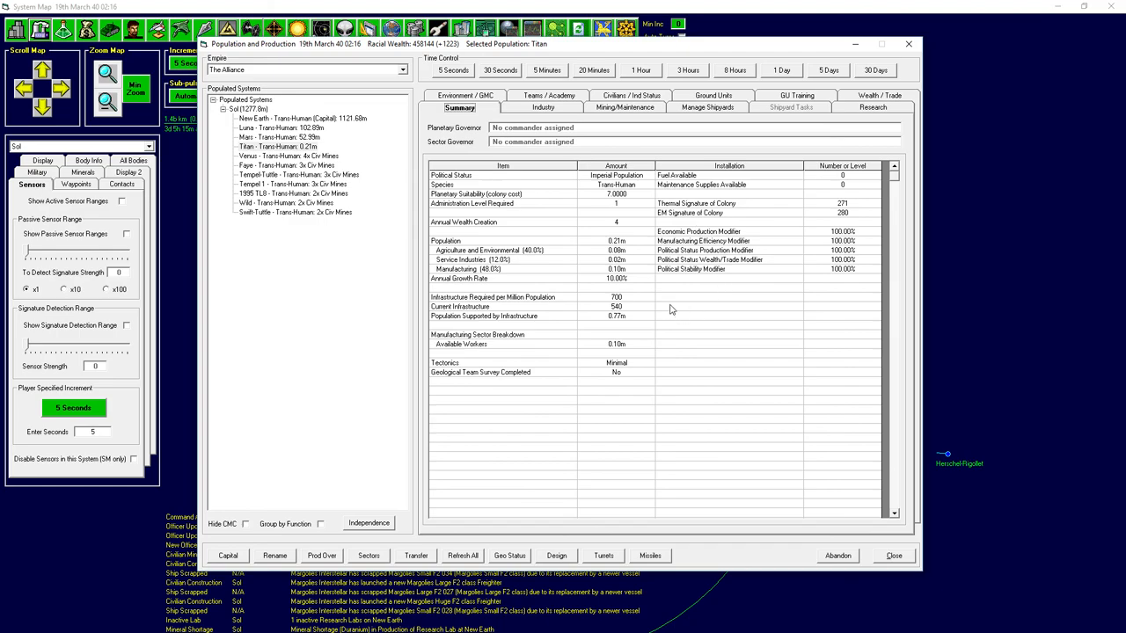
mouse_move(834, 486)
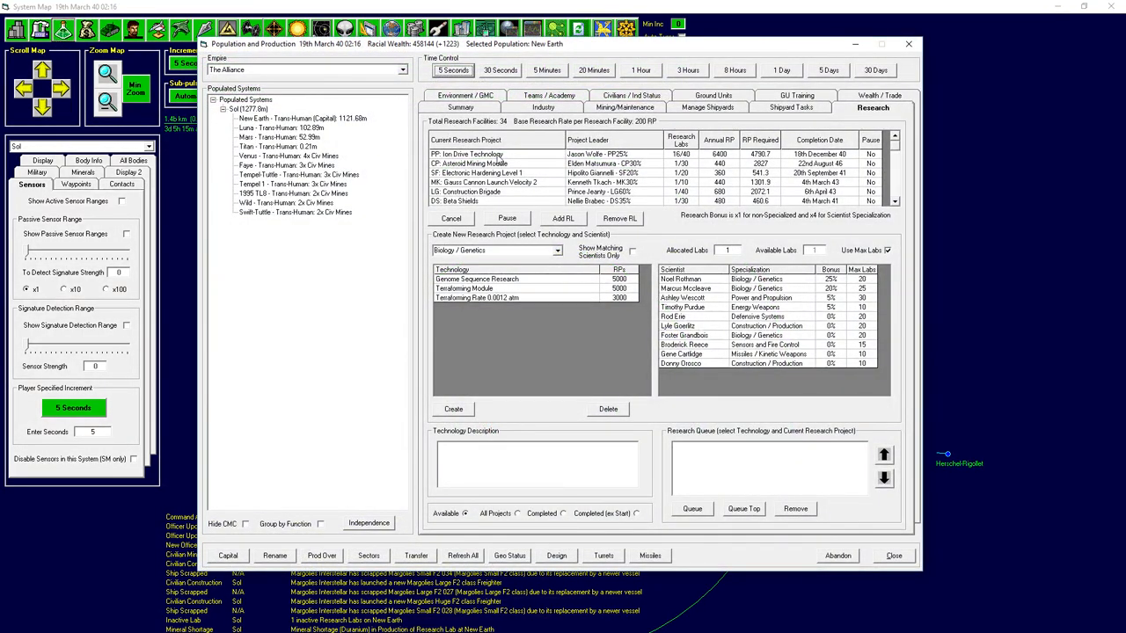
Assign the spare lab to Ion Drive Technology (17 labs) and check industry and mining.
click(469, 154)
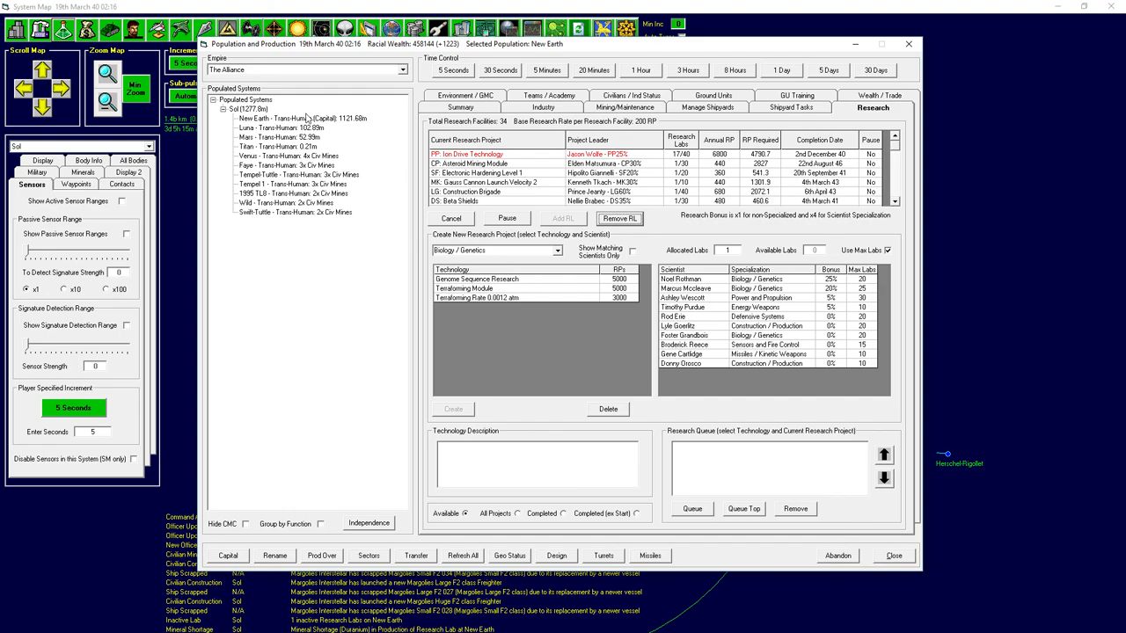
click(543, 107)
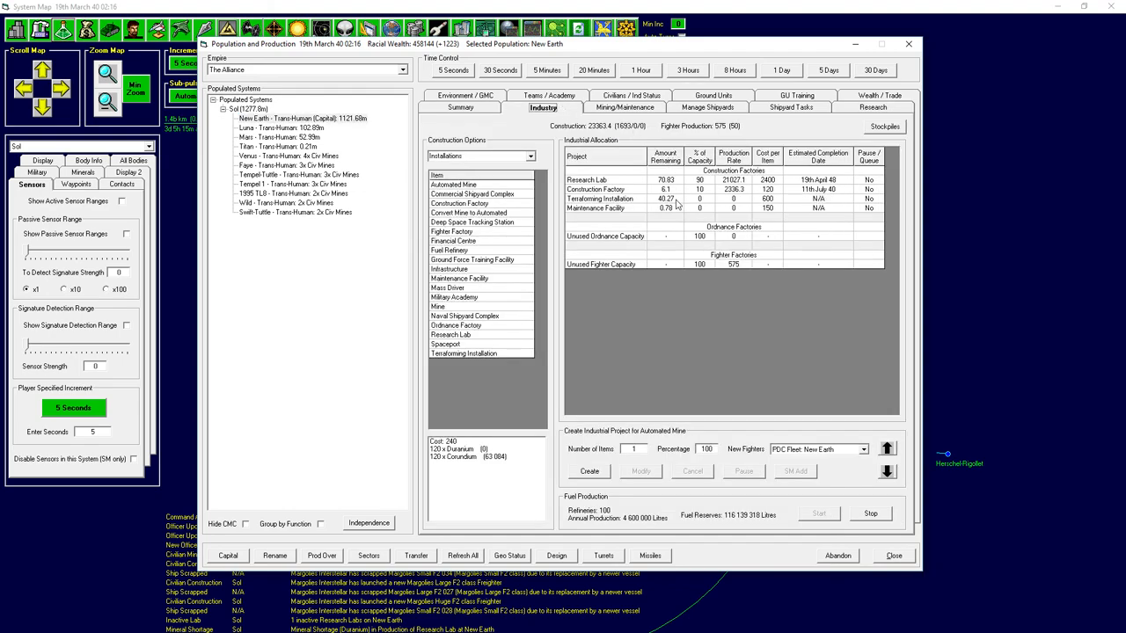
mouse_move(785, 193)
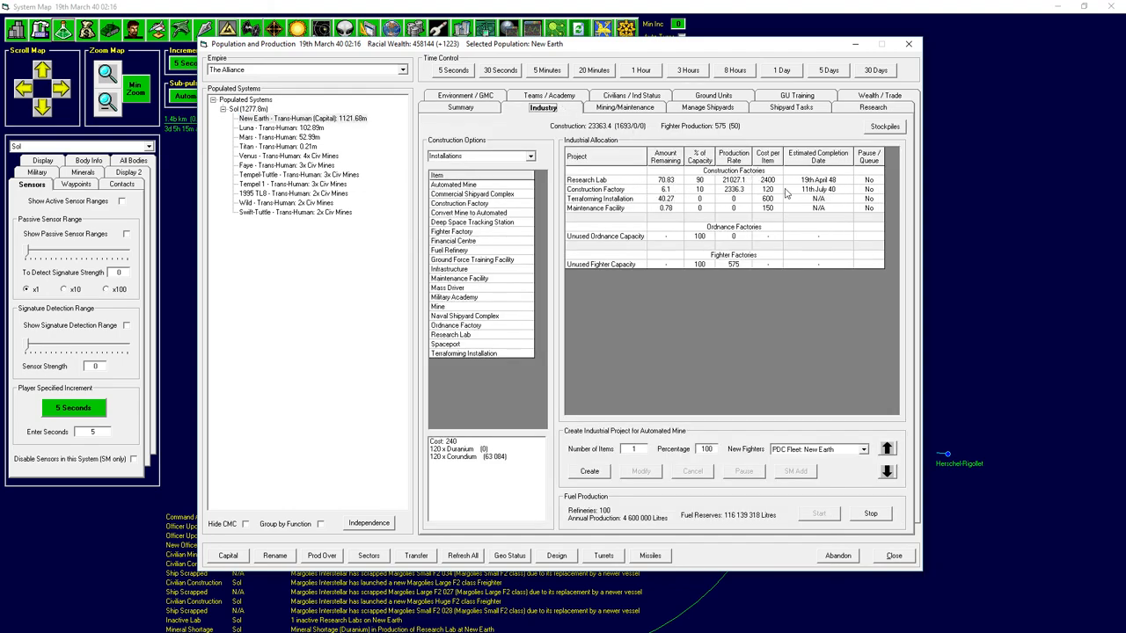
mouse_move(642, 110)
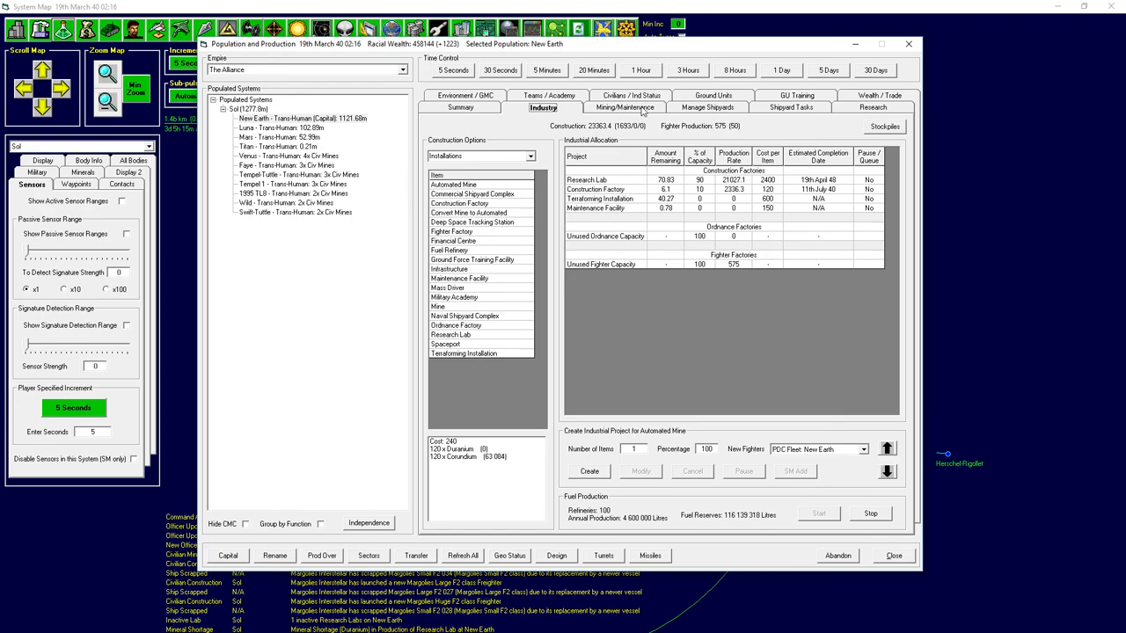
click(624, 107)
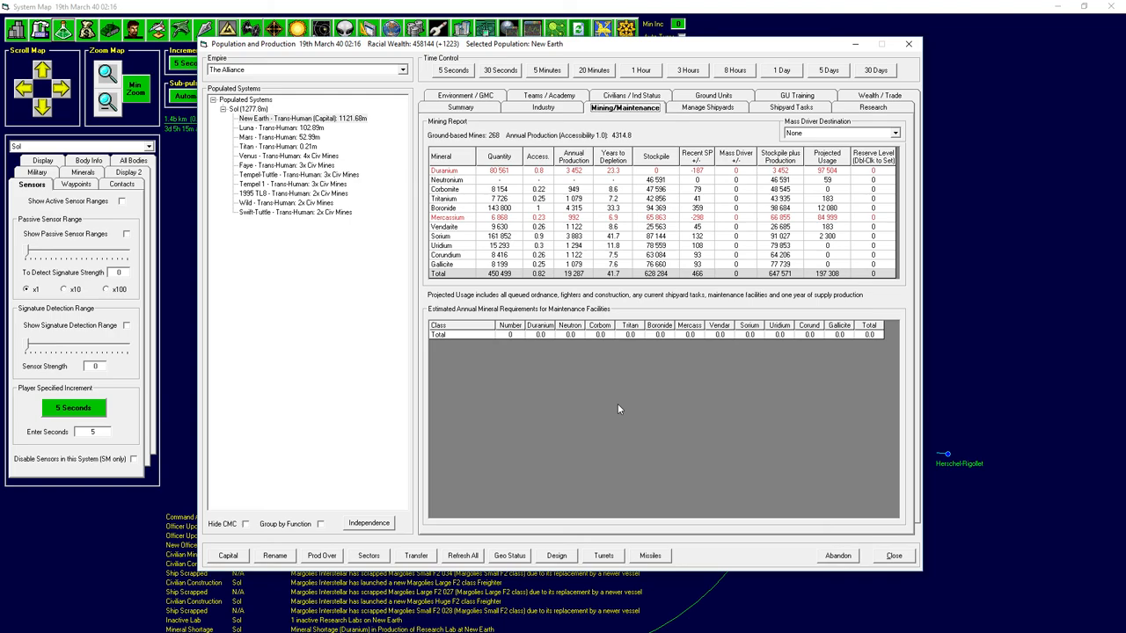
Cut the Research Lab build order to 50.83 remaining and recheck the mining report.
click(542, 107)
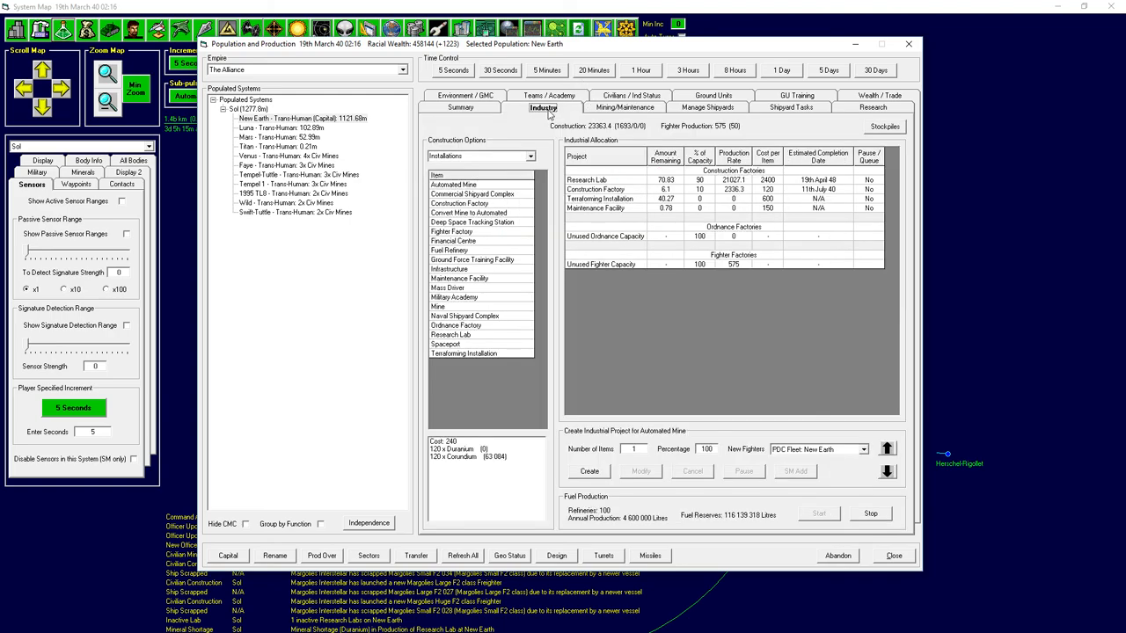
click(595, 179)
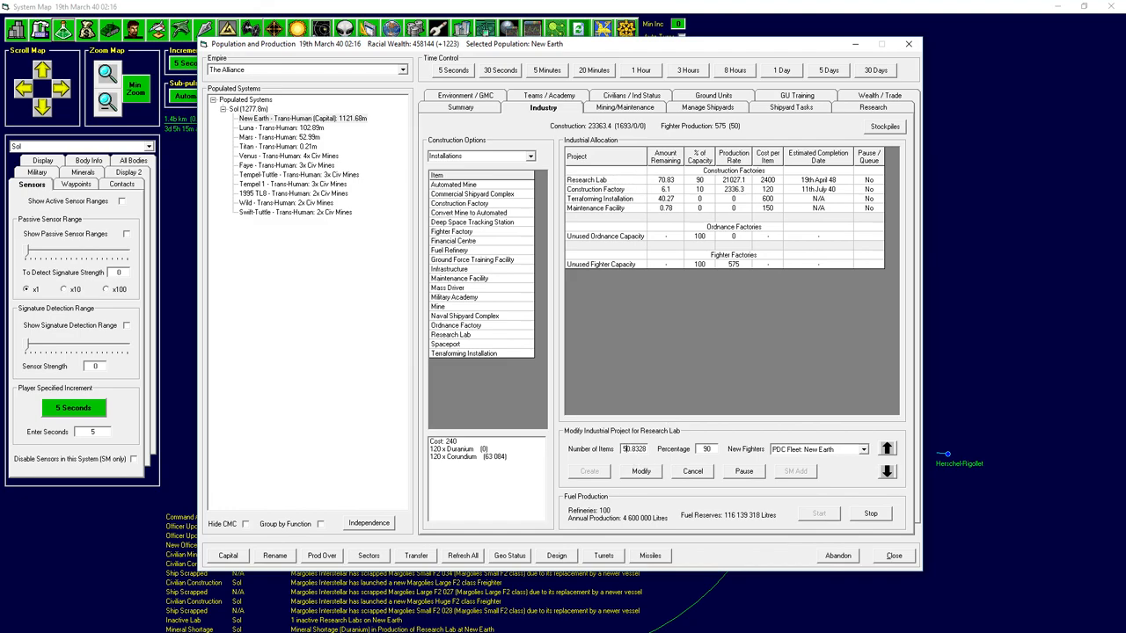
click(640, 471)
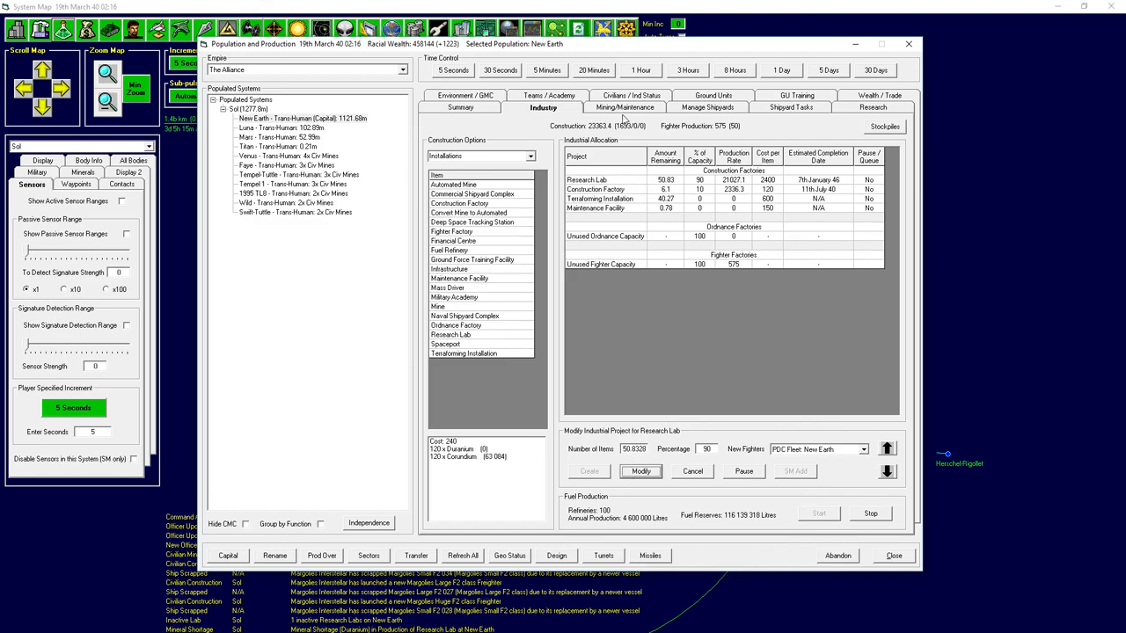
click(624, 107)
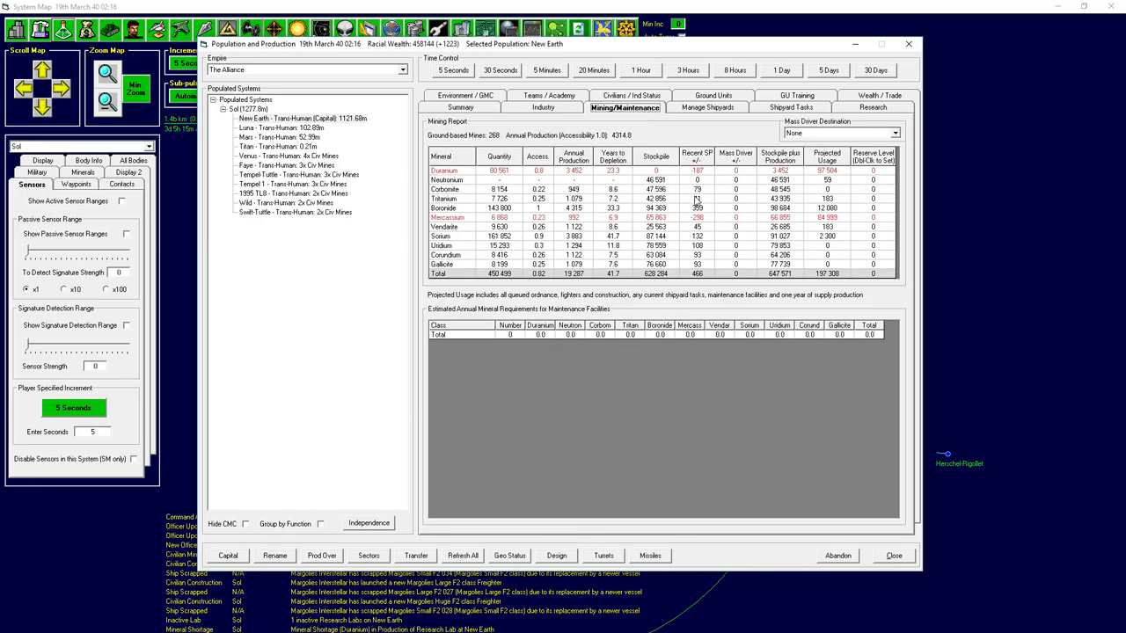
mouse_move(882, 252)
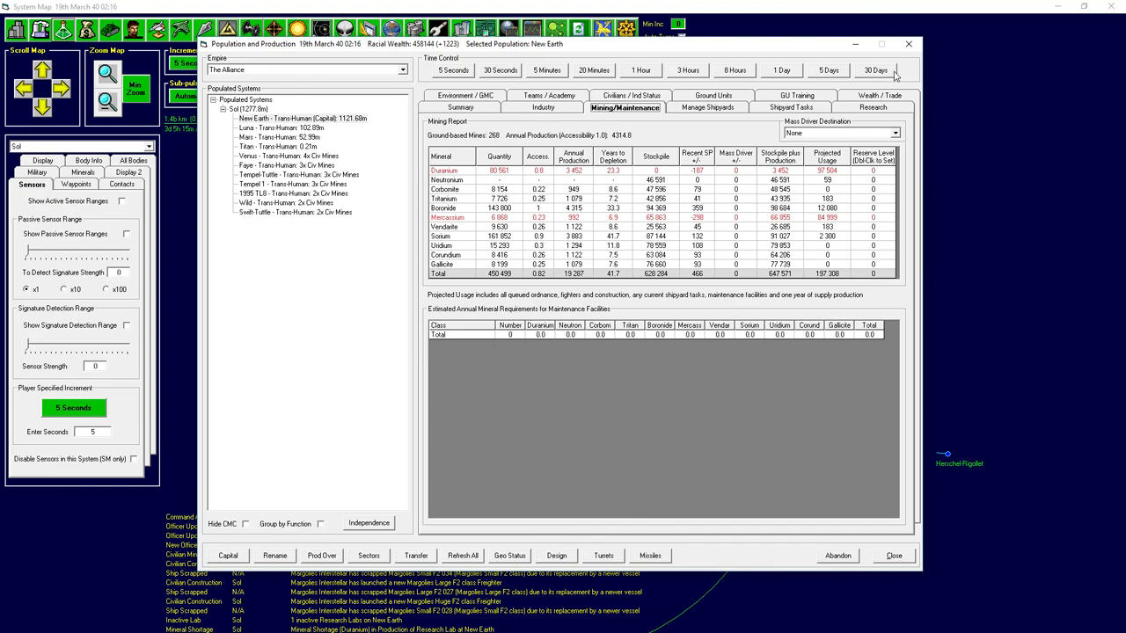
Advance 30 days to 19th April 40 and recheck the Research Lab build at 50.52 remaining.
click(875, 69)
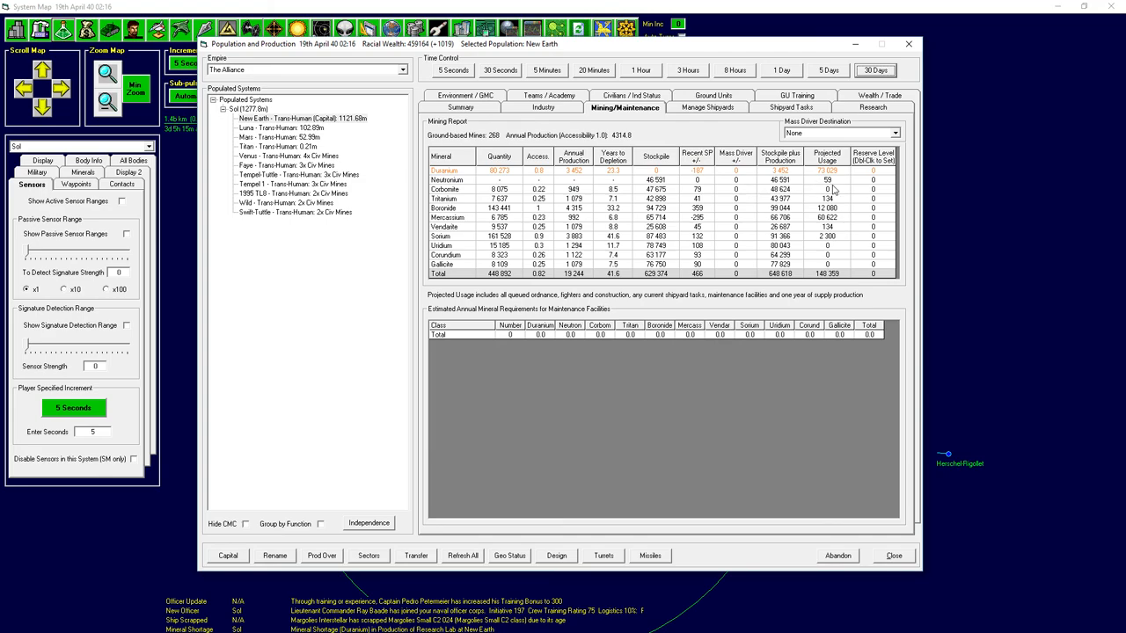
mouse_move(512, 235)
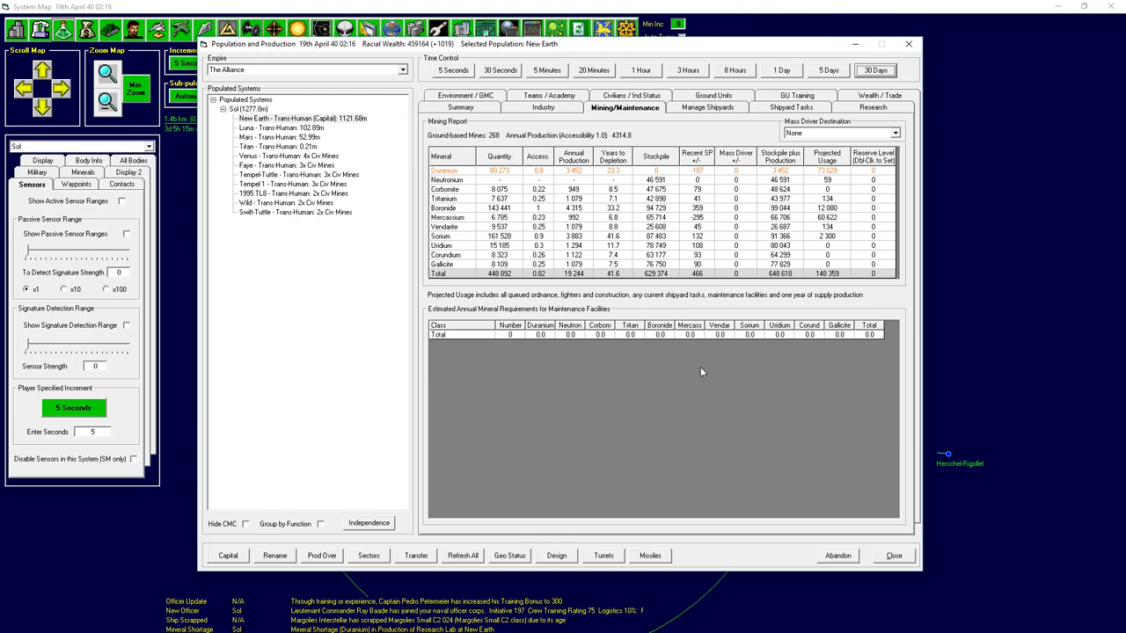
click(543, 108)
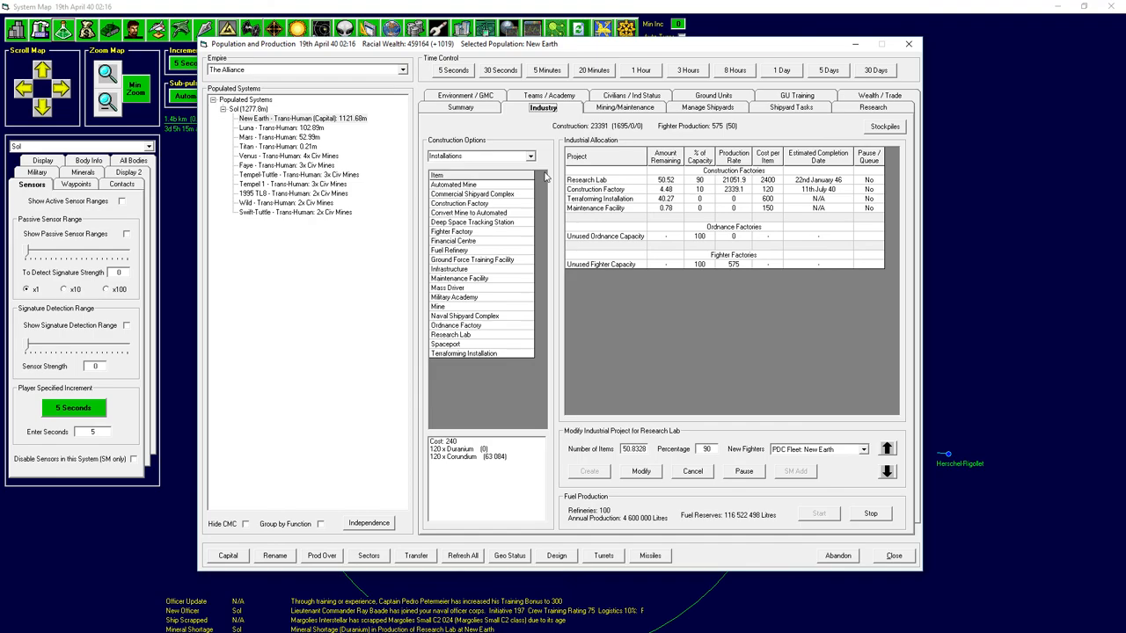
mouse_move(526, 204)
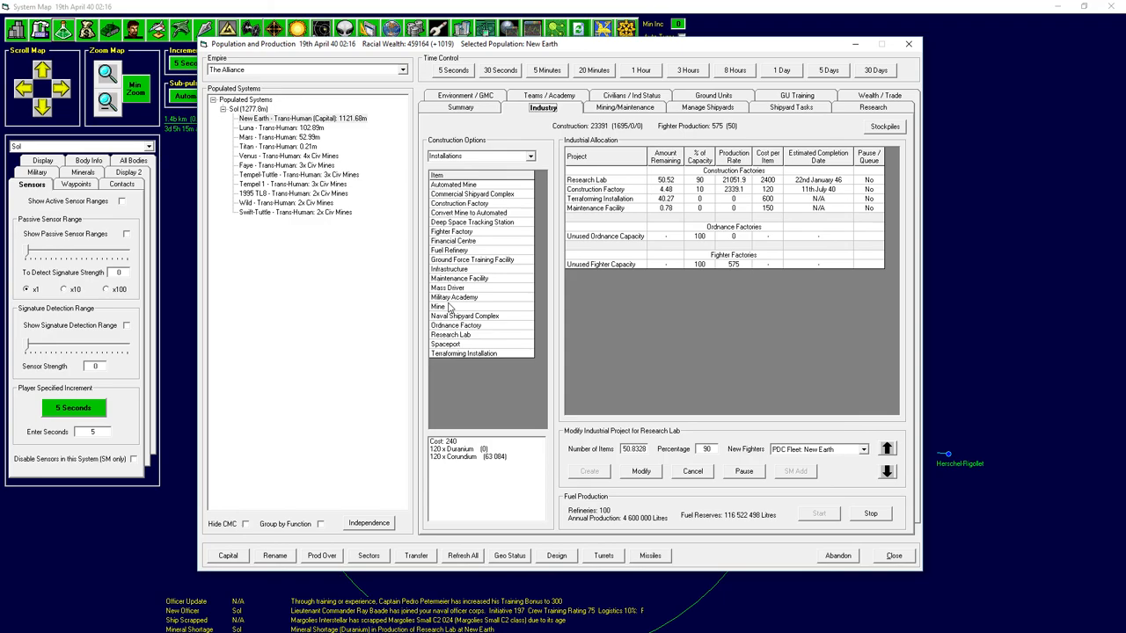
mouse_move(364, 378)
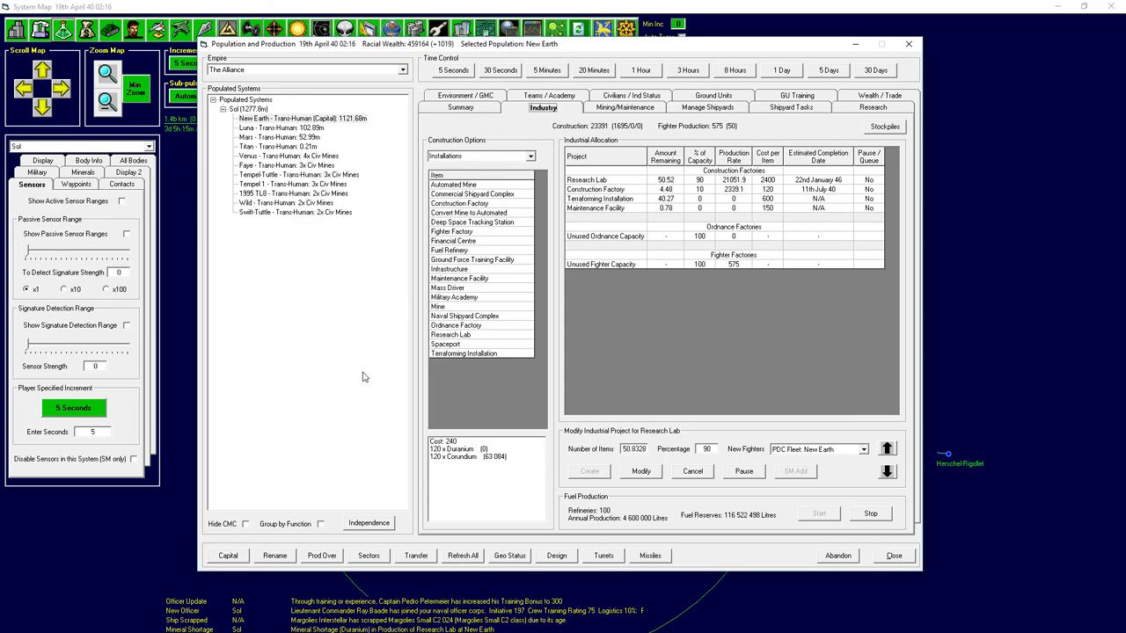
mouse_move(787, 517)
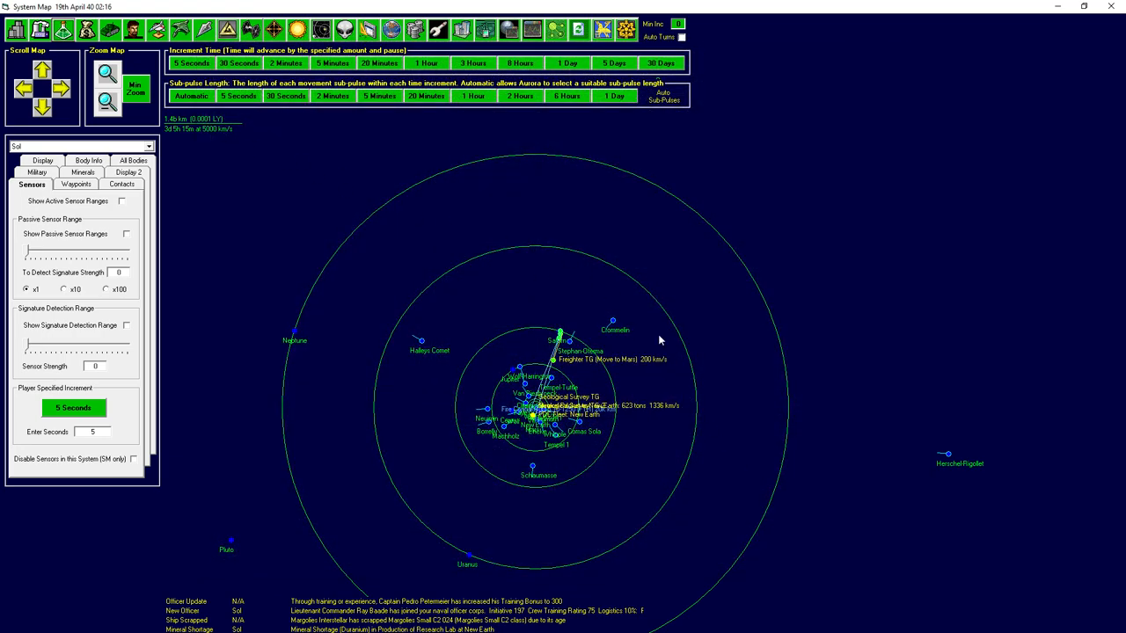
mouse_move(430, 189)
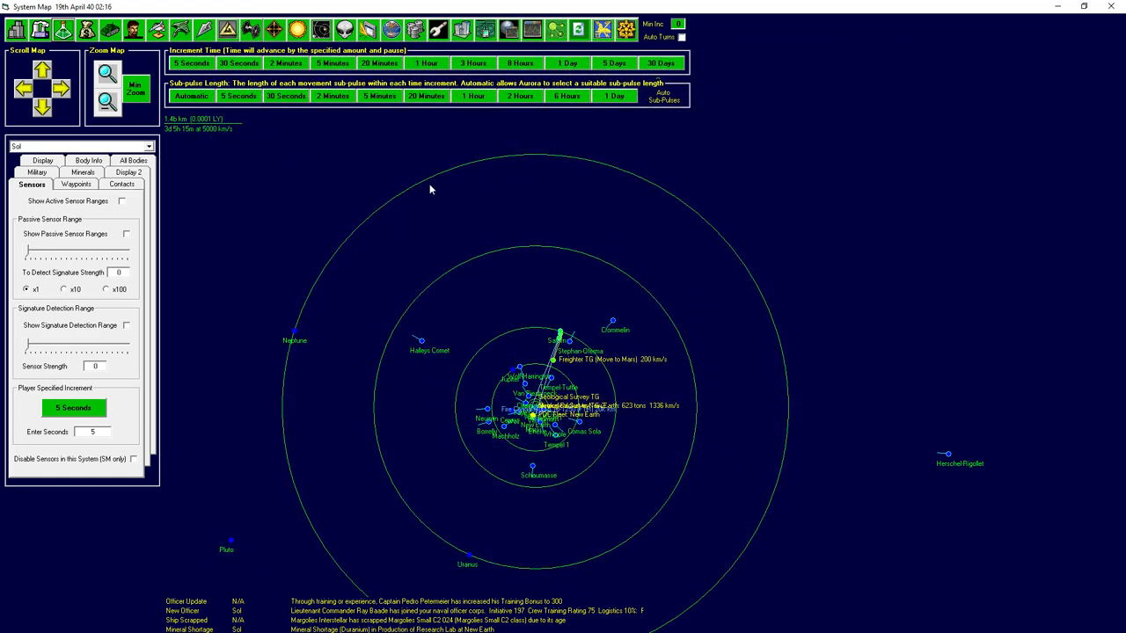
Advance the clock two months to 19th June 40 and return to New Earth's research list.
click(661, 62)
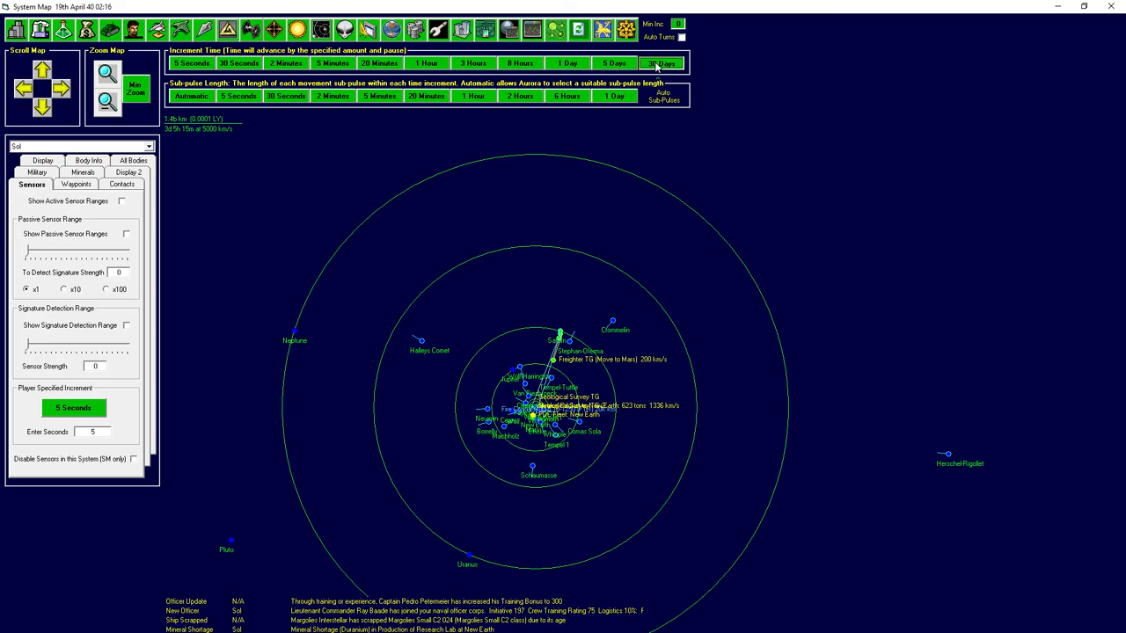
click(661, 63)
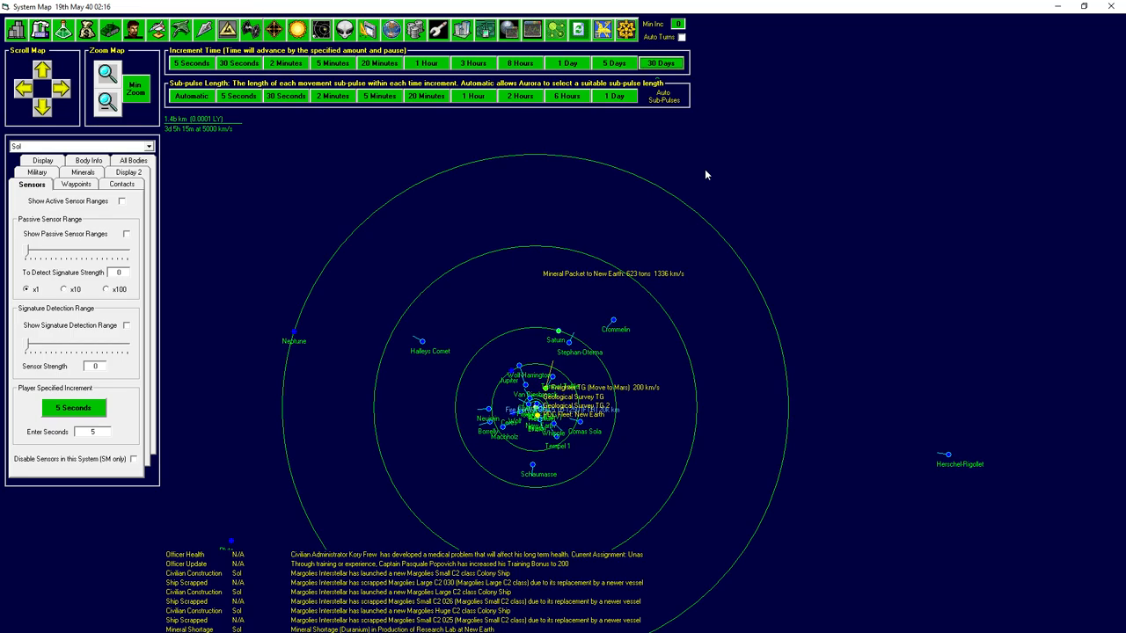
click(661, 62)
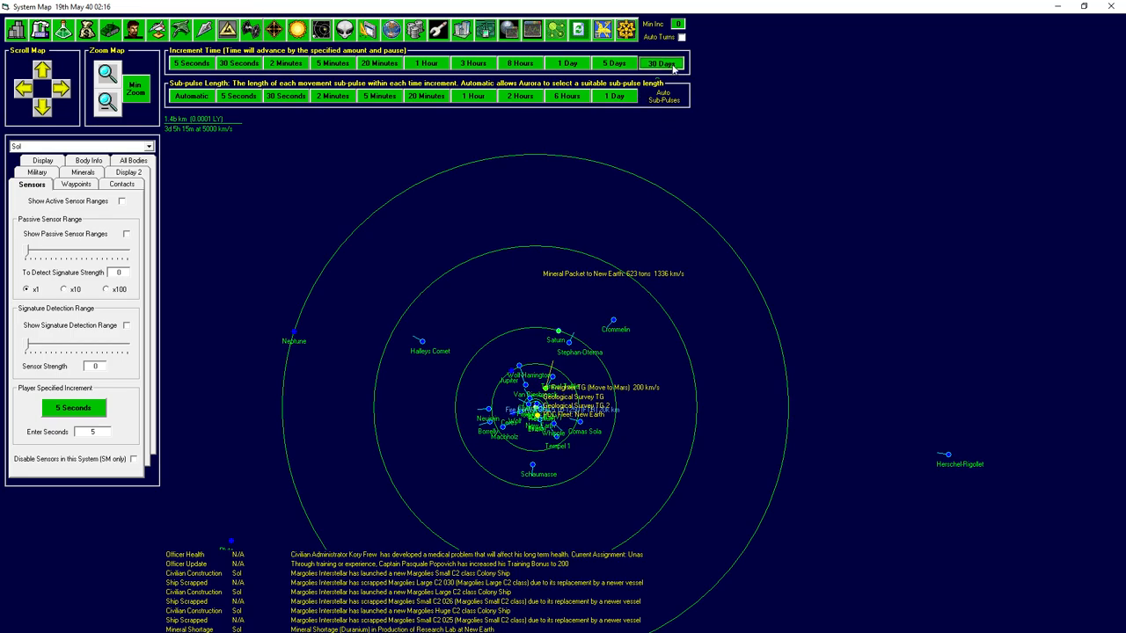
click(658, 62)
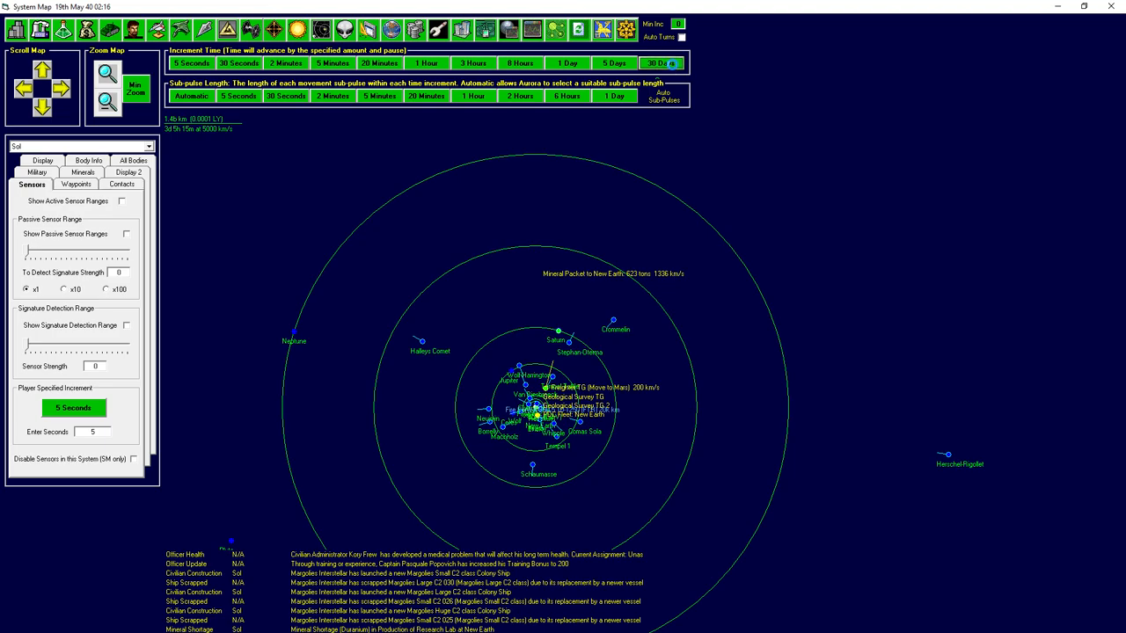
click(660, 62)
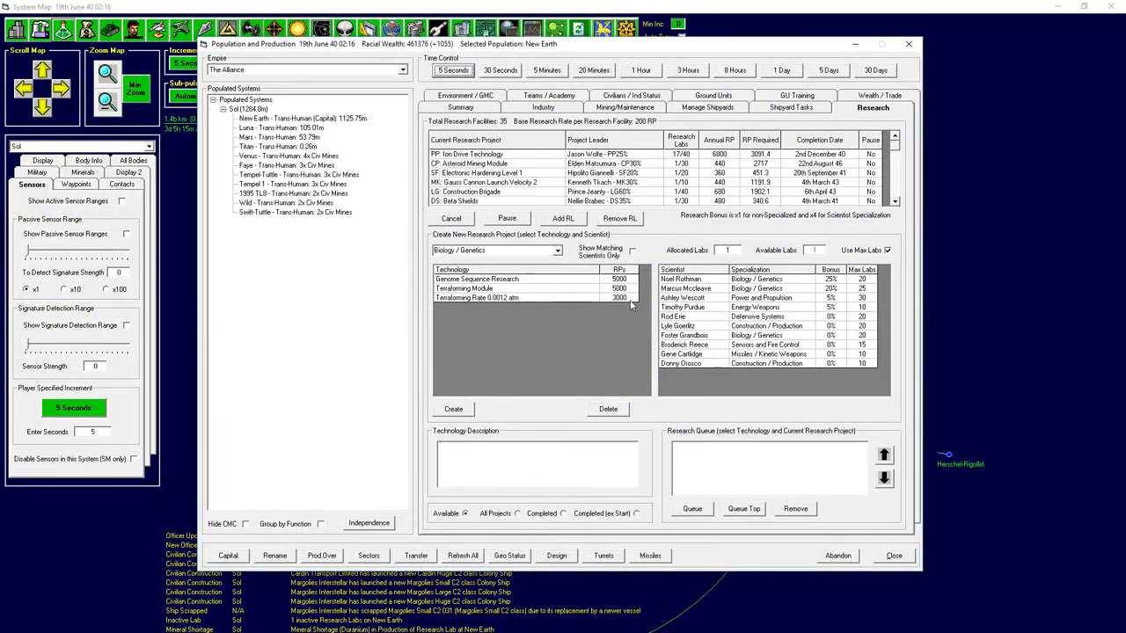
Put the spare lab on Ion Drive Technology (18 labs) and advance 30 days to 19th July 40.
click(563, 218)
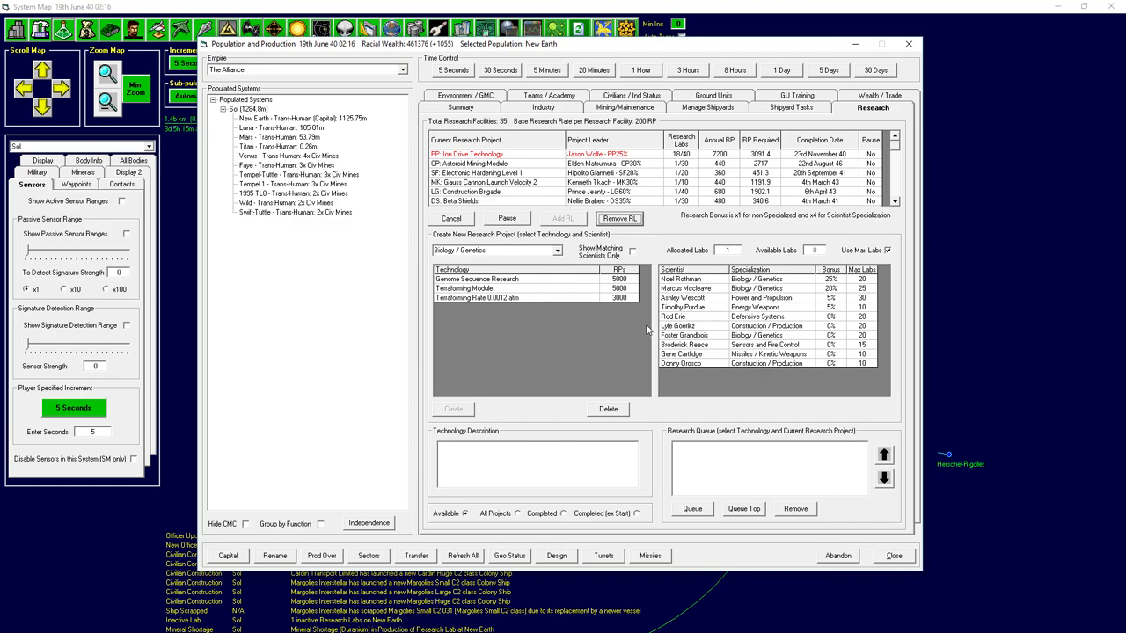
mouse_move(900, 567)
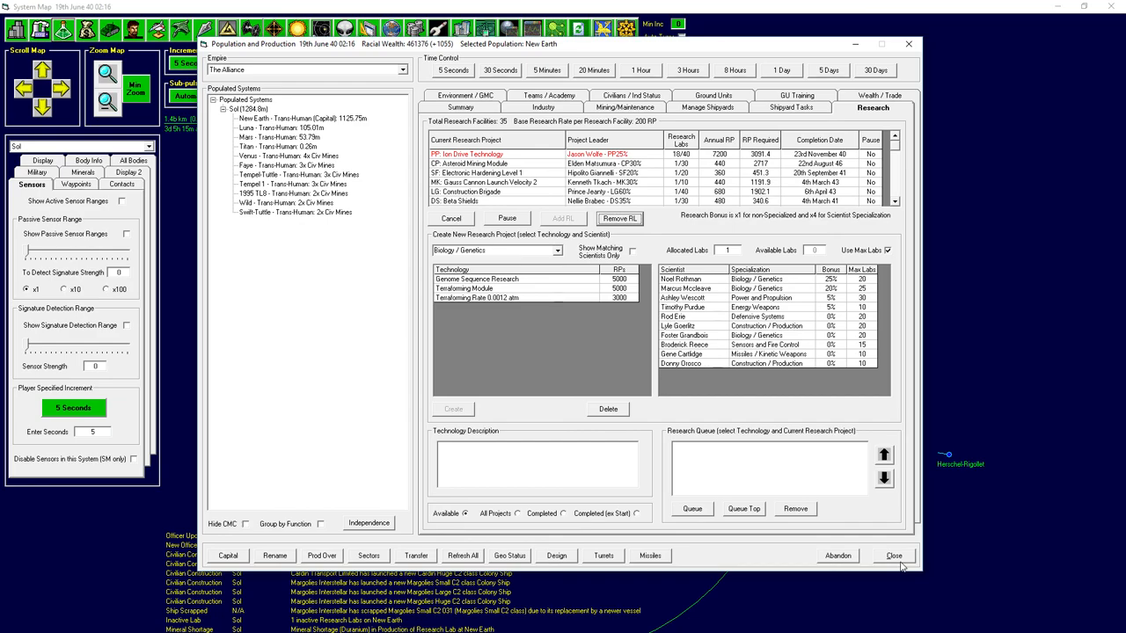
click(893, 554)
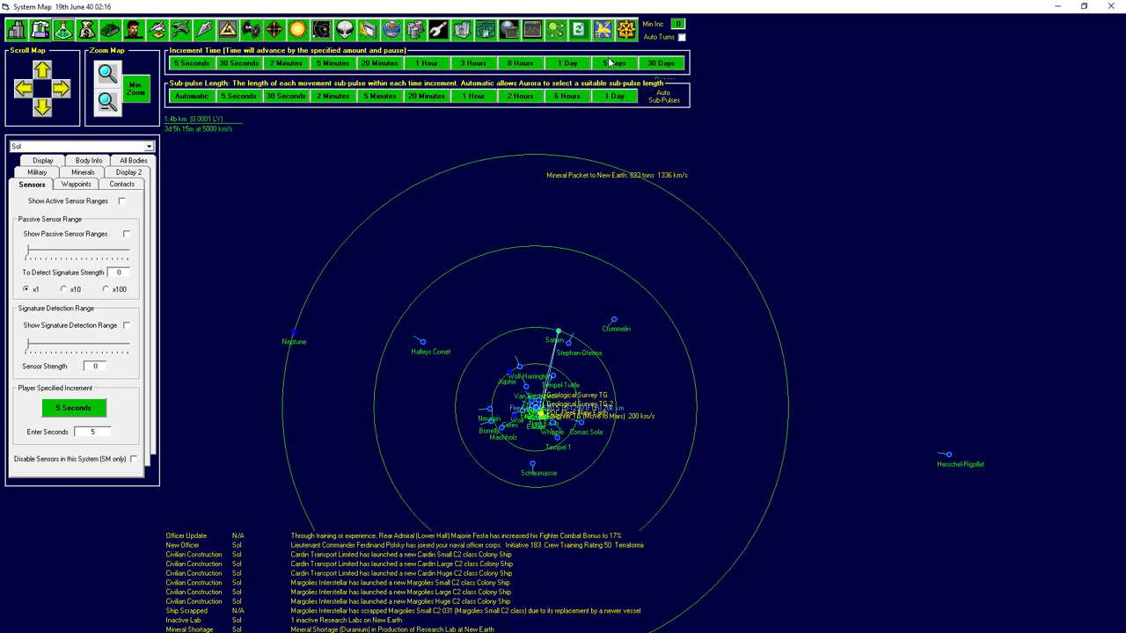
click(660, 63)
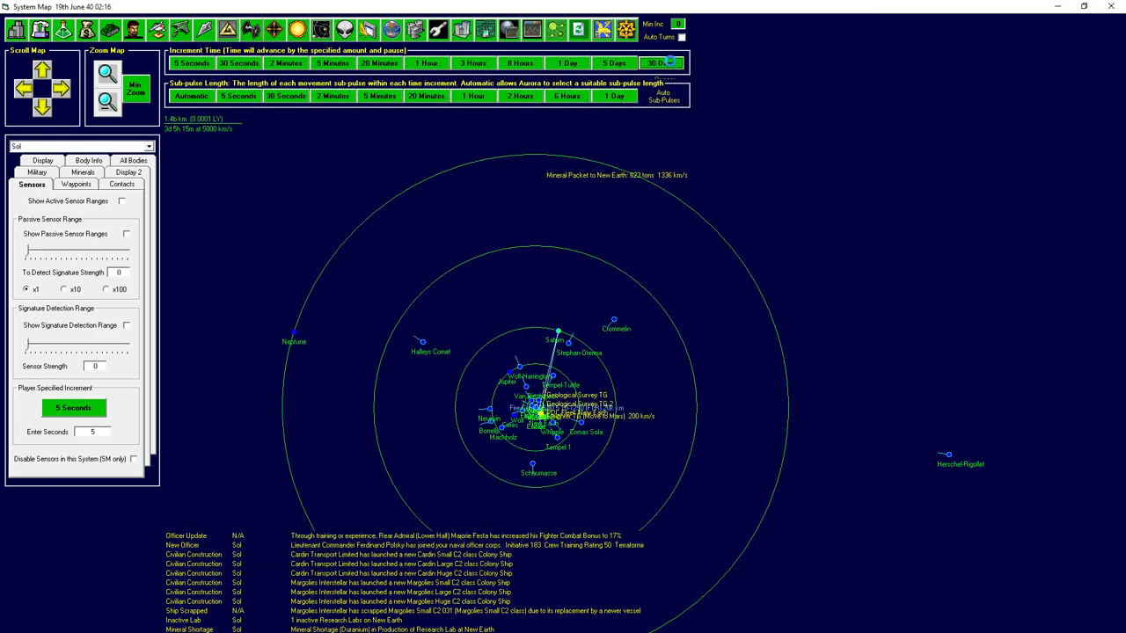
click(661, 63)
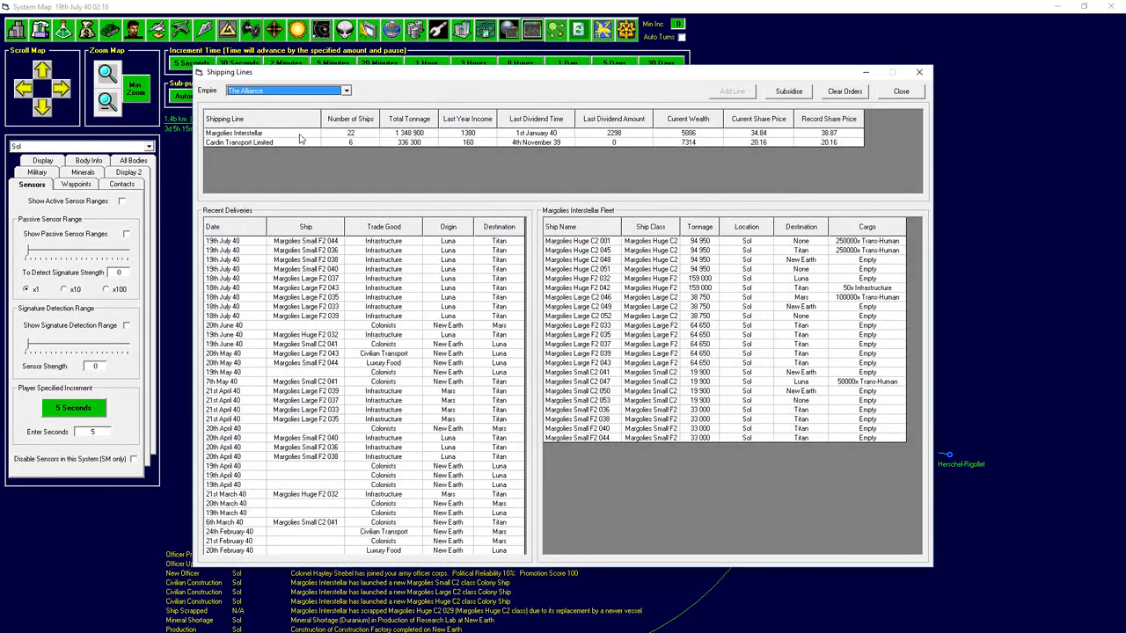
Review the Cardin Transport Limited and Margolies Interstellar fleets and deliveries.
click(238, 142)
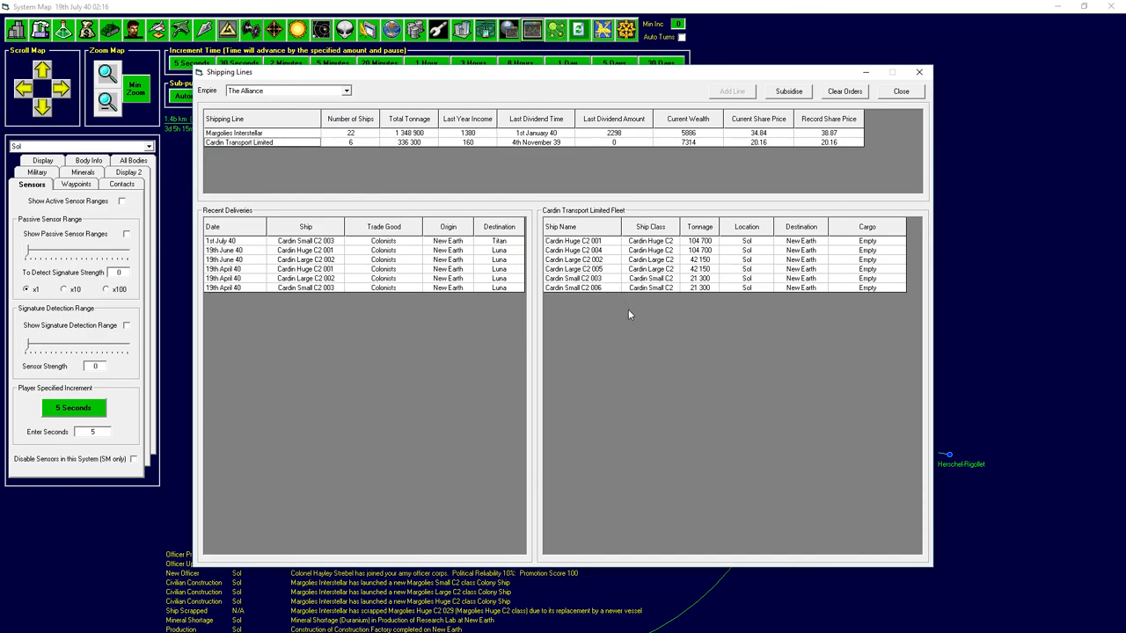
mouse_move(630, 316)
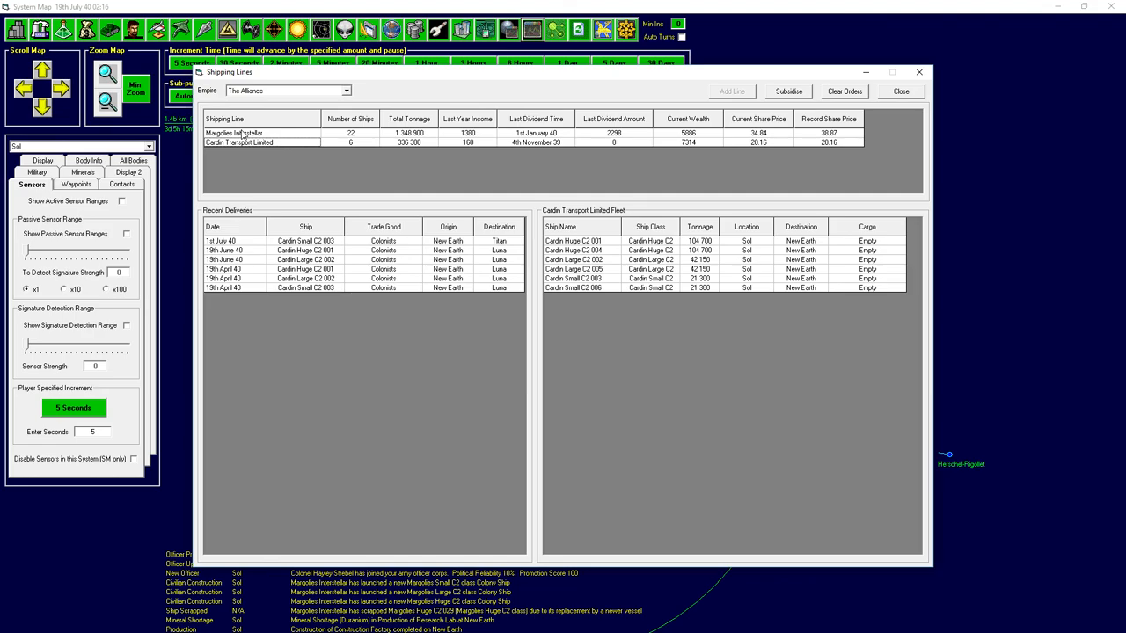
click(261, 133)
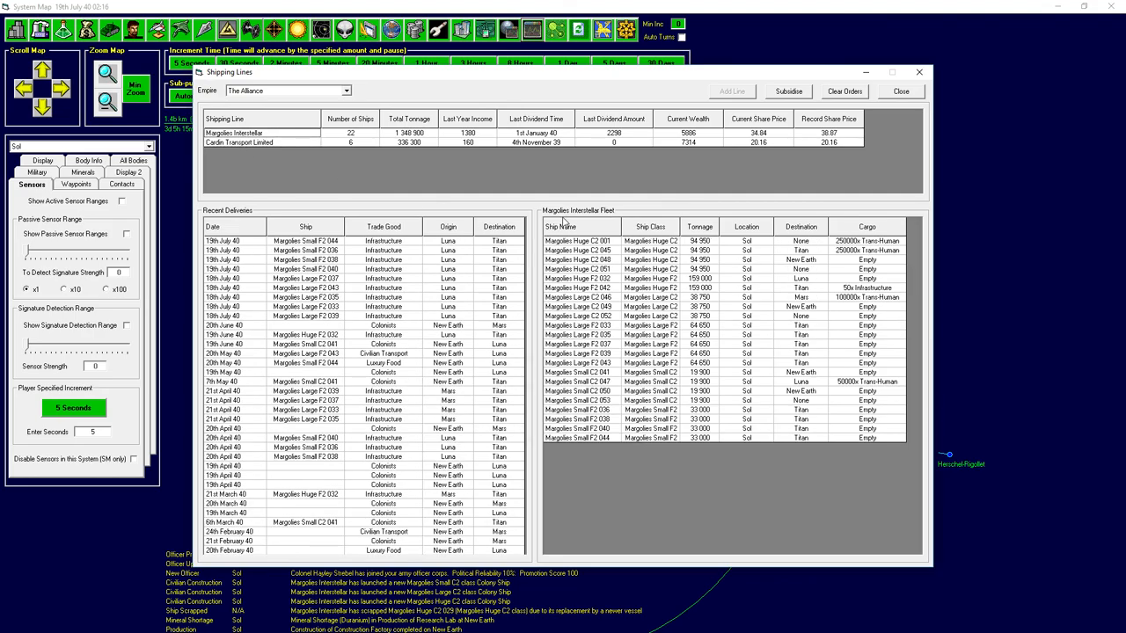
mouse_move(900, 115)
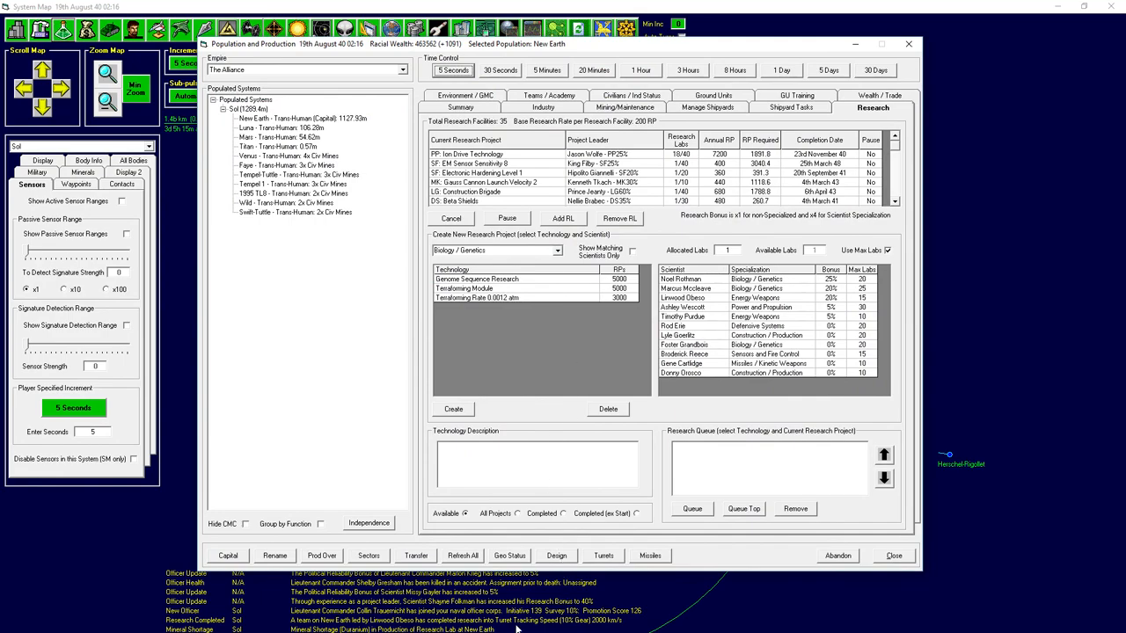
mouse_move(578, 628)
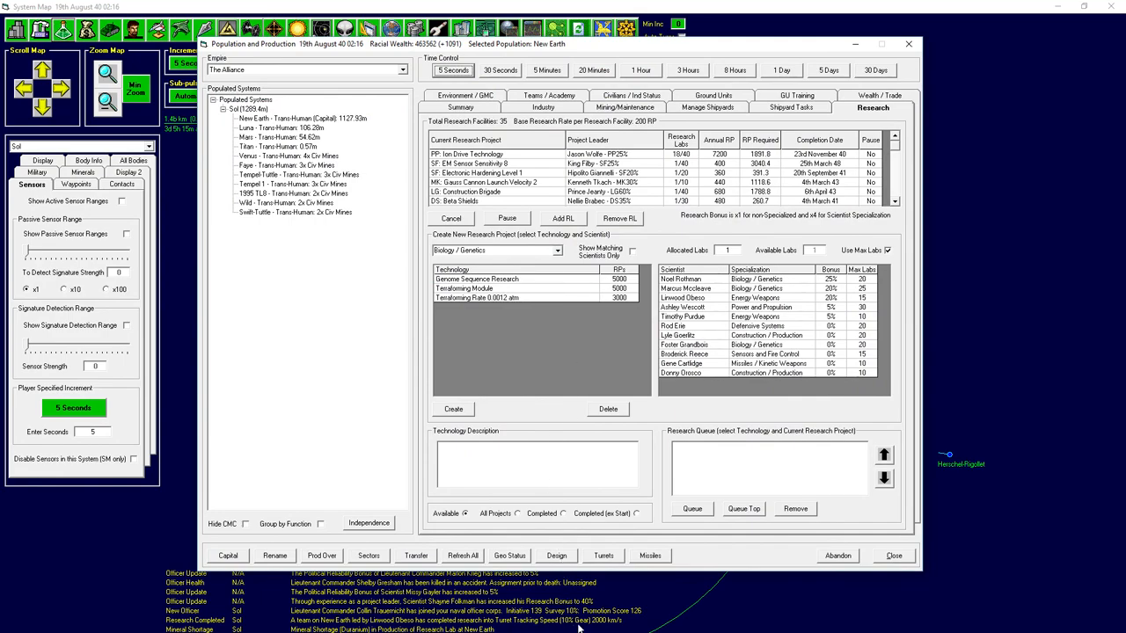
Browse the Energy Weapons field, checking Turret Tracking Speed.
click(556, 250)
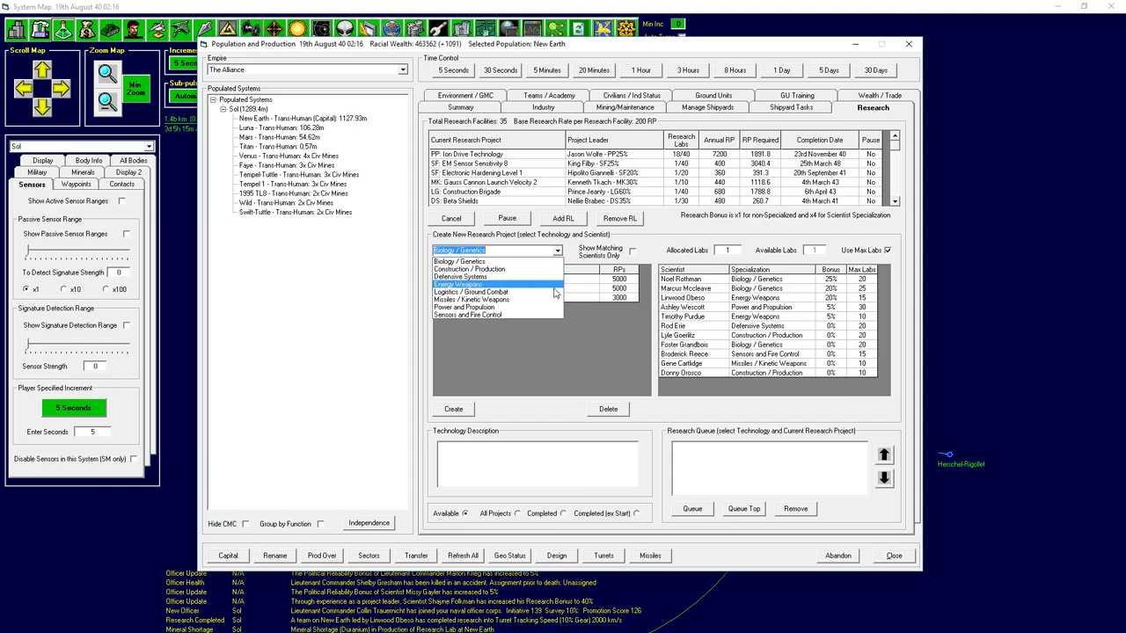
click(457, 283)
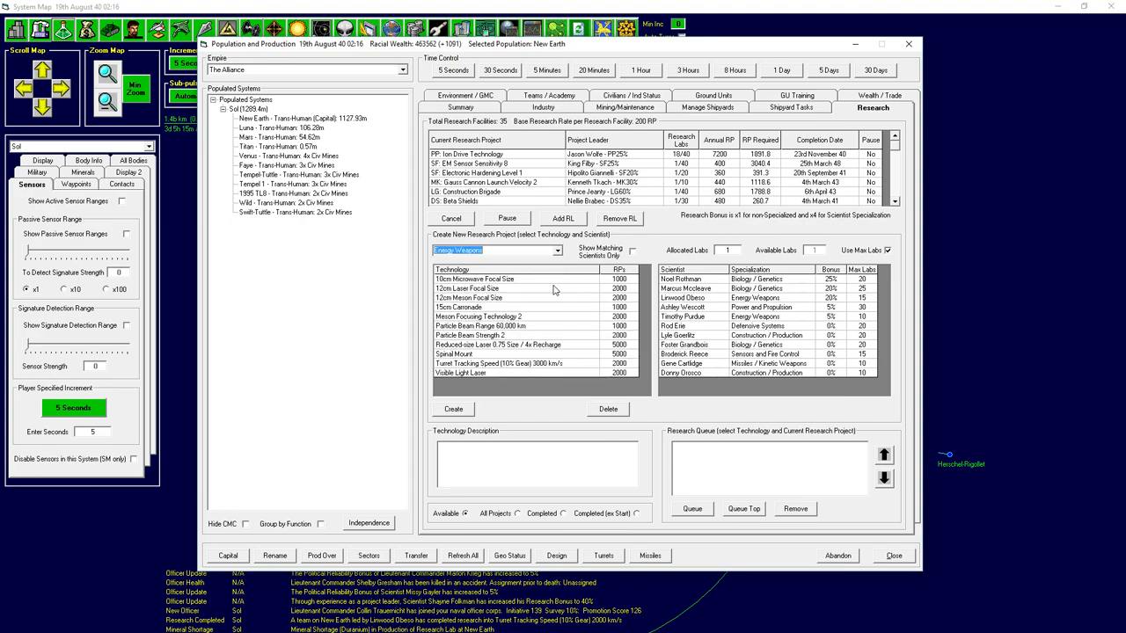
click(497, 364)
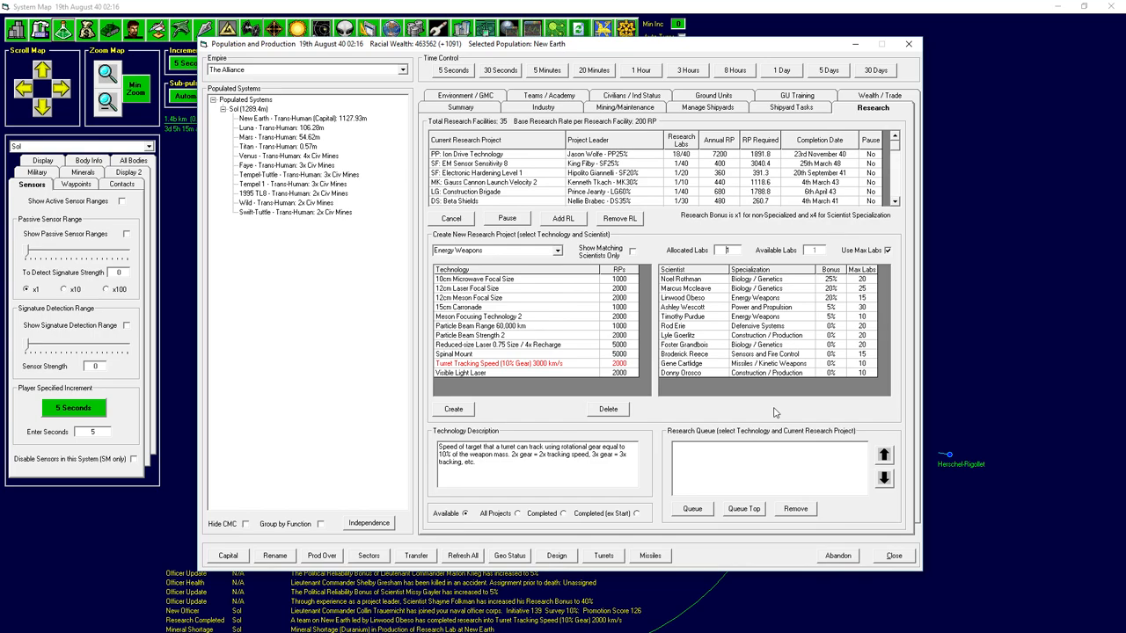
Create a 15cm Carronade project under the energy-weapons scientist and confirm it.
click(458, 307)
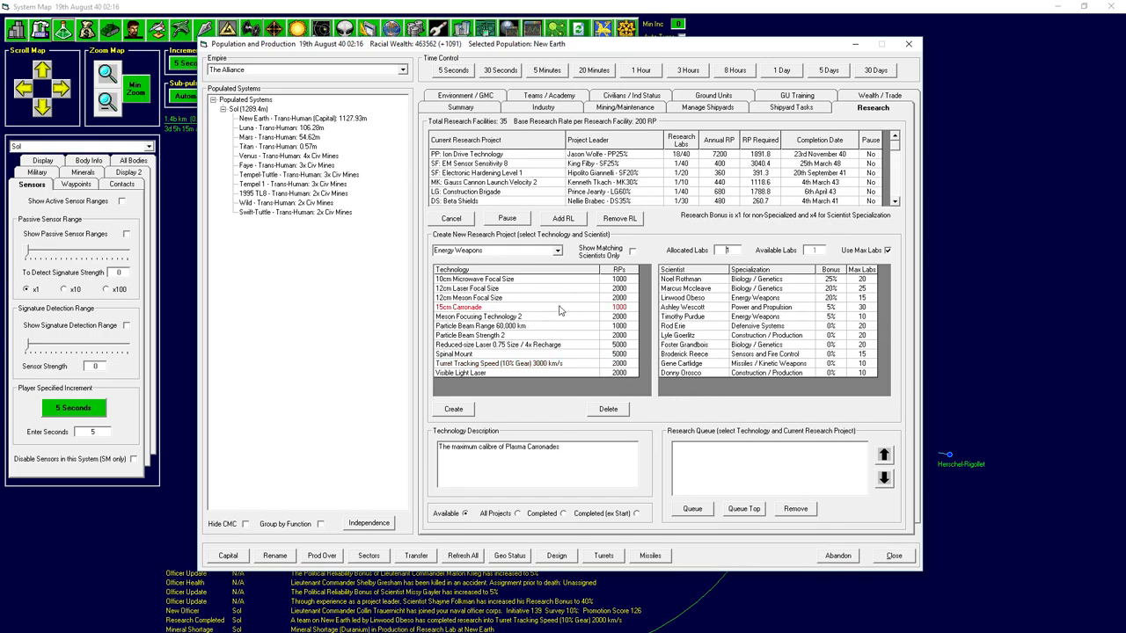
mouse_move(633, 336)
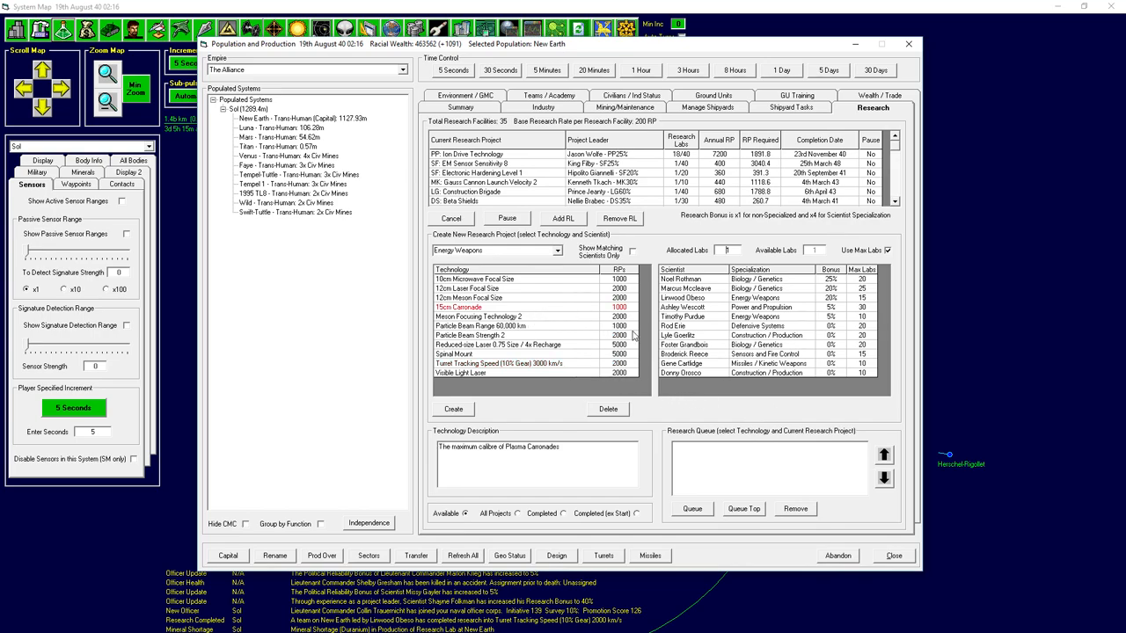
click(681, 297)
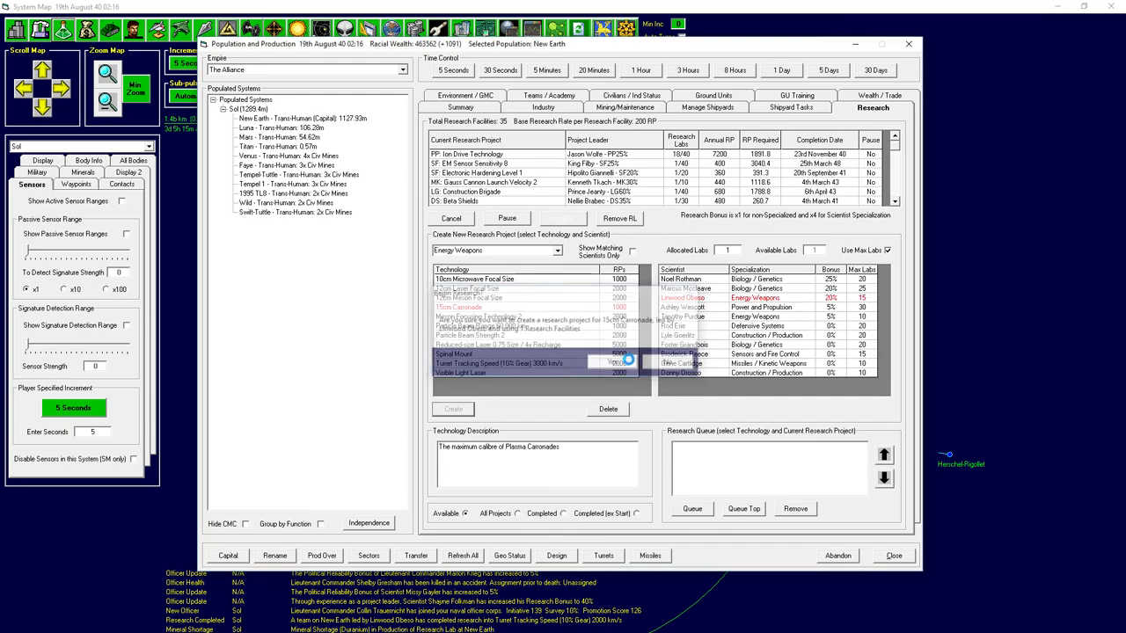
click(893, 555)
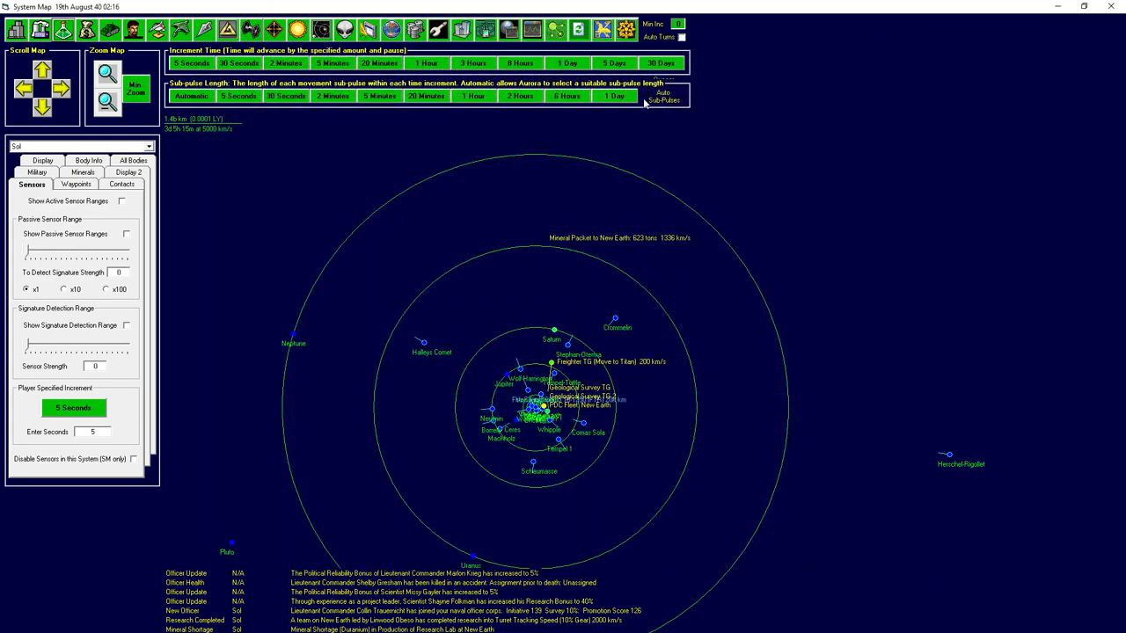
Advance 30 days to 19th September 40 and reopen New Earth's research fields.
click(660, 63)
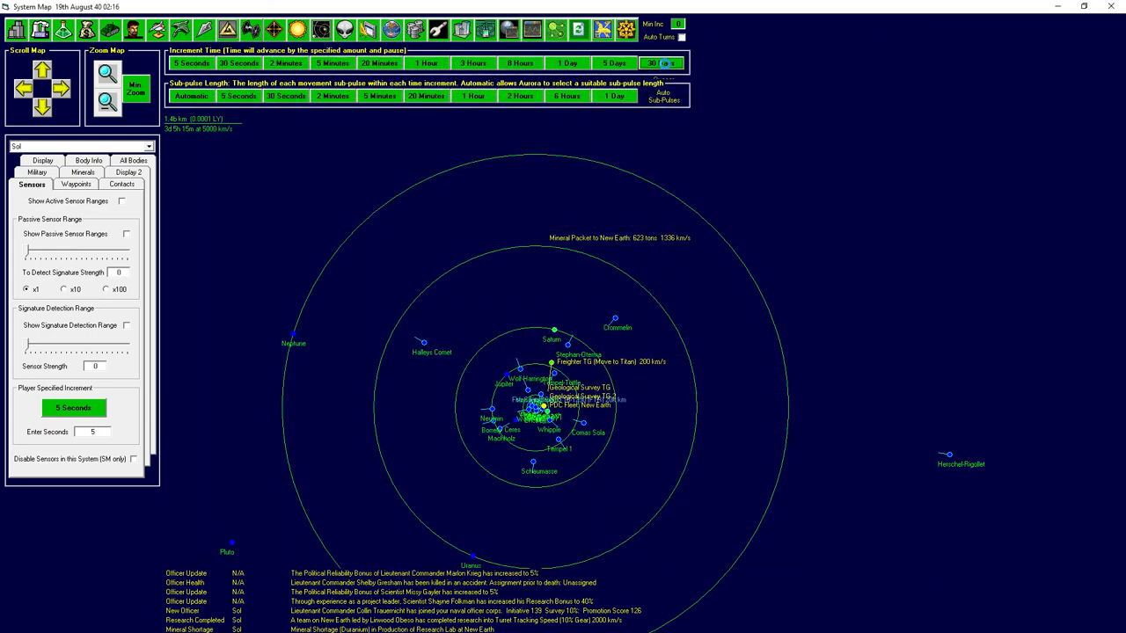
click(660, 62)
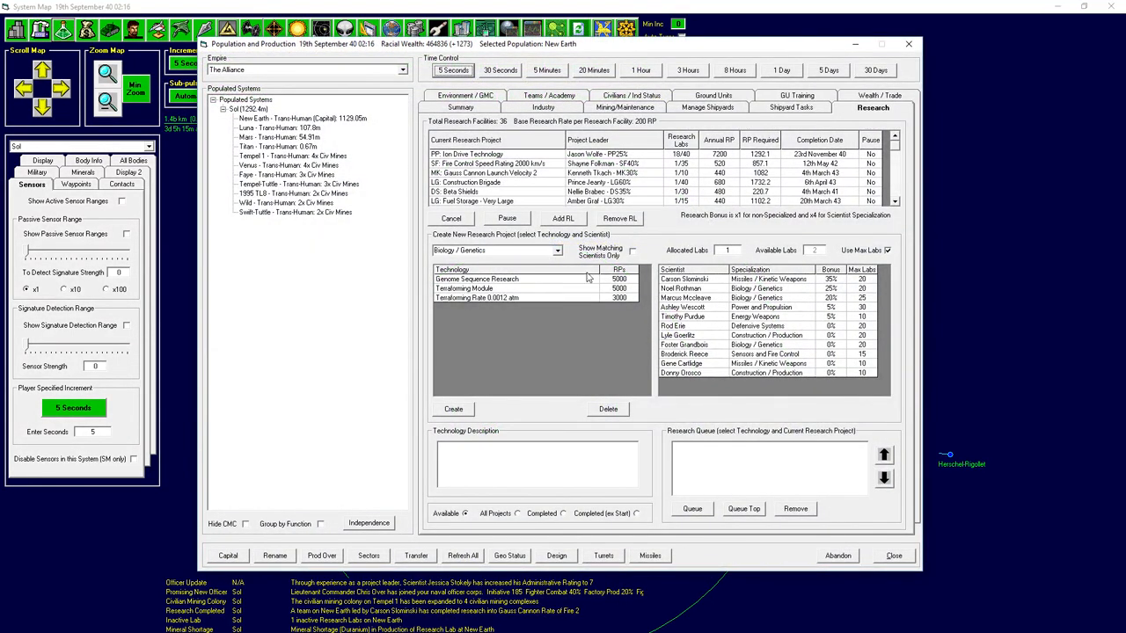
click(557, 250)
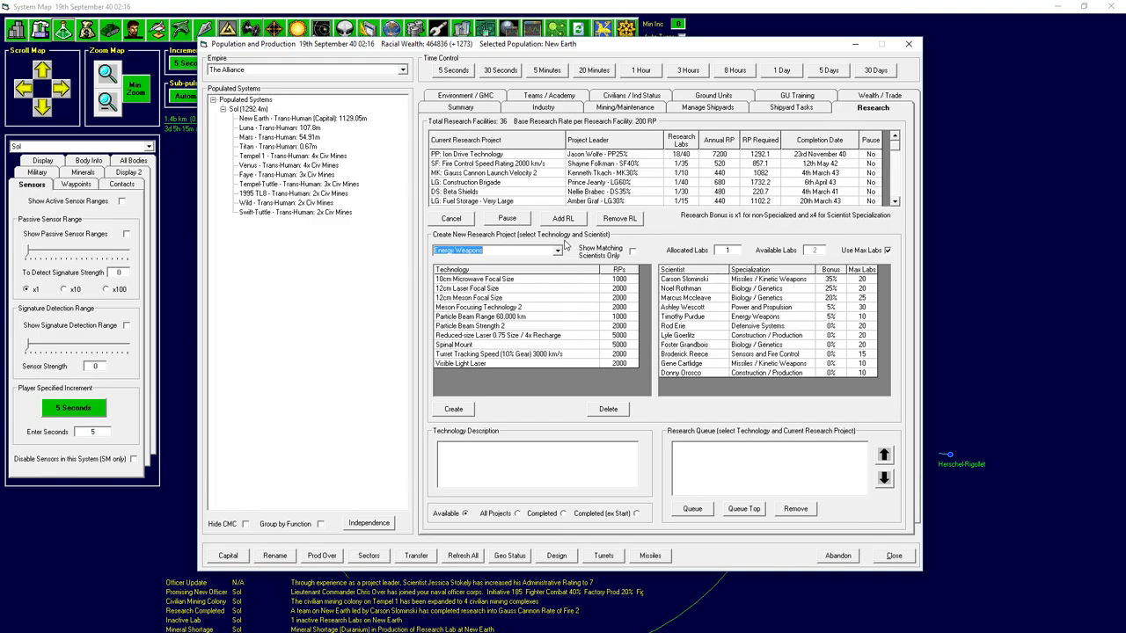
Start Gauss Cannon Rate of Fire 3 under the kinetic-weapons scientist.
click(555, 251)
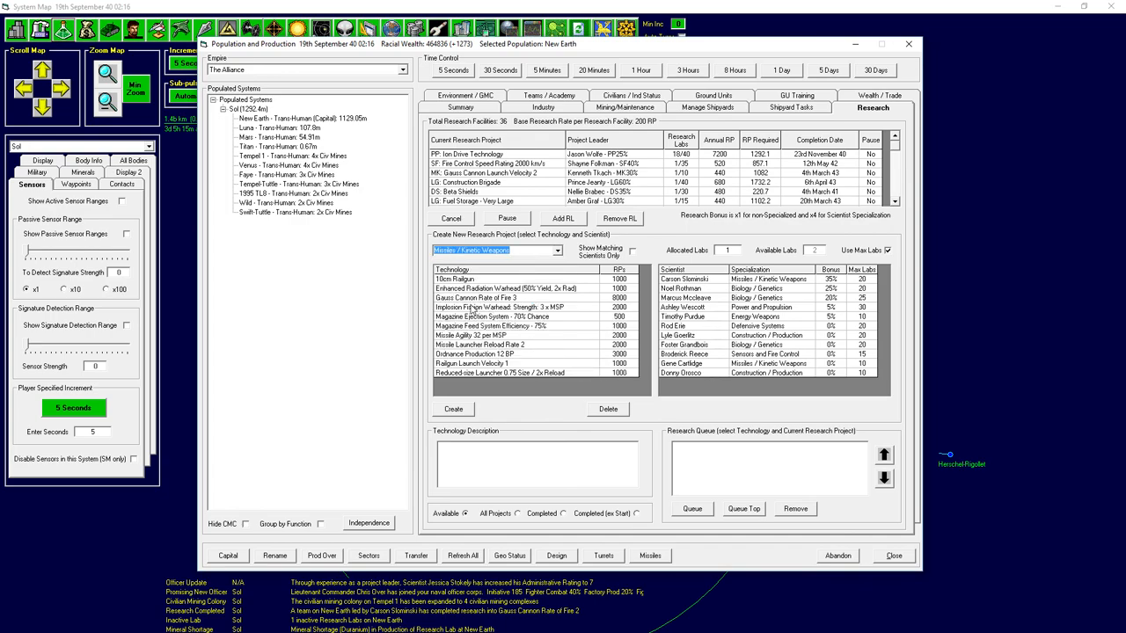
click(484, 297)
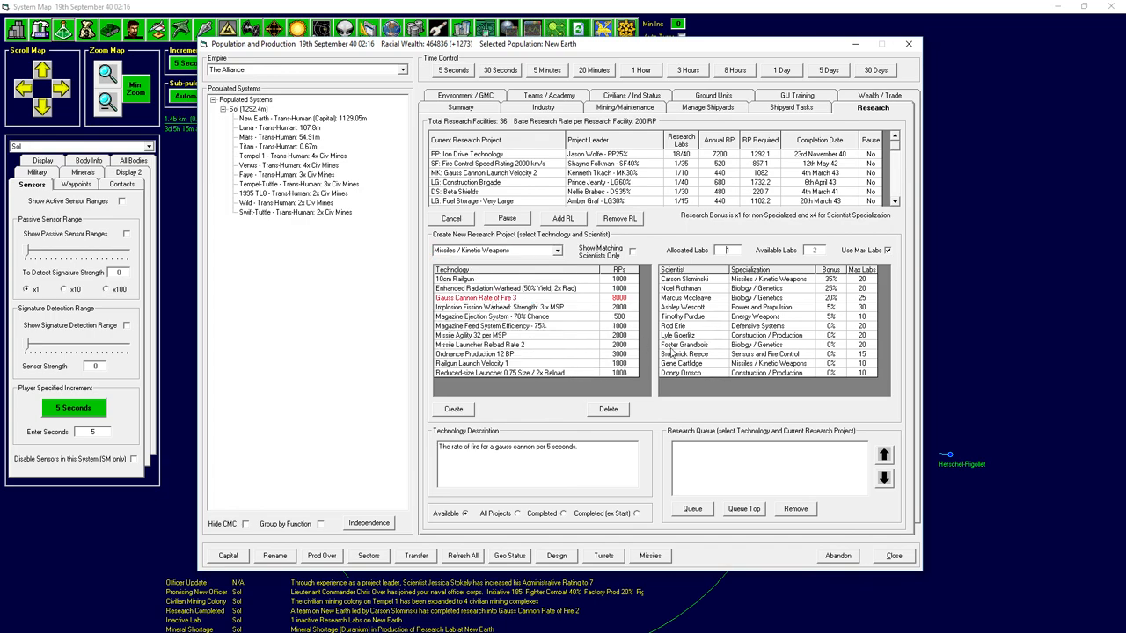
click(712, 278)
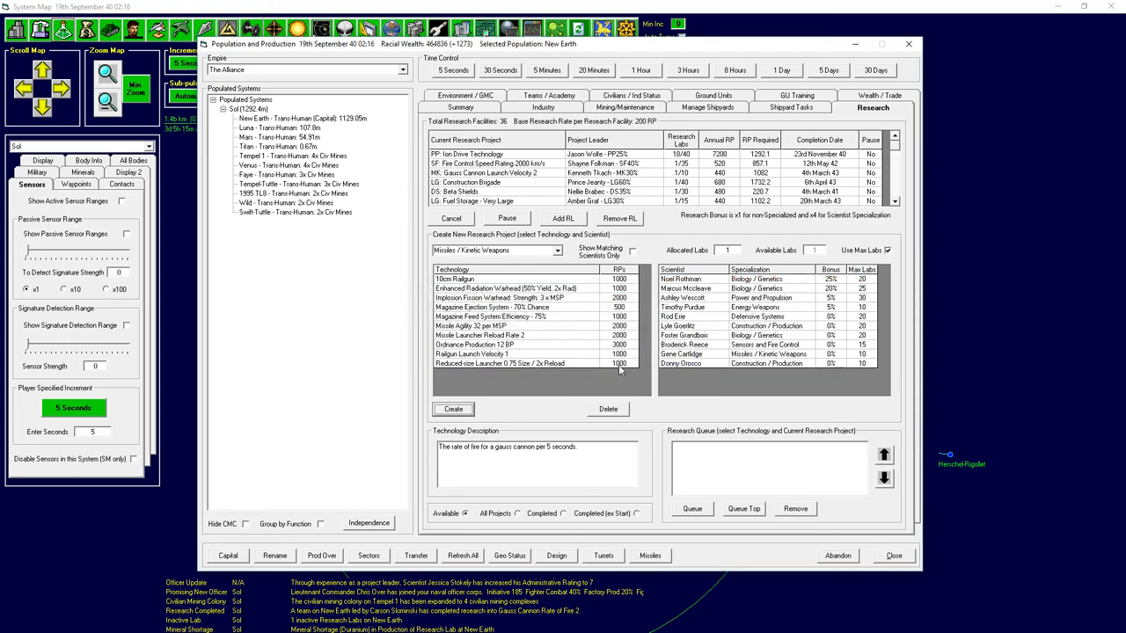
mouse_move(602, 392)
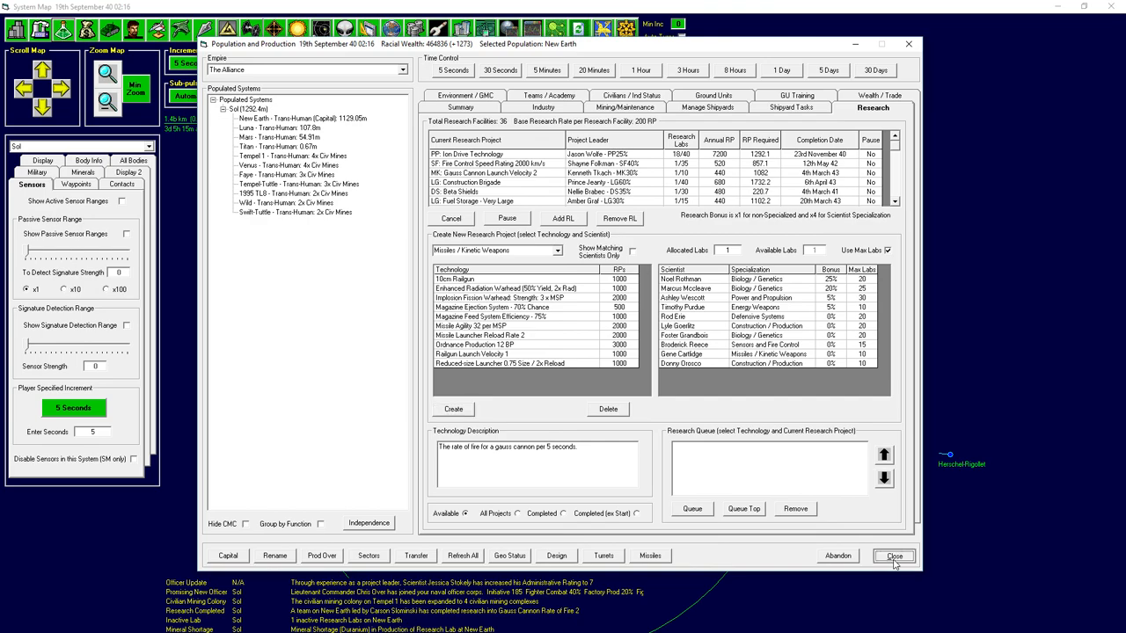
Give Ion Drive Technology a 19th lab, due 20th November 40, and return to the system map.
click(893, 555)
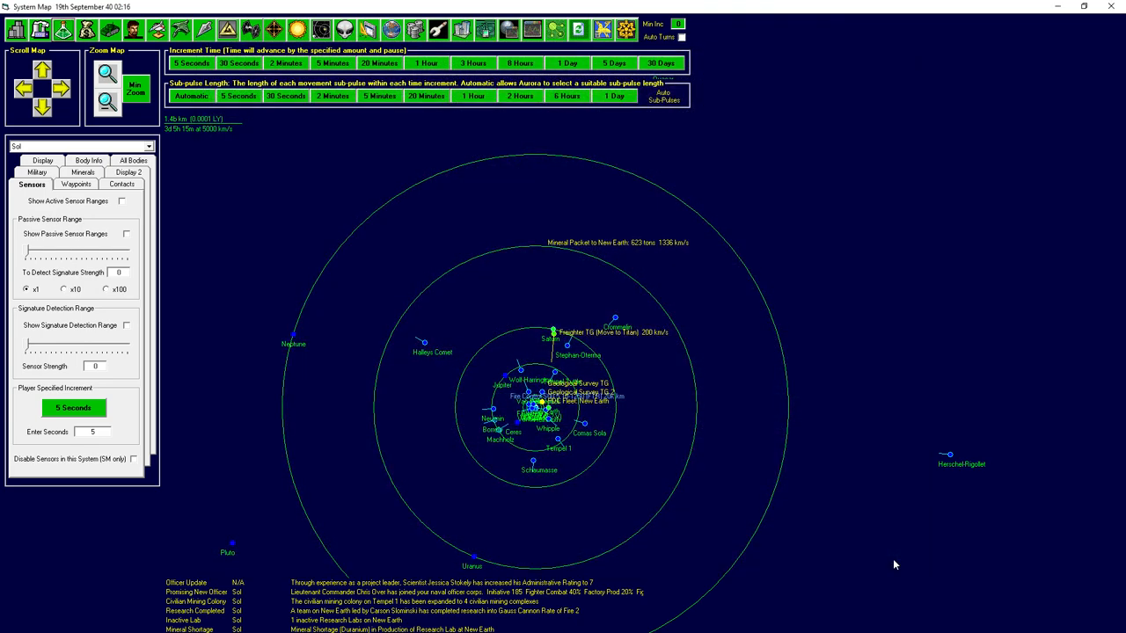
mouse_move(616, 224)
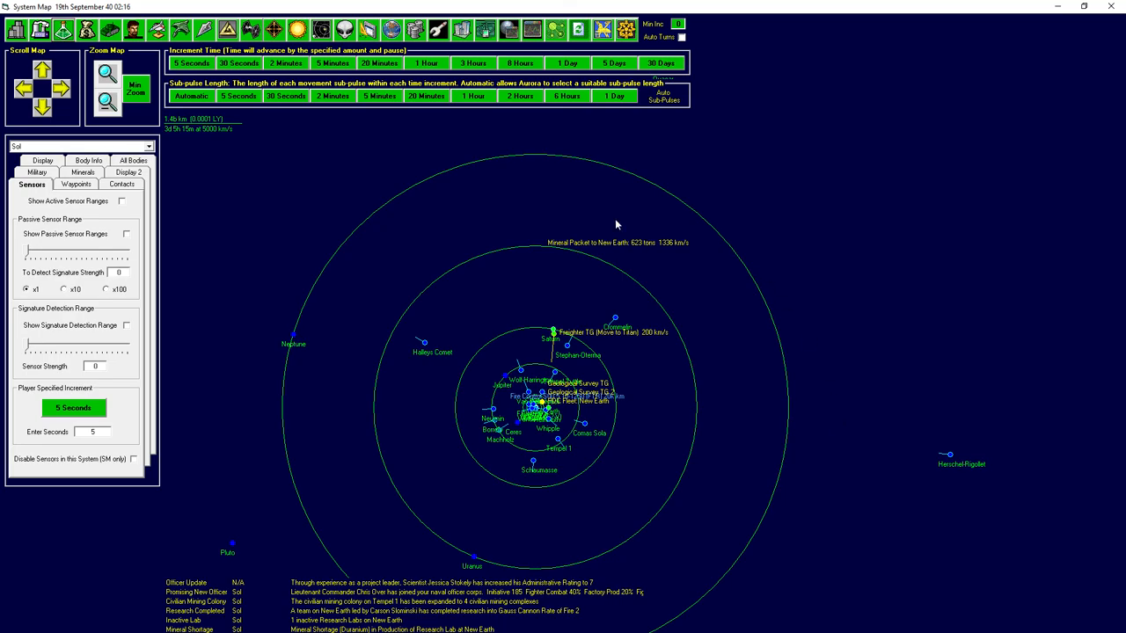
mouse_move(577, 214)
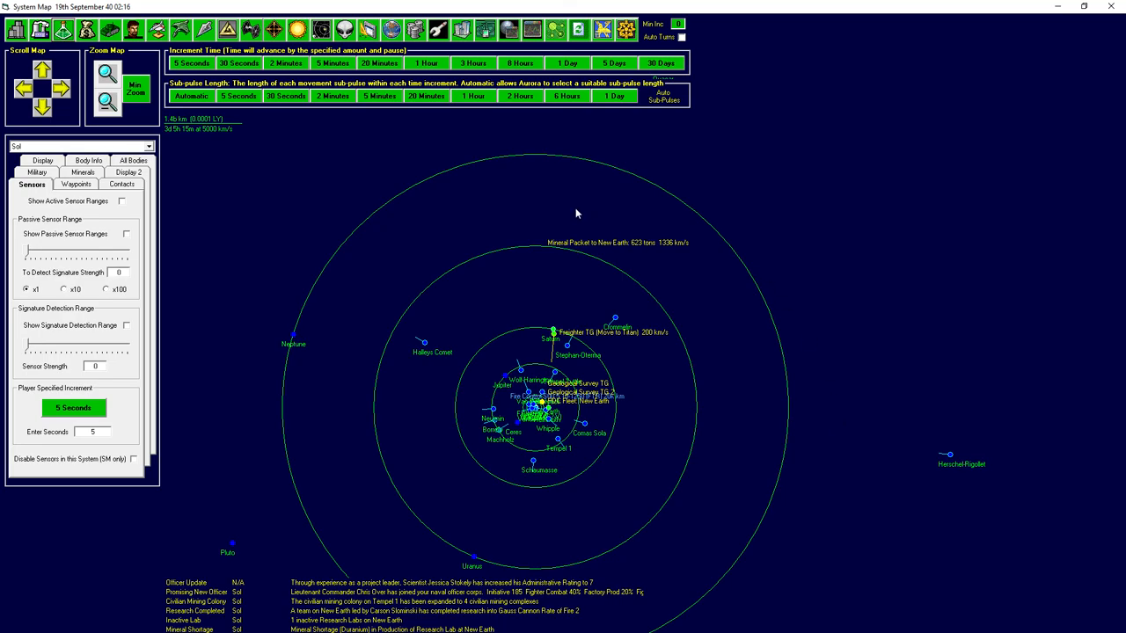
mouse_move(684, 113)
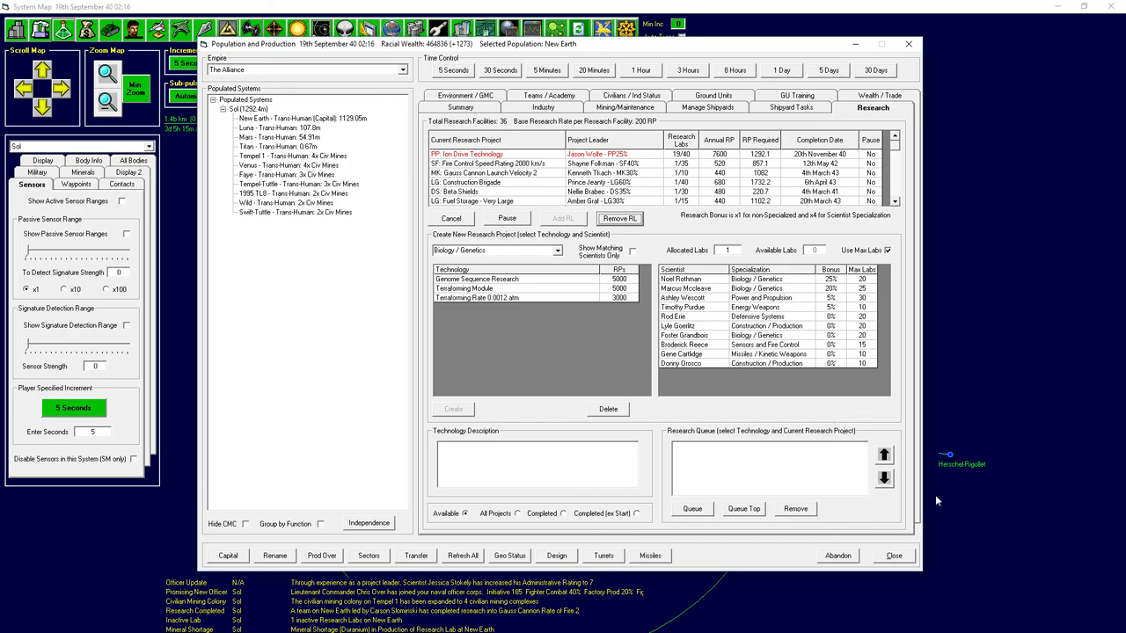
mouse_move(800, 163)
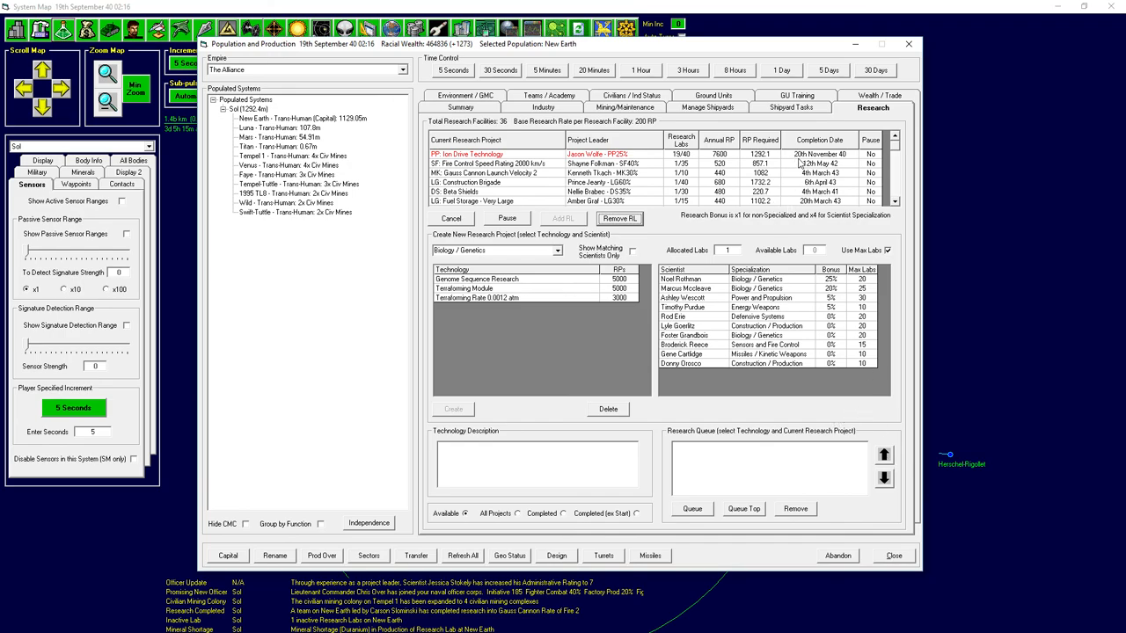
click(893, 555)
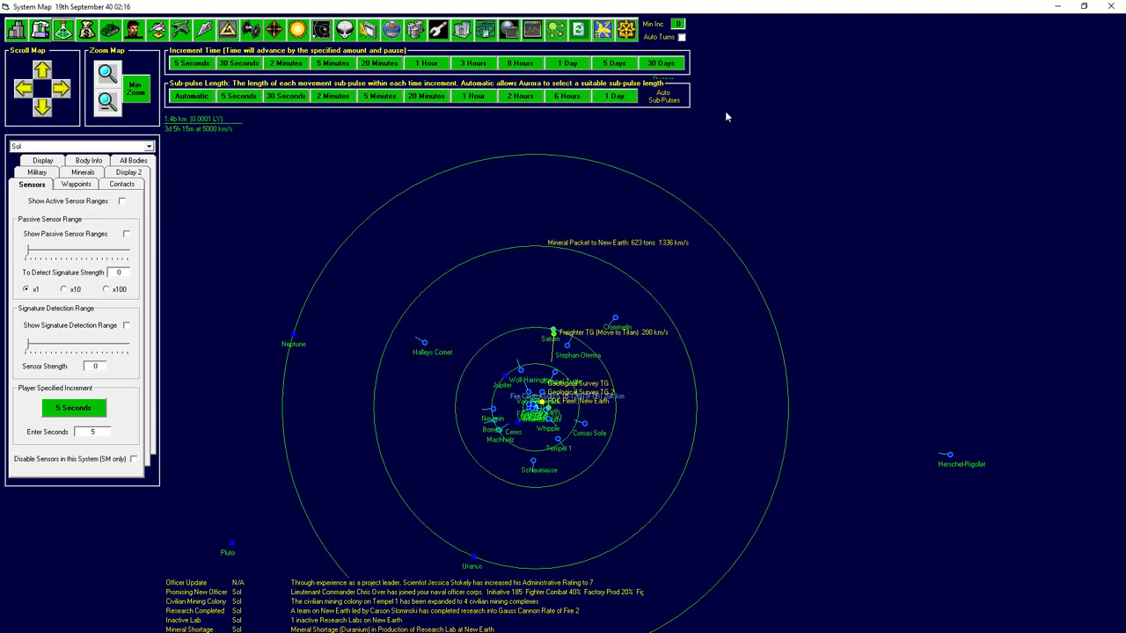
Advance 30, 5 and 30 days to 24th November 40, completing Ion Drive Technology.
click(660, 62)
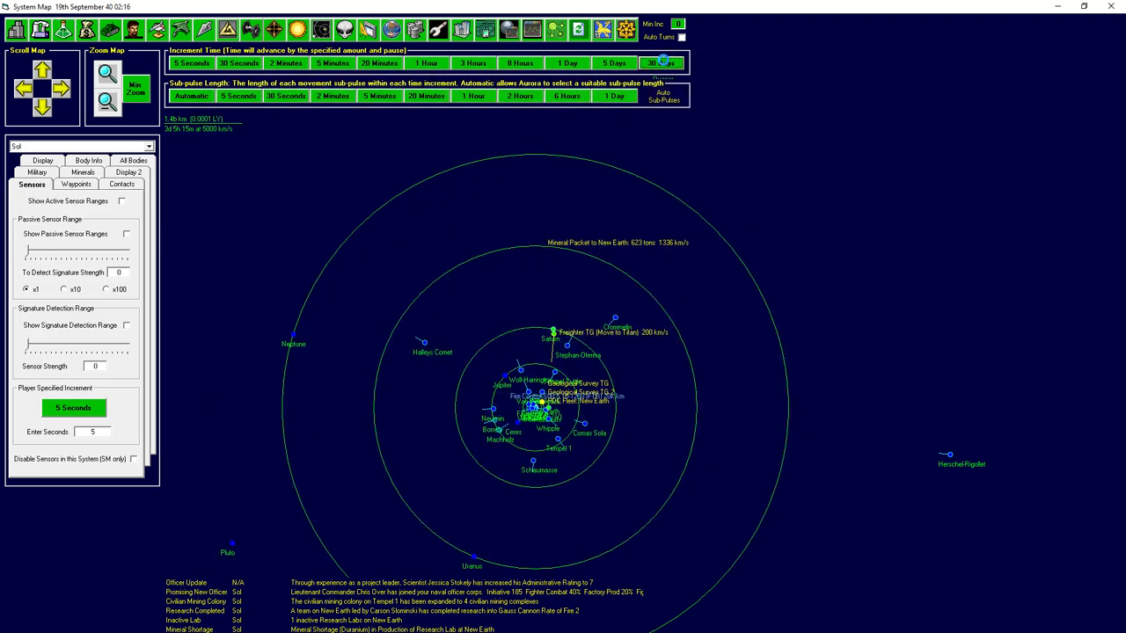
click(661, 63)
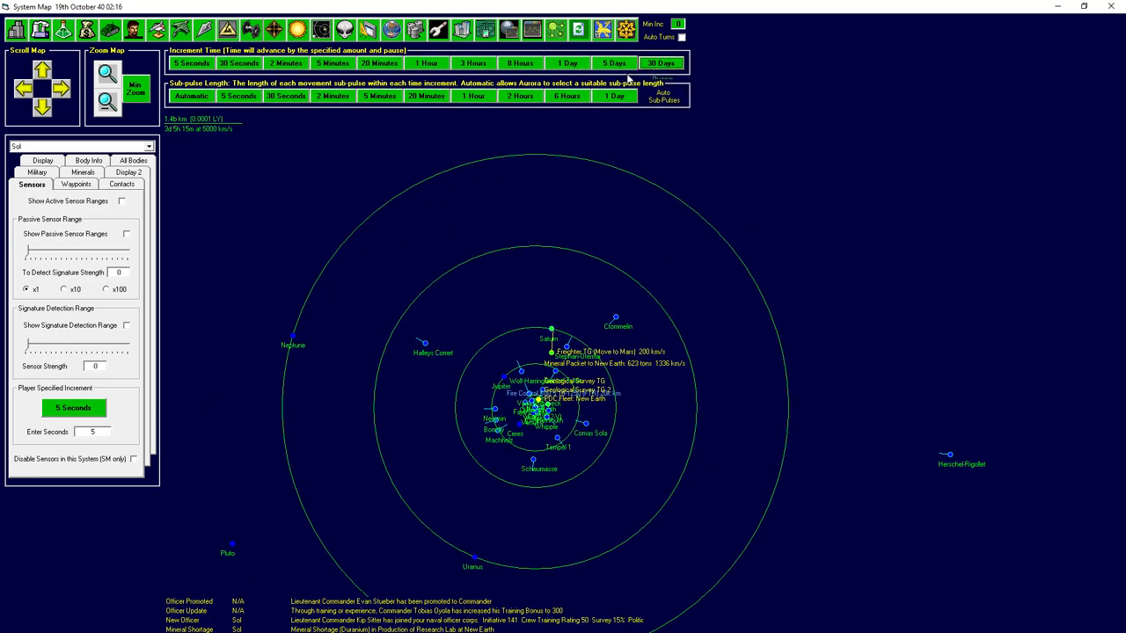
click(613, 62)
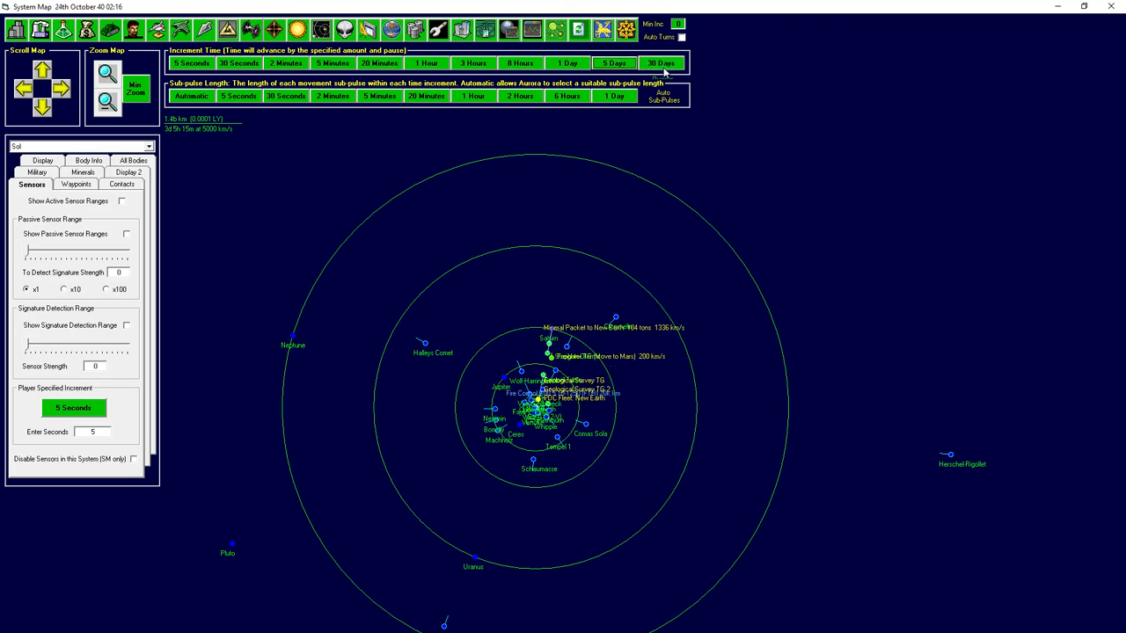
click(661, 62)
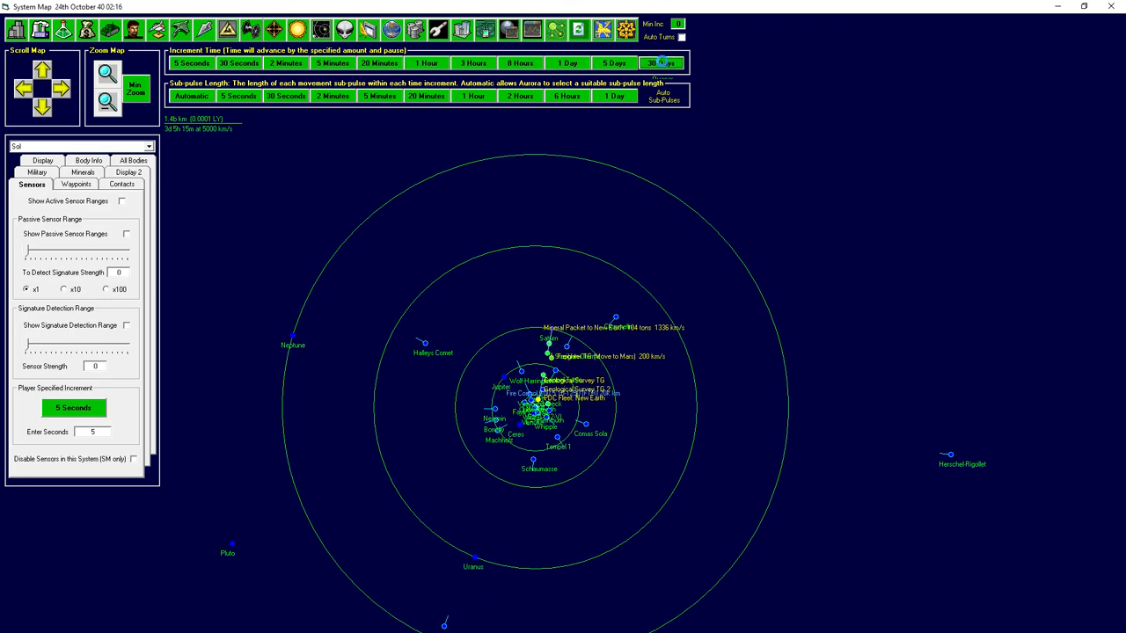
click(660, 63)
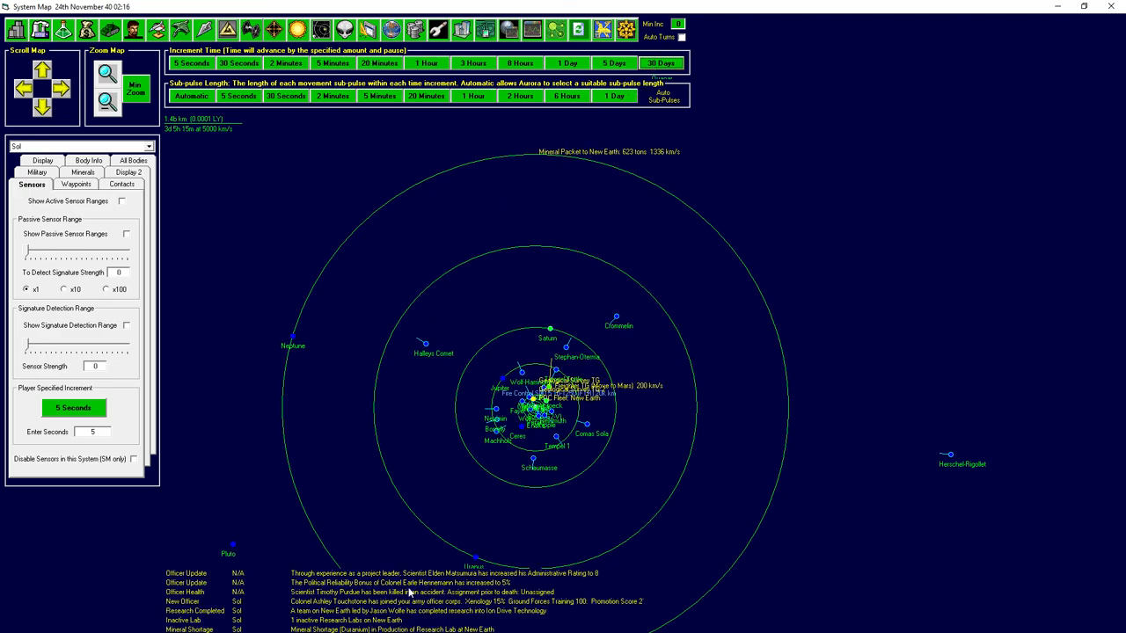
mouse_move(515, 616)
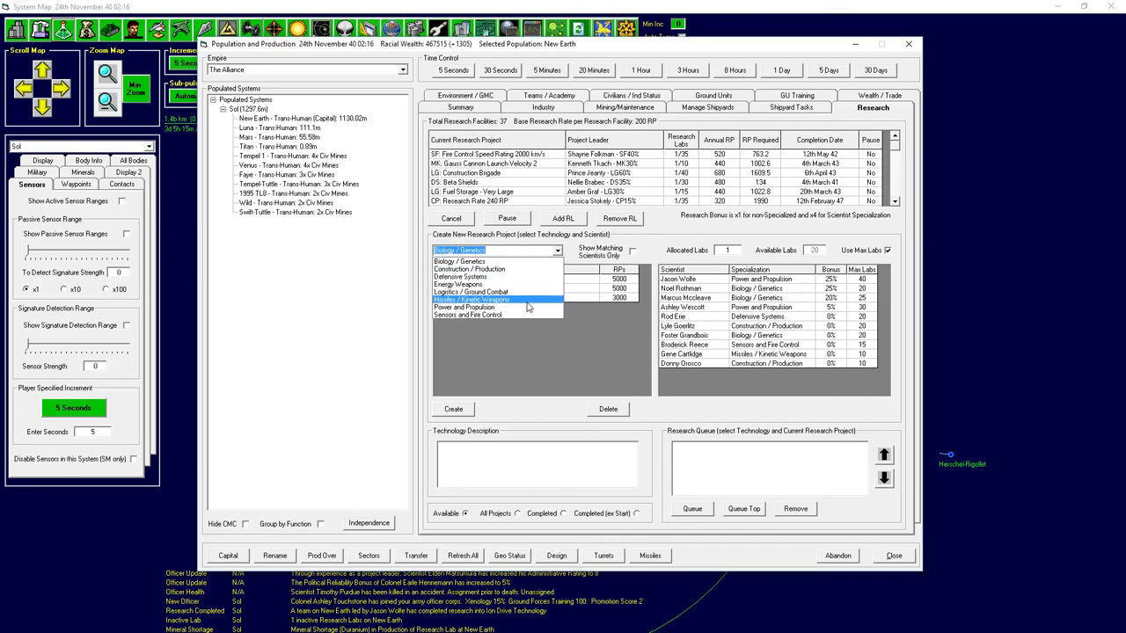
click(471, 307)
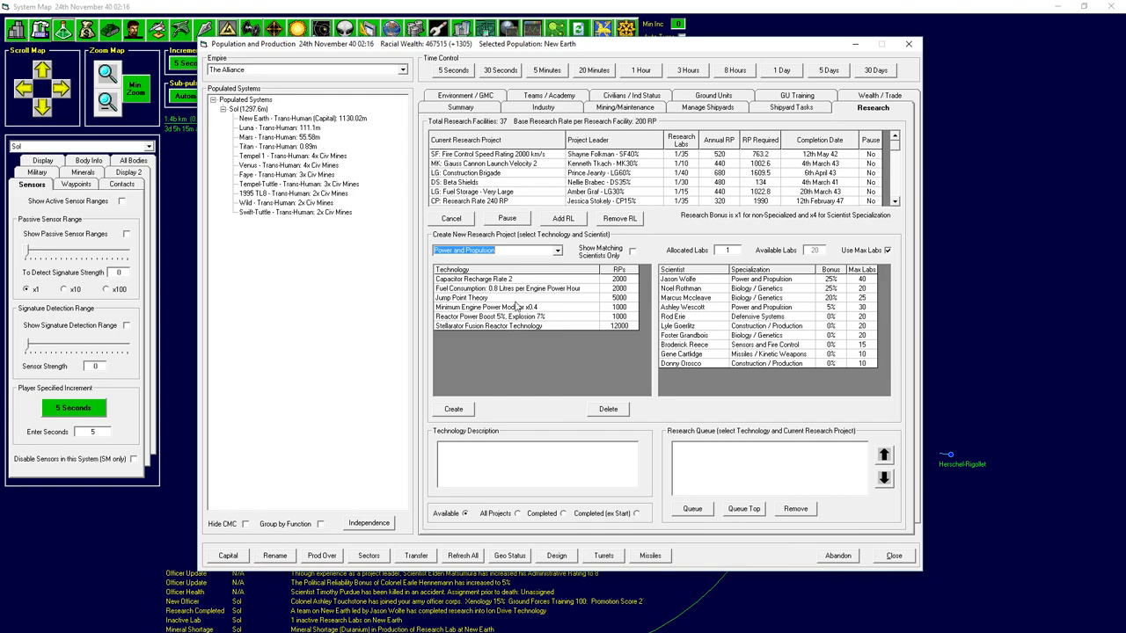
click(507, 289)
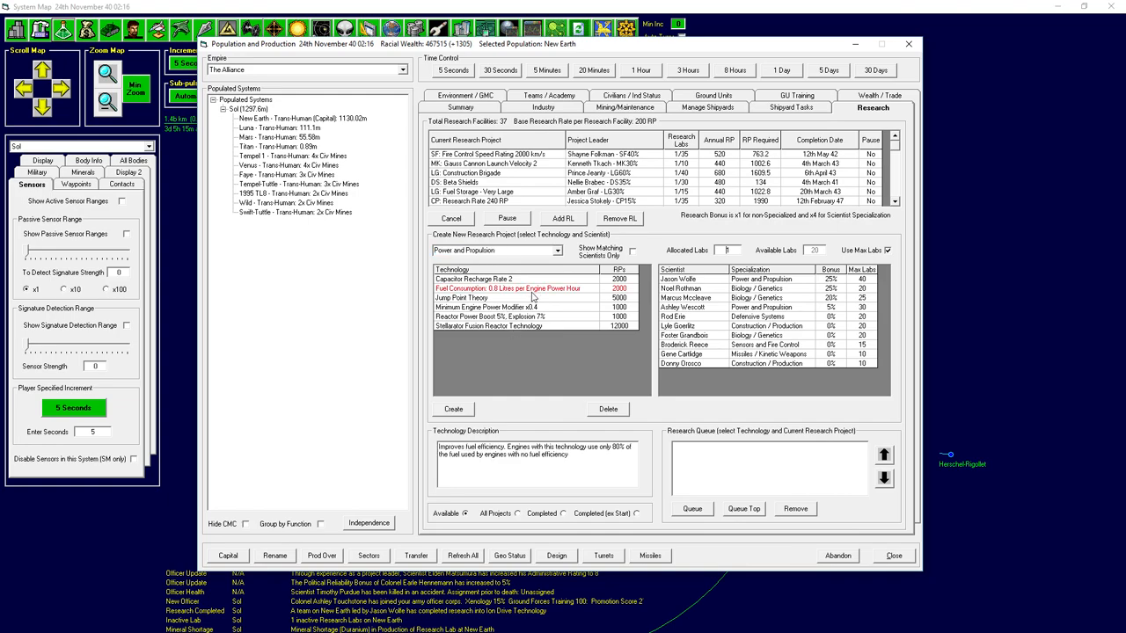
mouse_move(532, 297)
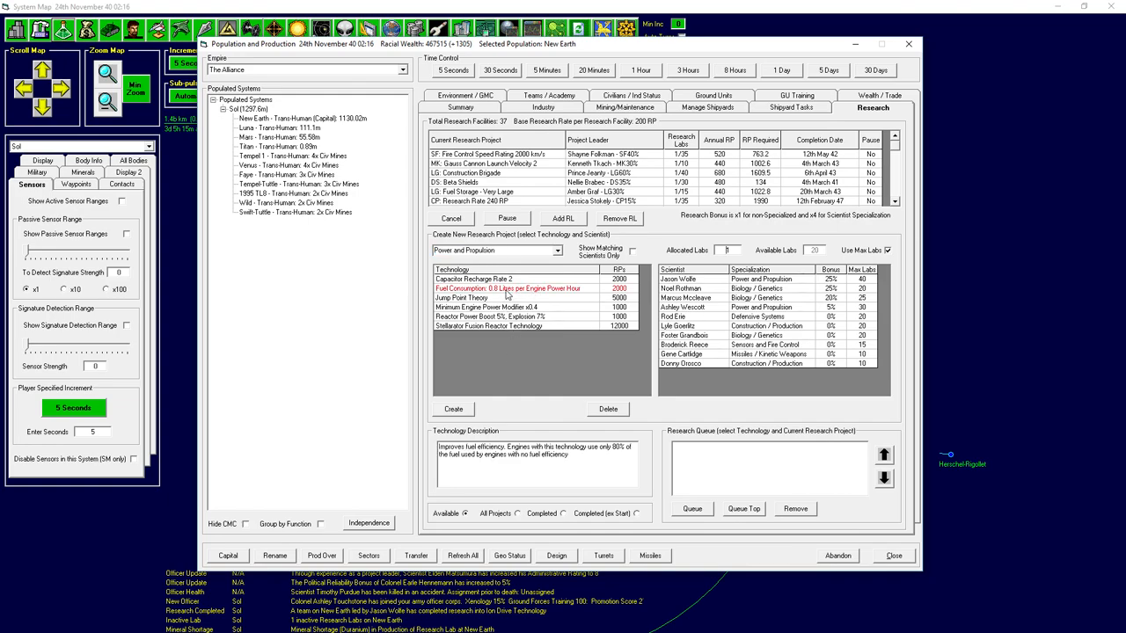
click(677, 278)
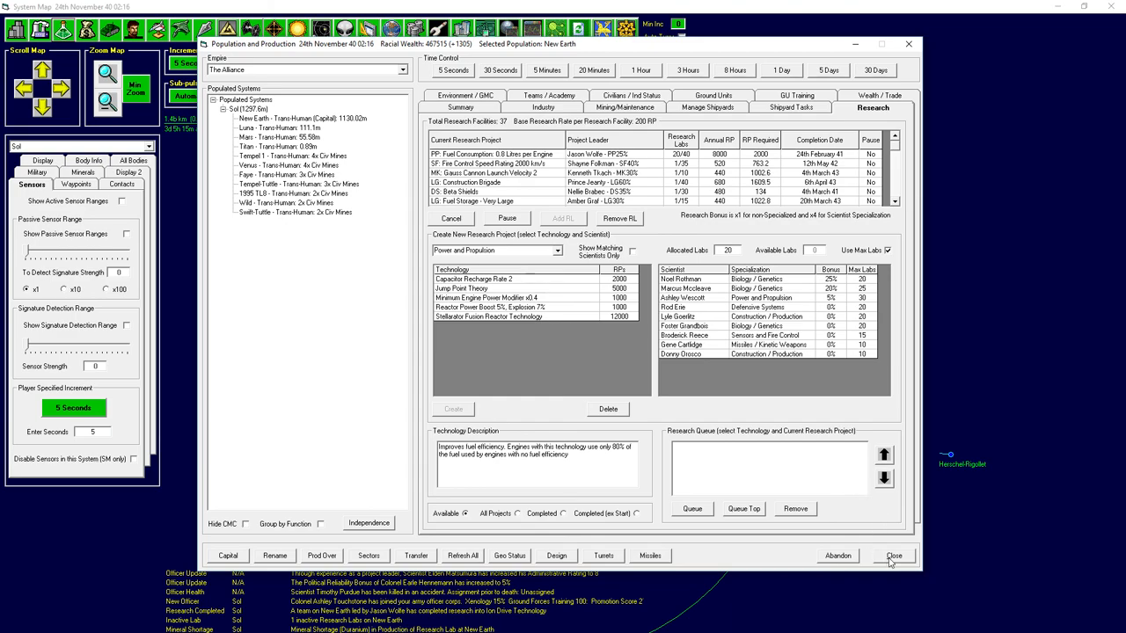
Advance time two months to 24th February 41 and return to the research screen.
click(893, 555)
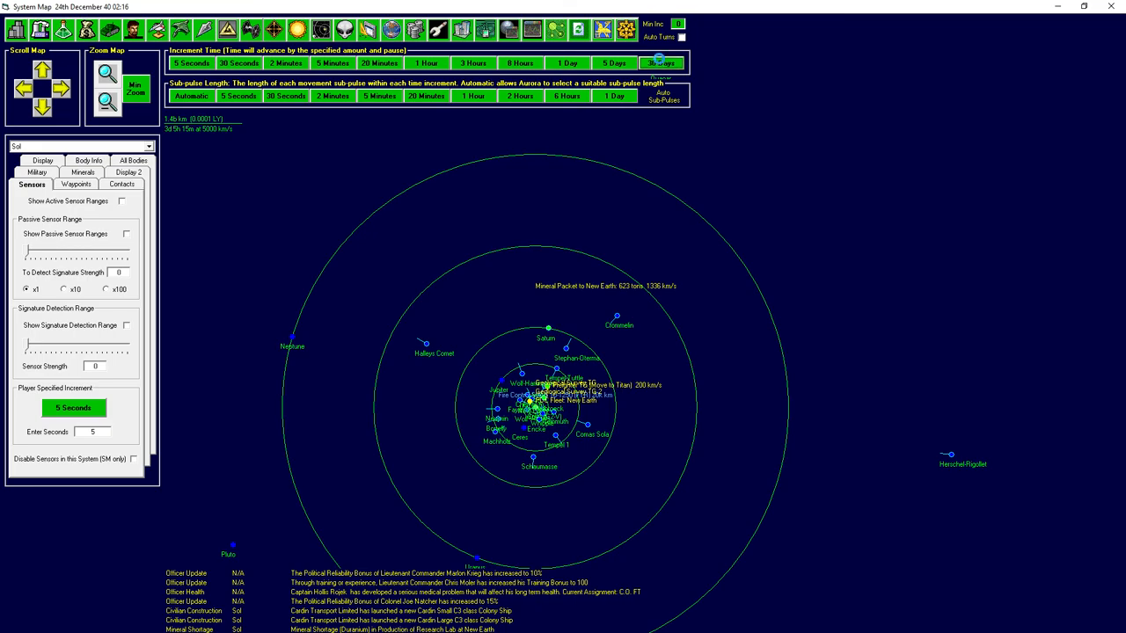
click(662, 62)
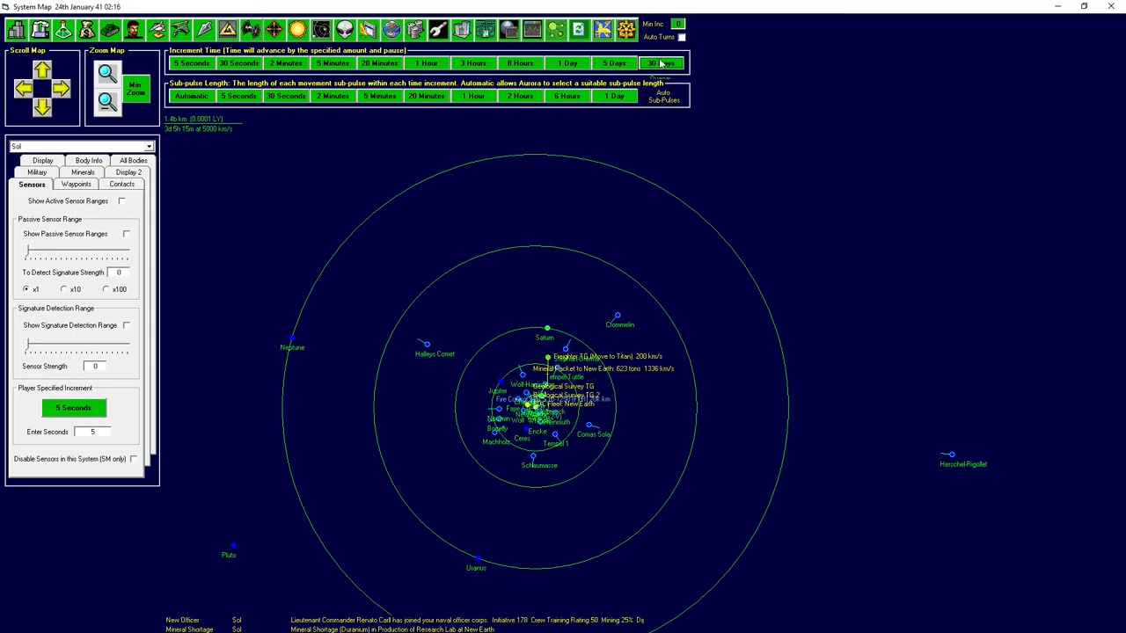
click(661, 63)
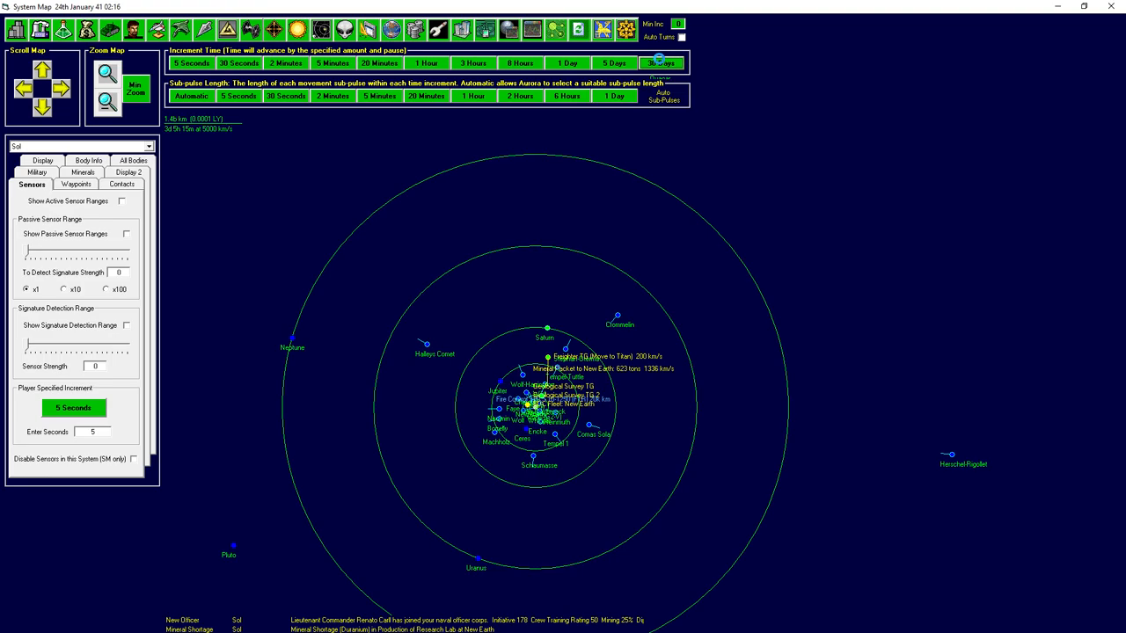
click(661, 62)
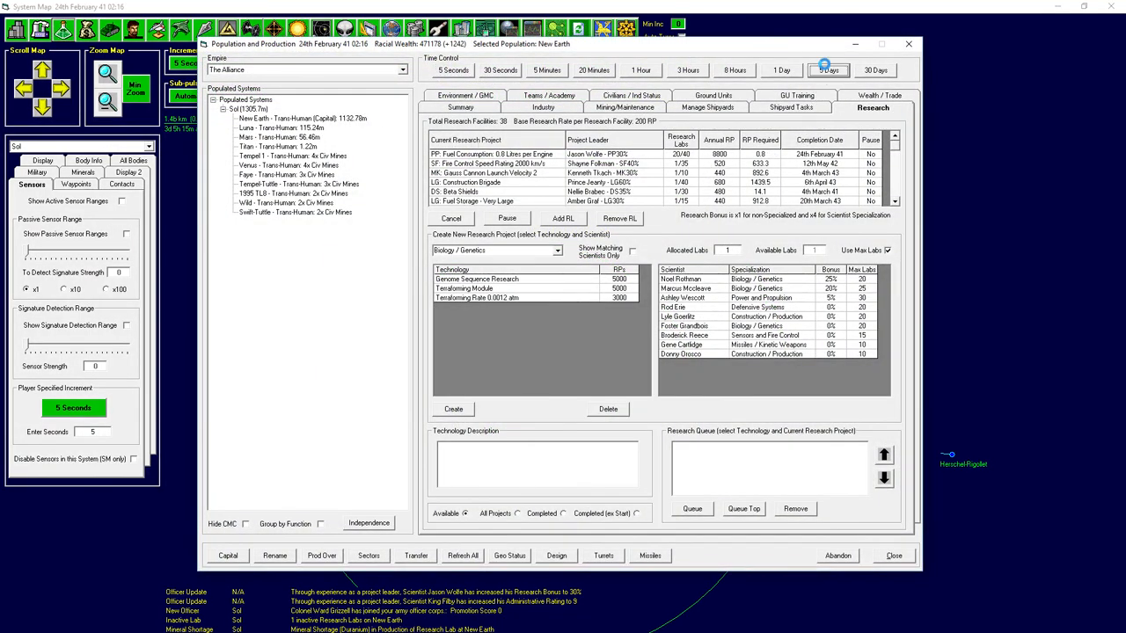
Advance five days, start Fuel Consumption 0.7 Litres, then advance another month.
click(827, 69)
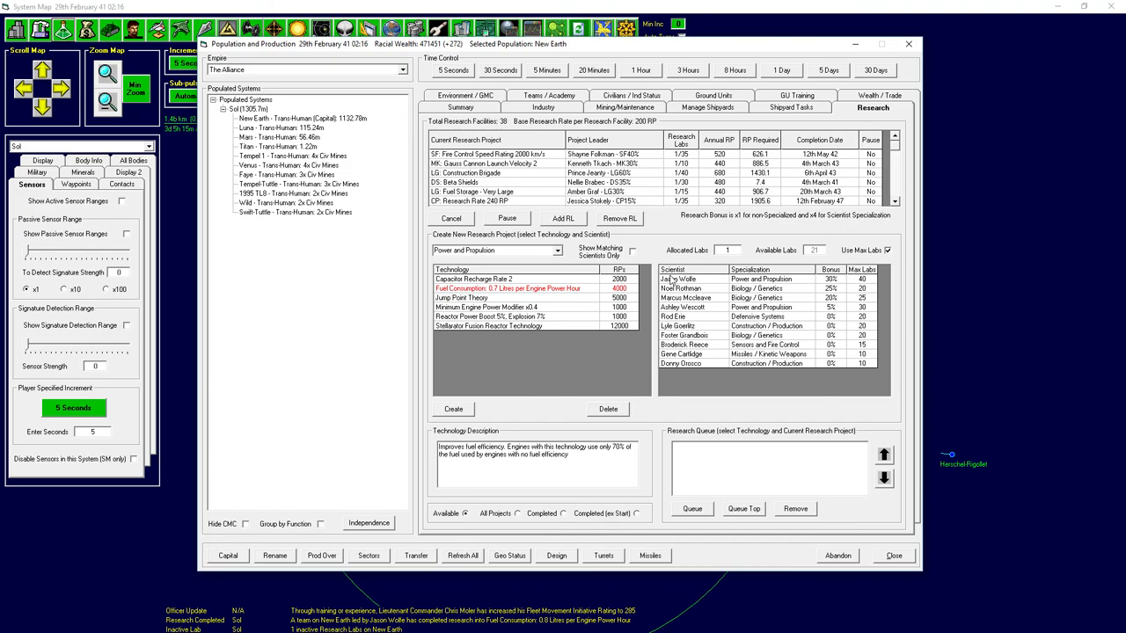
click(679, 279)
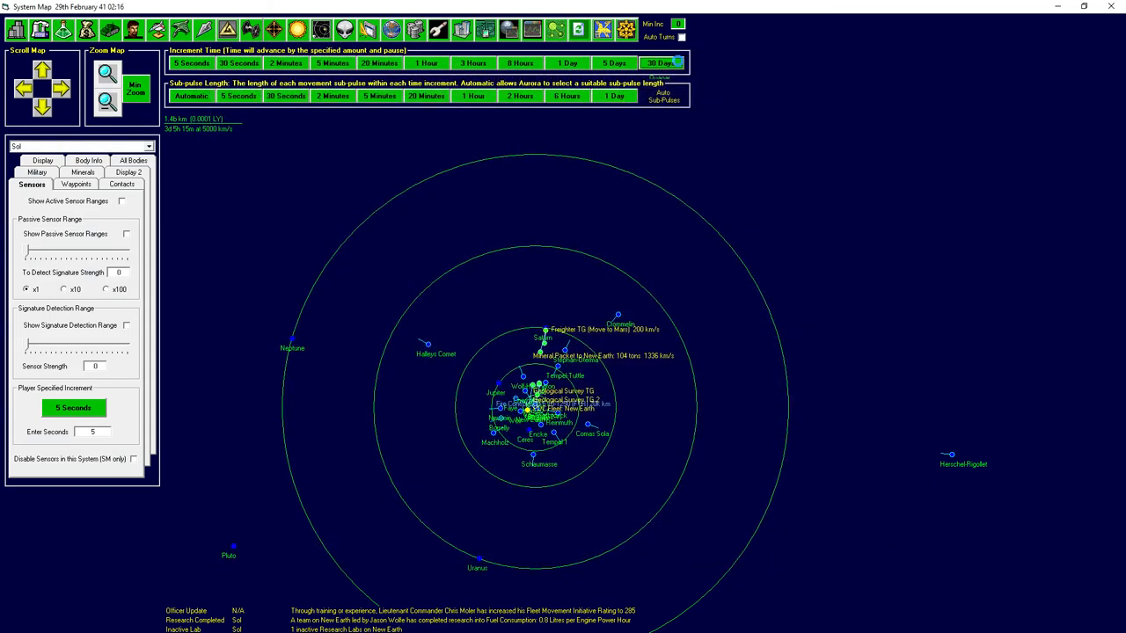
click(662, 62)
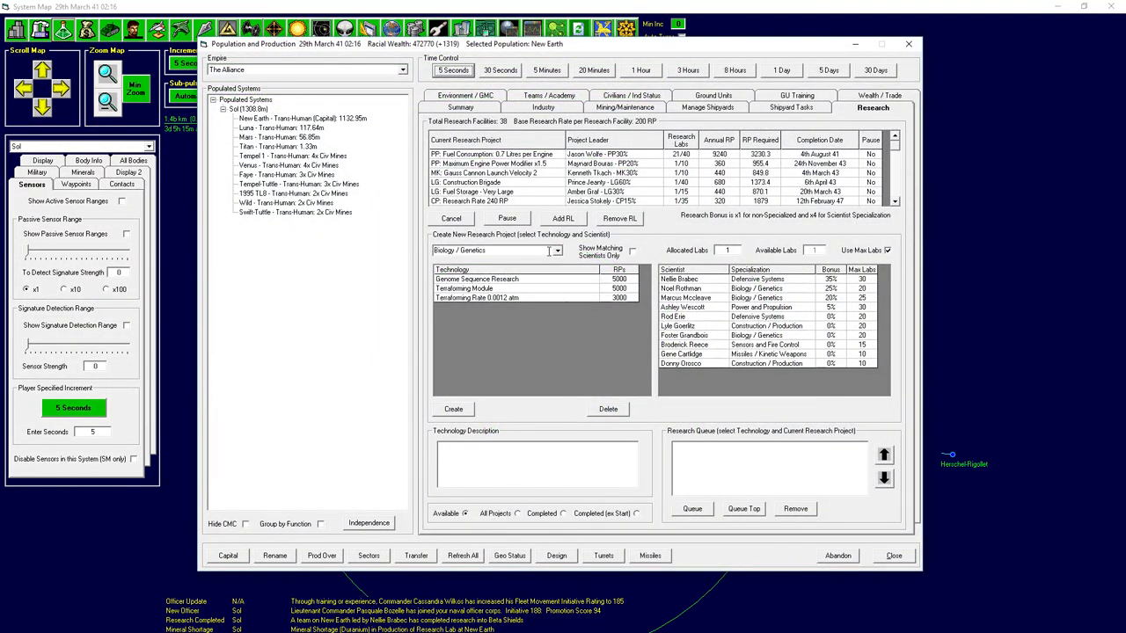
Switch to Defensive Systems and choose Gamma Shields for research.
click(497, 251)
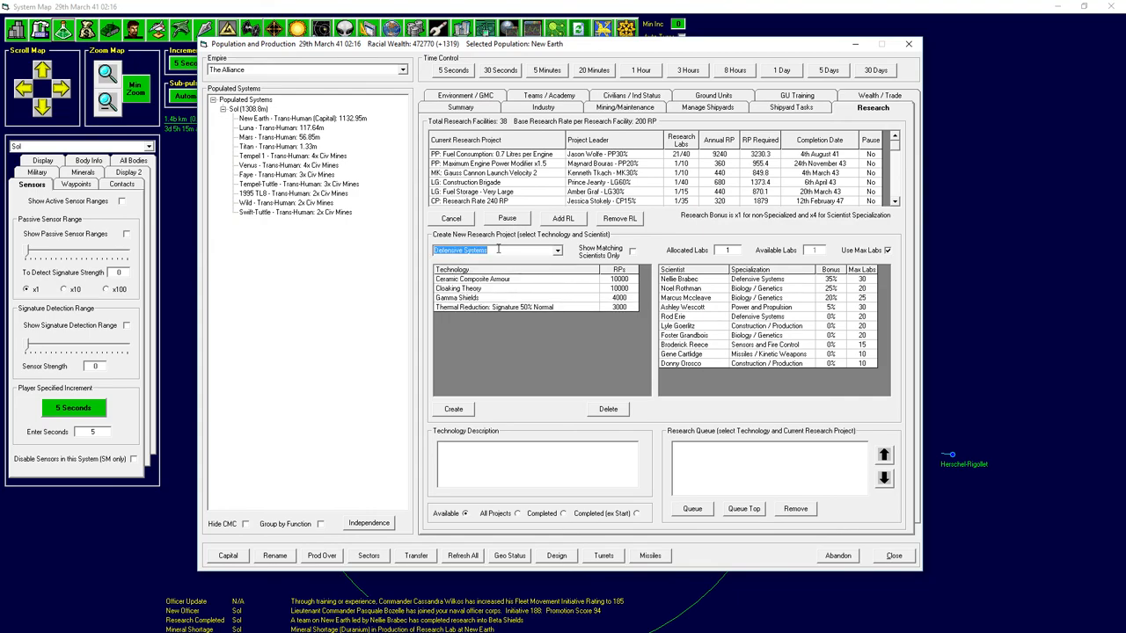
click(457, 297)
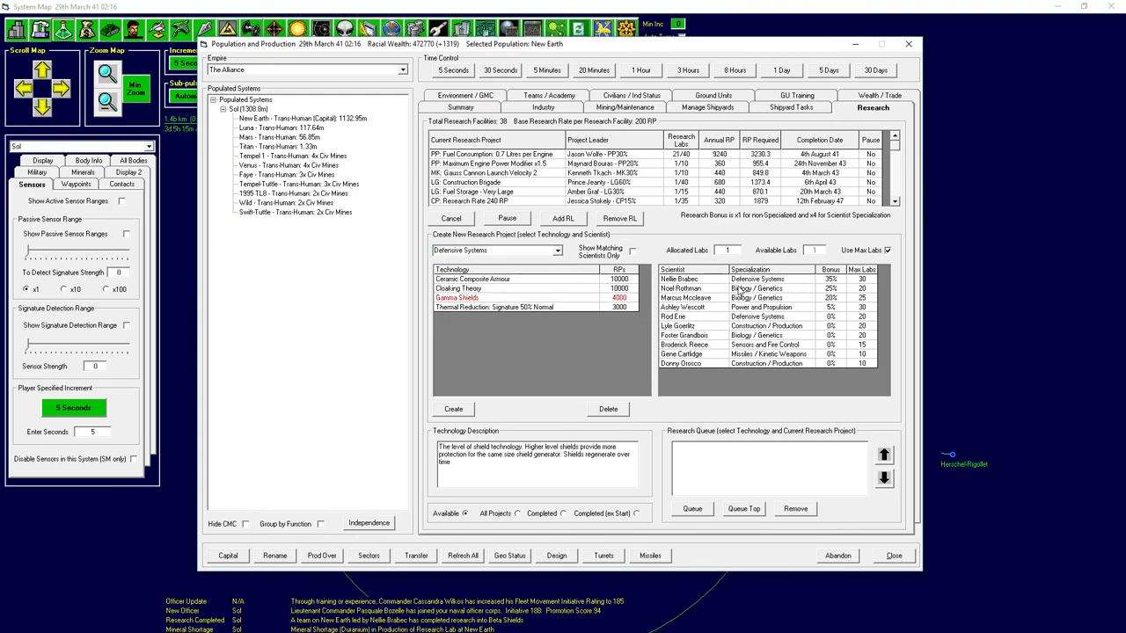
click(452, 409)
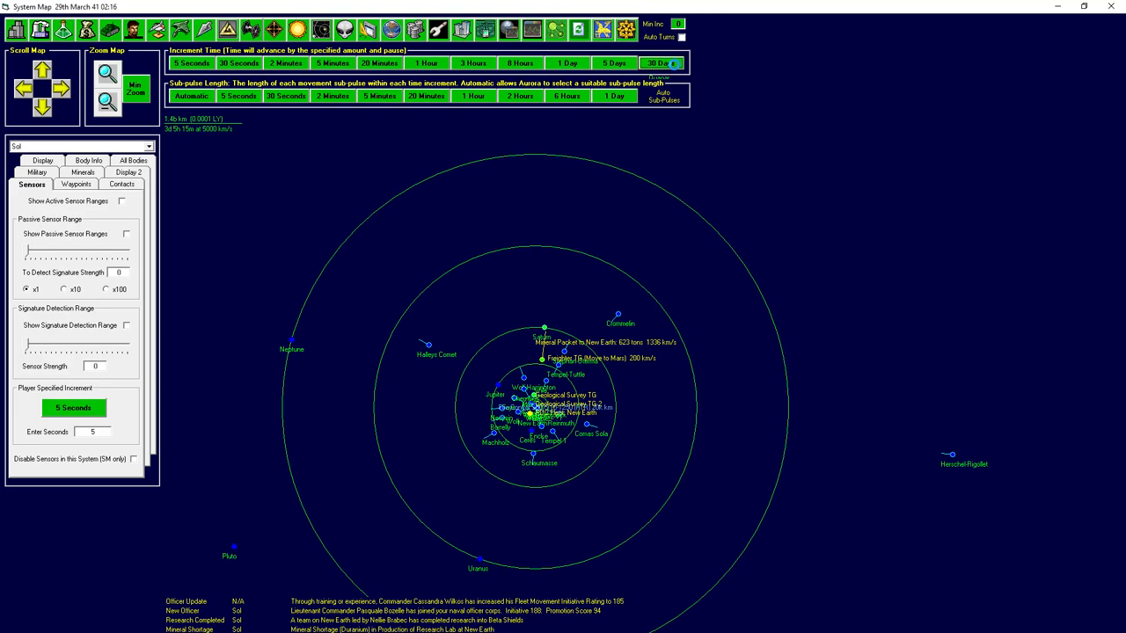
Add the free lab to Fuel Consumption 0.7 and advance the clock to 29th July 41.
click(660, 62)
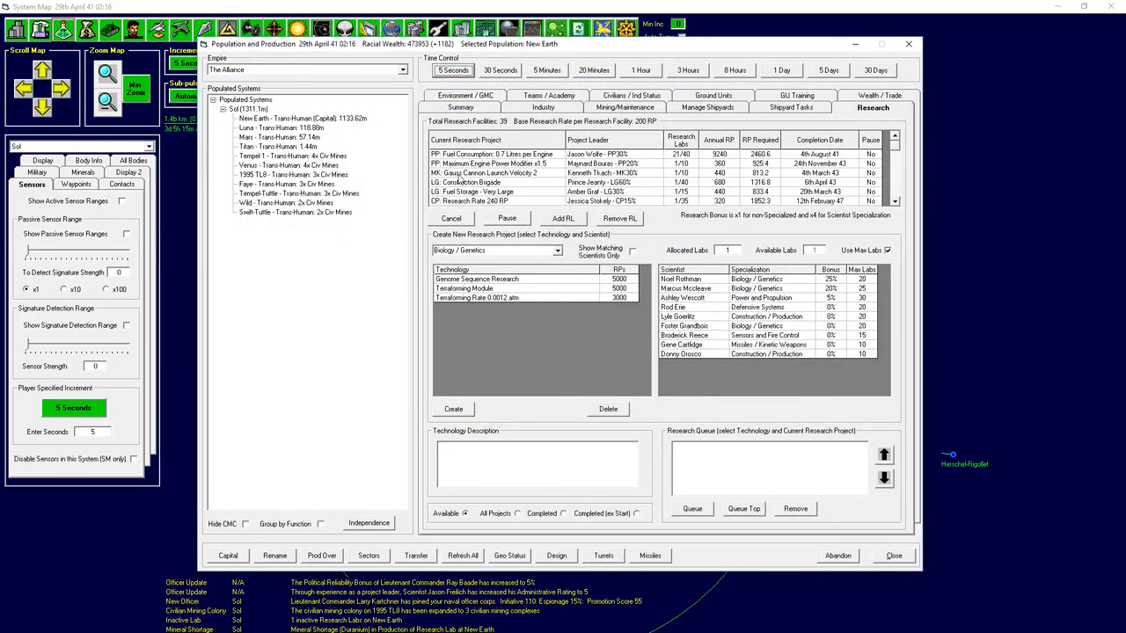
click(494, 154)
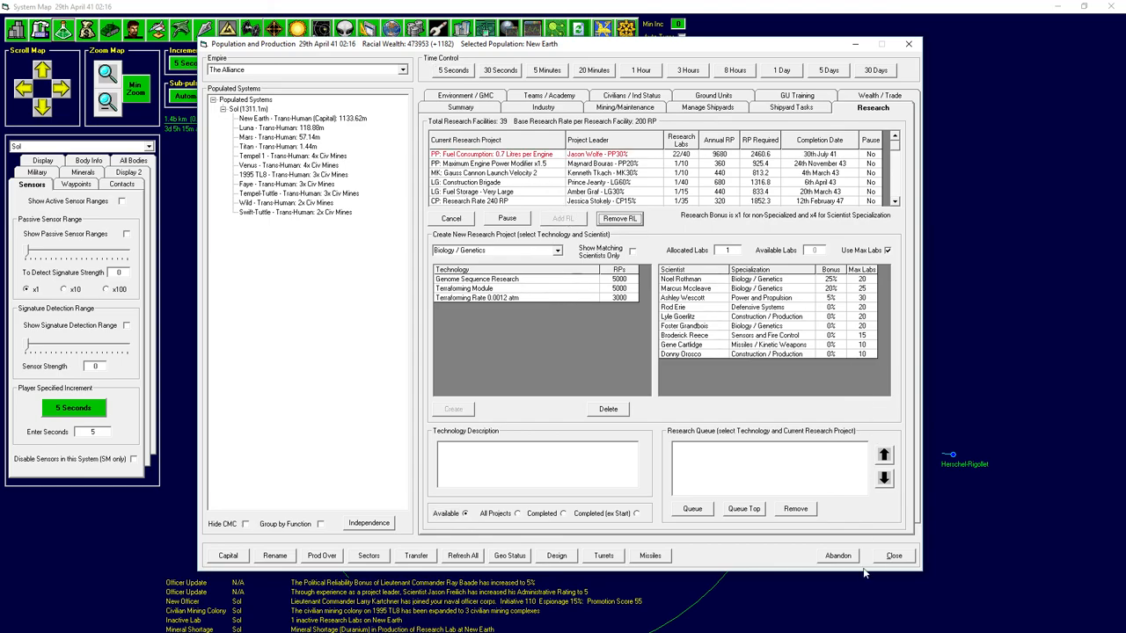
click(893, 555)
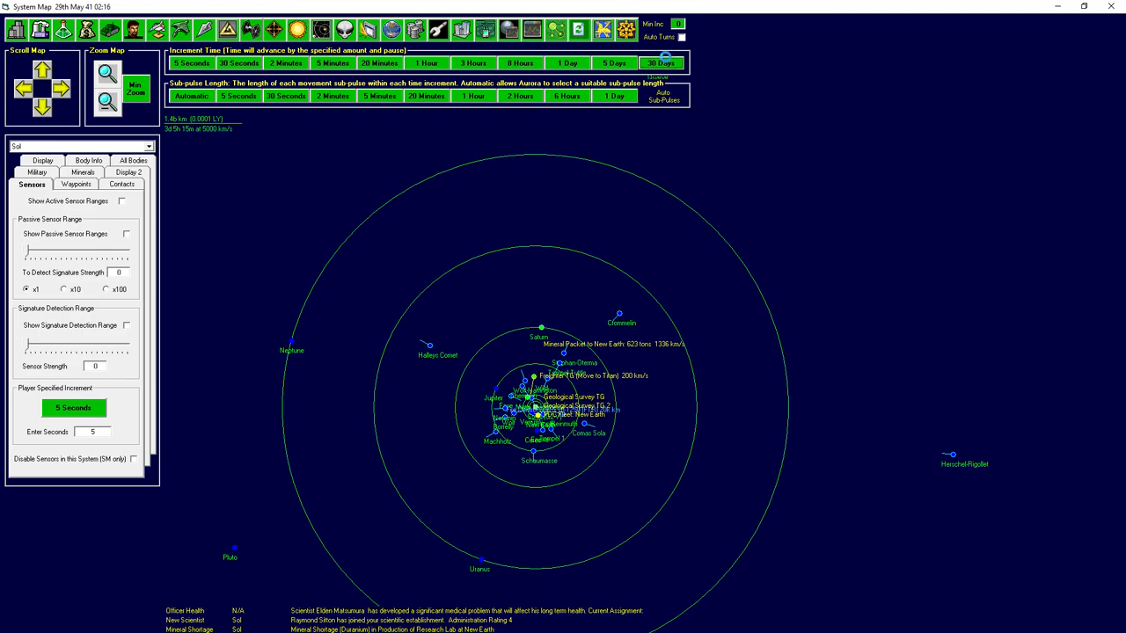
click(661, 62)
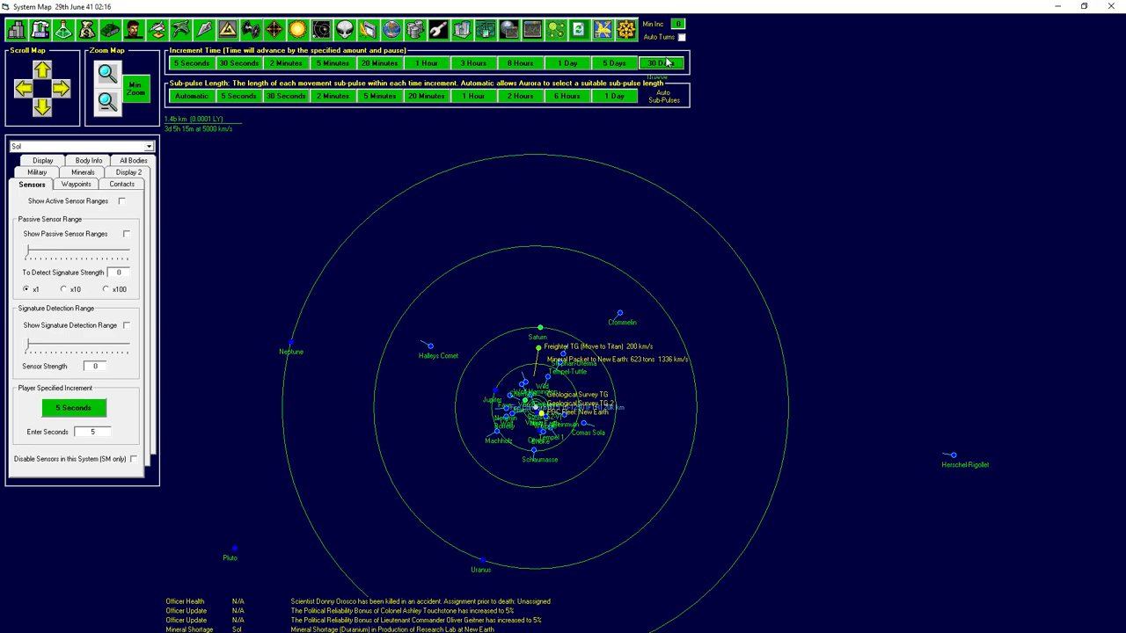
click(660, 62)
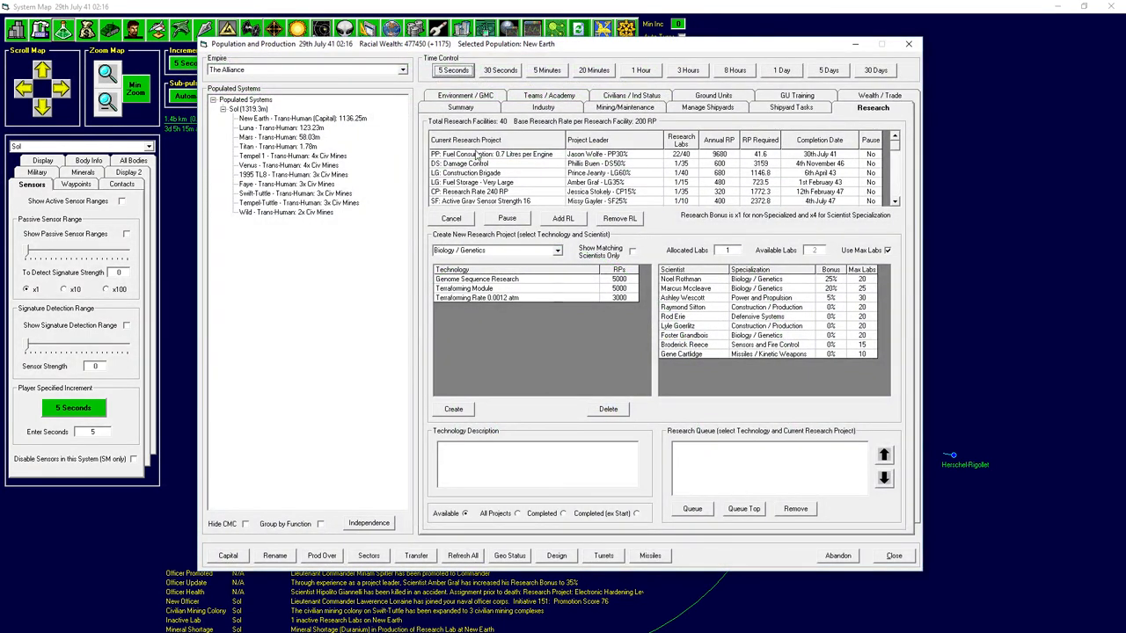
Assign the remaining labs to Fuel Consumption 0.7 and advance five days to completion.
click(492, 154)
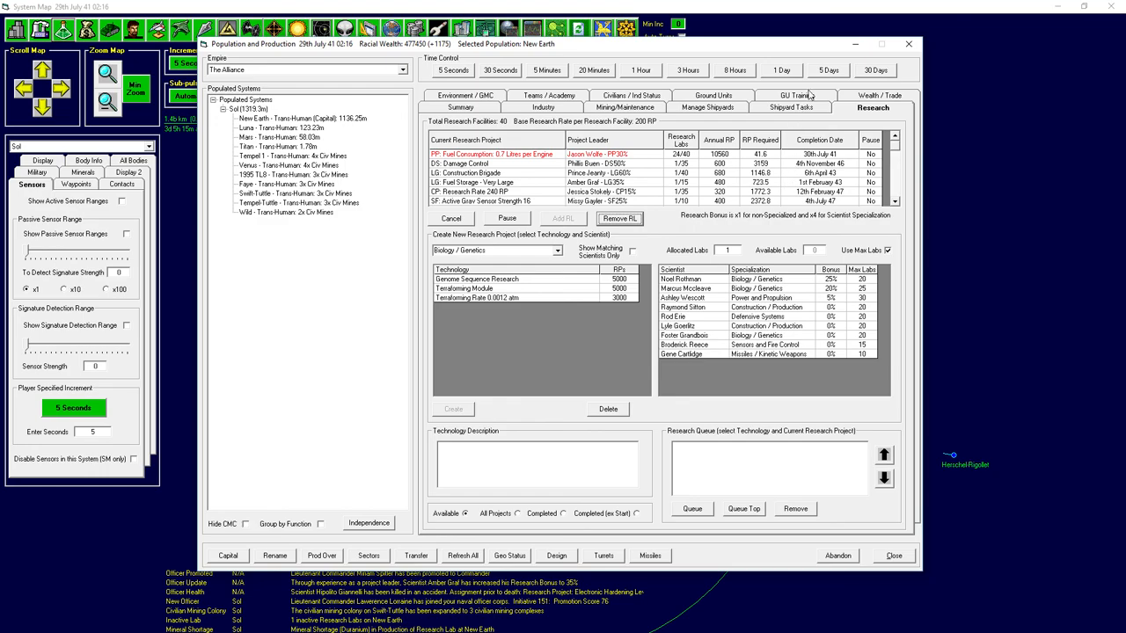
mouse_move(810, 95)
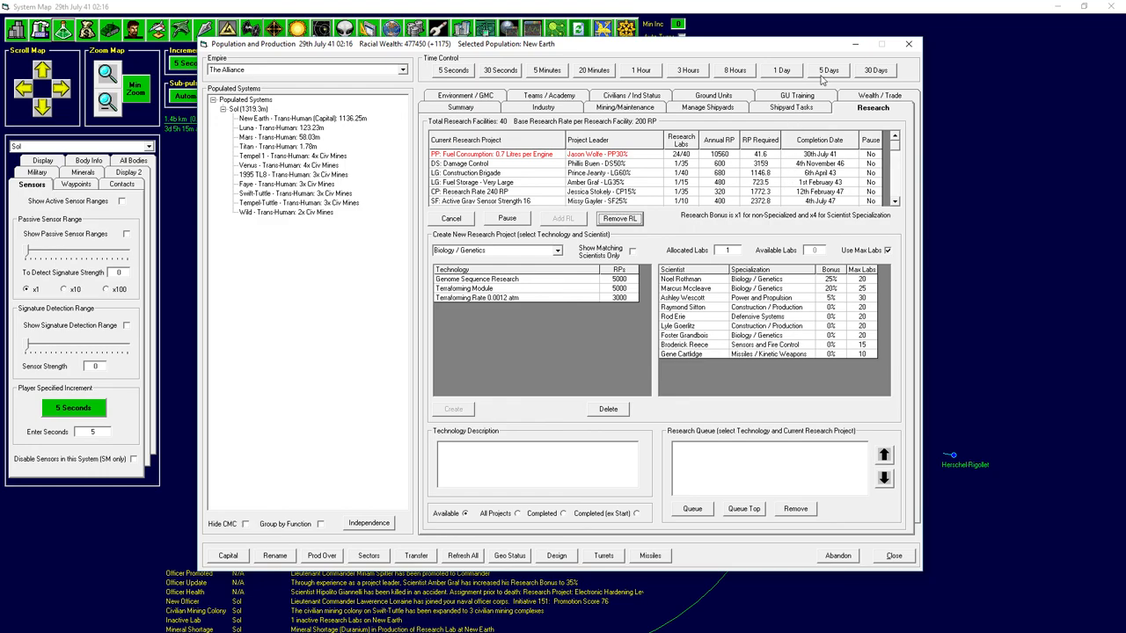
click(828, 69)
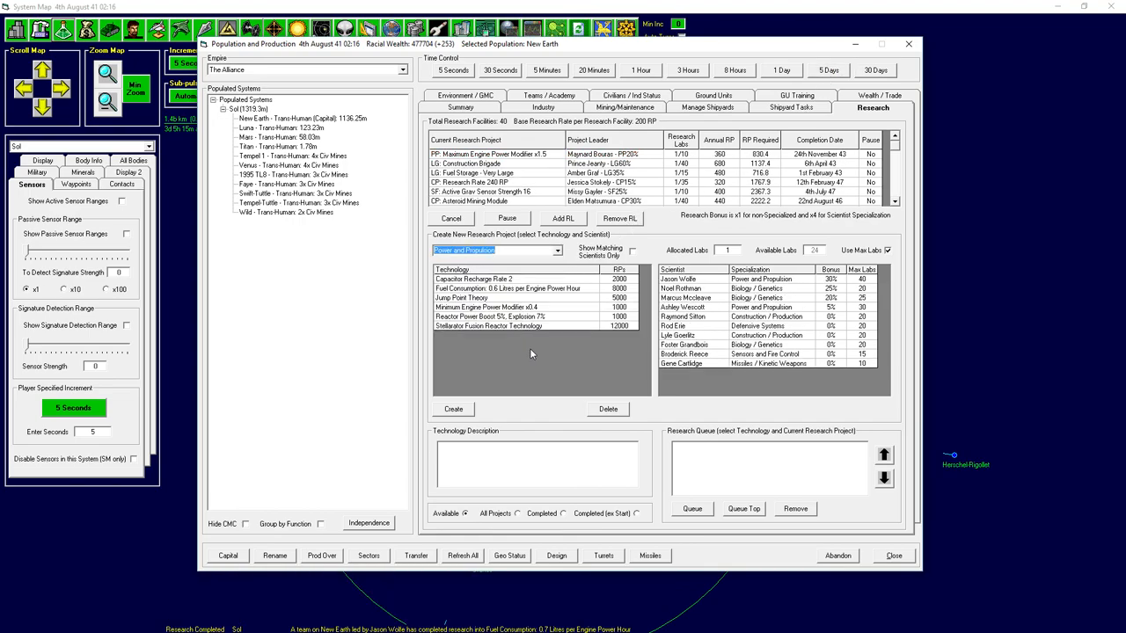
mouse_move(545, 369)
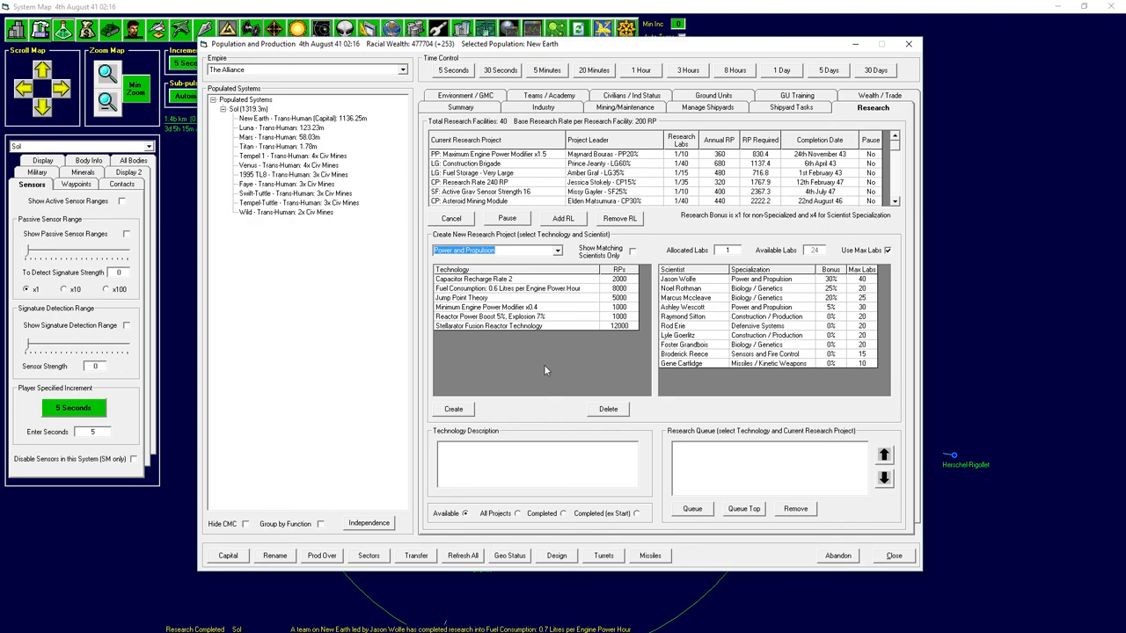
mouse_move(624, 344)
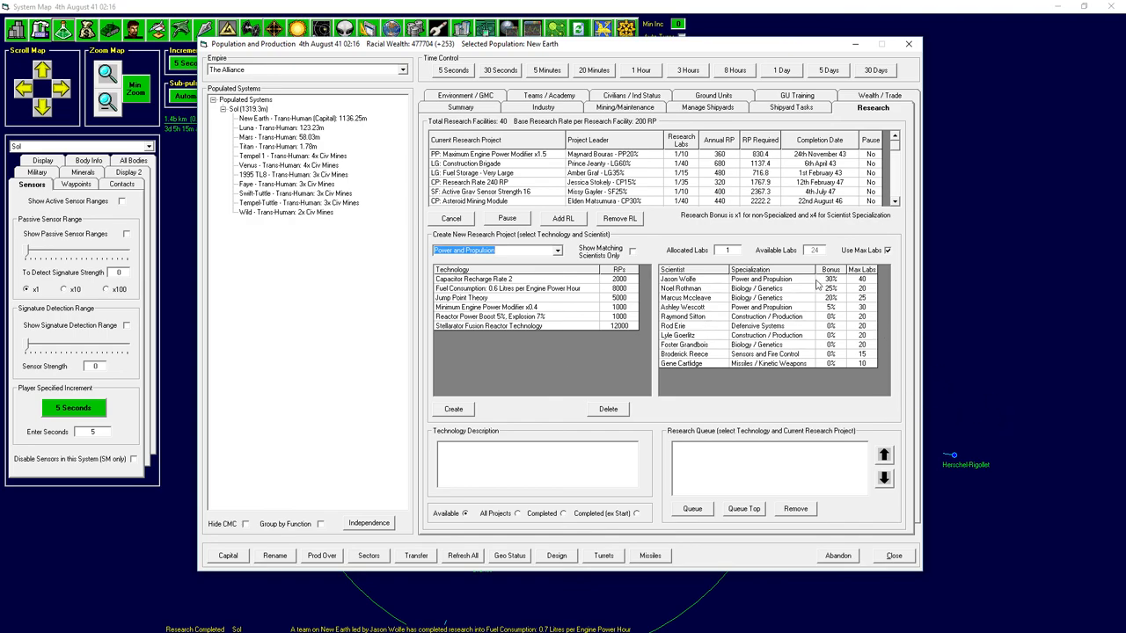
Choose Jason Wolfe as lead scientist for the next Power and Propulsion project.
click(489, 325)
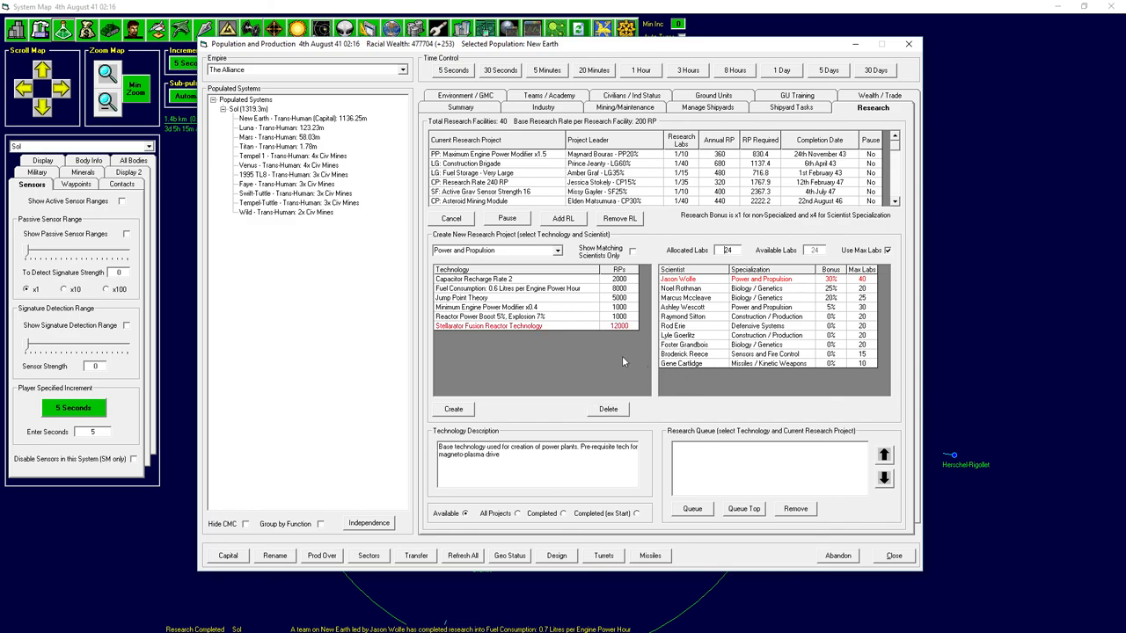
mouse_move(622, 360)
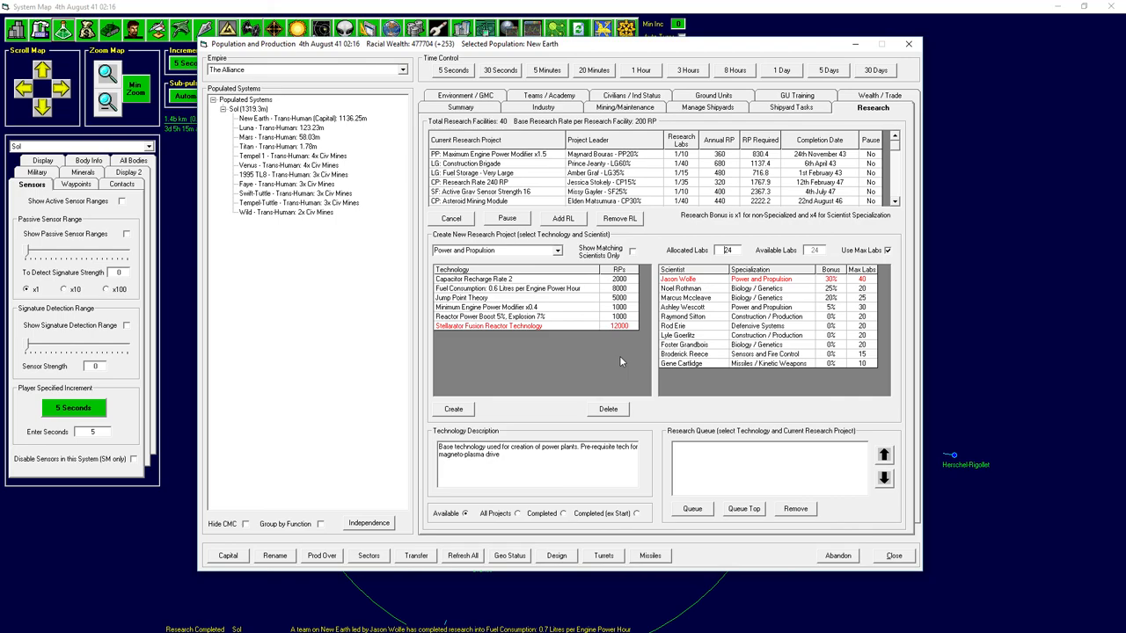
mouse_move(437, 246)
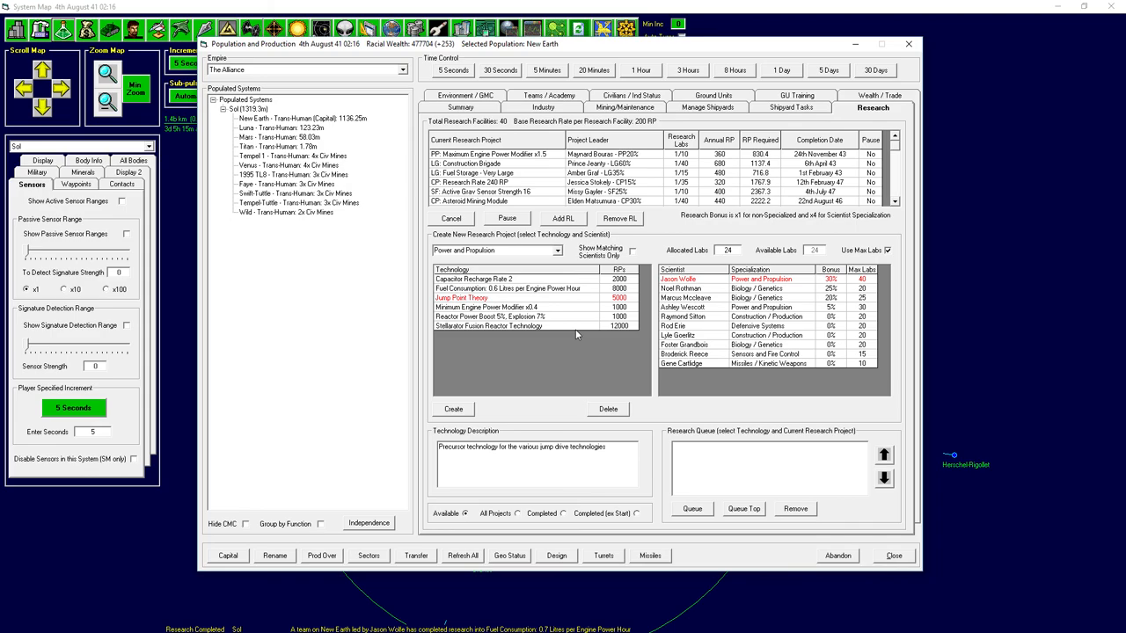
mouse_move(674, 361)
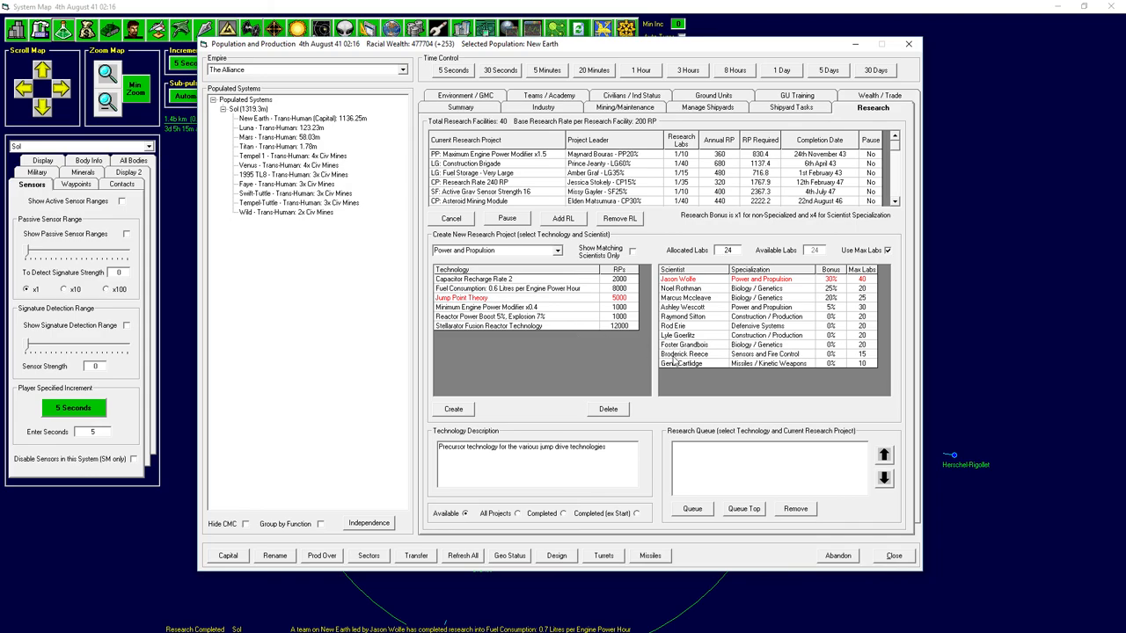